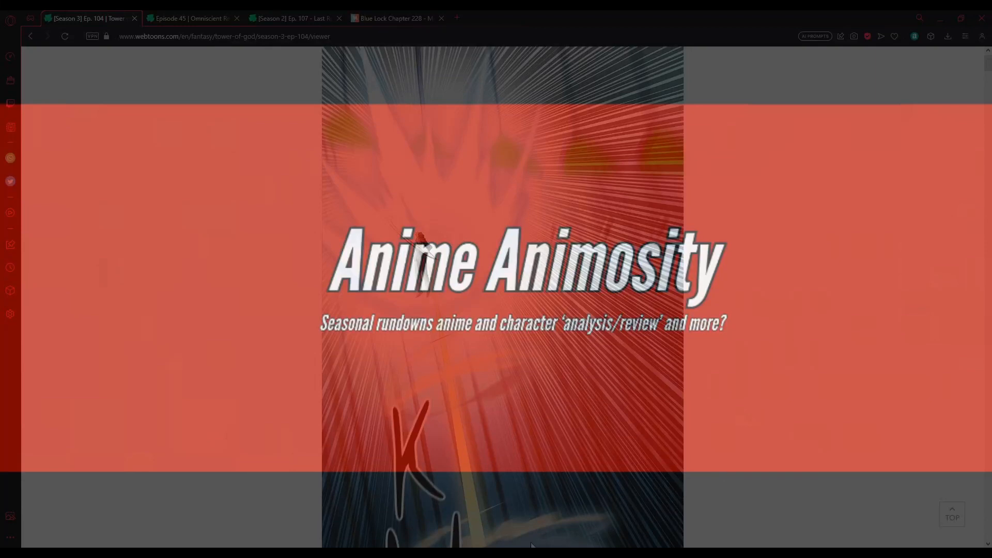
pyautogui.moveTo(726, 382)
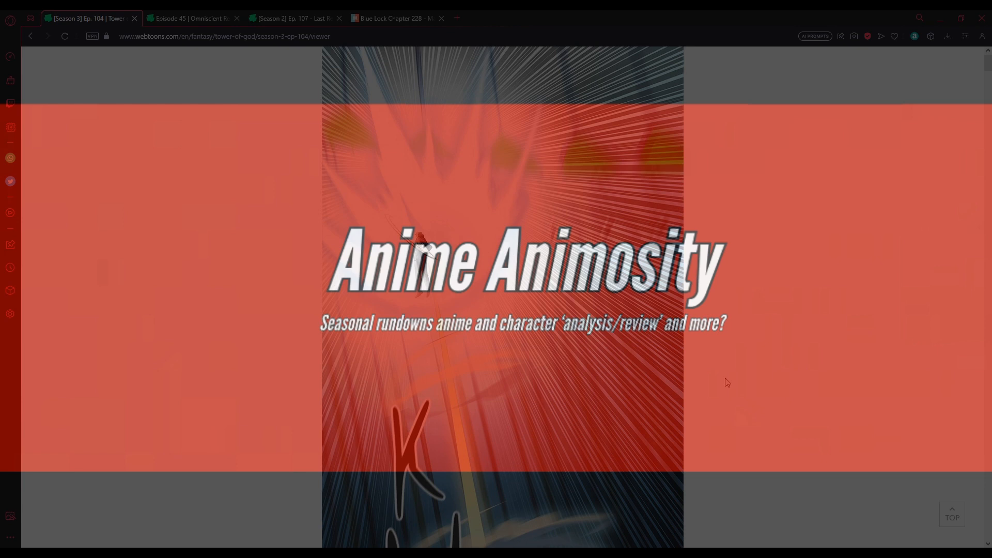
pyautogui.moveTo(718, 352)
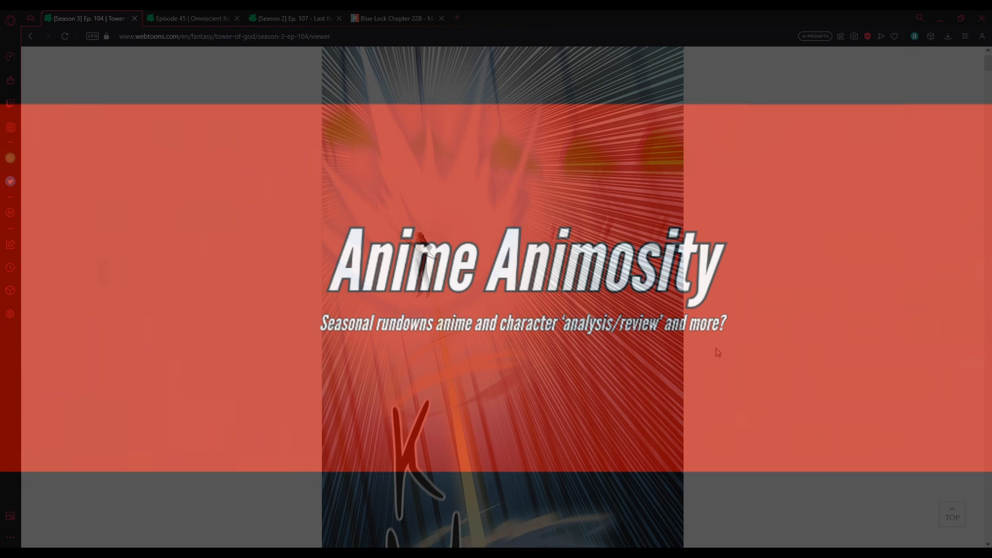
pyautogui.moveTo(536, 324)
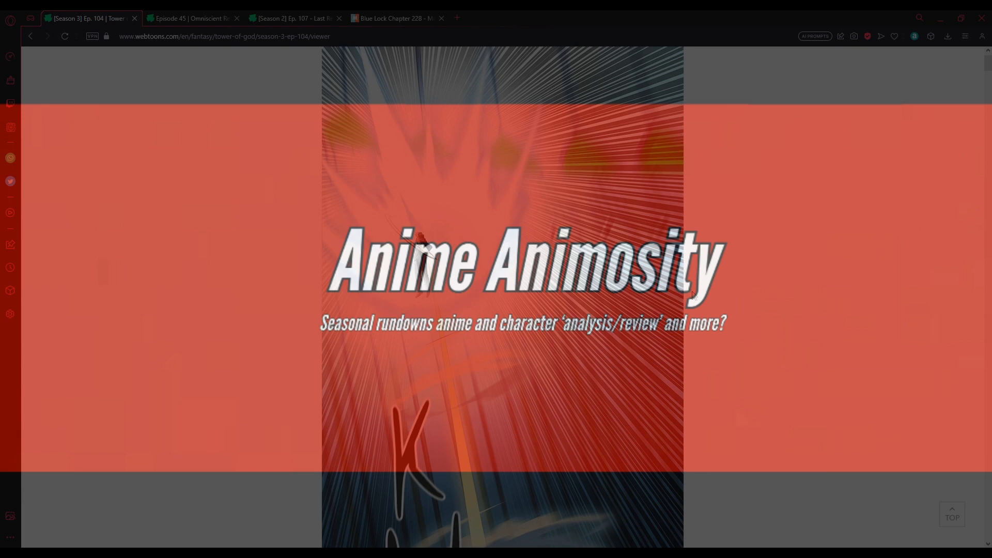
pyautogui.scroll(-3)
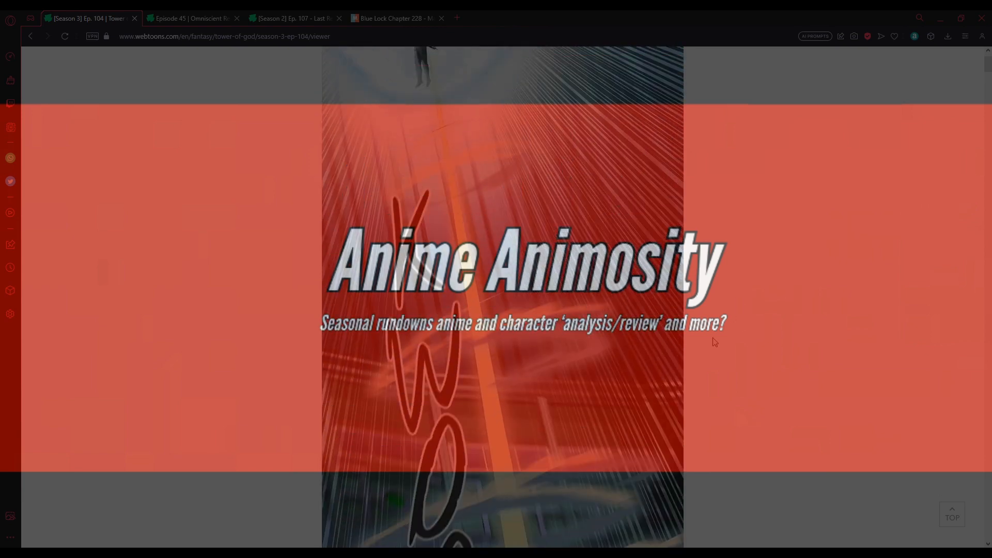
pyautogui.scroll(-3)
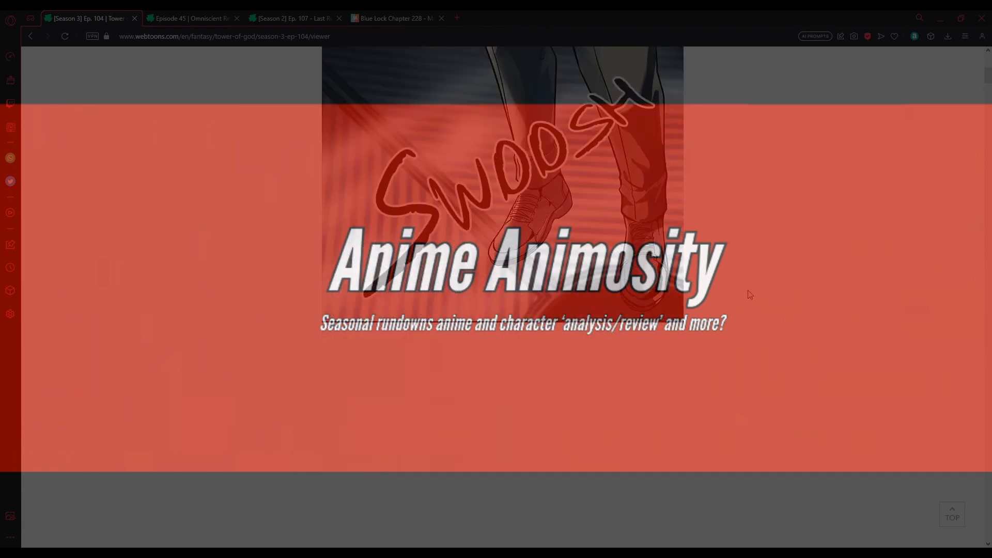
pyautogui.scroll(-3)
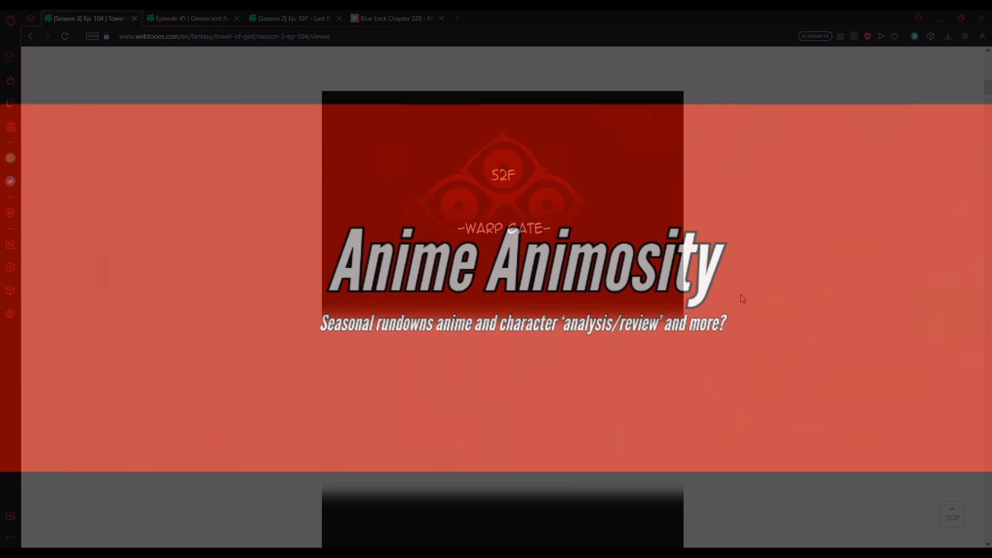
pyautogui.scroll(-3)
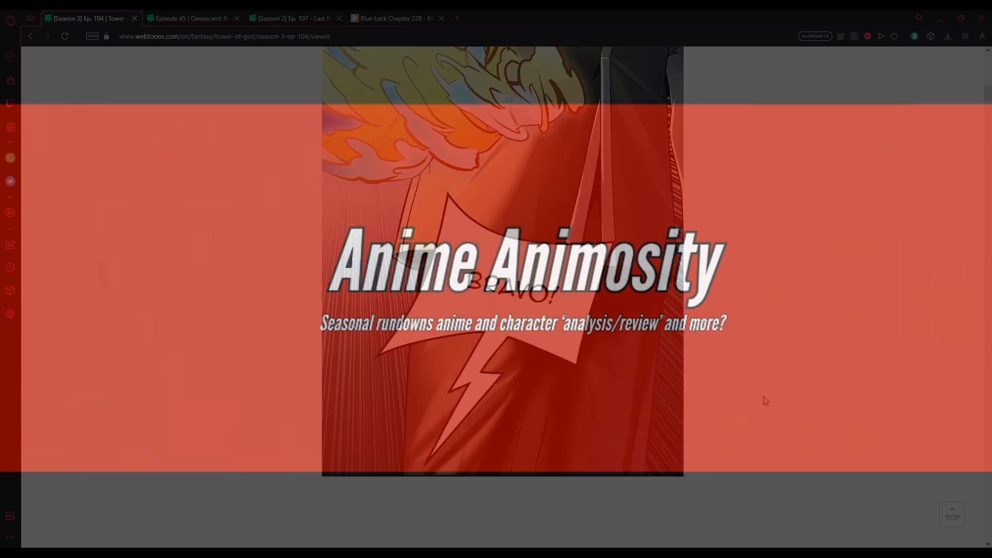
pyautogui.scroll(-3)
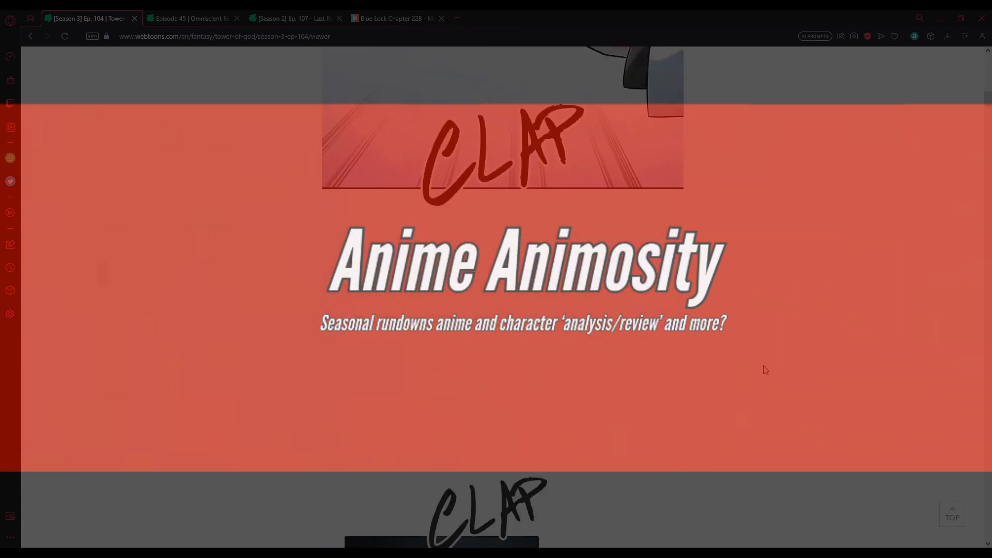
pyautogui.scroll(-3)
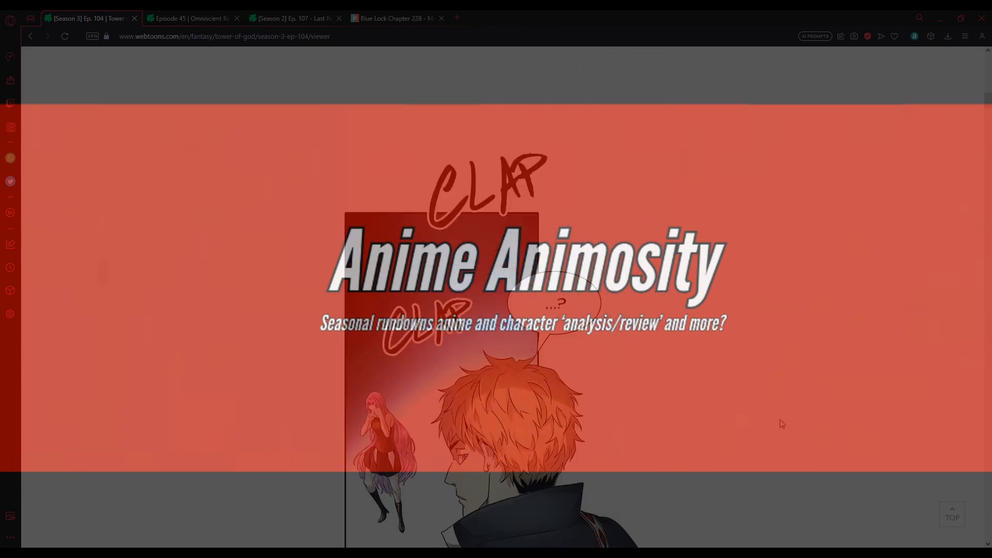
pyautogui.scroll(-3)
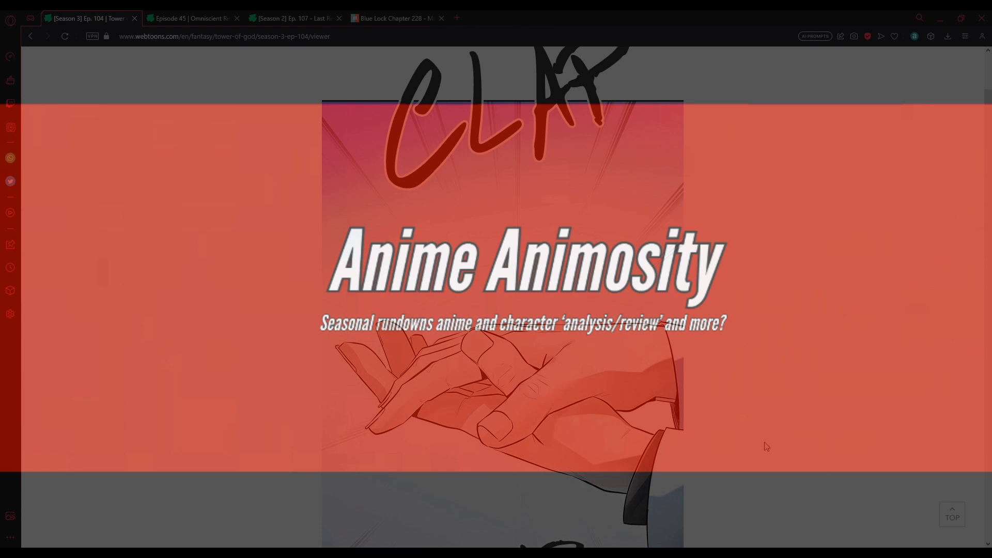
pyautogui.scroll(-3)
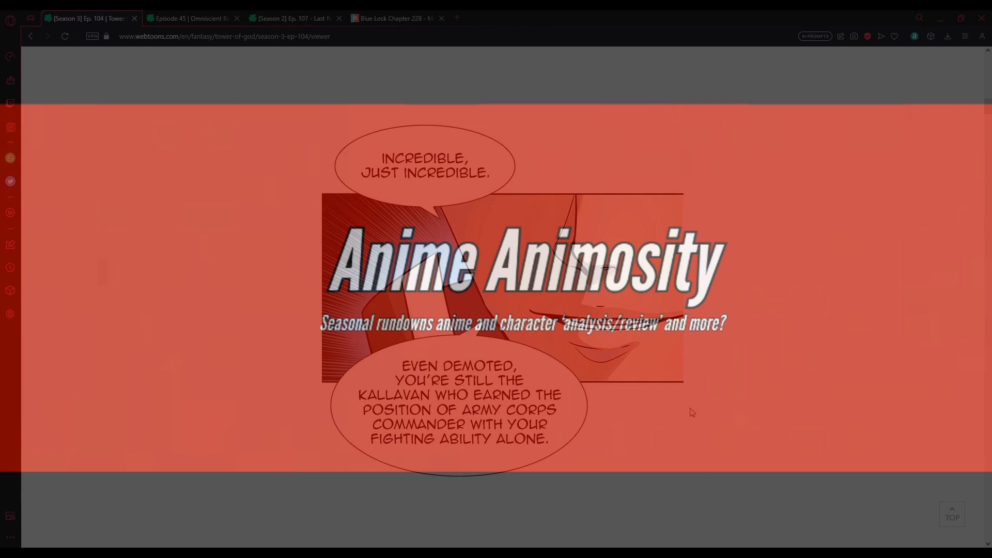
pyautogui.moveTo(657, 425)
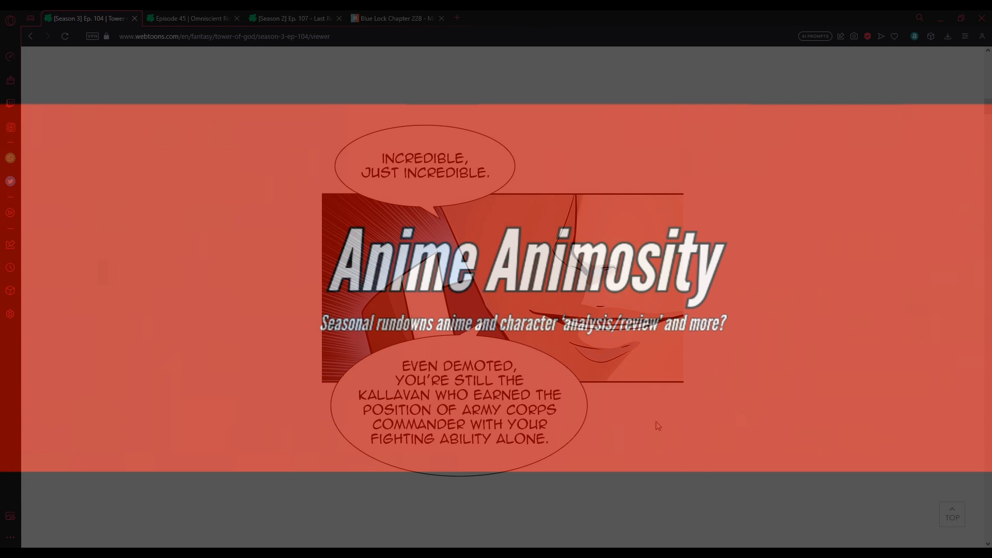
pyautogui.scroll(-3)
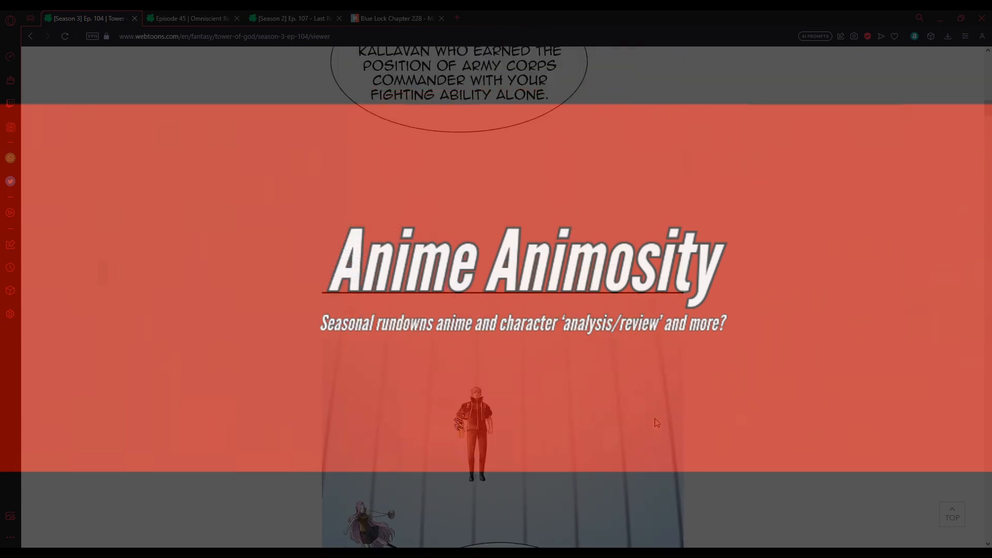
pyautogui.scroll(-3)
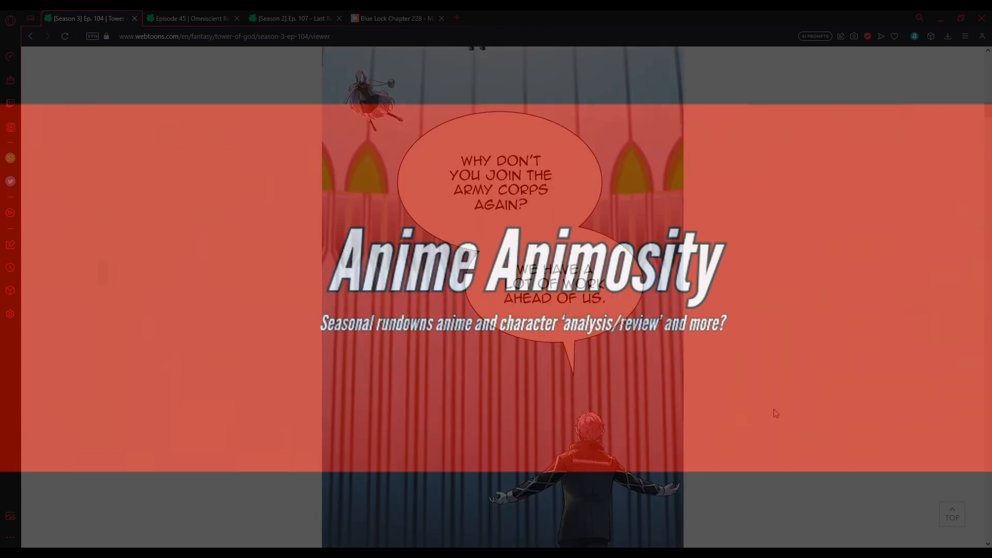
pyautogui.scroll(-3)
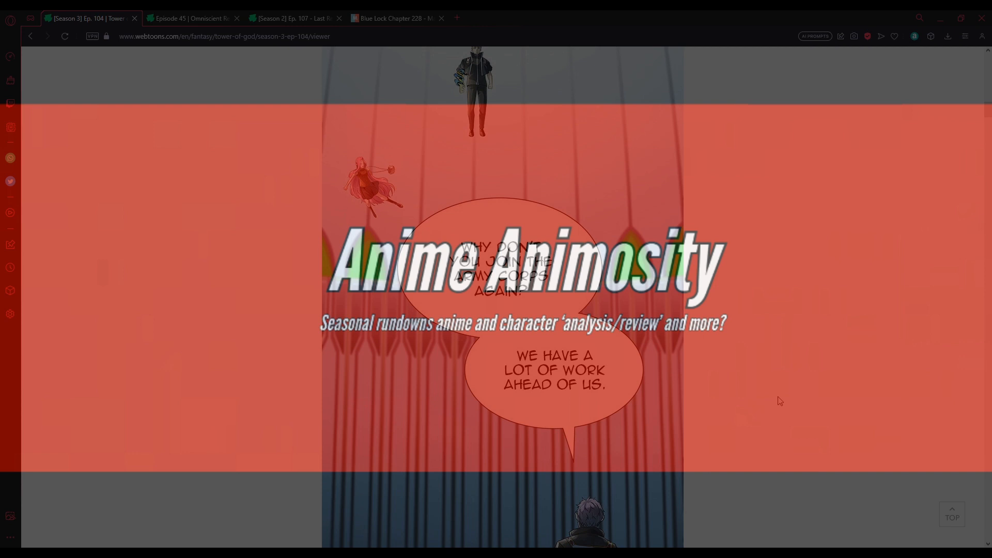
pyautogui.moveTo(755, 380)
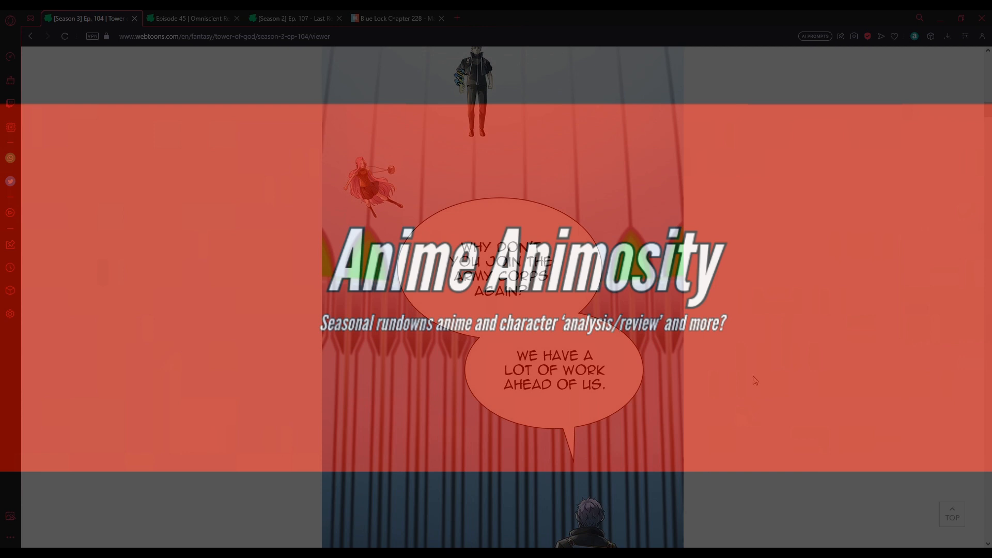
pyautogui.moveTo(719, 378)
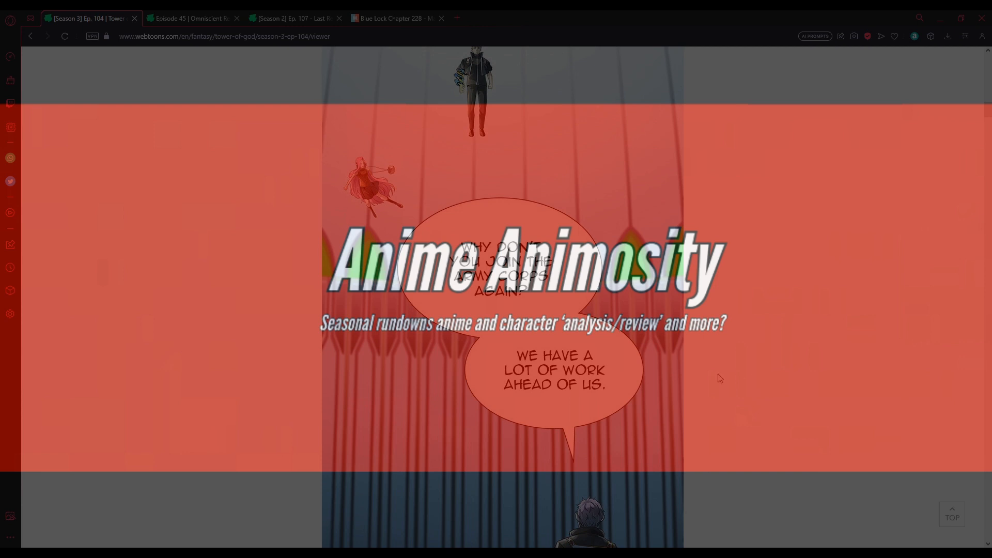
pyautogui.scroll(-3)
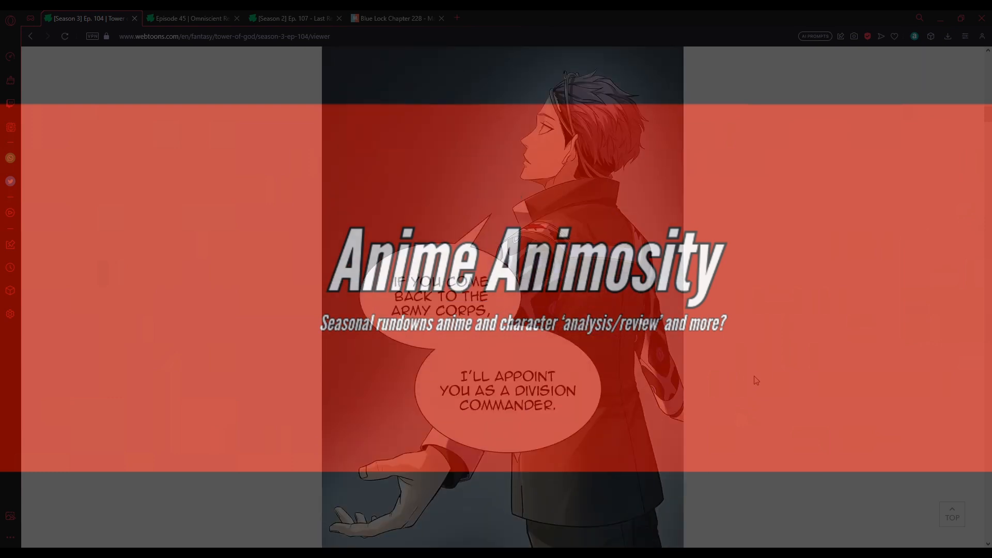
pyautogui.moveTo(733, 404)
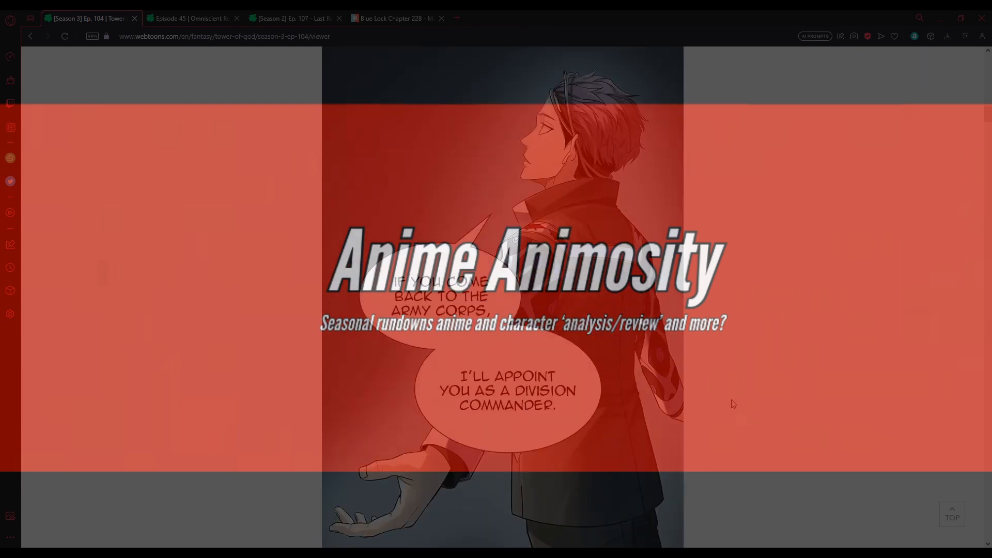
pyautogui.moveTo(738, 400)
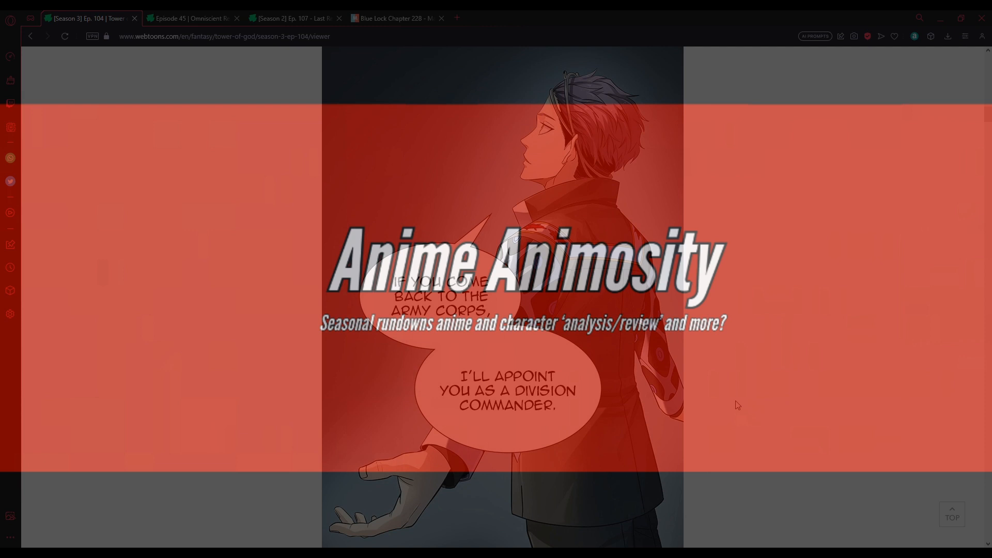
pyautogui.scroll(-3)
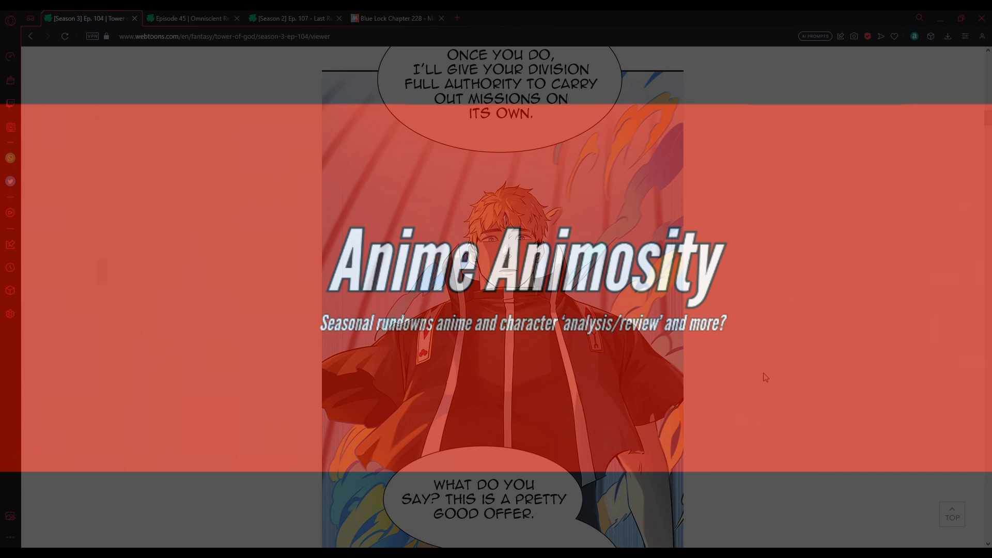
pyautogui.scroll(-3)
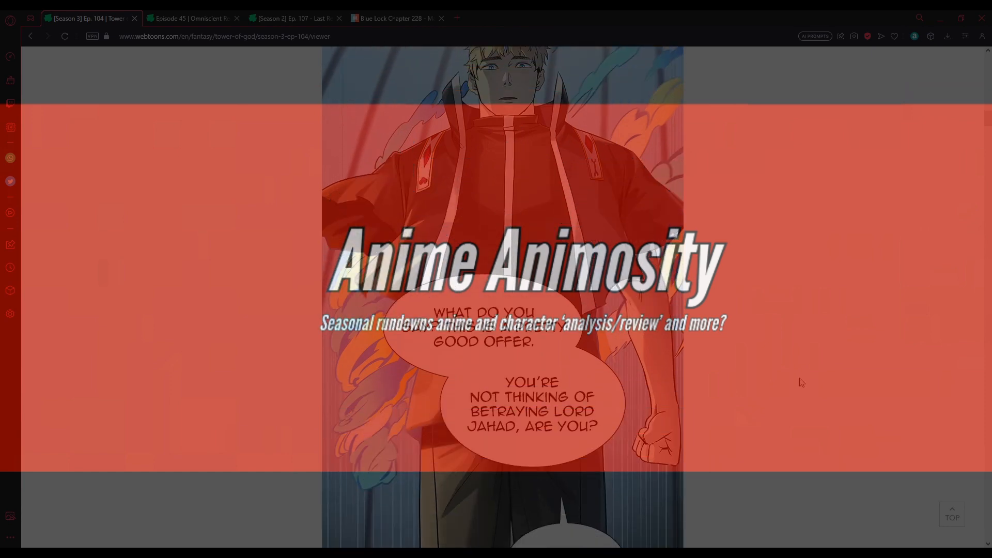
pyautogui.scroll(-3)
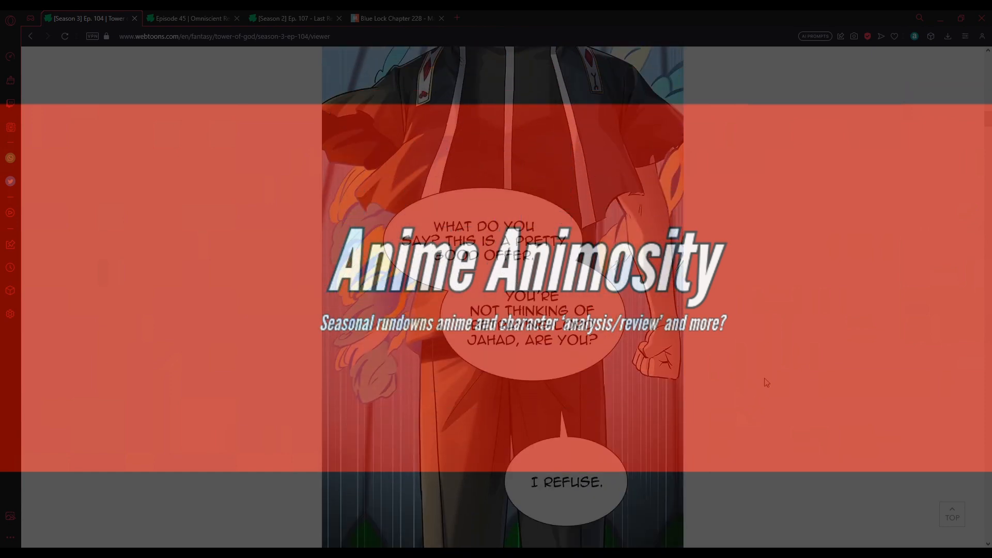
pyautogui.scroll(-3)
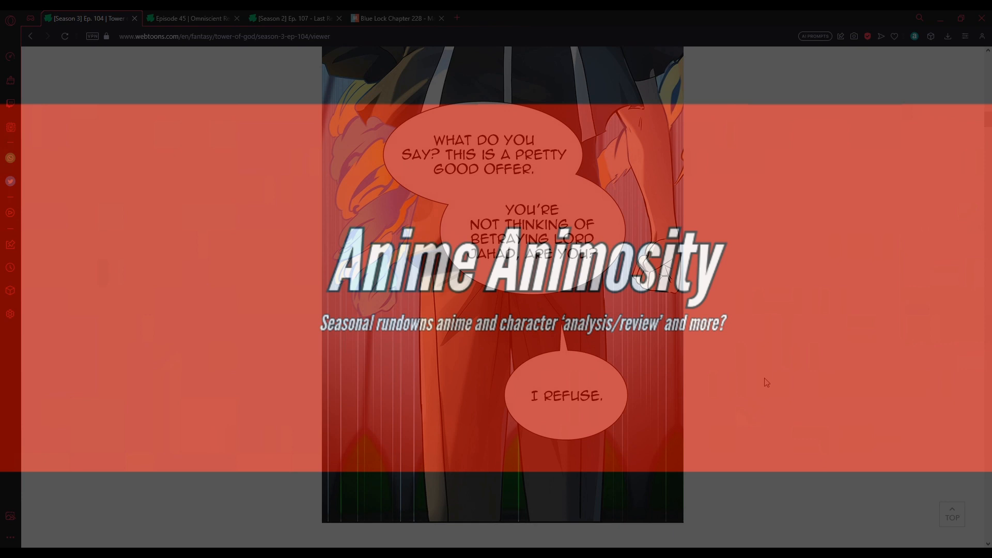
pyautogui.scroll(-3)
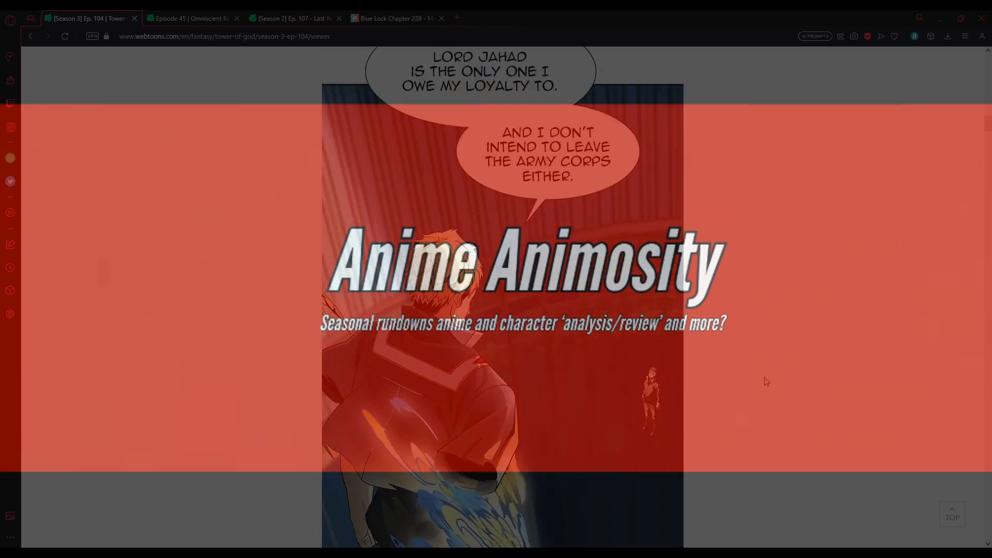
pyautogui.moveTo(817, 368)
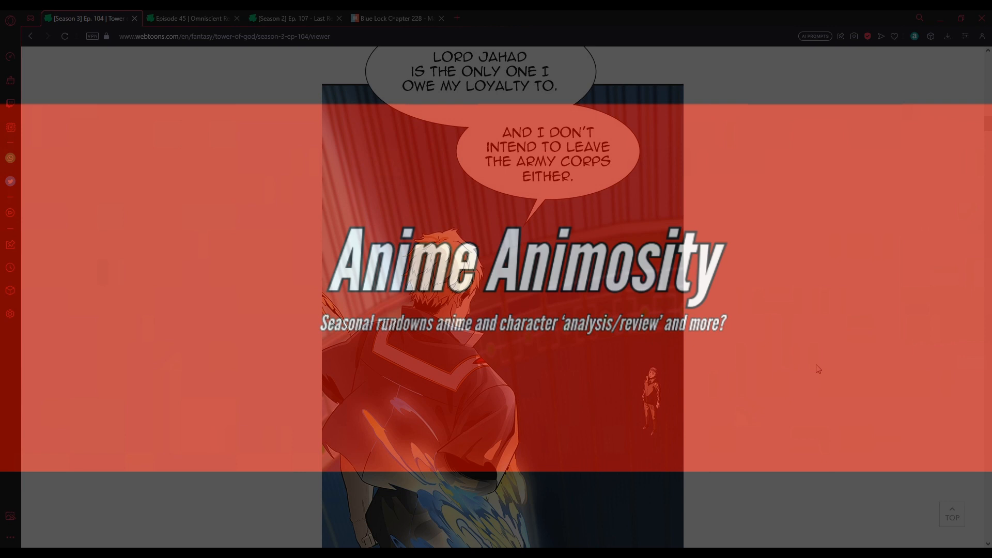
pyautogui.scroll(-3)
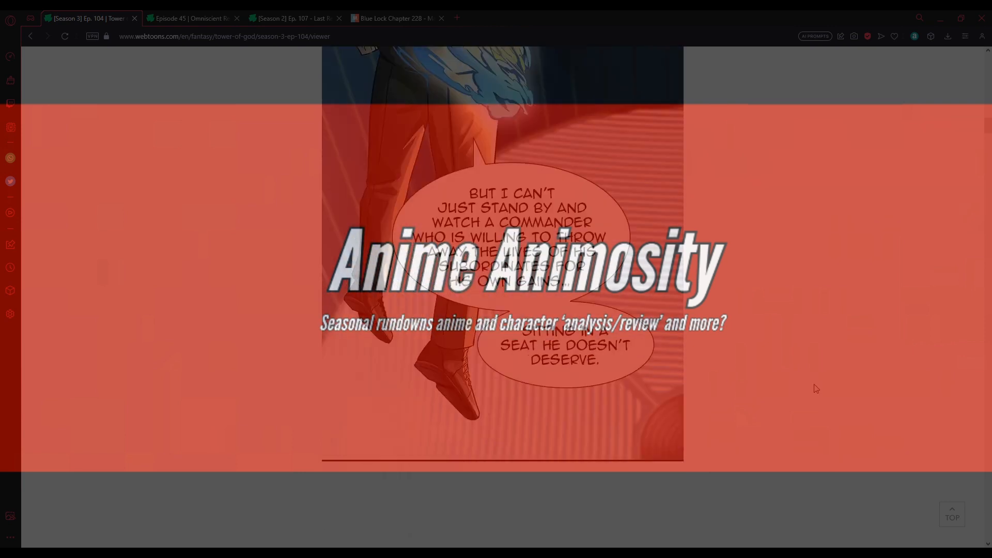
pyautogui.scroll(-3)
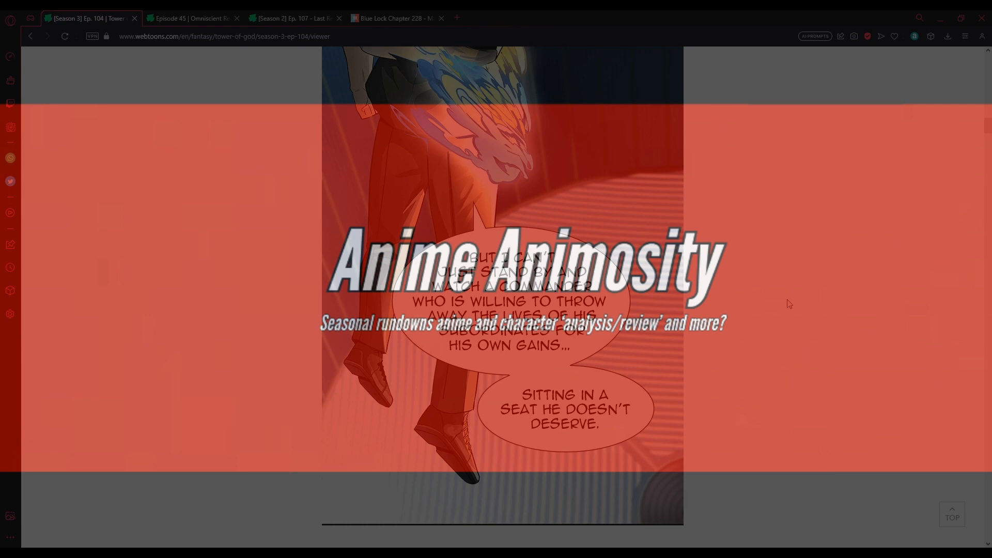
pyautogui.scroll(-3)
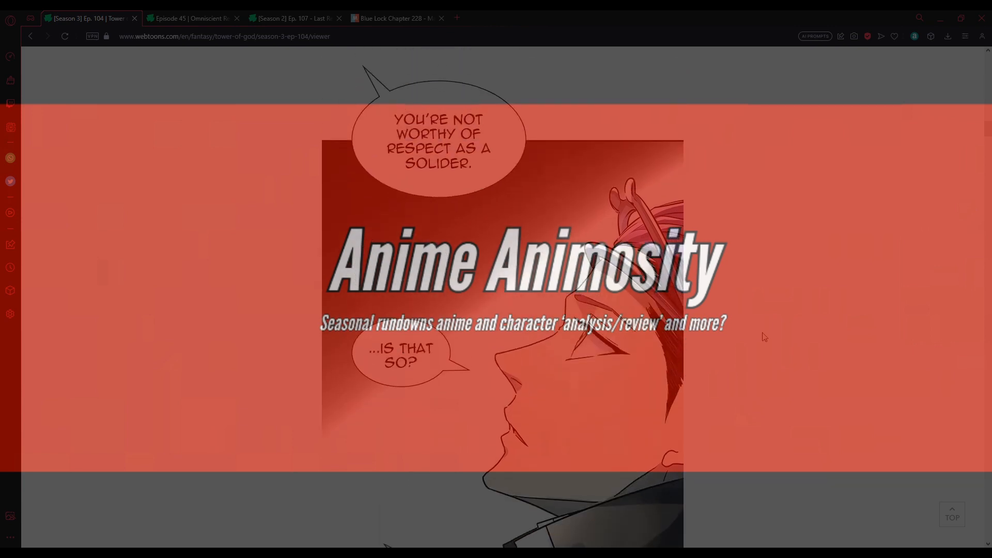
pyautogui.scroll(-3)
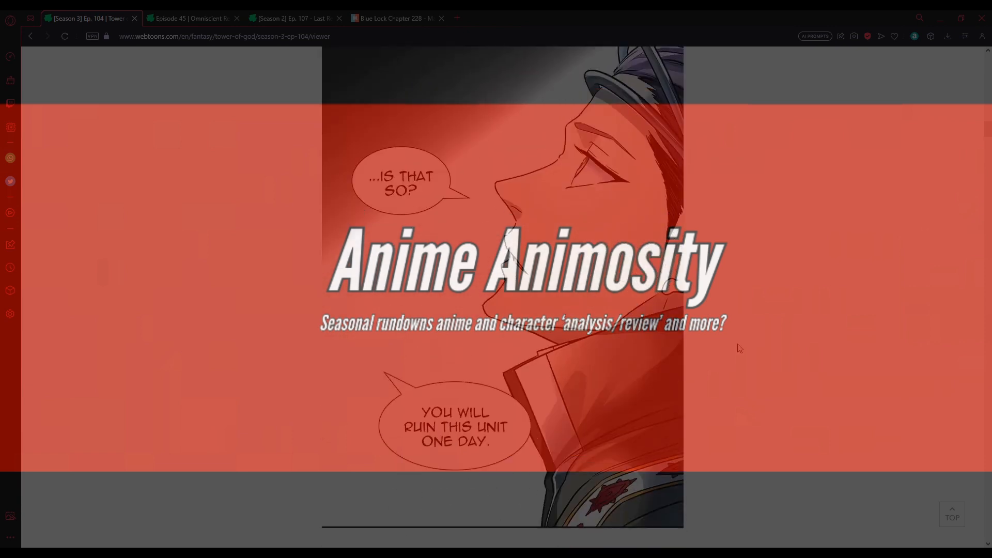
pyautogui.moveTo(774, 341)
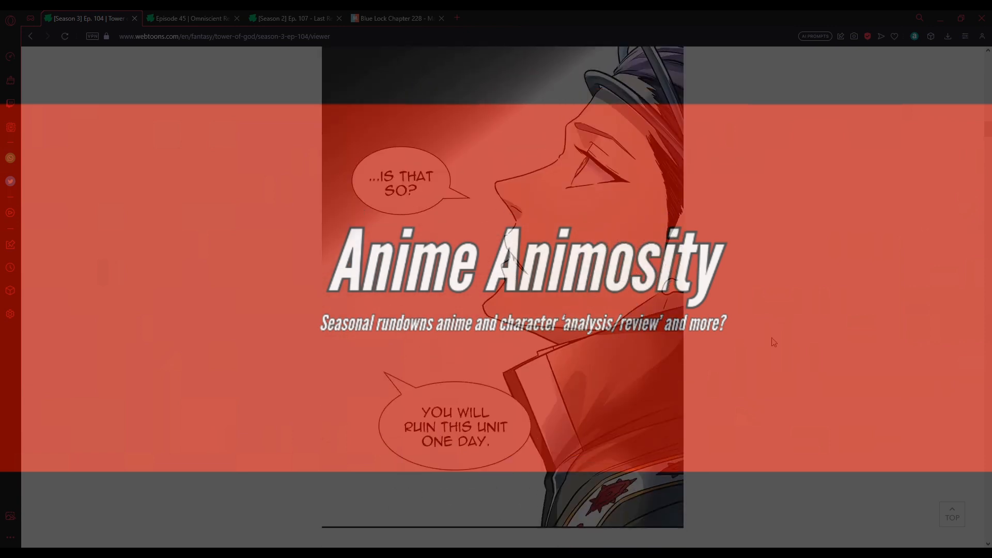
pyautogui.scroll(-3)
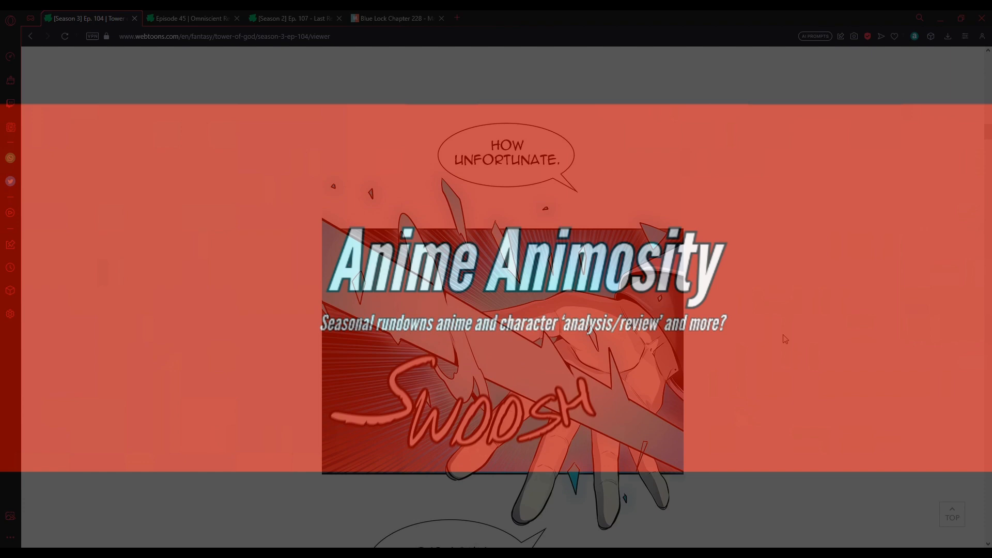
pyautogui.scroll(-3)
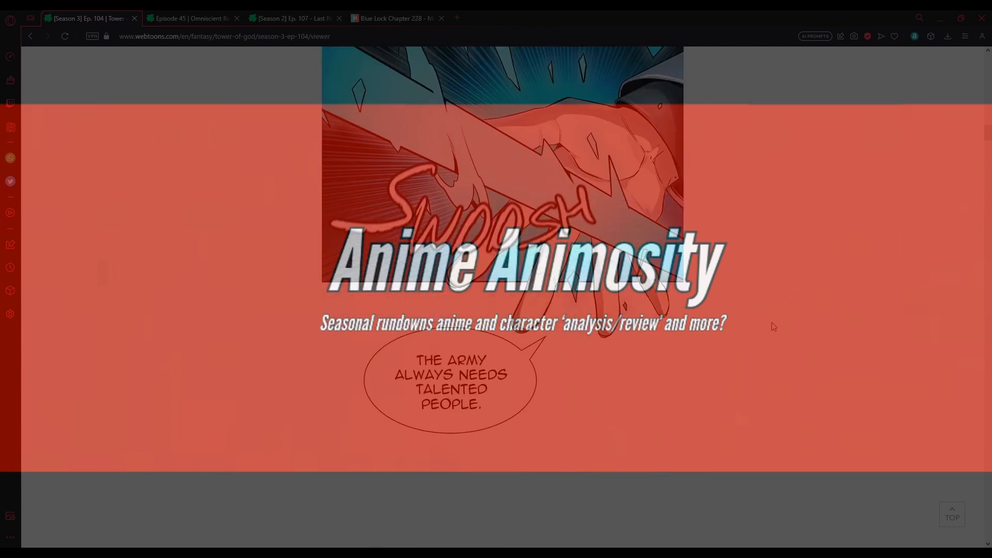
pyautogui.moveTo(760, 319)
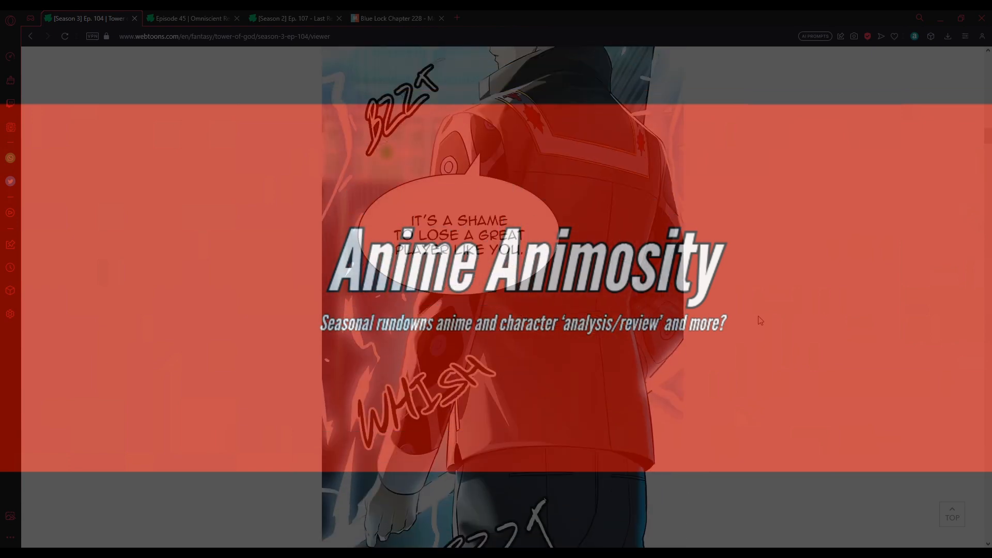
pyautogui.scroll(-3)
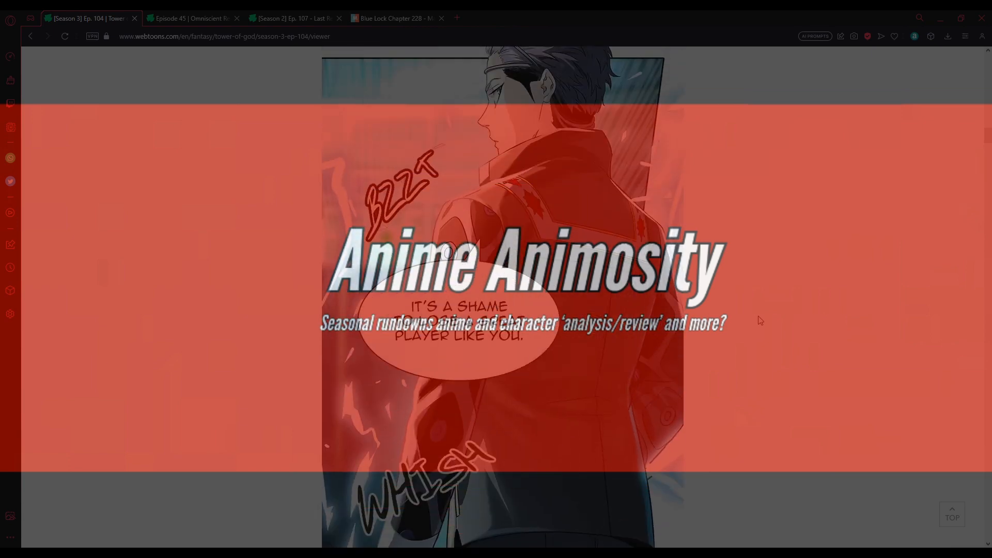
pyautogui.scroll(-3)
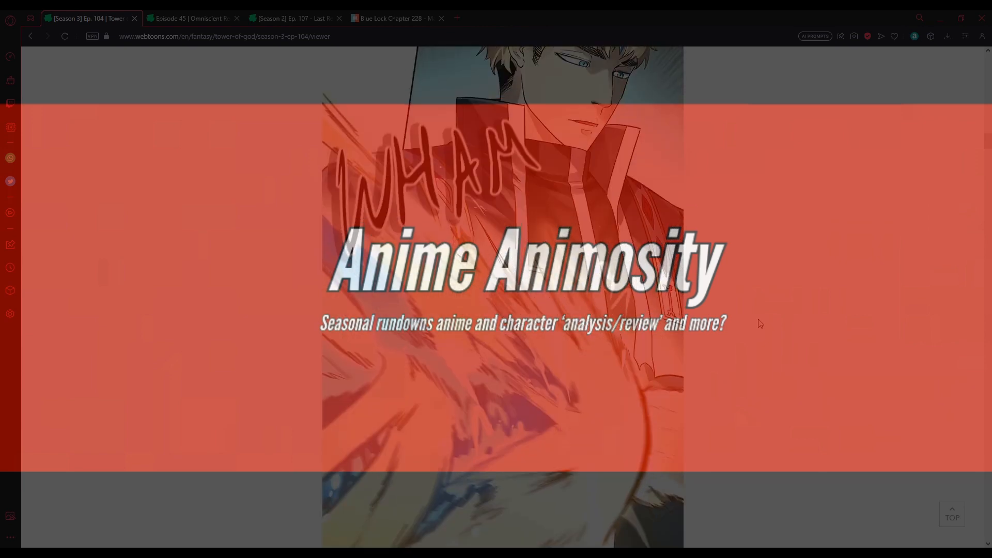
pyautogui.scroll(-3)
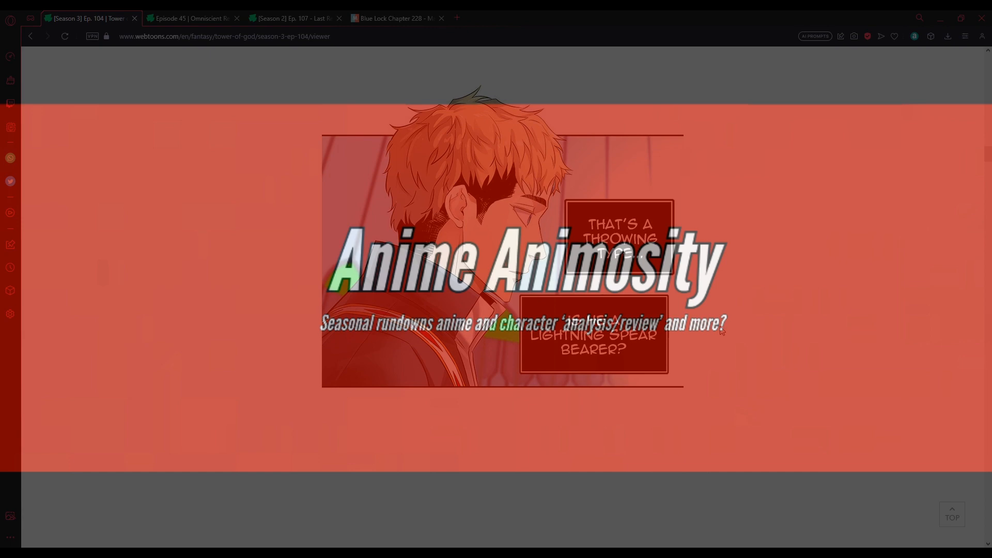
pyautogui.scroll(-3)
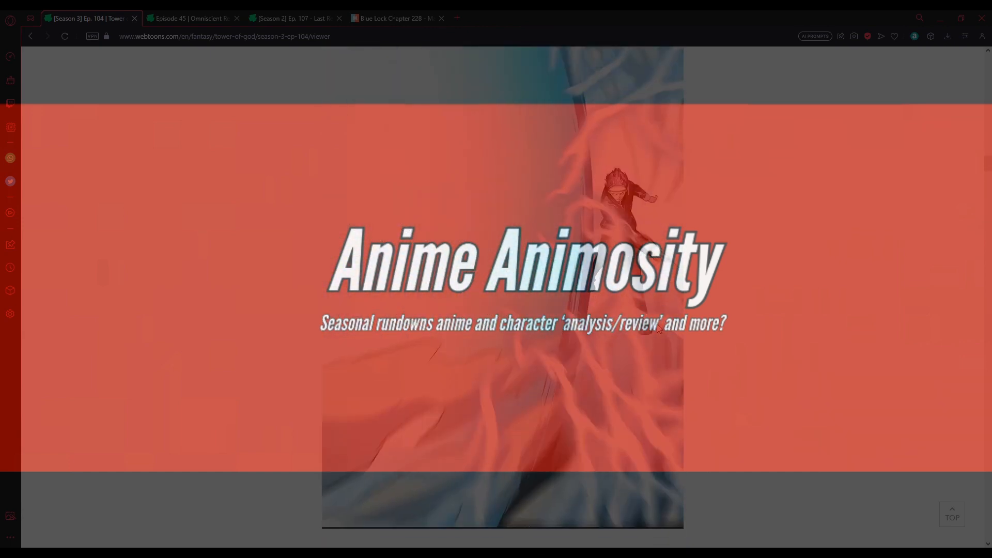
pyautogui.scroll(-3)
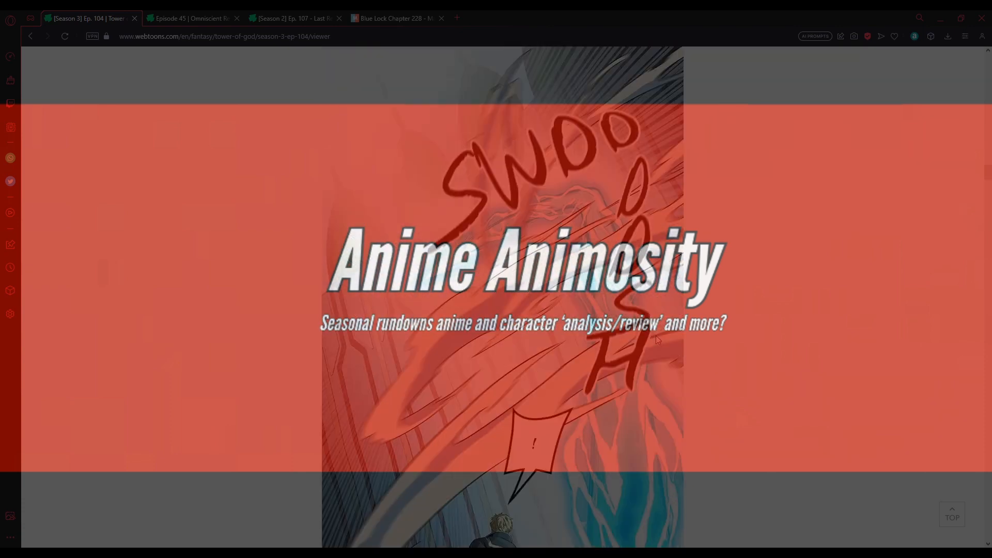
pyautogui.scroll(-3)
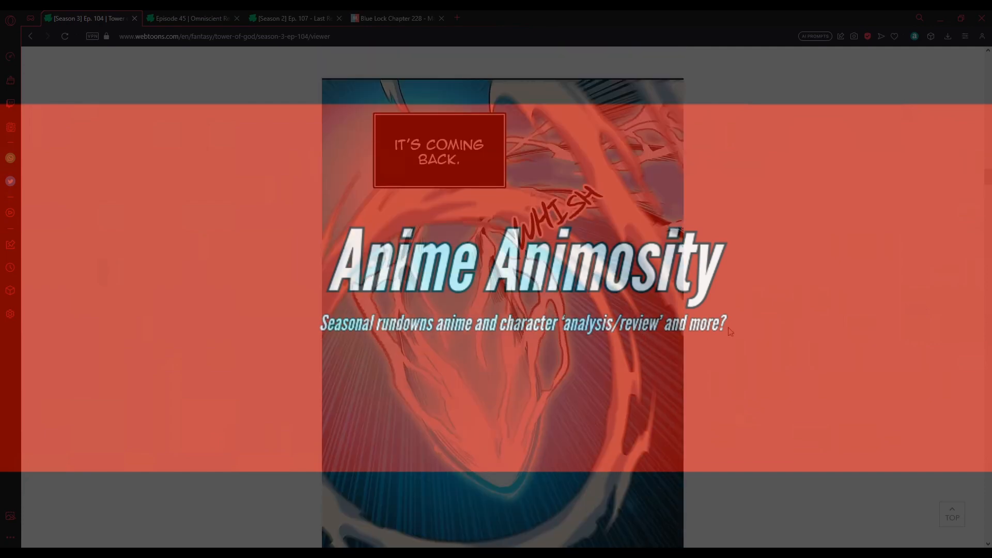
pyautogui.scroll(-3)
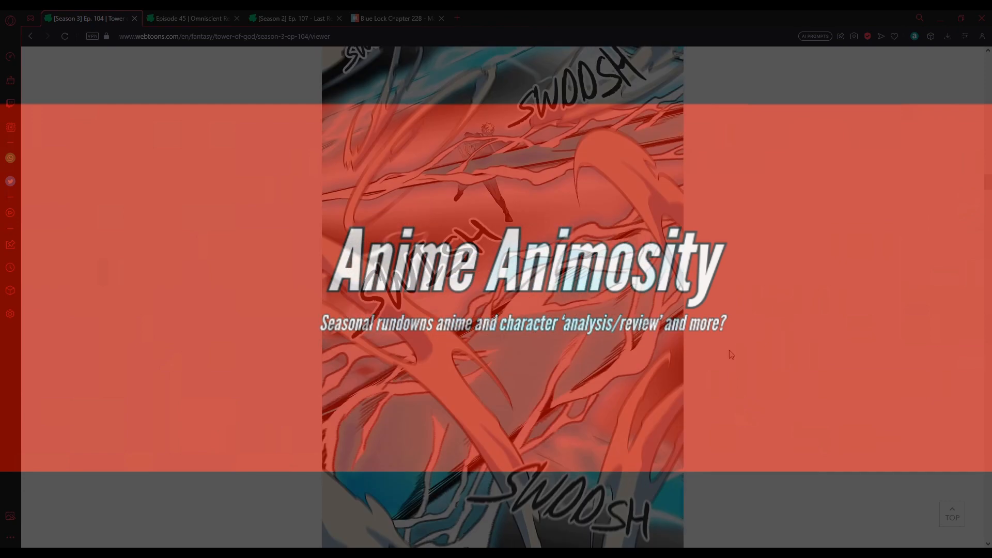
pyautogui.scroll(-3)
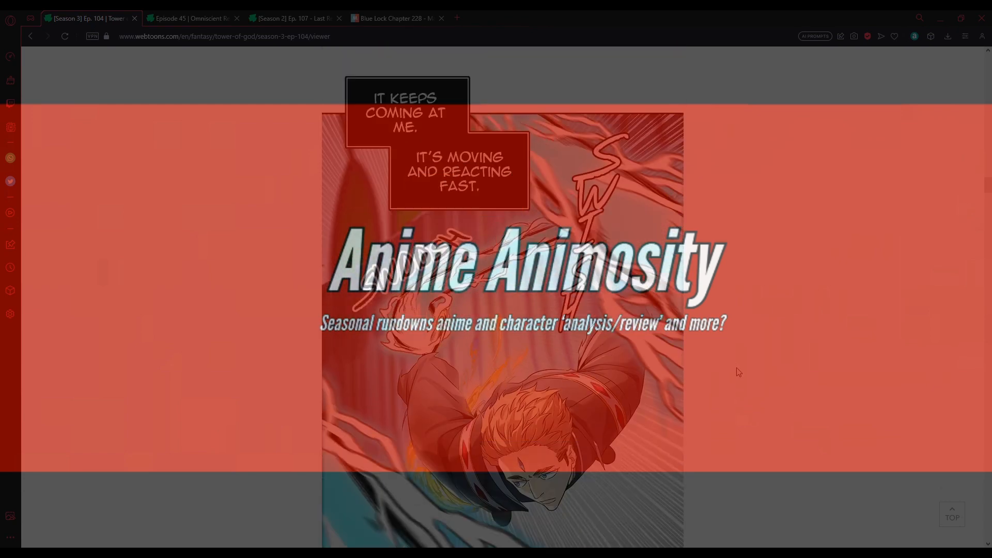
pyautogui.scroll(-3)
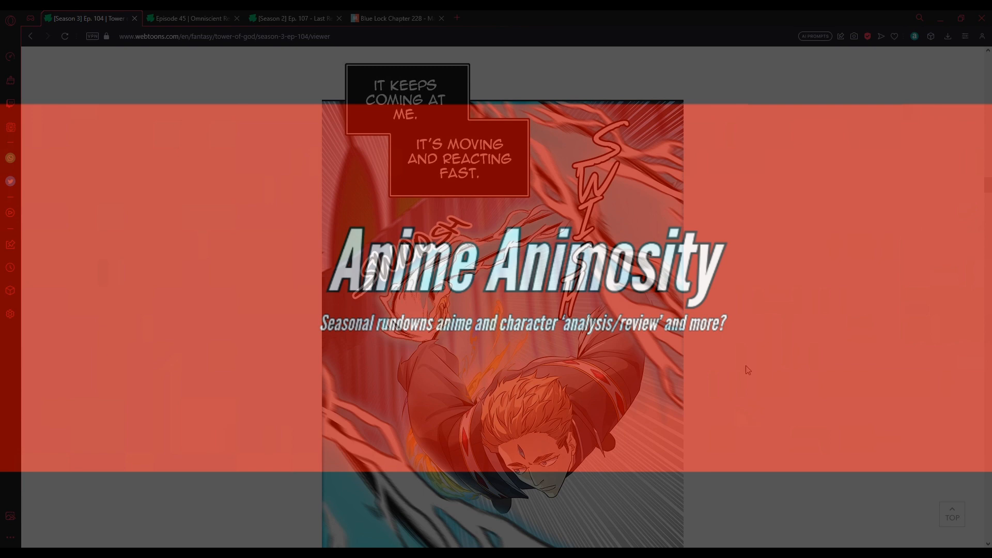
pyautogui.scroll(-3)
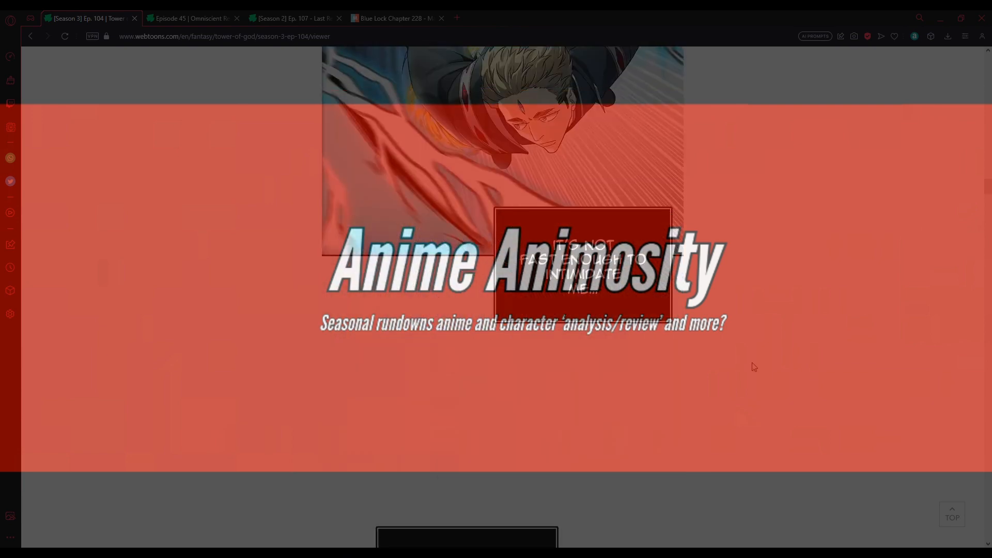
pyautogui.scroll(-3)
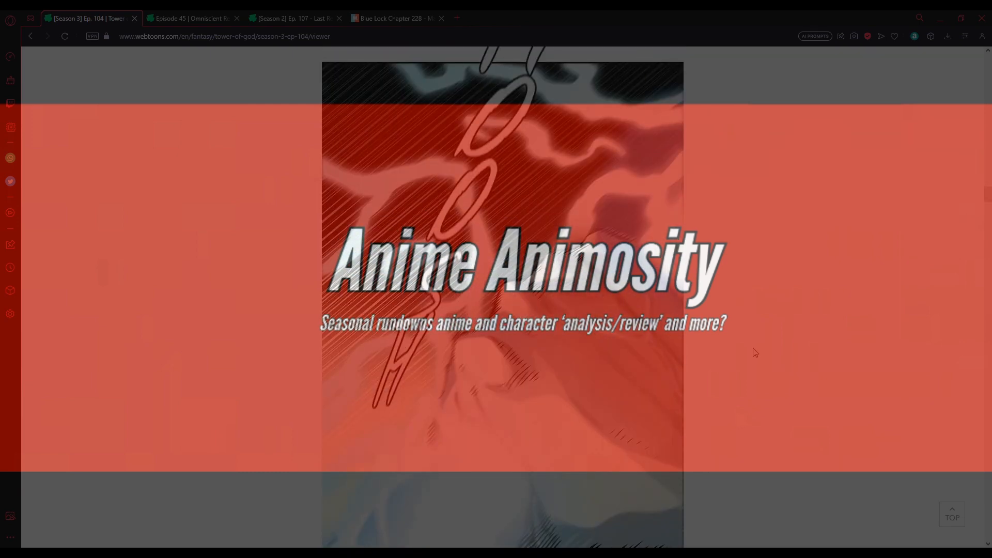
pyautogui.scroll(-3)
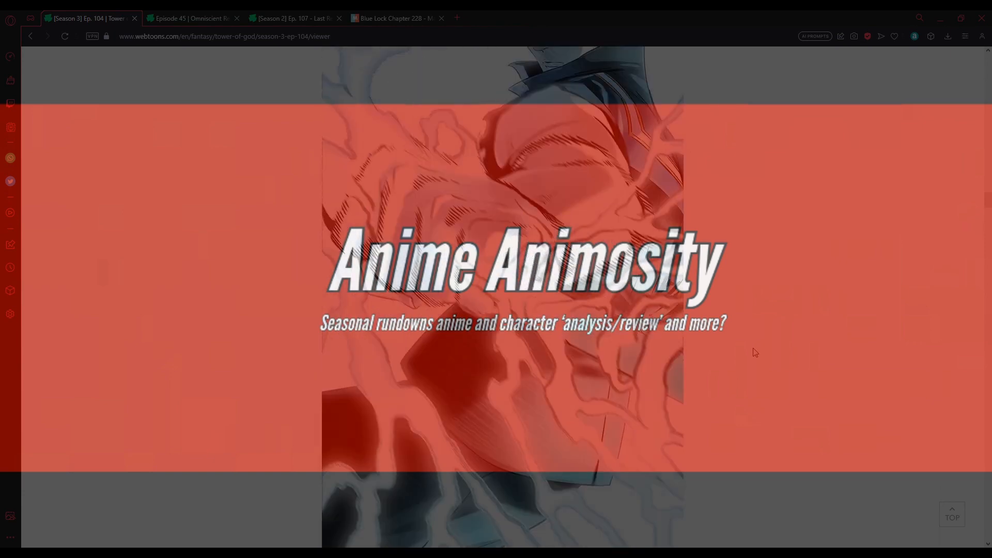
pyautogui.scroll(-3)
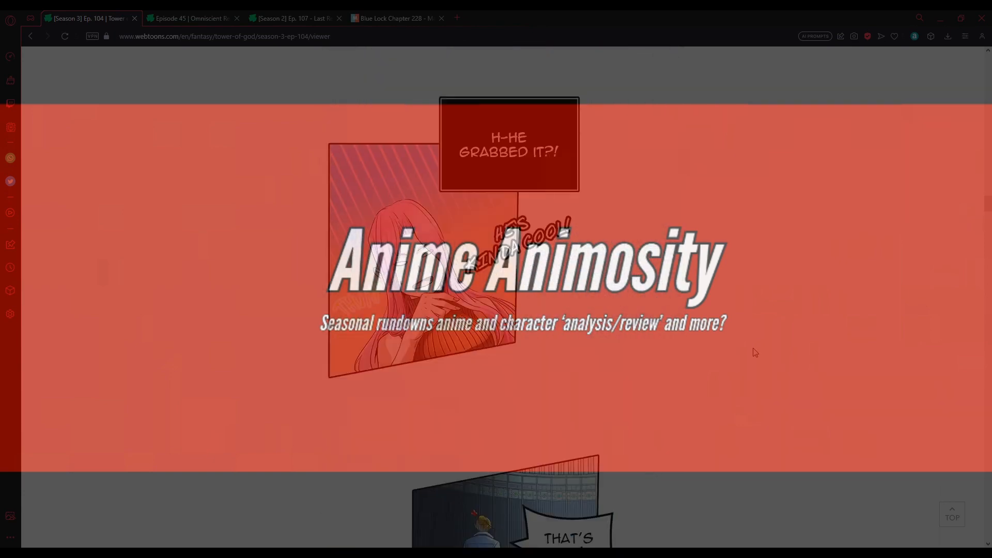
pyautogui.scroll(-3)
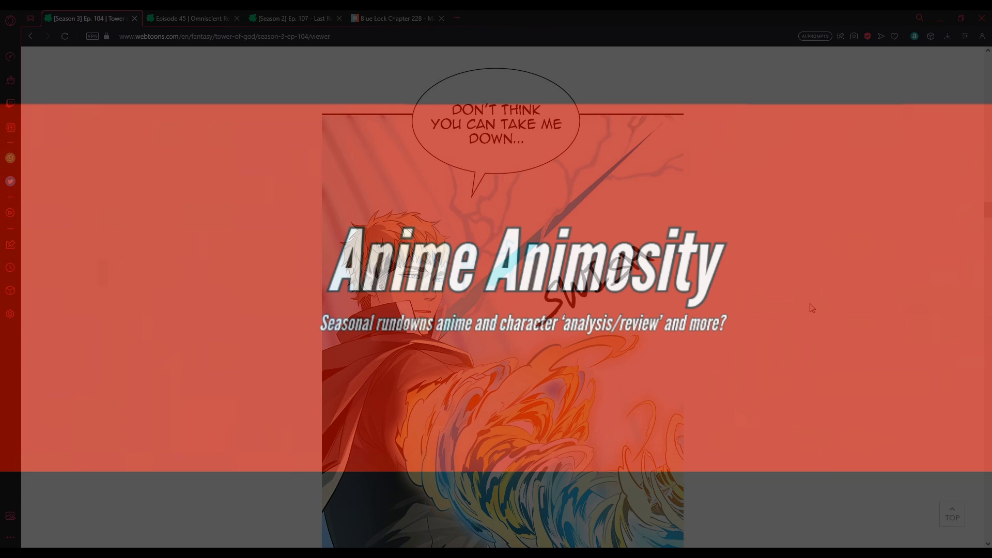
pyautogui.scroll(-3)
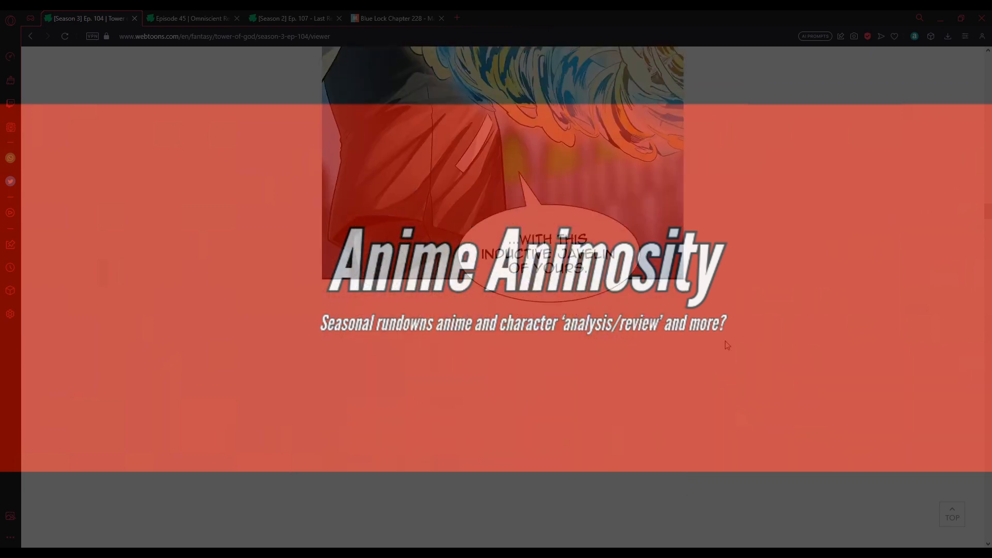
pyautogui.scroll(-3)
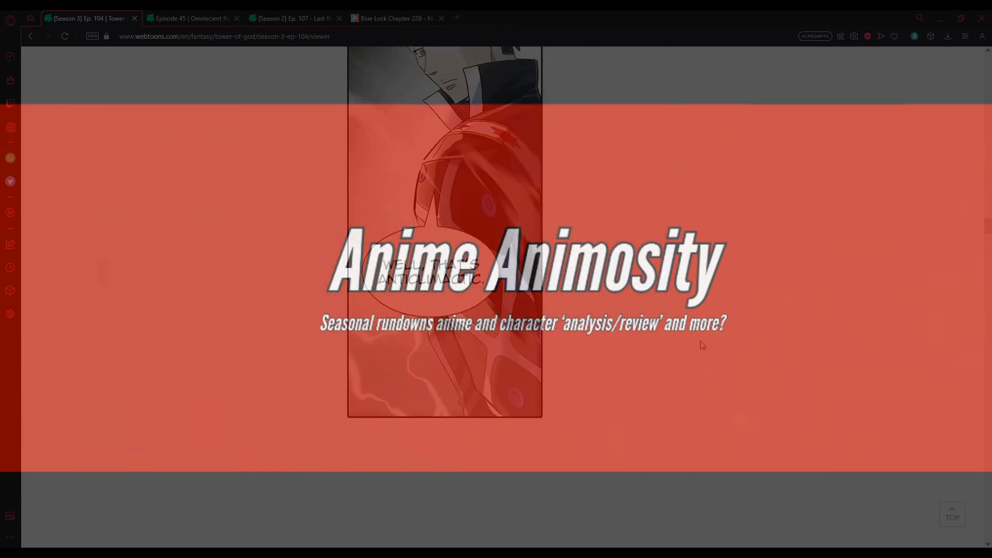
pyautogui.scroll(-3)
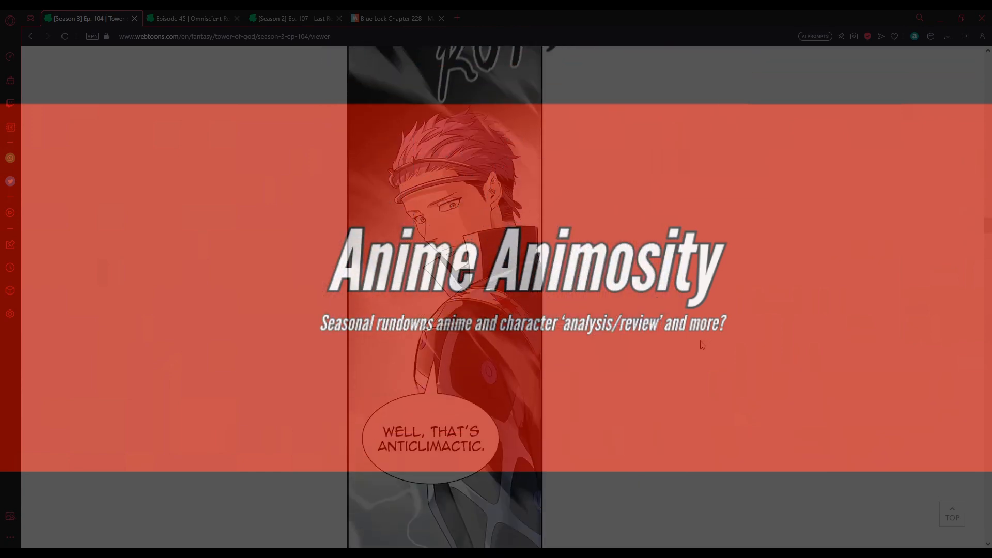
pyautogui.scroll(-3)
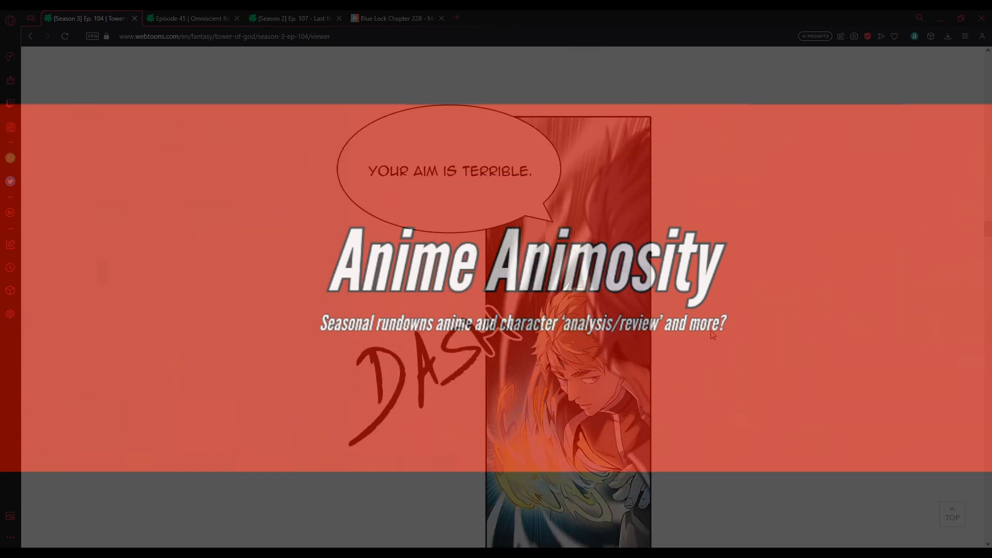
pyautogui.scroll(-3)
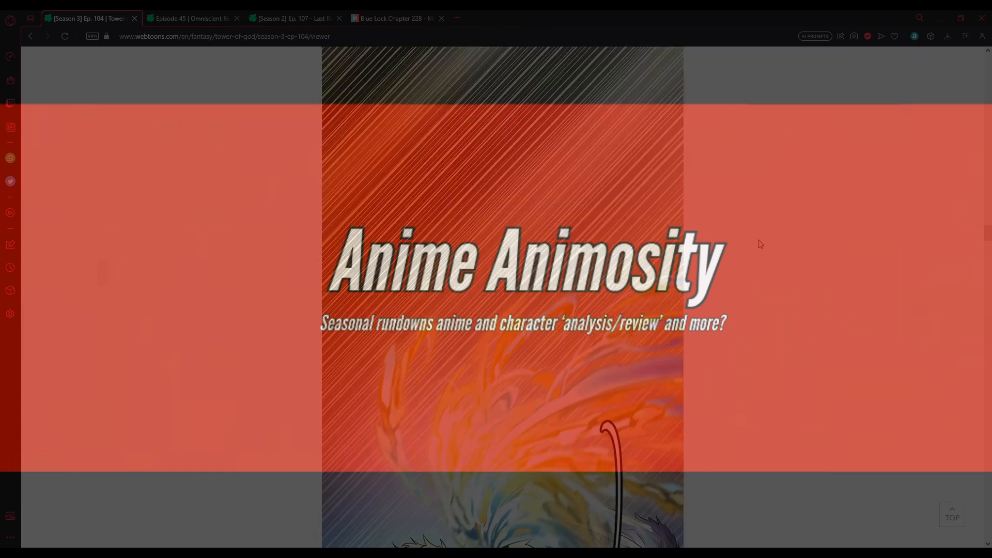
pyautogui.scroll(-3)
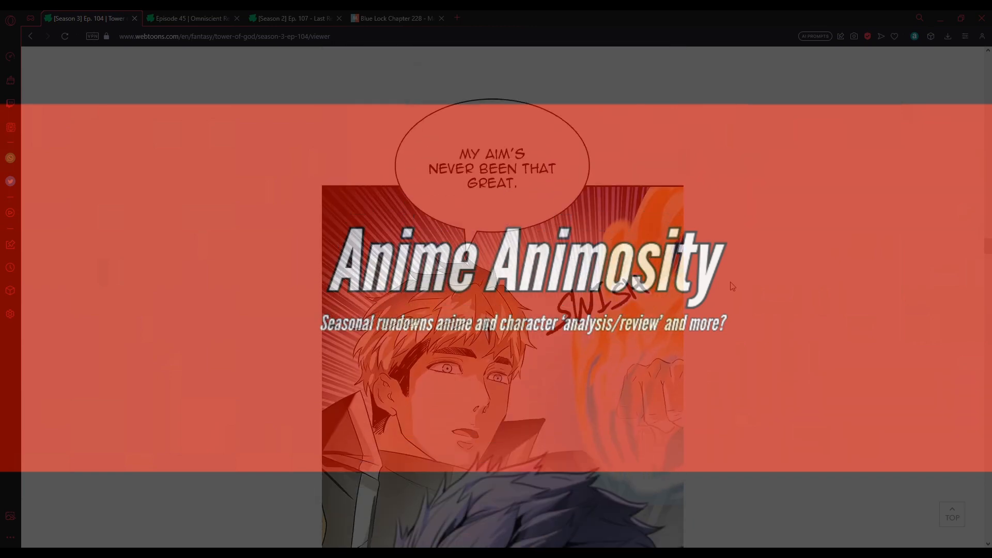
pyautogui.scroll(-3)
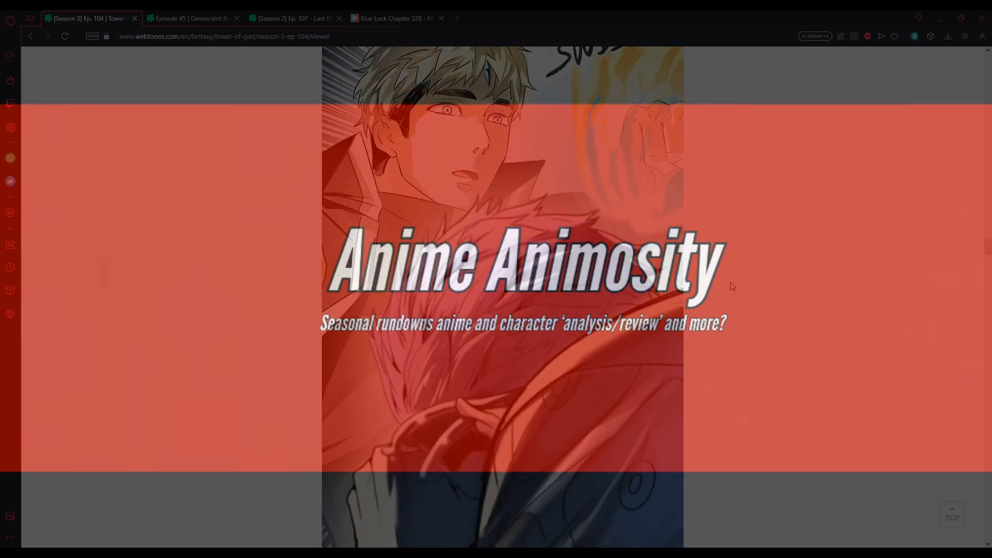
pyautogui.scroll(-3)
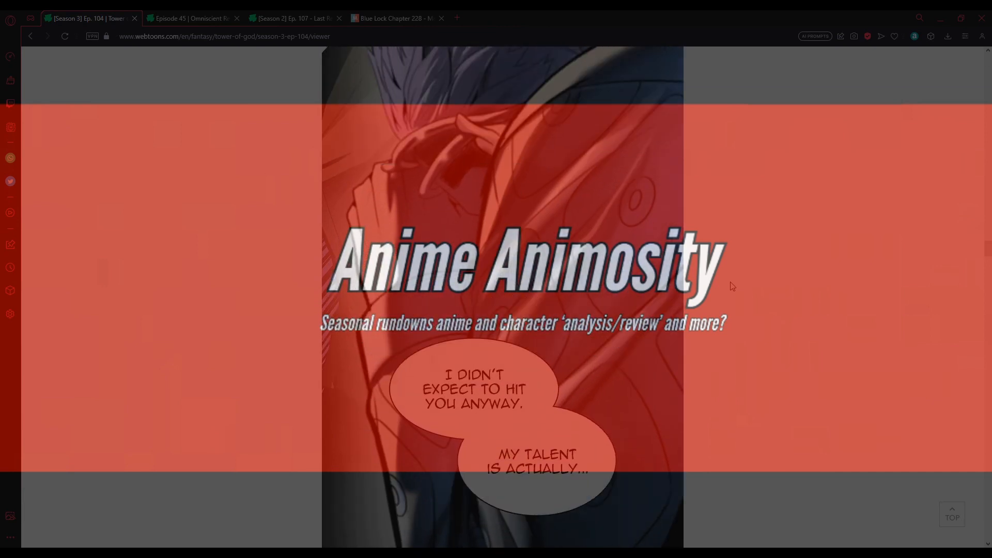
pyautogui.scroll(-3)
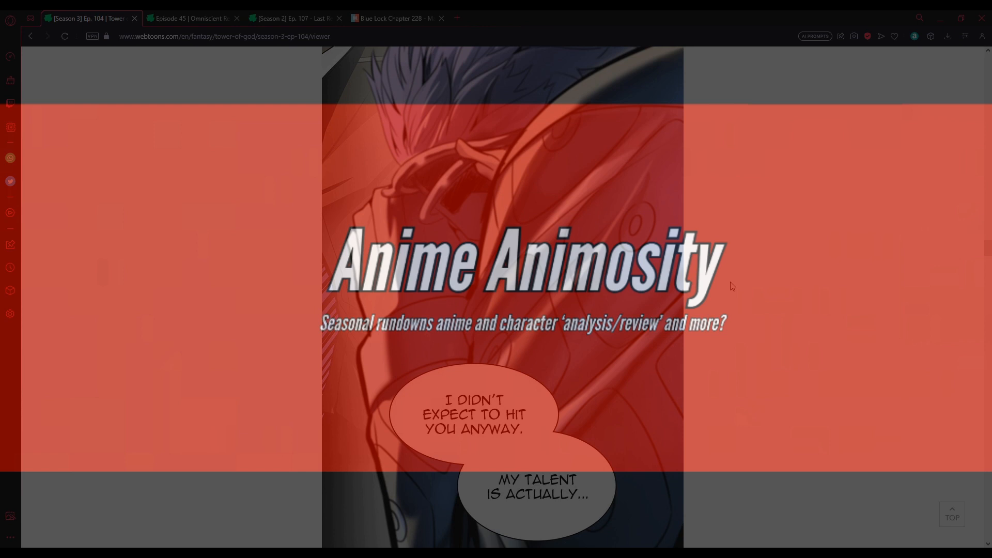
pyautogui.scroll(-3)
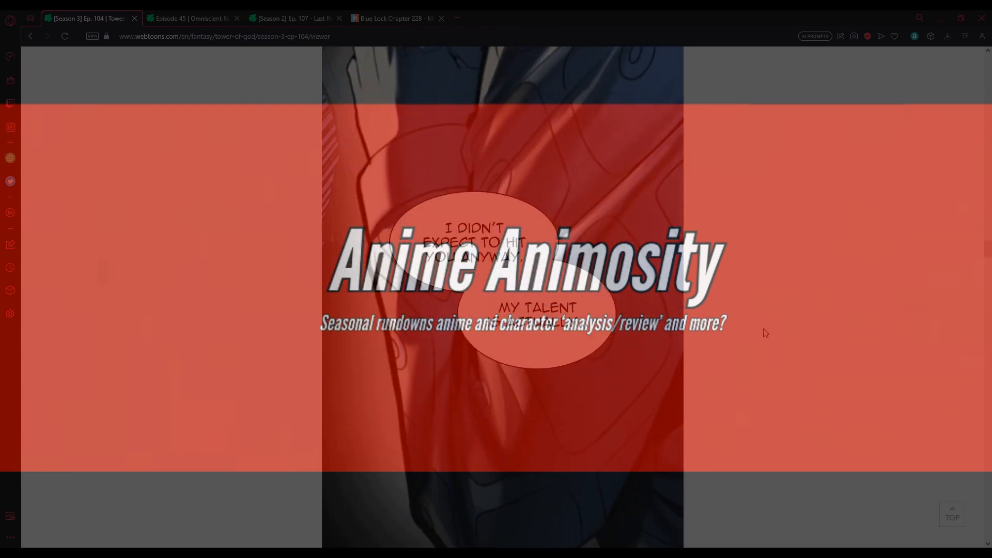
pyautogui.scroll(-3)
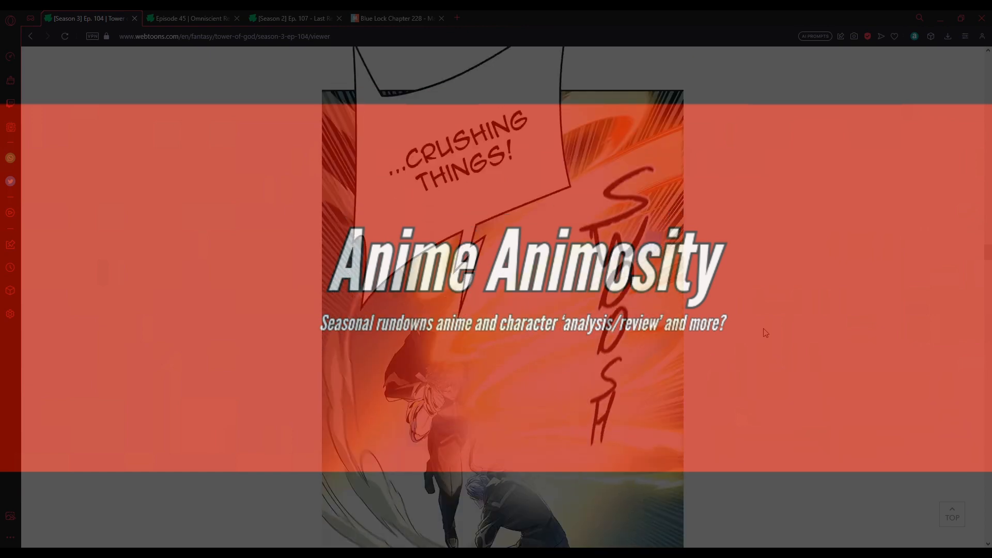
pyautogui.scroll(-3)
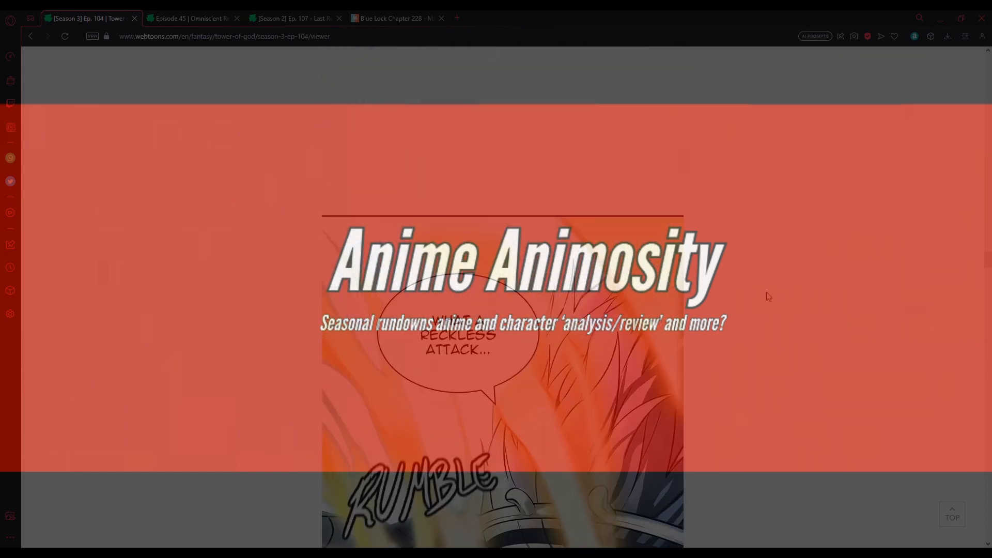
pyautogui.scroll(-3)
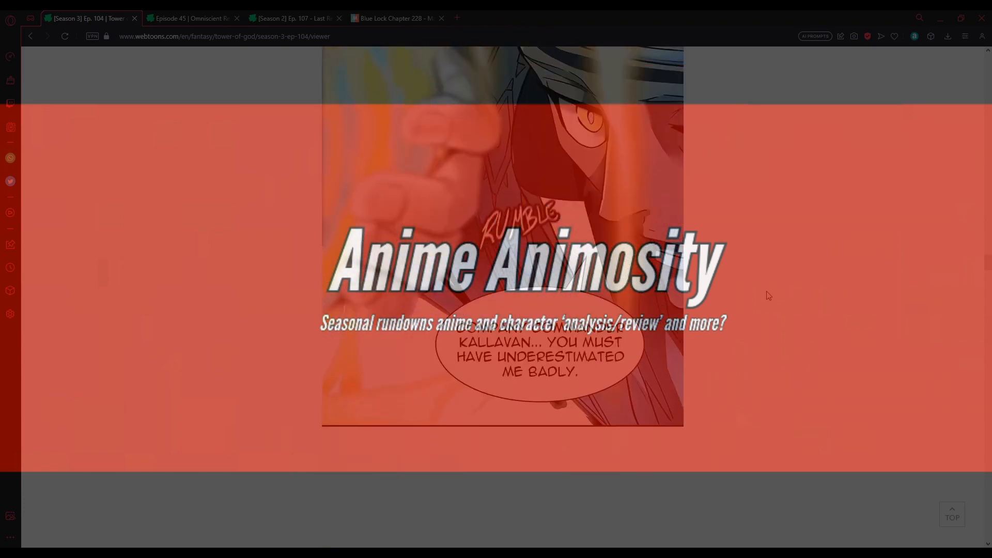
pyautogui.scroll(-3)
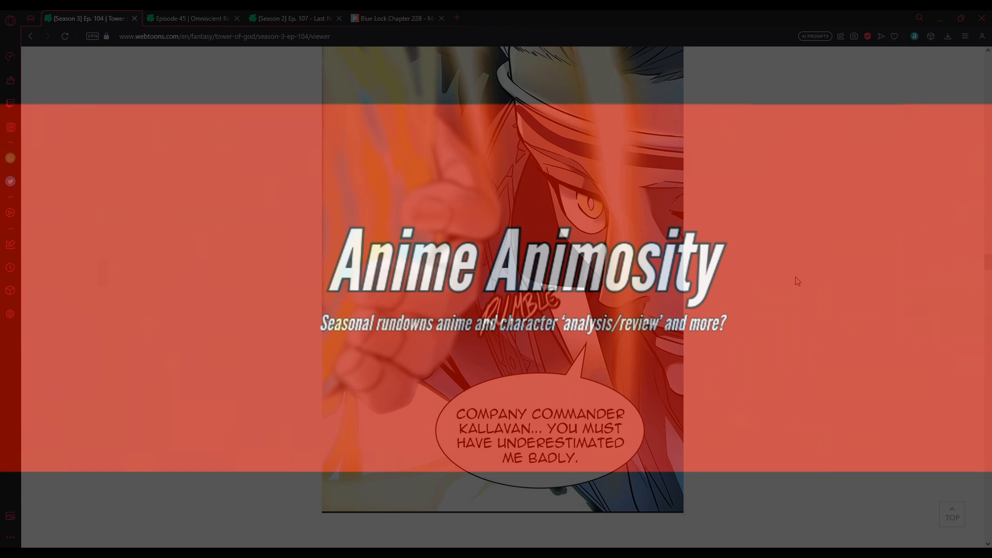
pyautogui.scroll(-3)
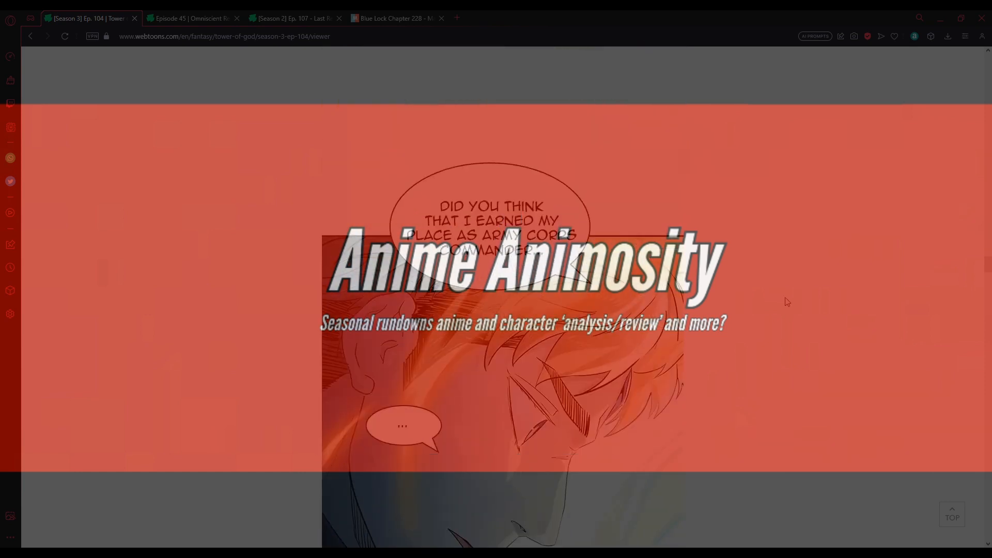
pyautogui.scroll(-3)
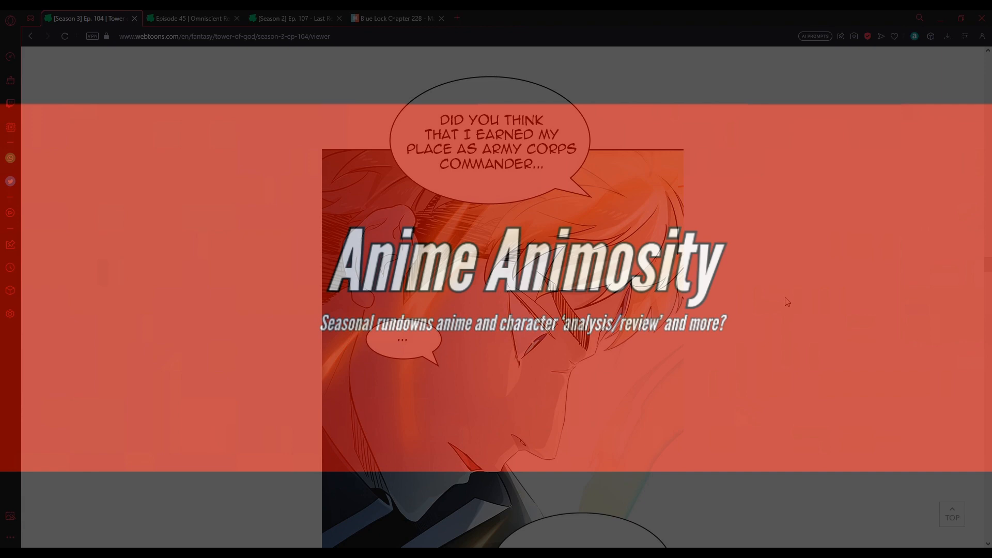
pyautogui.scroll(-3)
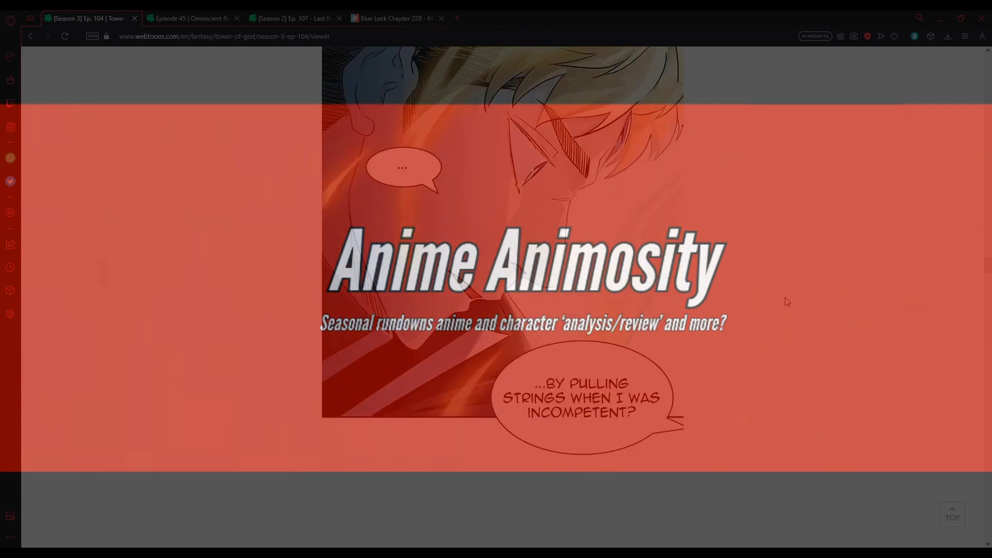
pyautogui.scroll(-3)
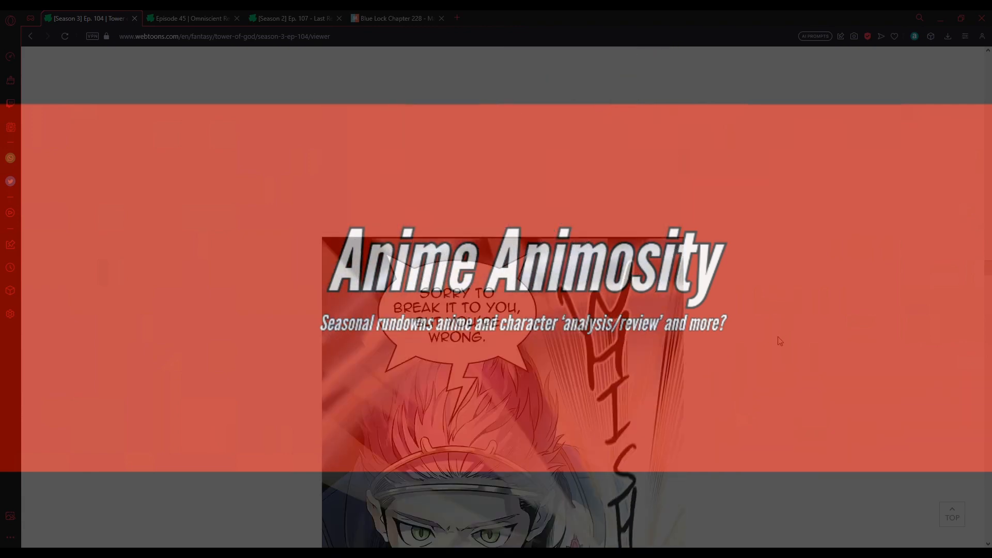
pyautogui.scroll(-3)
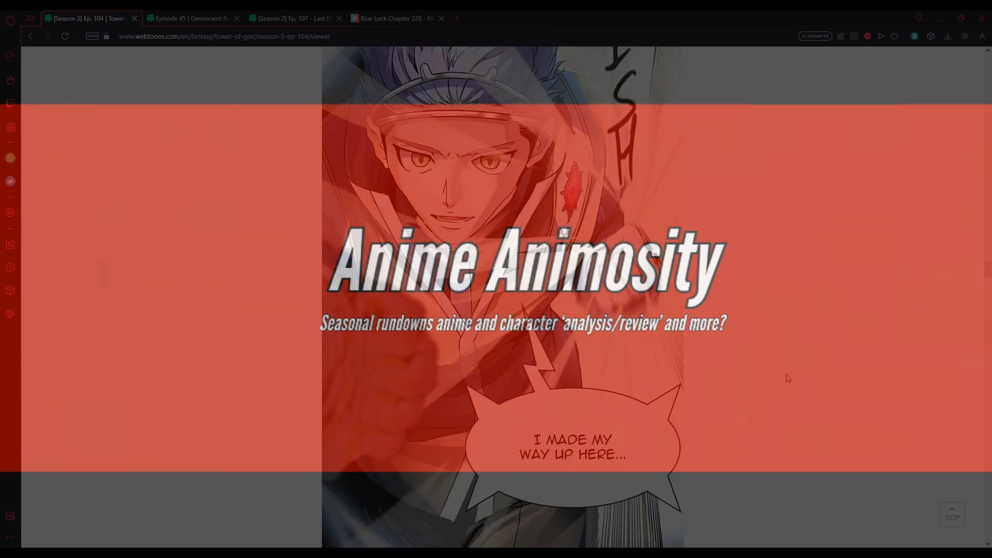
pyautogui.scroll(-3)
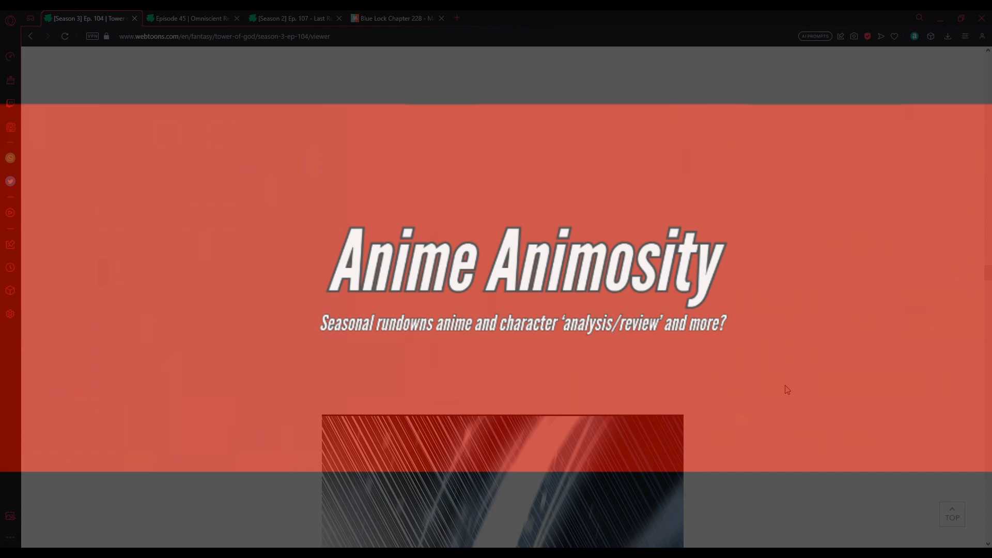
pyautogui.scroll(-3)
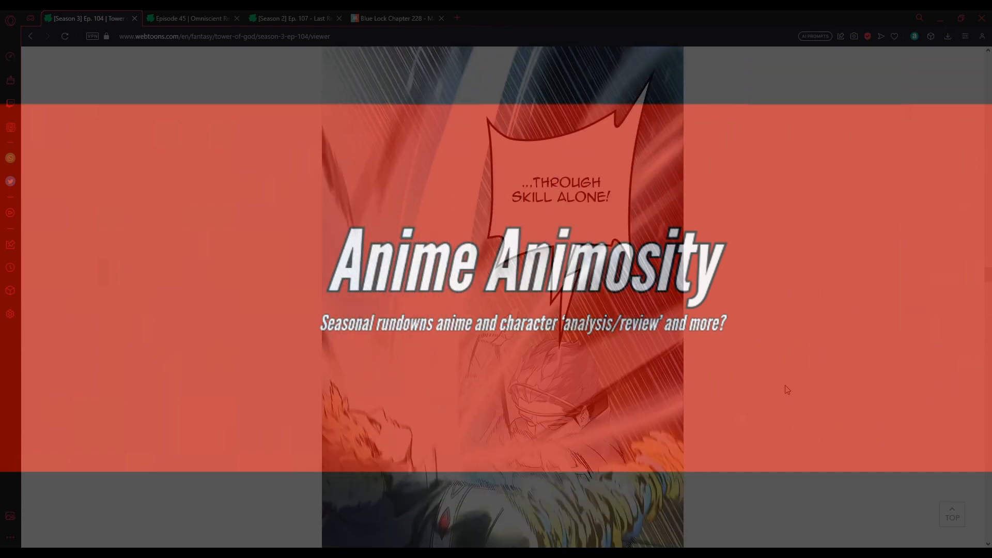
pyautogui.scroll(-3)
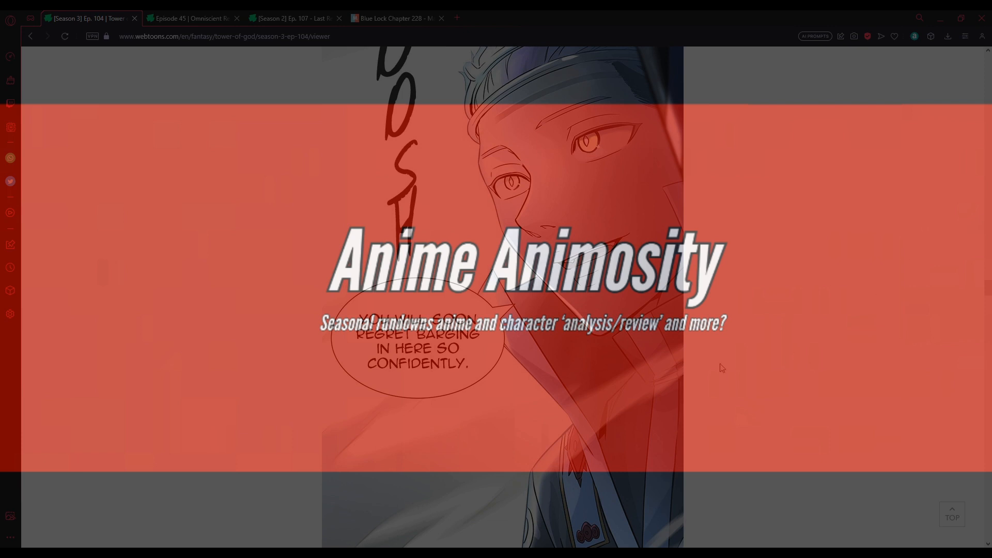
pyautogui.moveTo(761, 391)
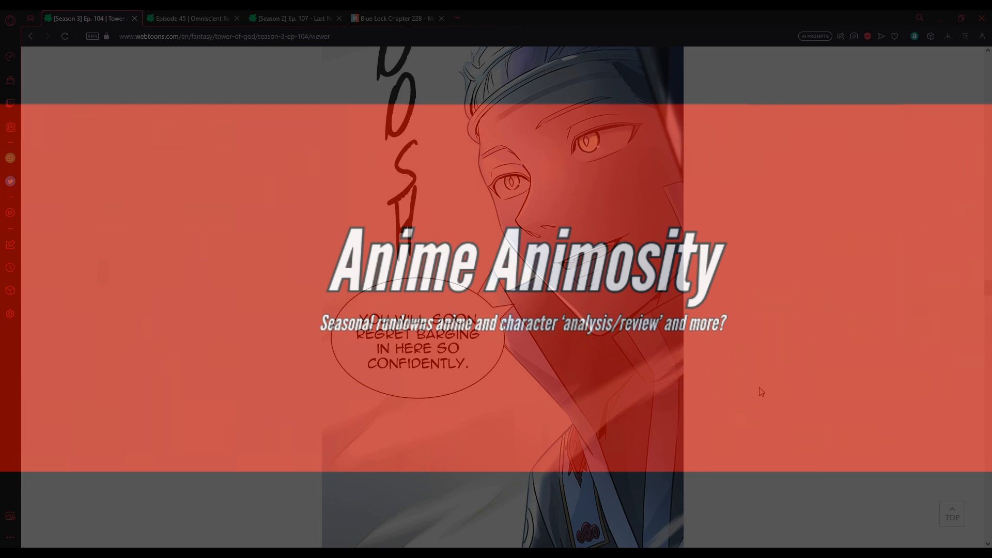
pyautogui.scroll(-3)
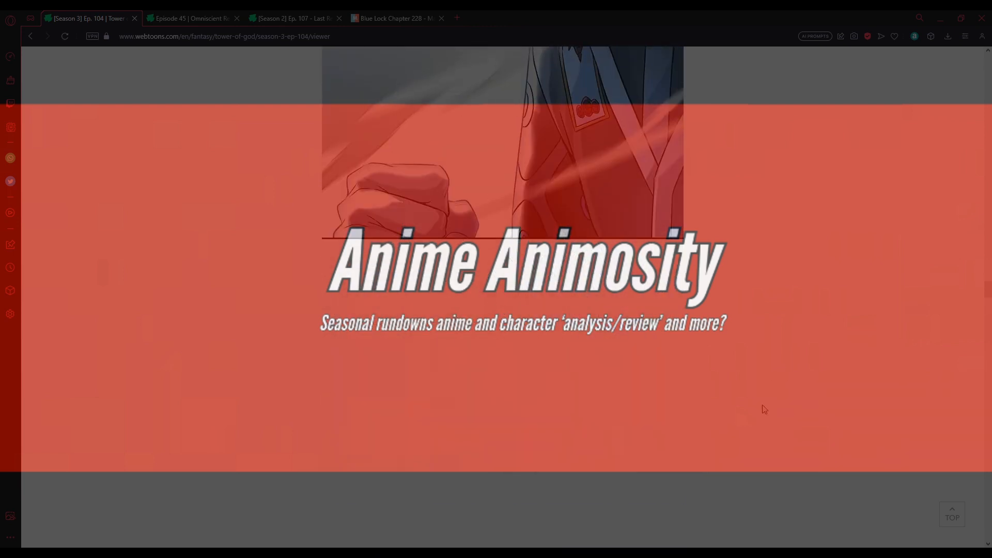
pyautogui.scroll(-3)
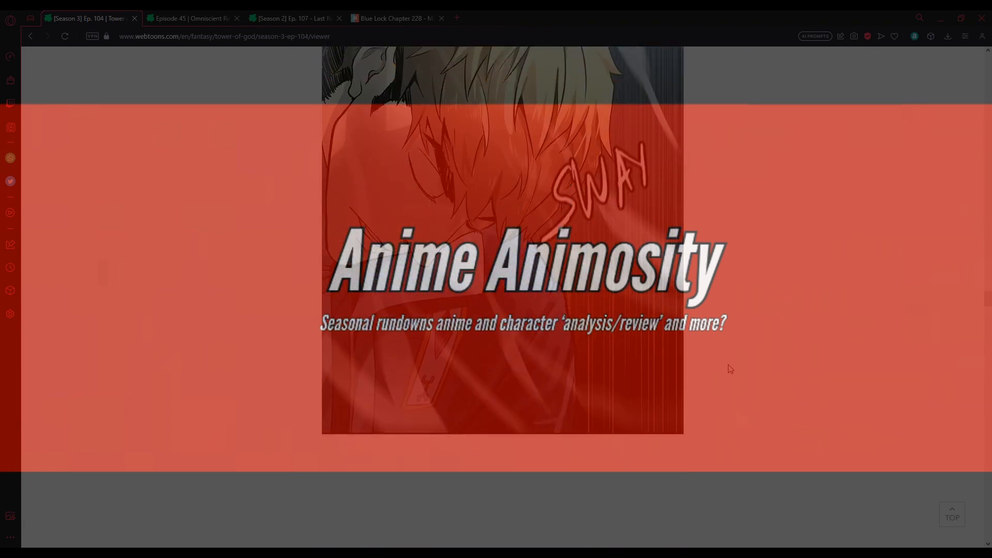
pyautogui.scroll(-3)
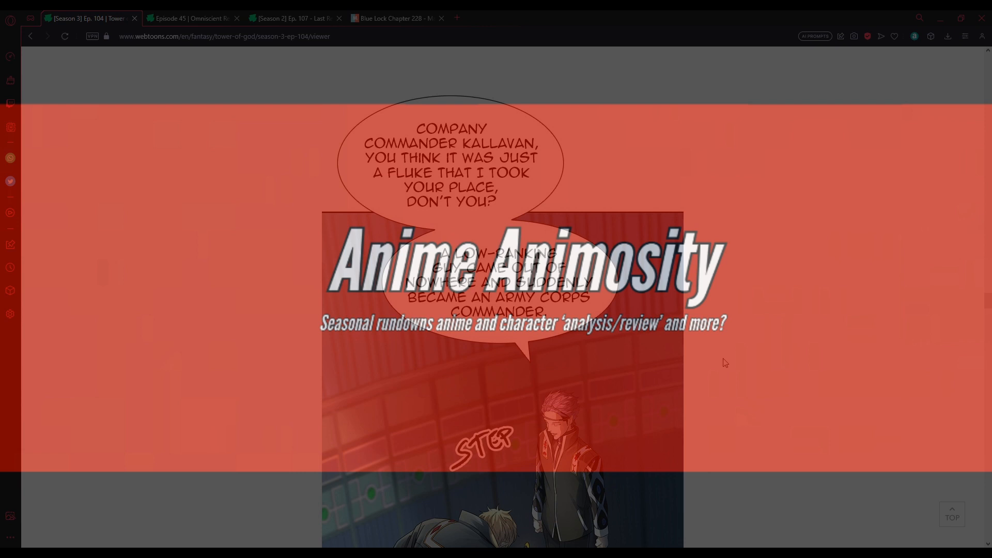
pyautogui.scroll(-3)
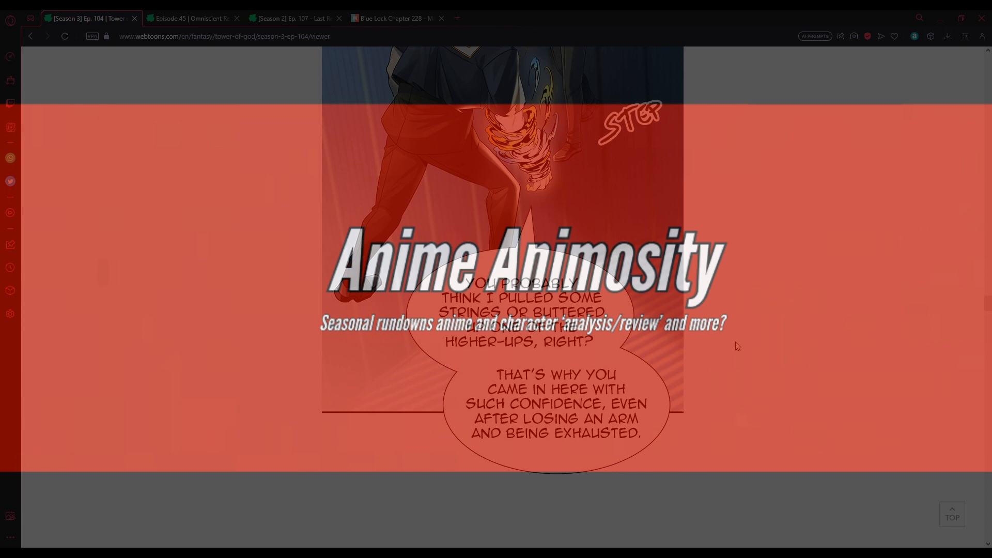
pyautogui.moveTo(778, 462)
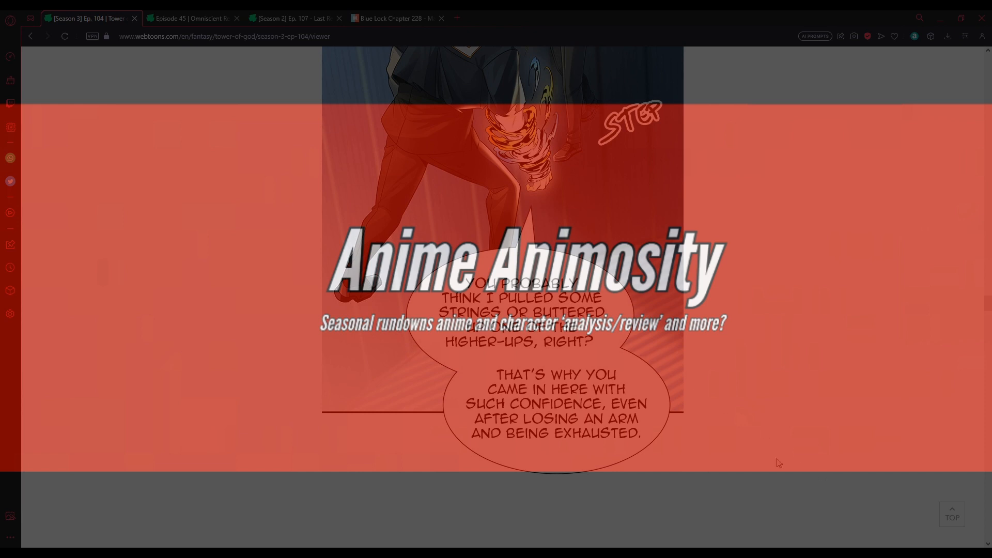
pyautogui.moveTo(793, 427)
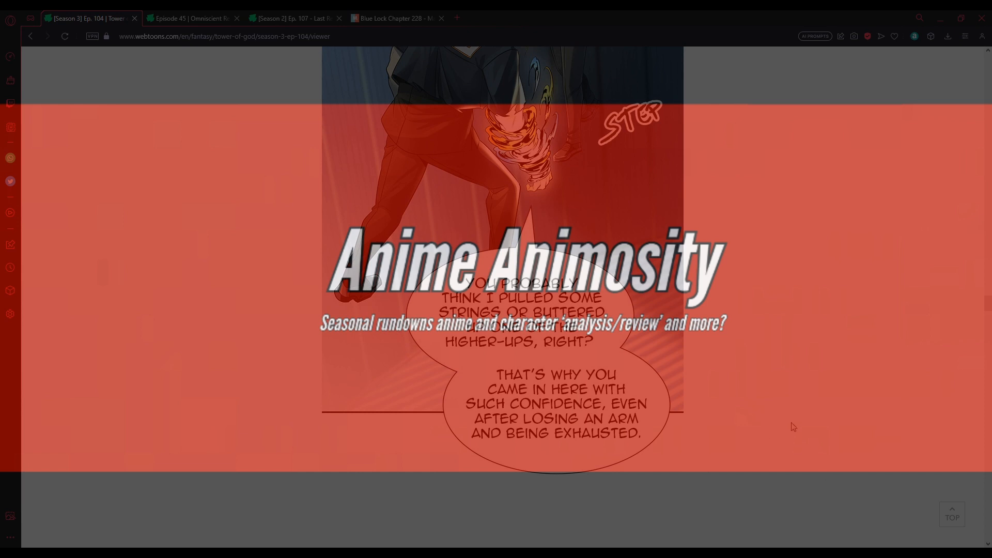
pyautogui.moveTo(729, 460)
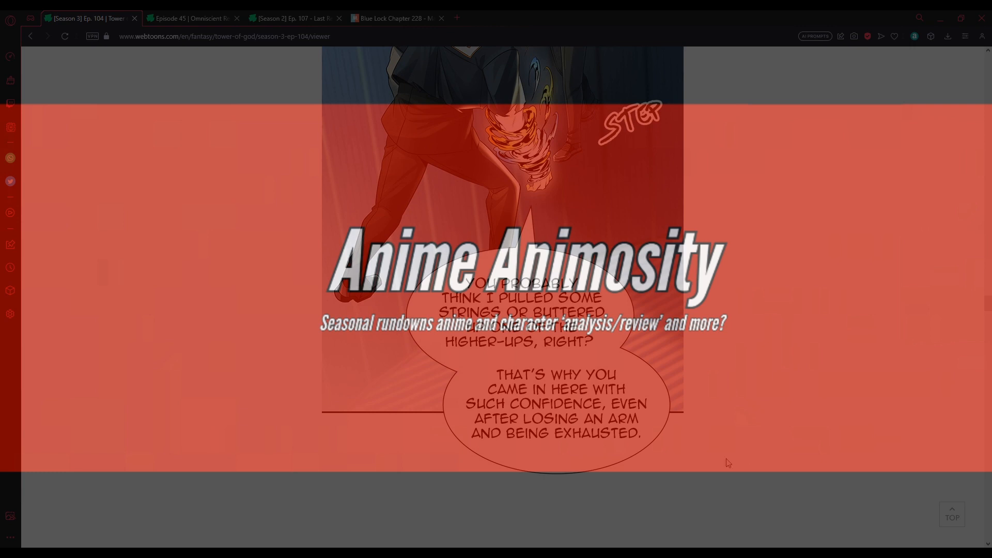
pyautogui.scroll(-3)
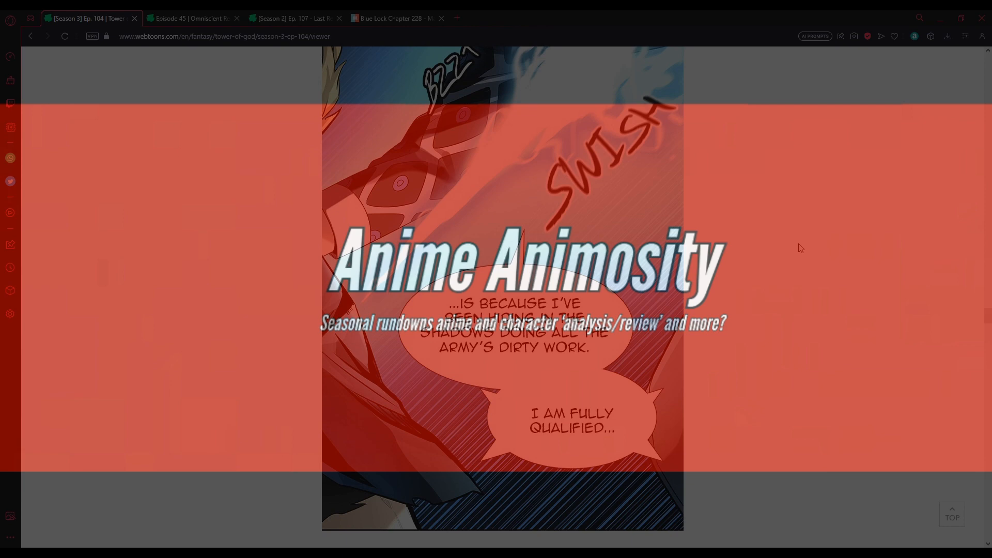
pyautogui.scroll(-3)
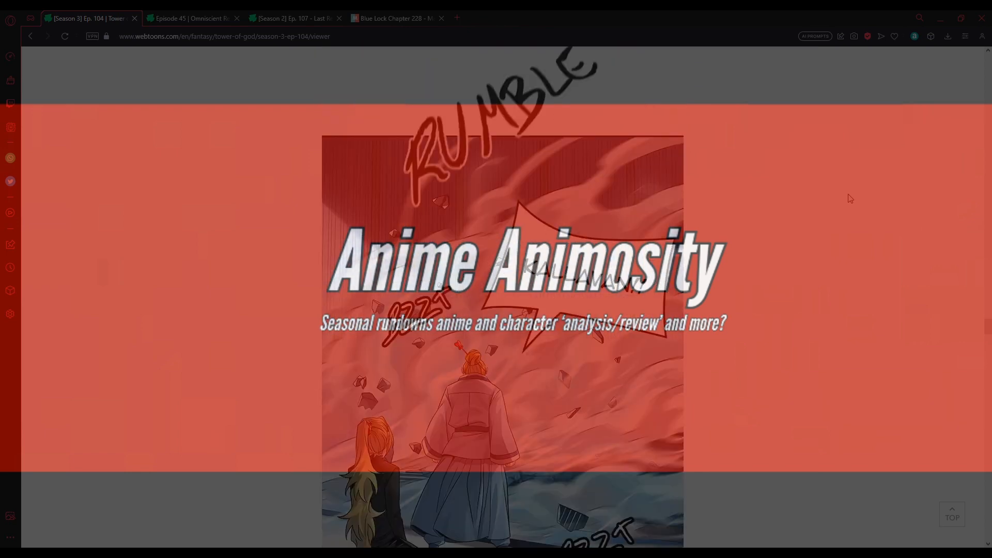
pyautogui.scroll(-3)
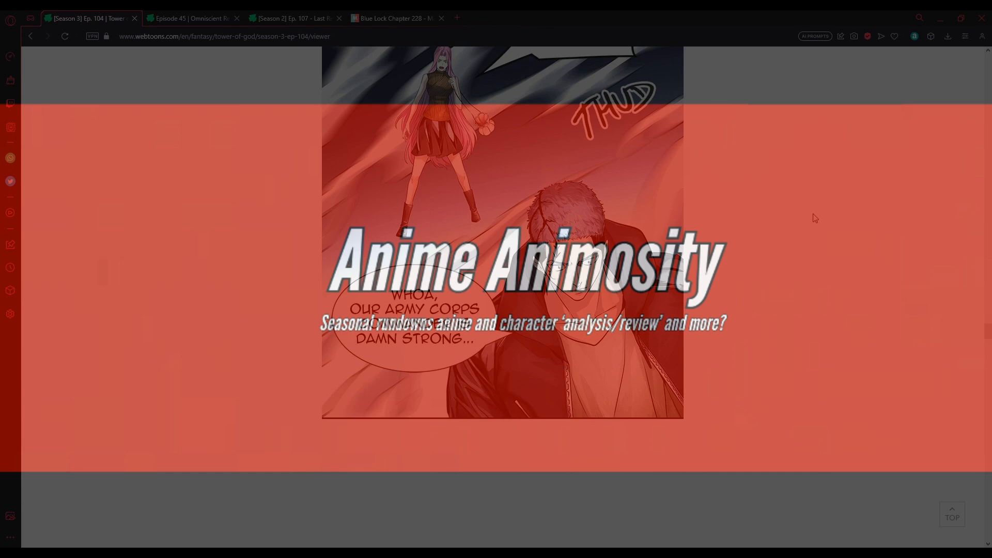
pyautogui.scroll(-3)
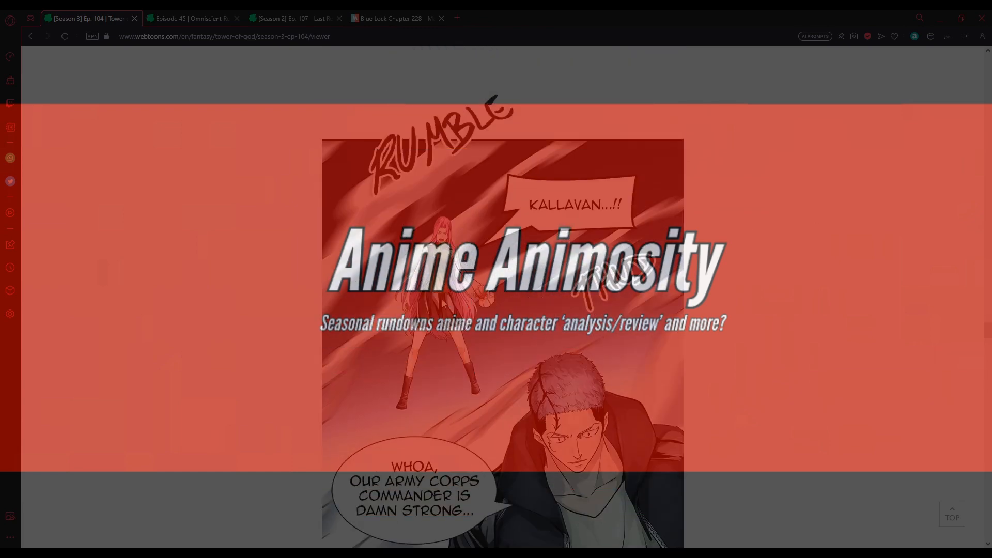
pyautogui.scroll(-3)
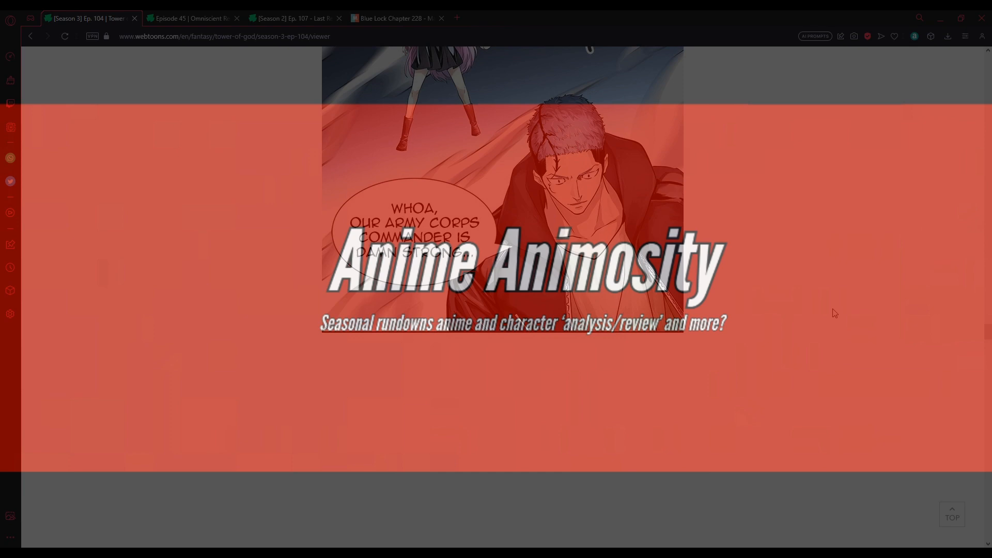
pyautogui.scroll(-3)
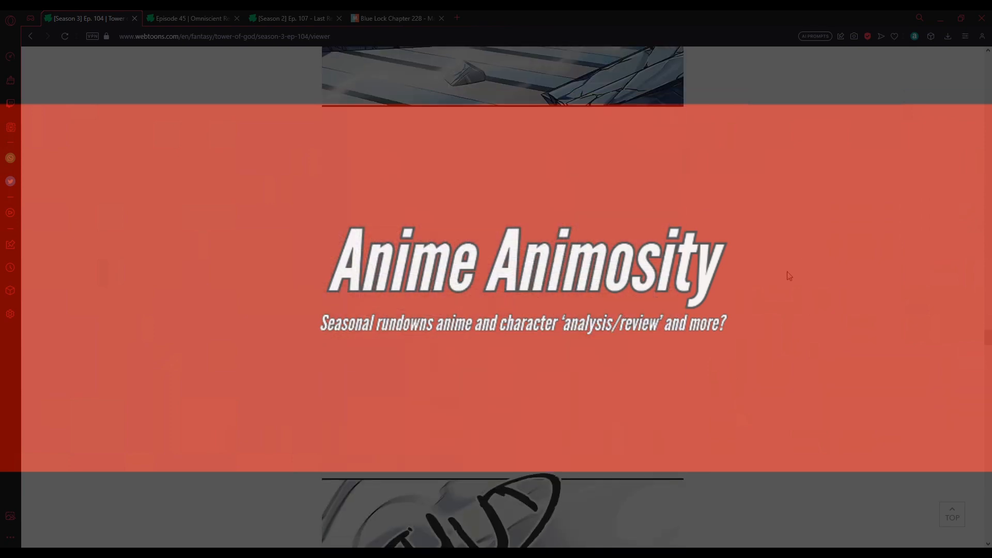
pyautogui.scroll(-3)
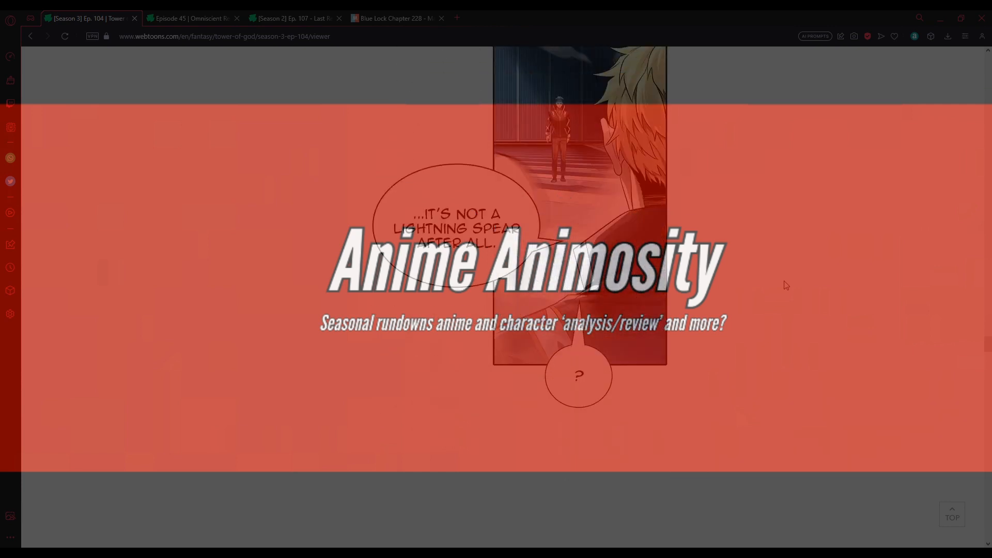
pyautogui.scroll(-3)
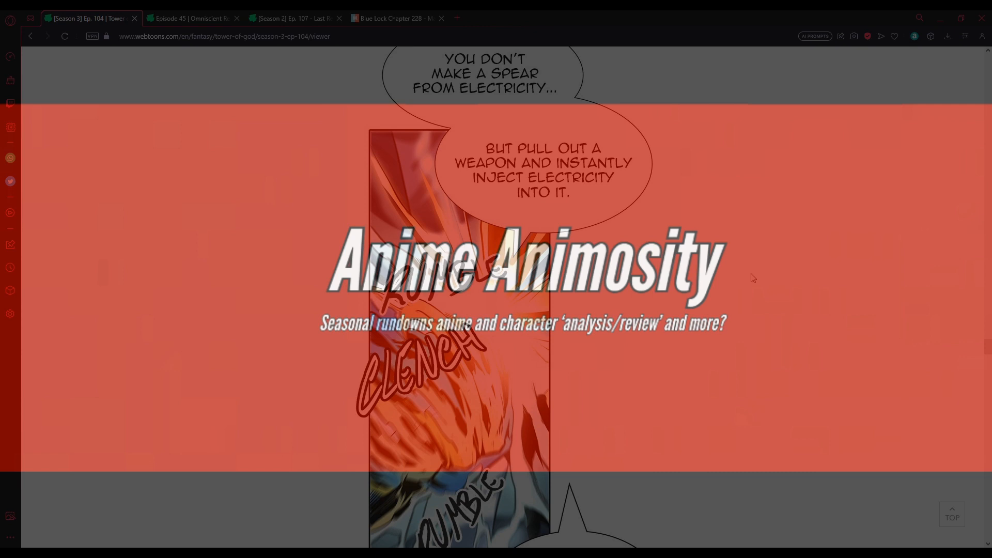
pyautogui.scroll(-3)
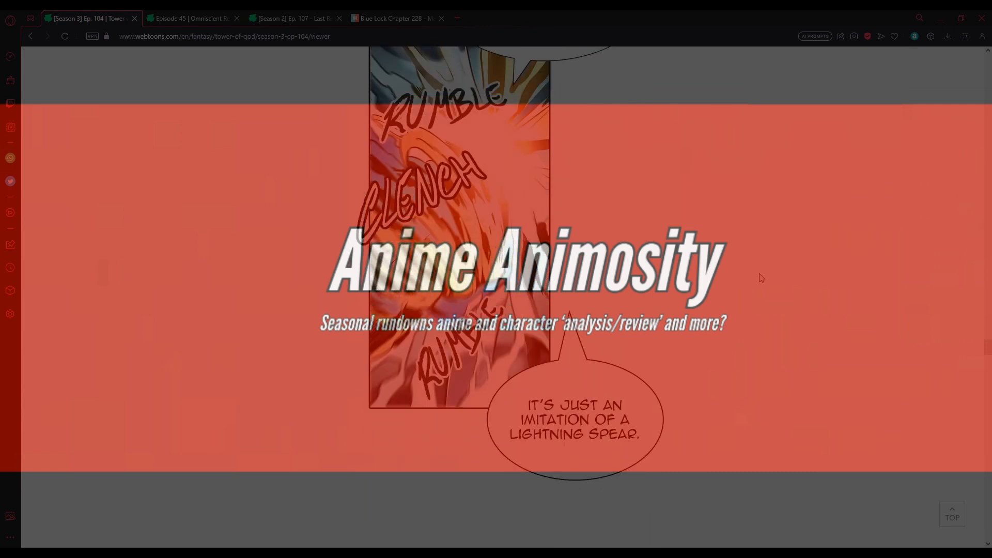
pyautogui.scroll(-3)
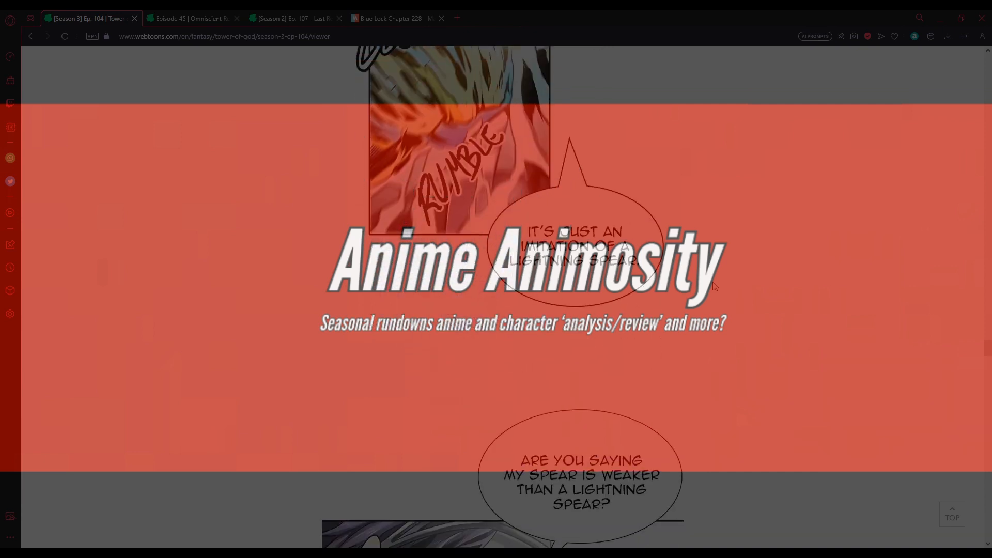
pyautogui.scroll(-3)
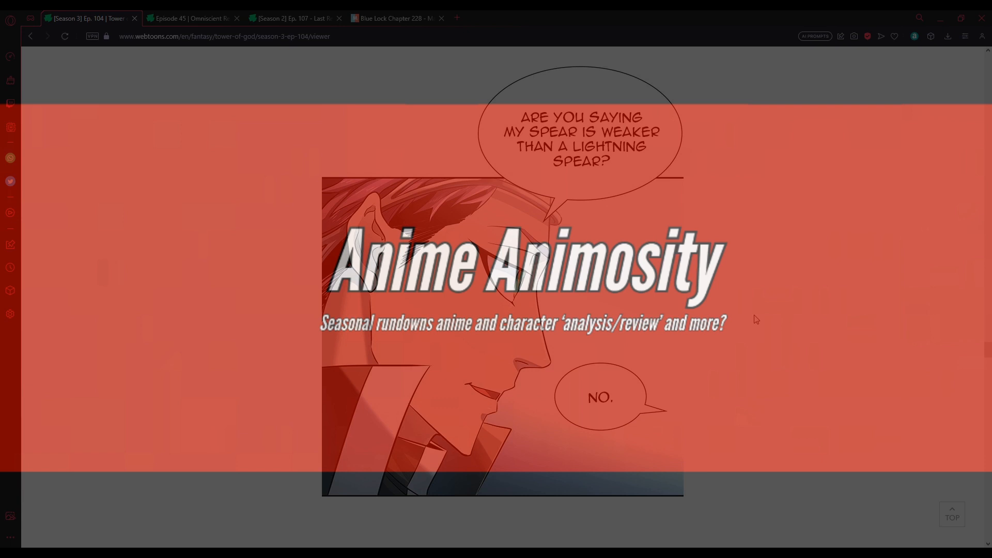
pyautogui.scroll(-3)
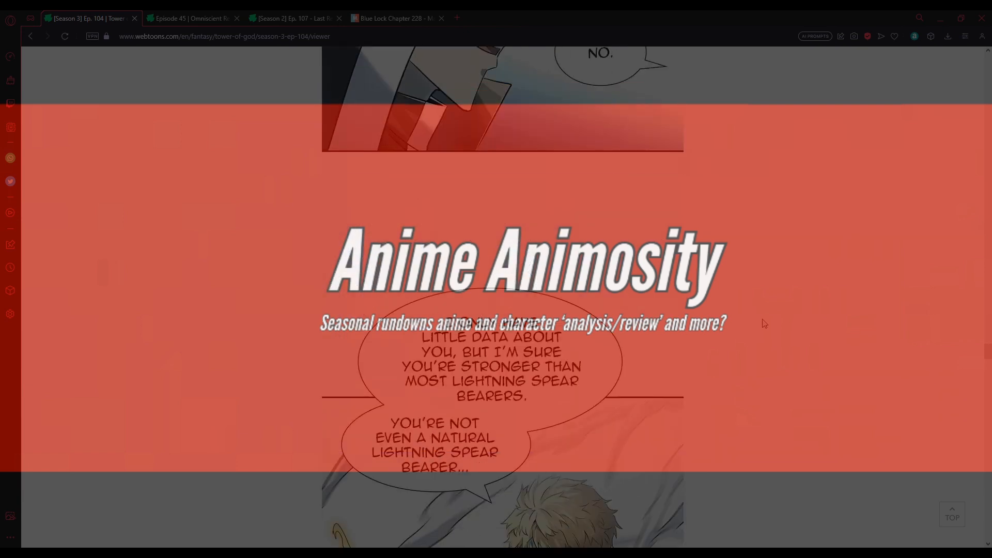
pyautogui.scroll(-3)
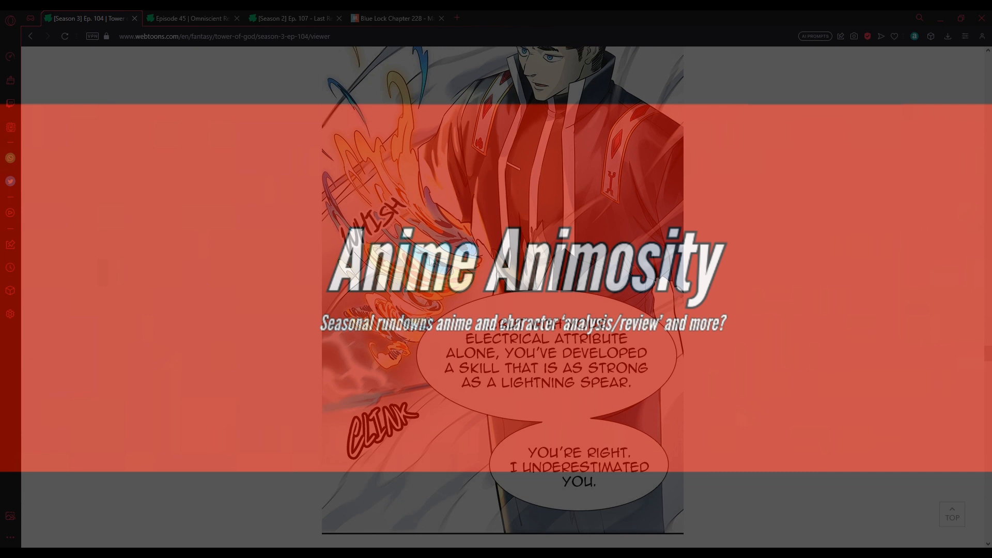
pyautogui.scroll(-3)
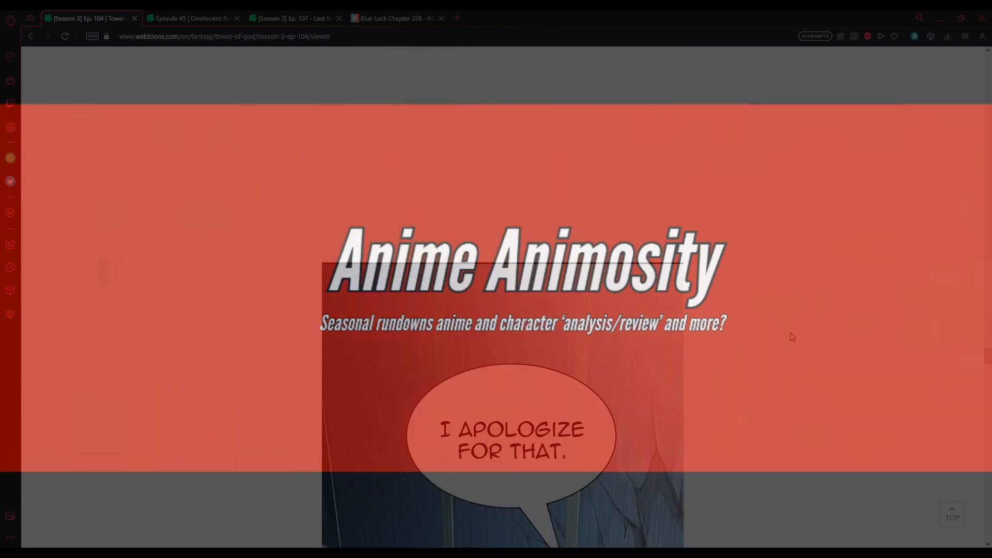
pyautogui.scroll(-3)
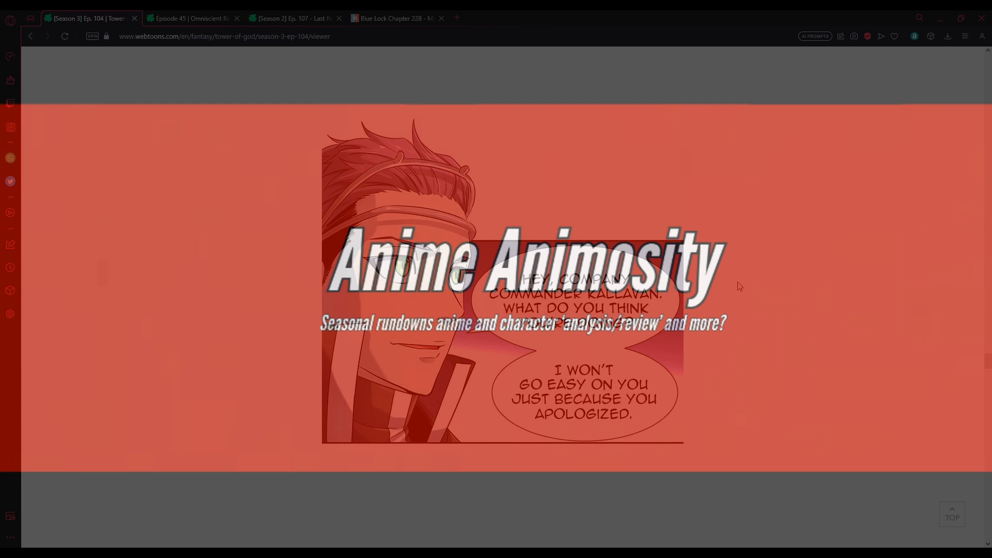
pyautogui.scroll(-3)
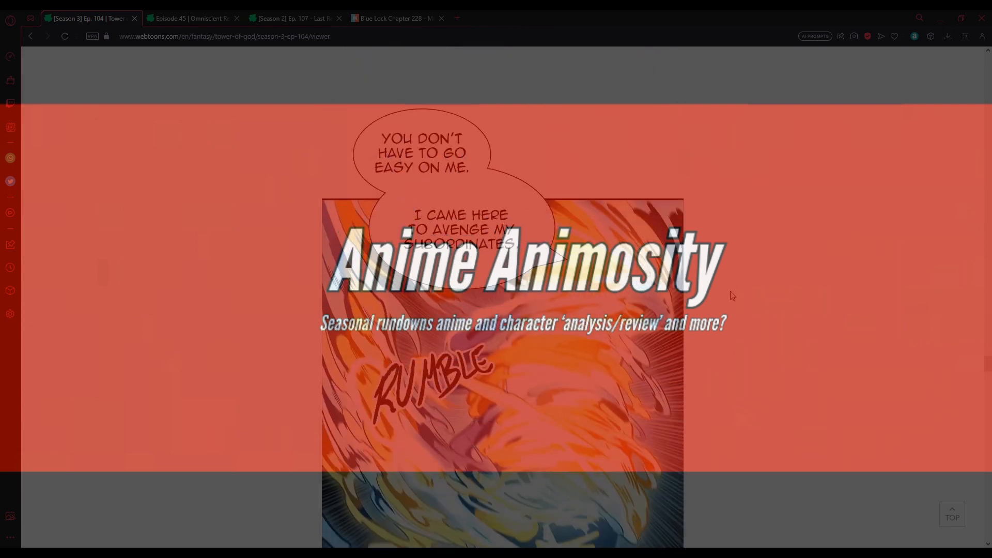
pyautogui.scroll(-3)
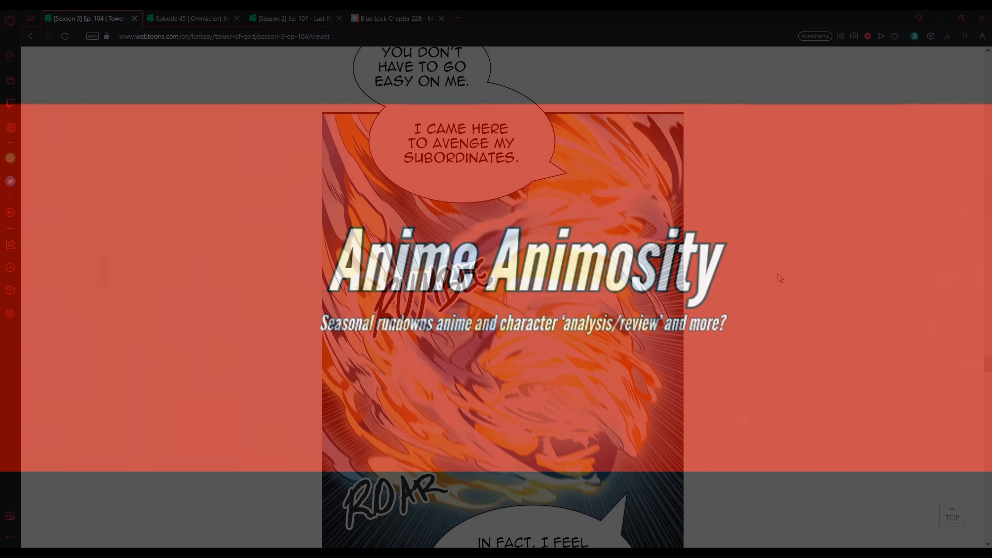
pyautogui.scroll(-3)
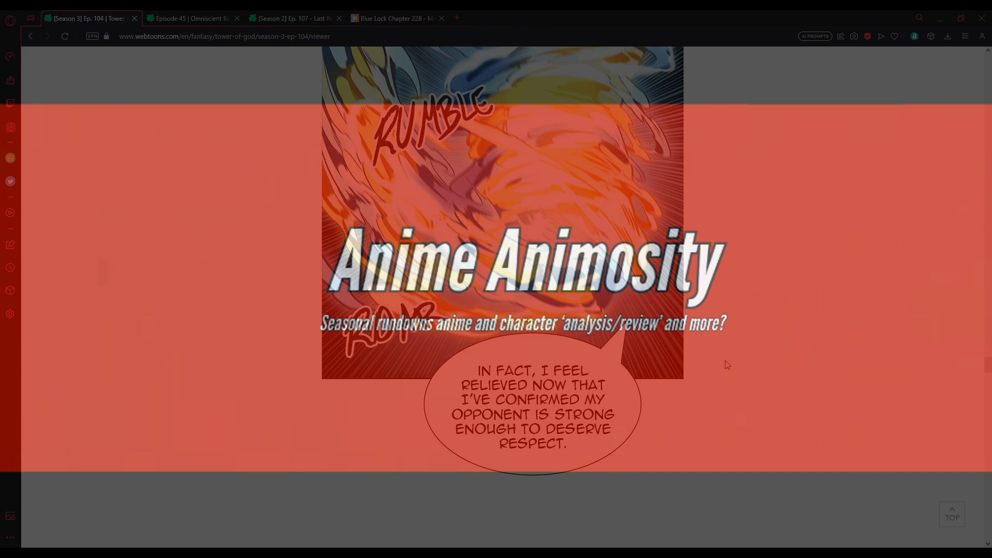
pyautogui.moveTo(713, 366)
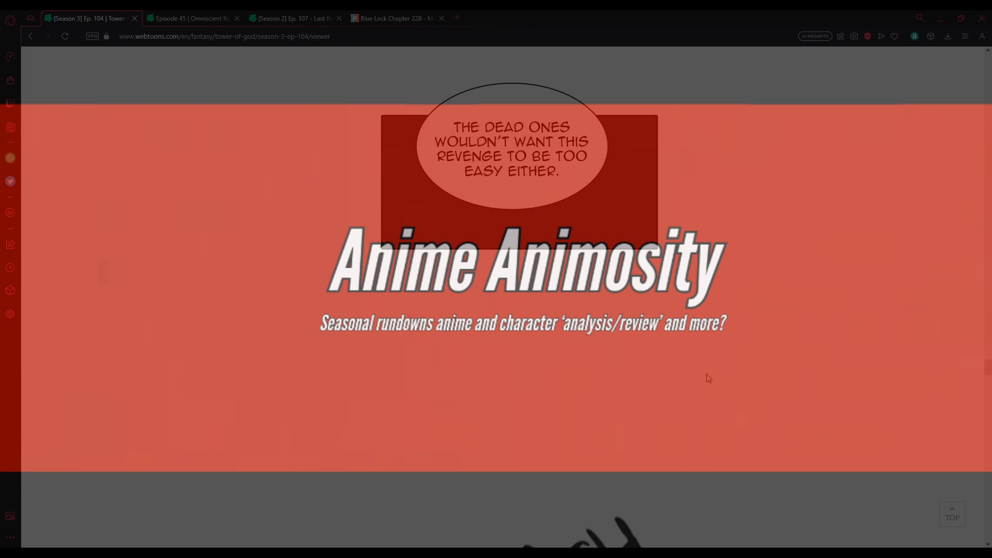
pyautogui.scroll(-3)
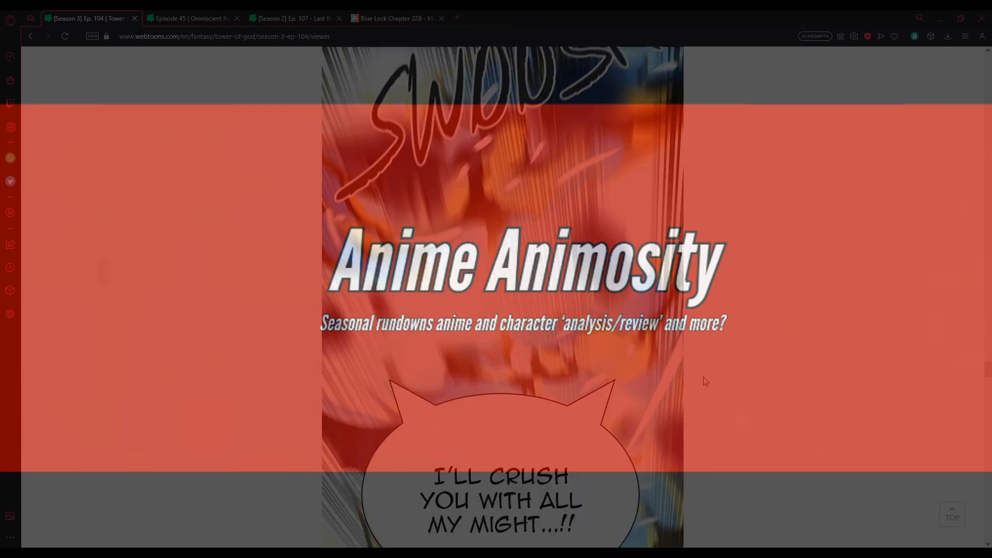
pyautogui.scroll(-3)
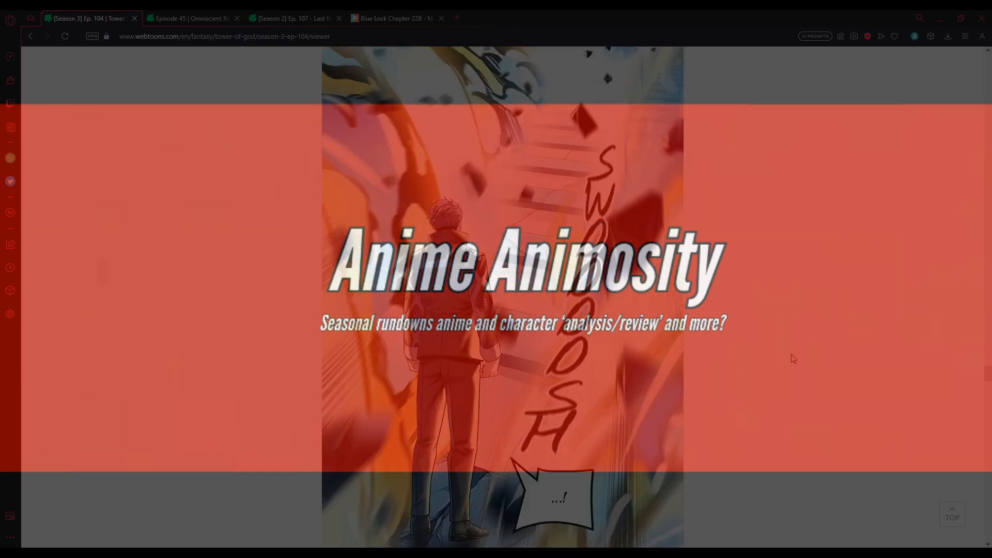
pyautogui.scroll(-3)
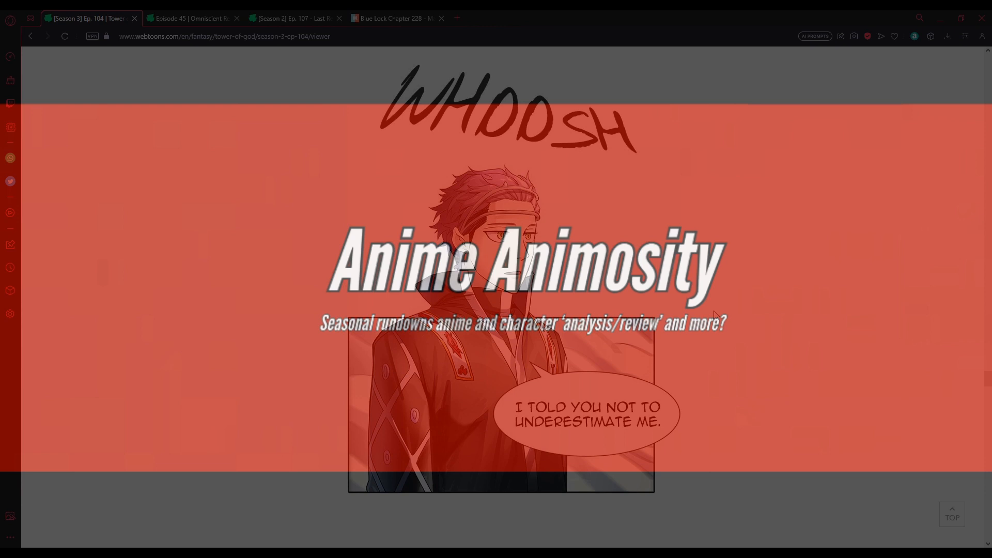
pyautogui.scroll(-3)
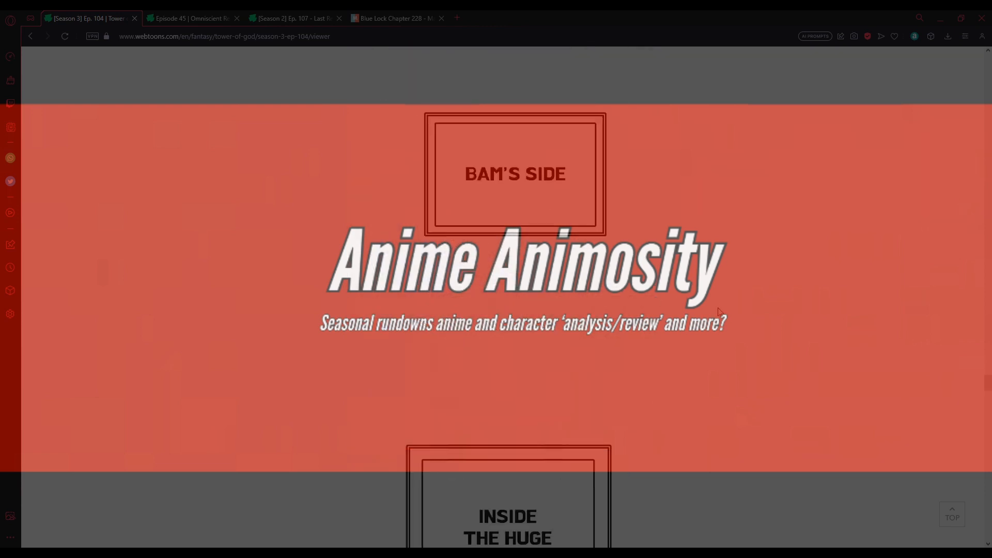
pyautogui.scroll(-3)
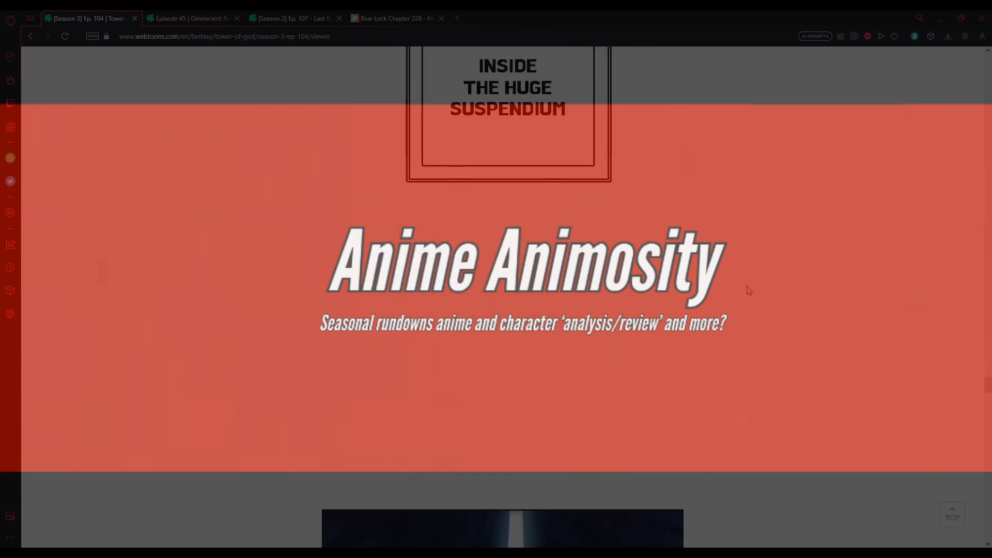
pyautogui.scroll(-3)
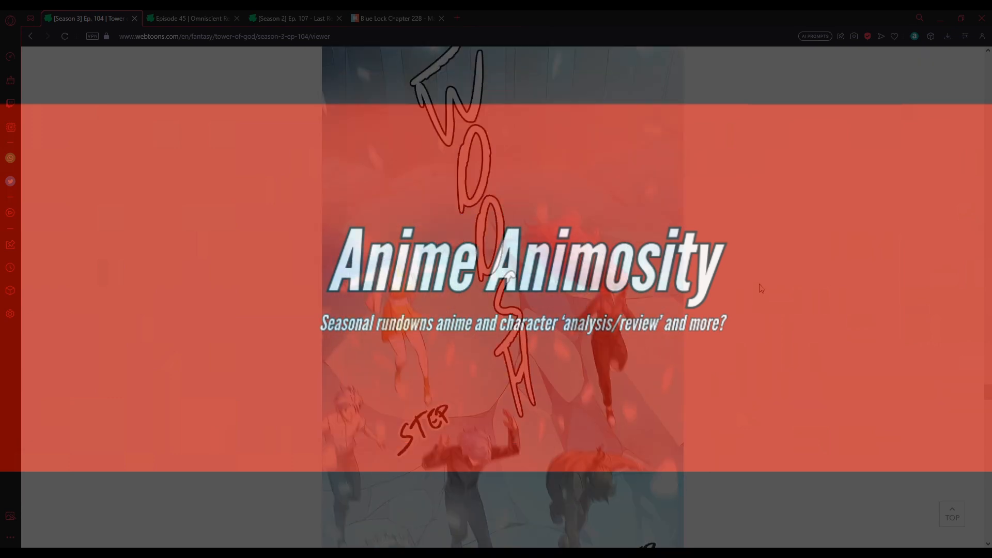
pyautogui.scroll(-3)
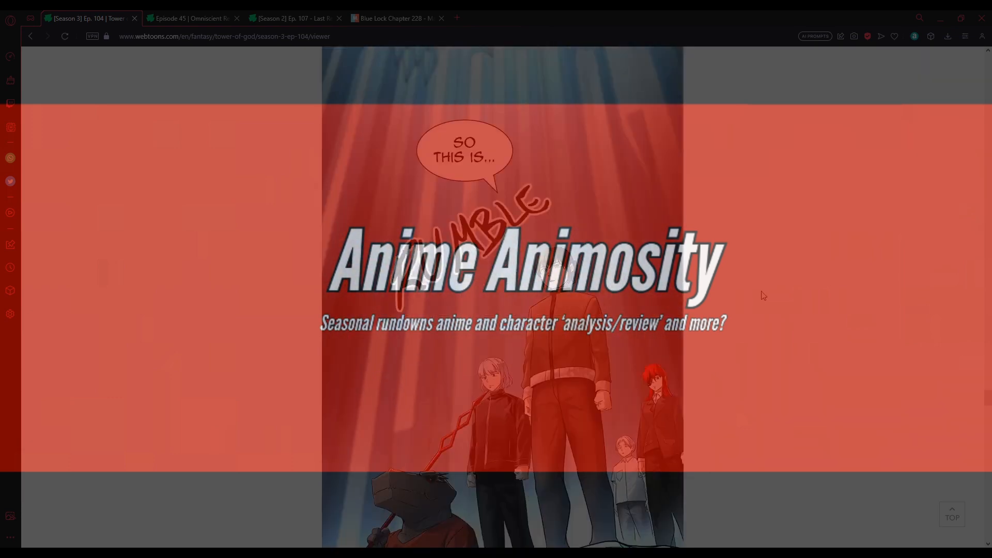
pyautogui.scroll(-3)
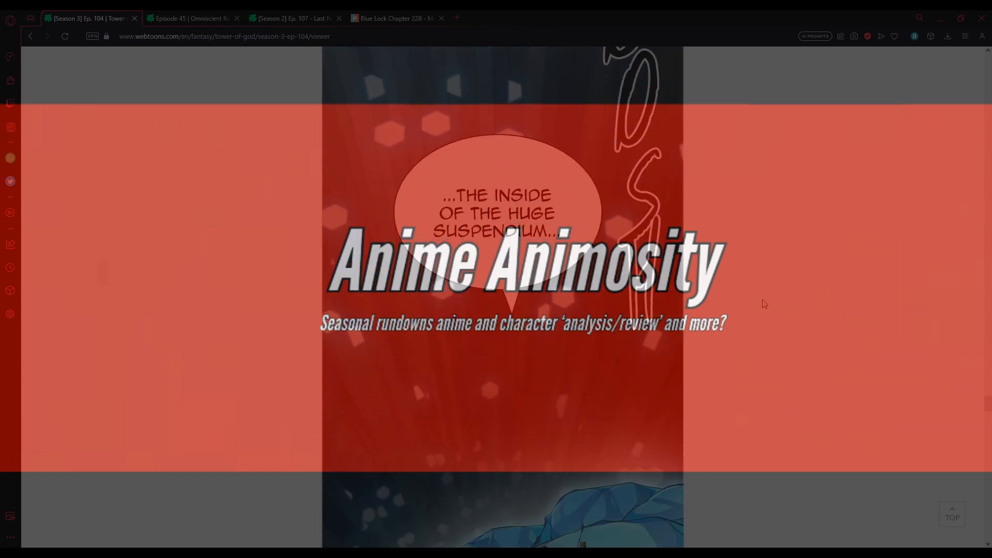
pyautogui.scroll(-3)
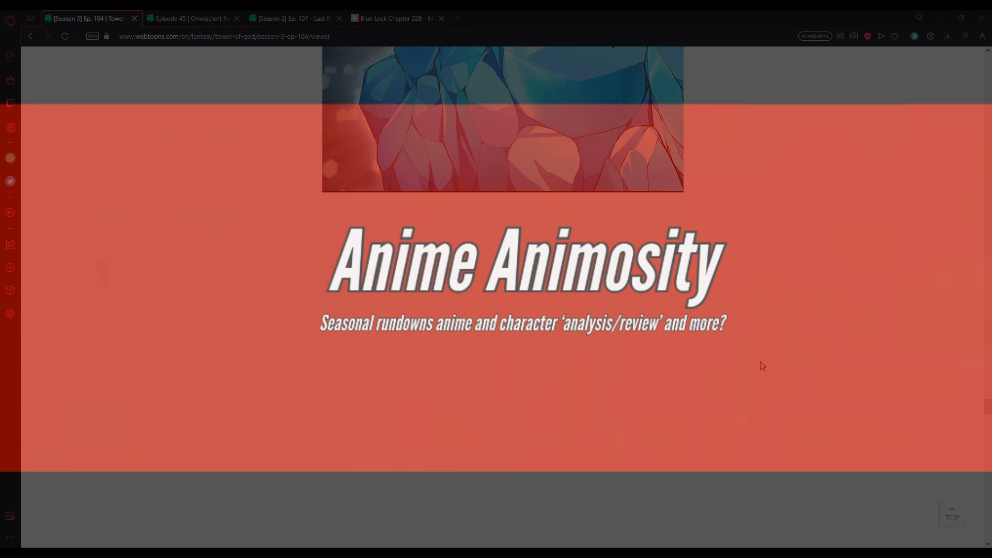
pyautogui.scroll(-3)
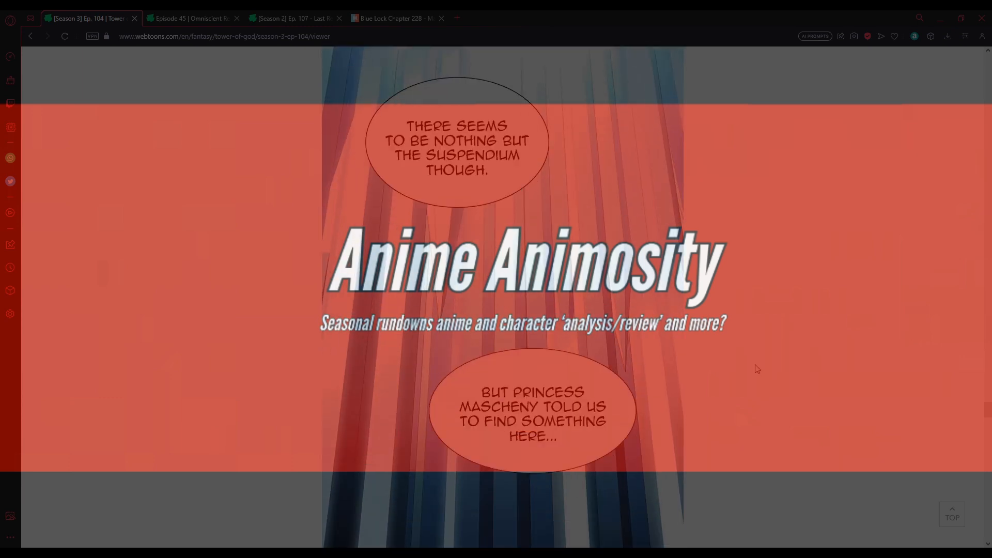
pyautogui.scroll(-3)
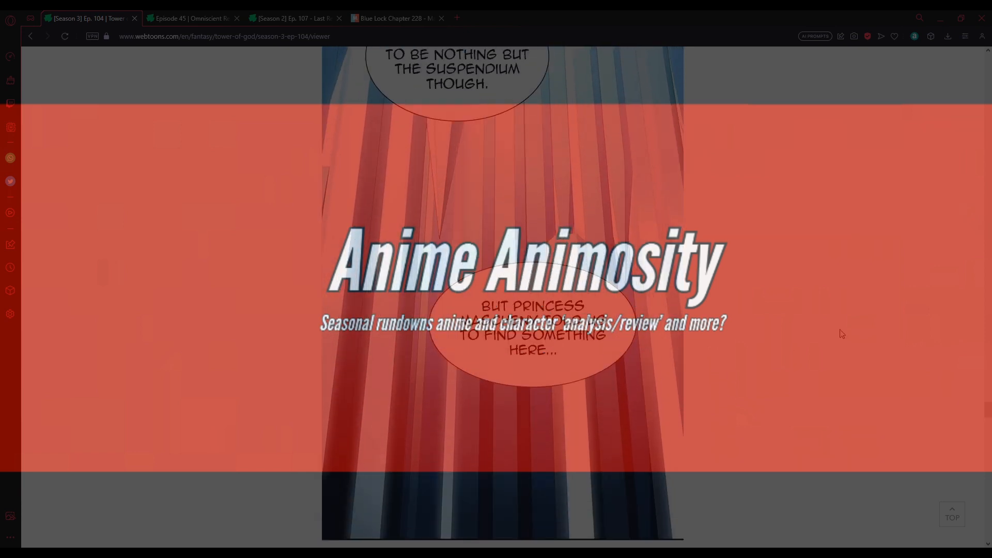
pyautogui.scroll(-3)
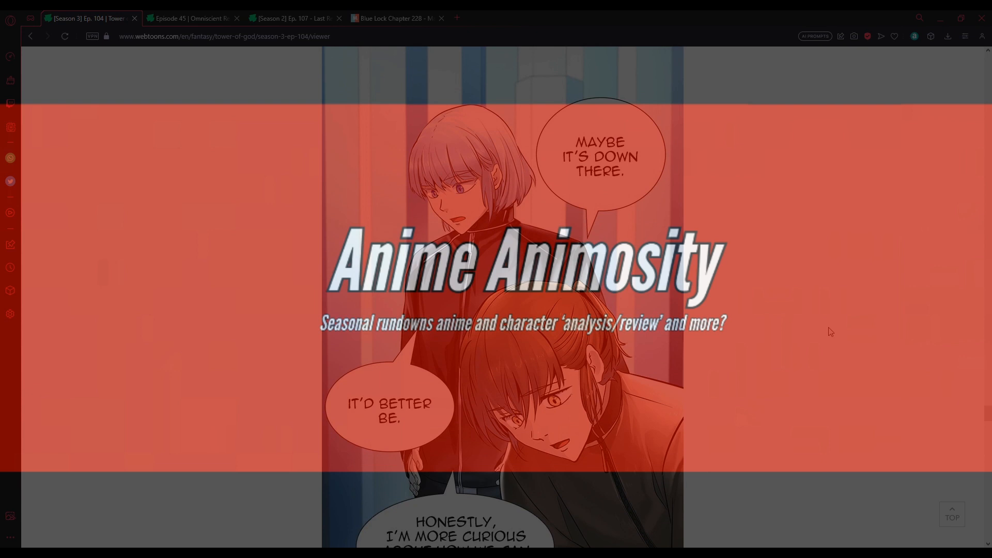
pyautogui.scroll(-3)
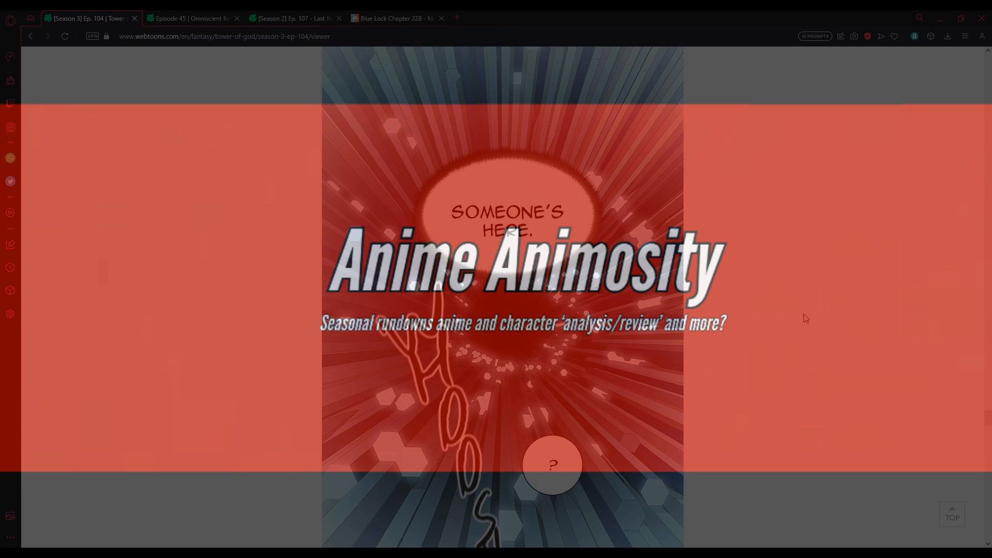
pyautogui.scroll(-3)
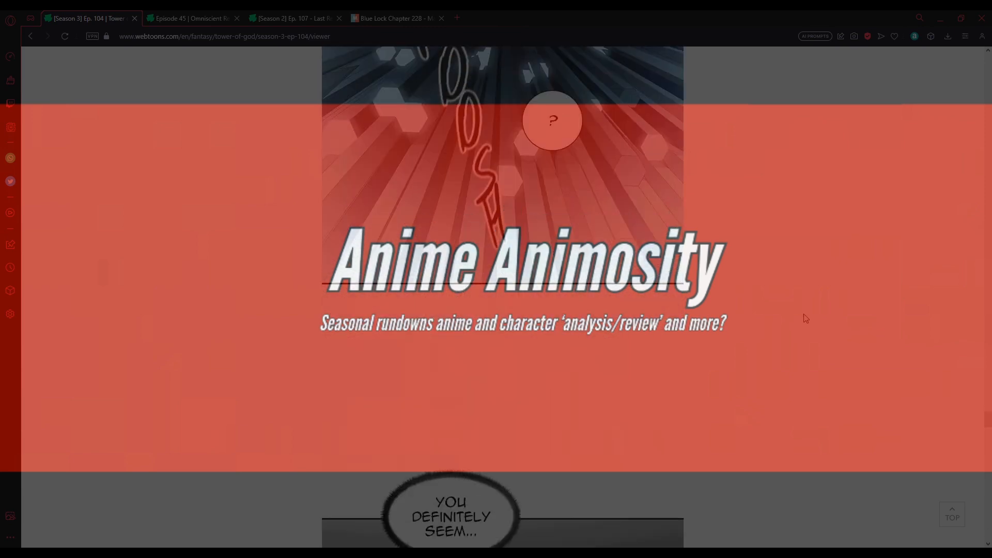
pyautogui.scroll(-3)
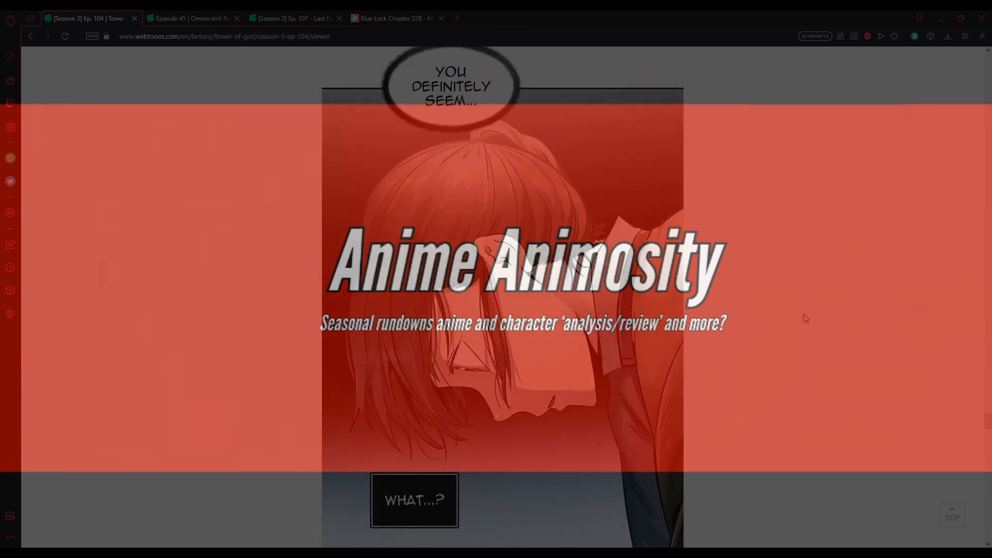
pyautogui.scroll(-3)
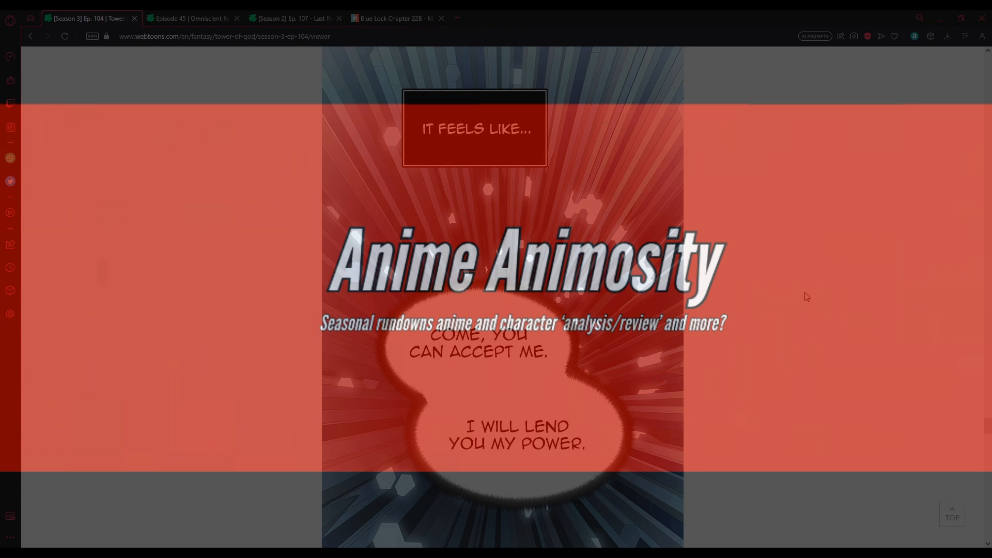
pyautogui.scroll(-3)
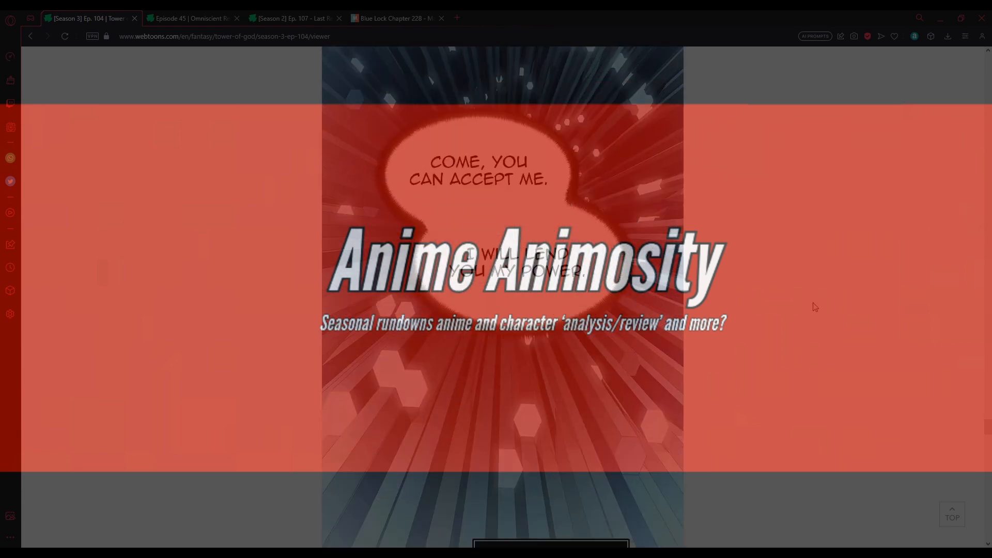
pyautogui.scroll(-3)
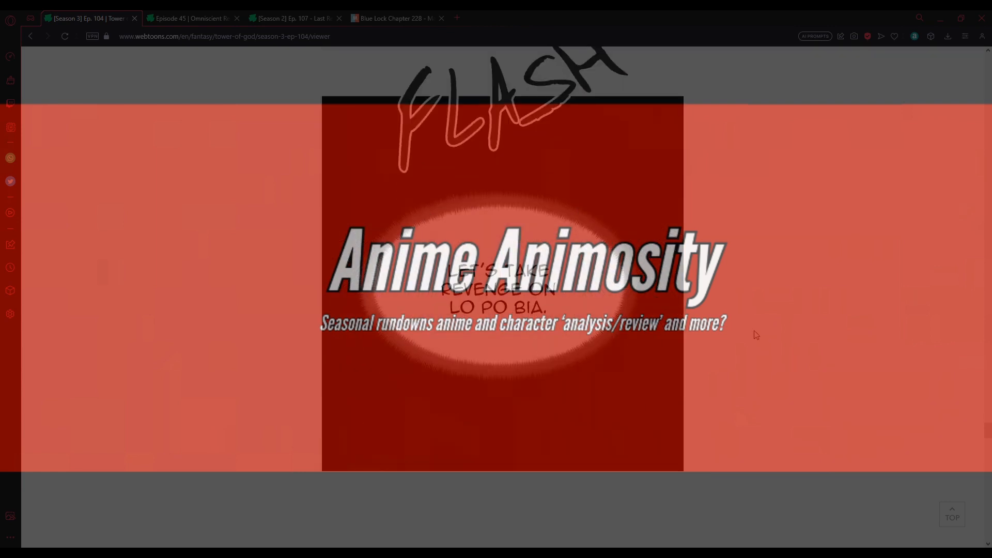
pyautogui.scroll(-3)
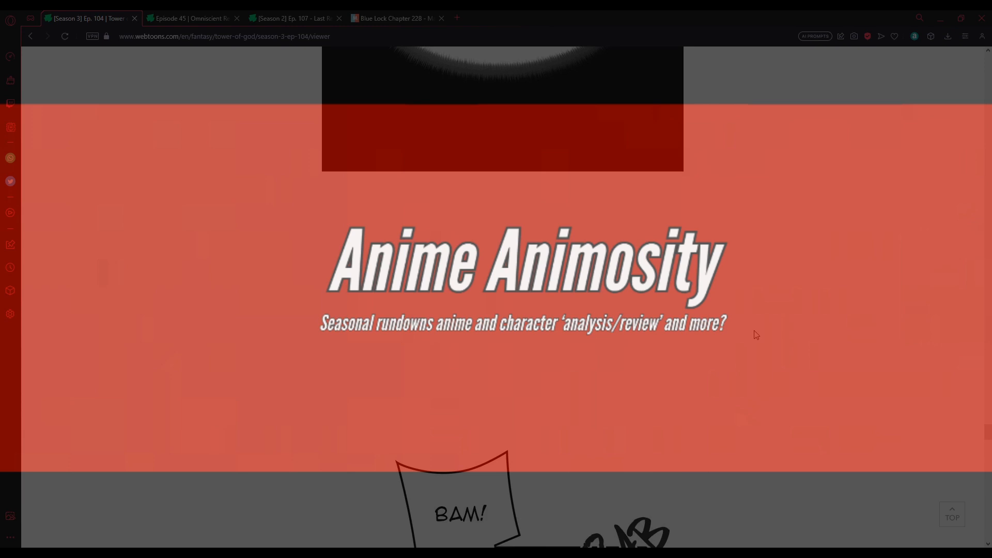
pyautogui.scroll(-3)
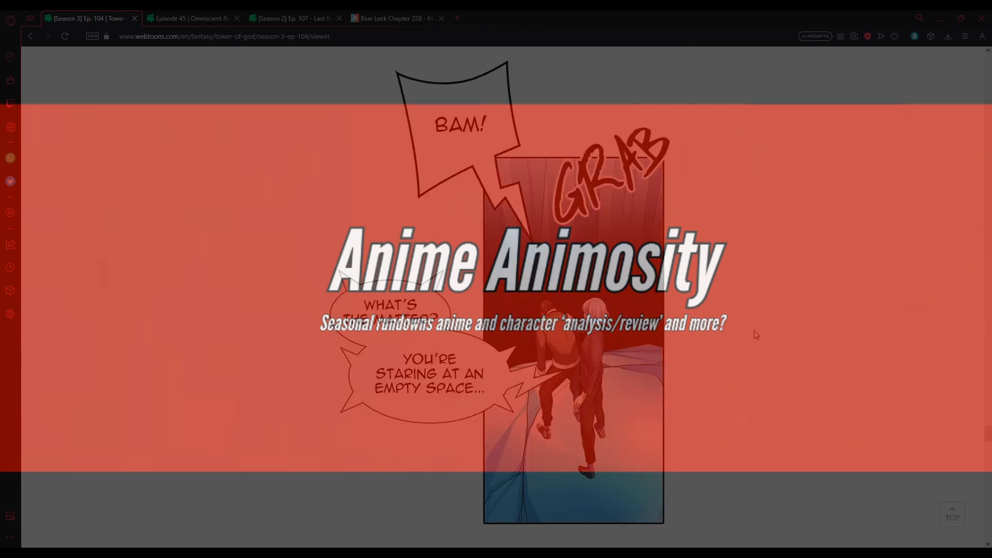
pyautogui.scroll(-3)
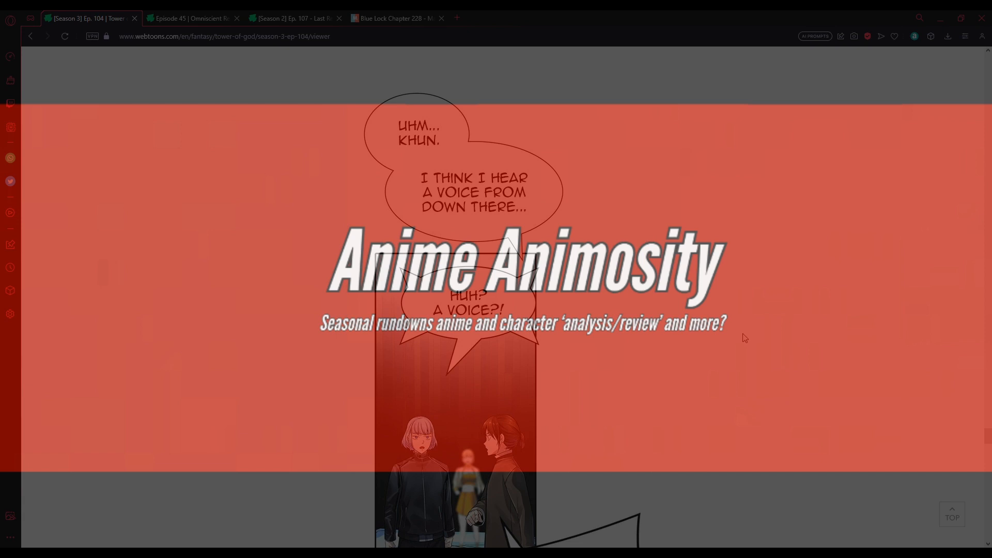
pyautogui.scroll(-3)
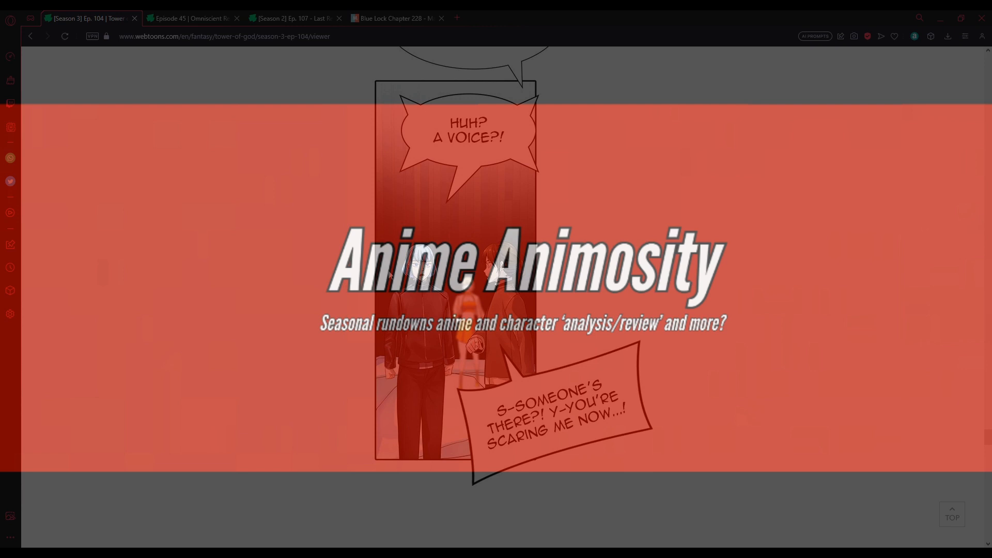
pyautogui.moveTo(737, 375)
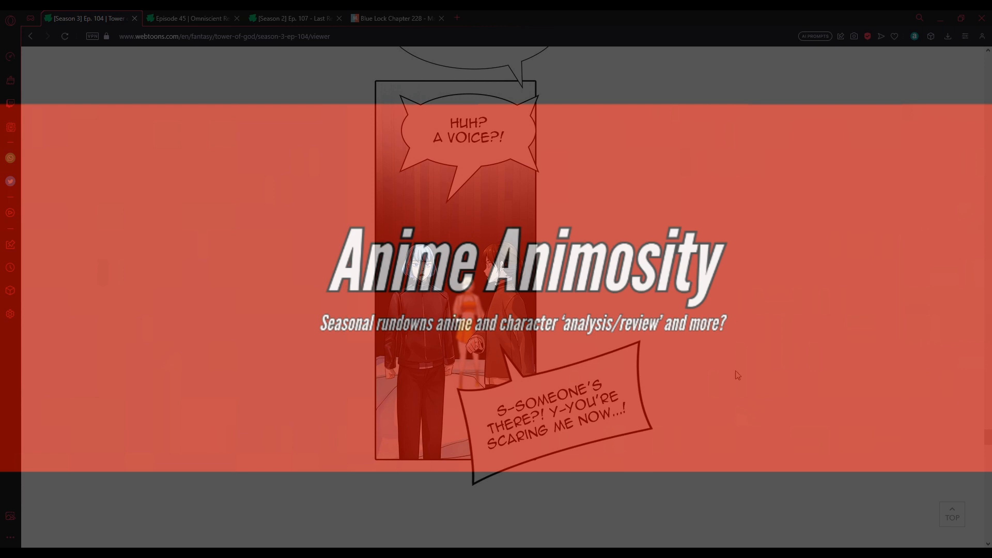
pyautogui.scroll(-3)
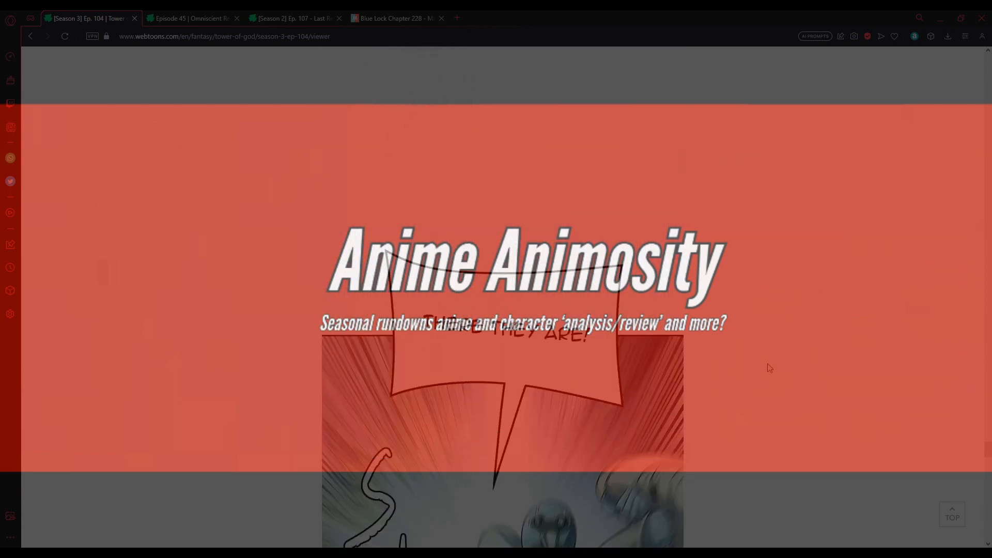
pyautogui.scroll(-3)
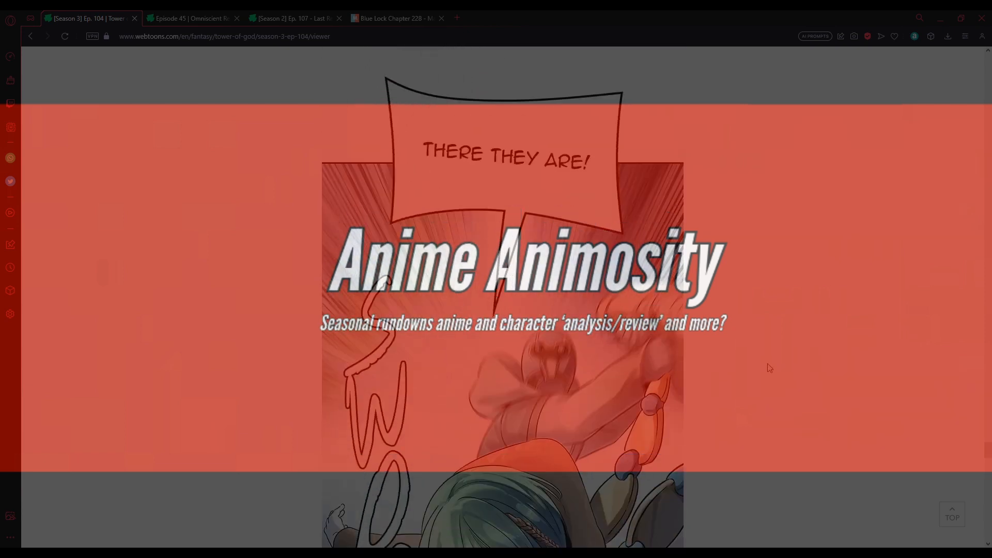
pyautogui.scroll(-3)
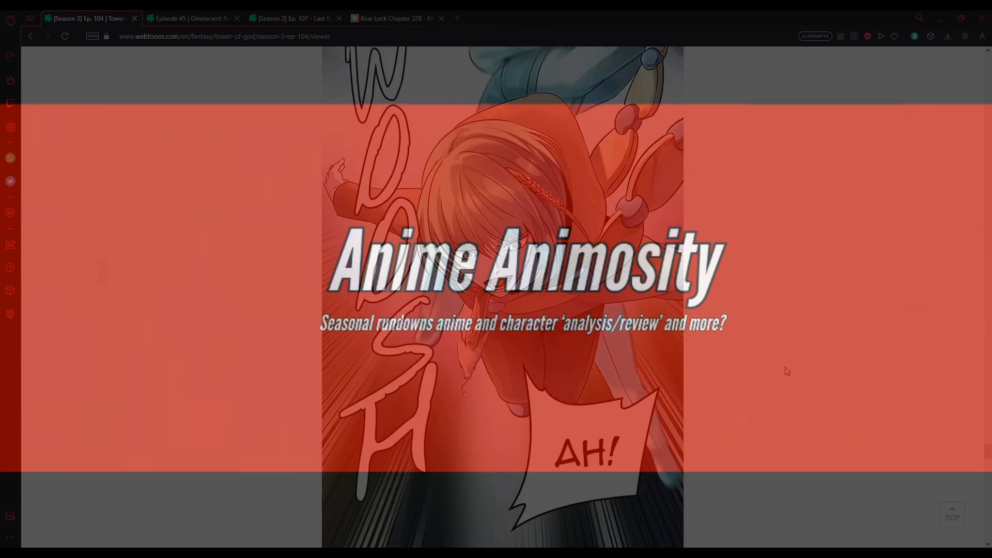
pyautogui.scroll(-3)
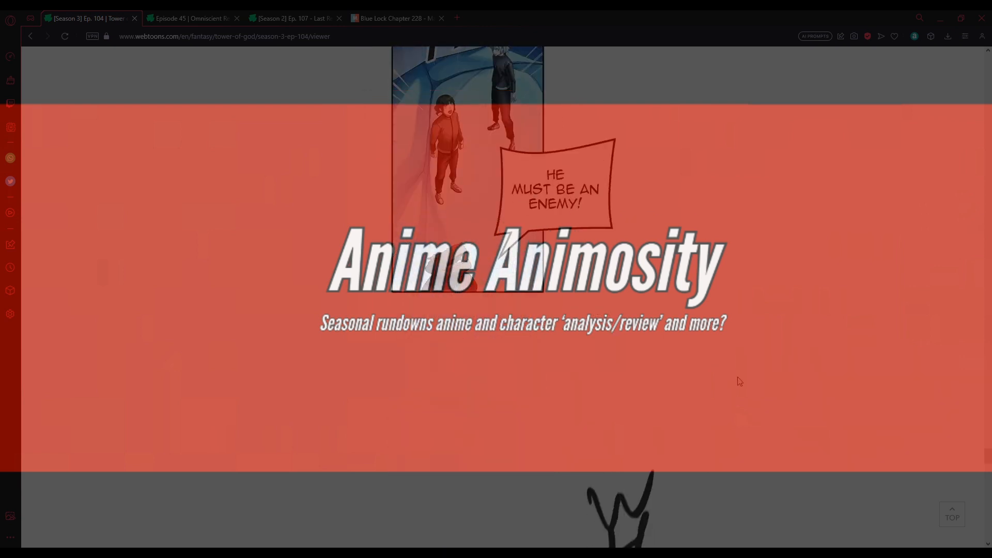
pyautogui.scroll(-3)
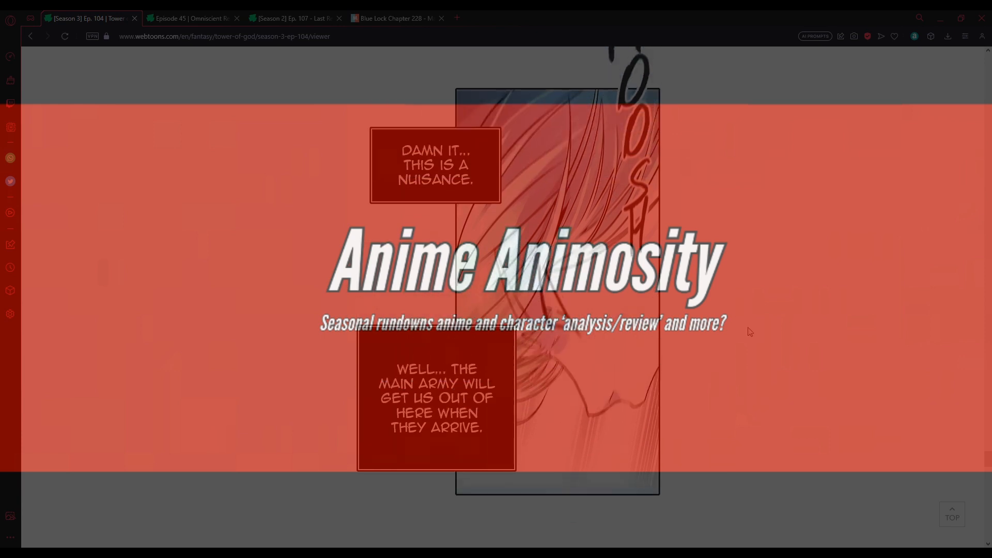
pyautogui.moveTo(735, 344)
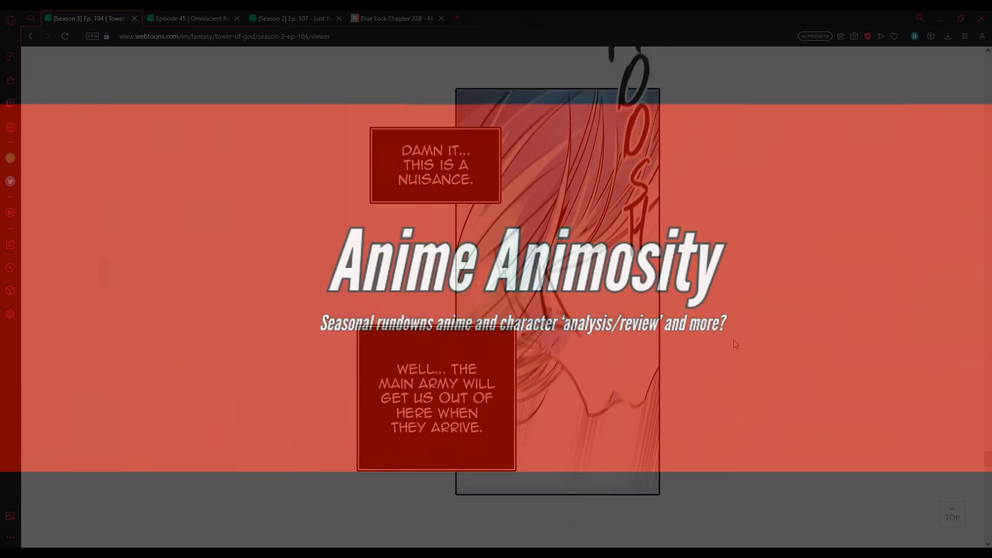
pyautogui.scroll(-3)
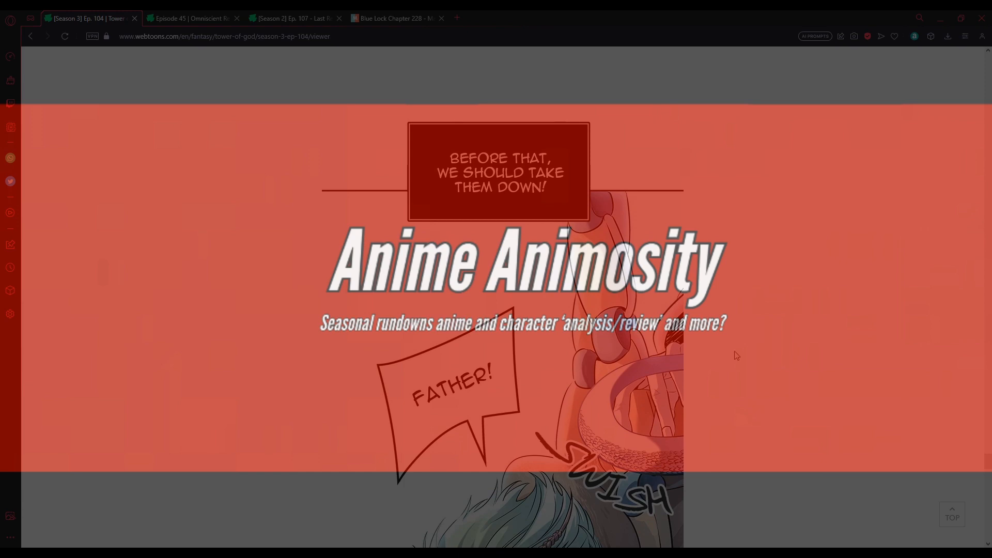
pyautogui.scroll(-3)
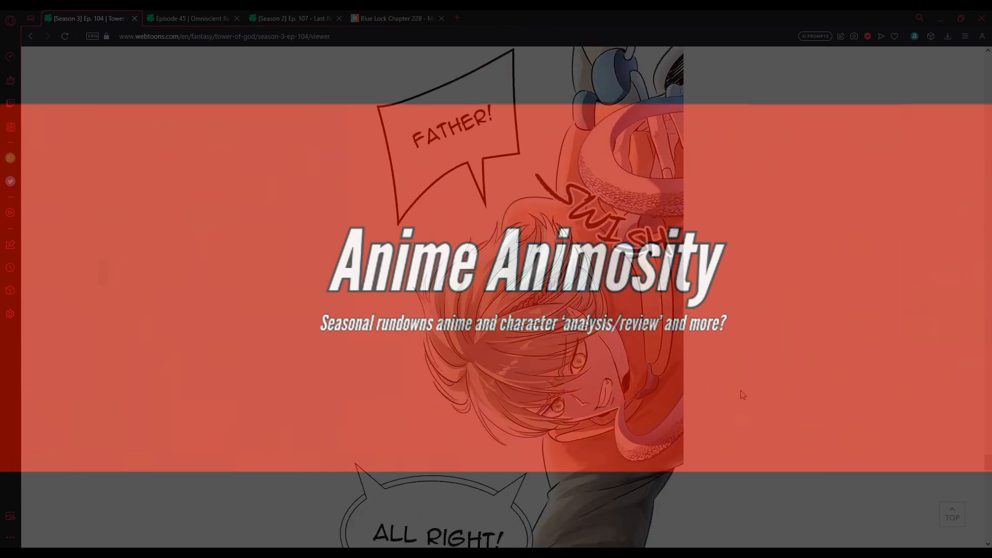
pyautogui.scroll(-3)
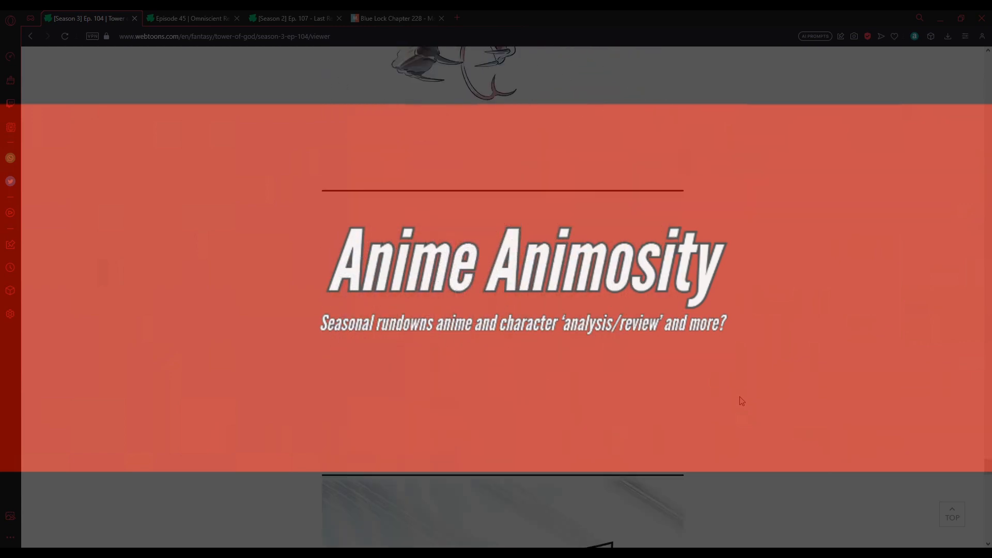
pyautogui.scroll(-3)
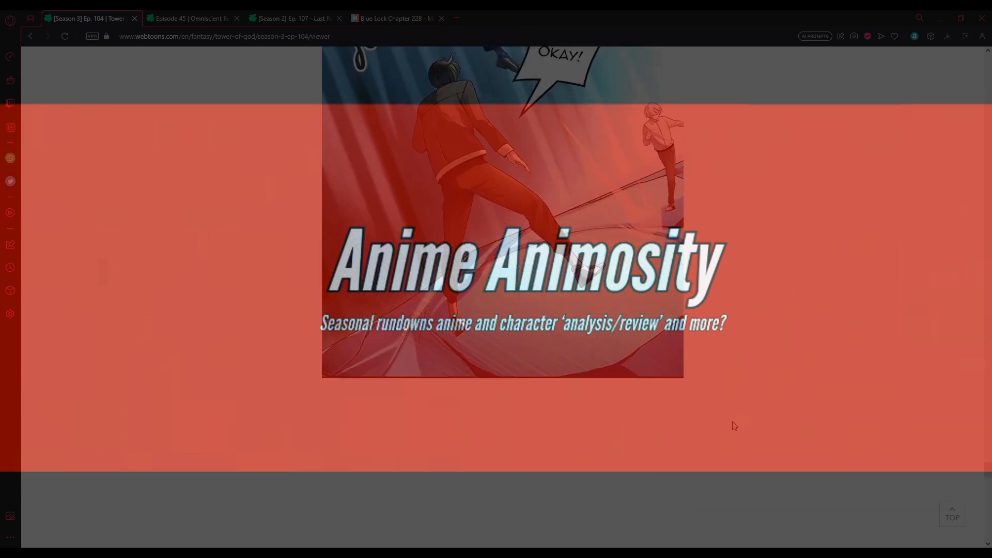
pyautogui.scroll(-3)
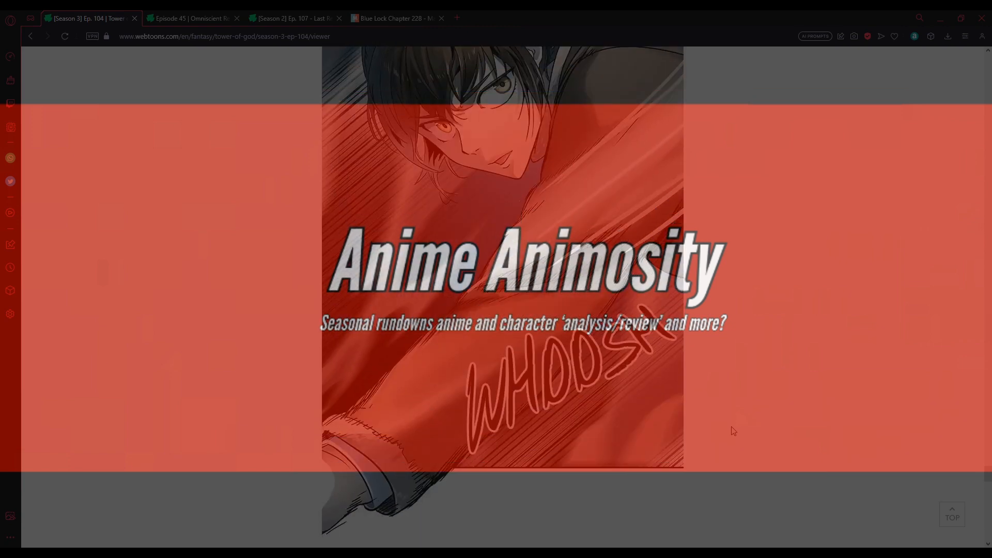
pyautogui.scroll(-3)
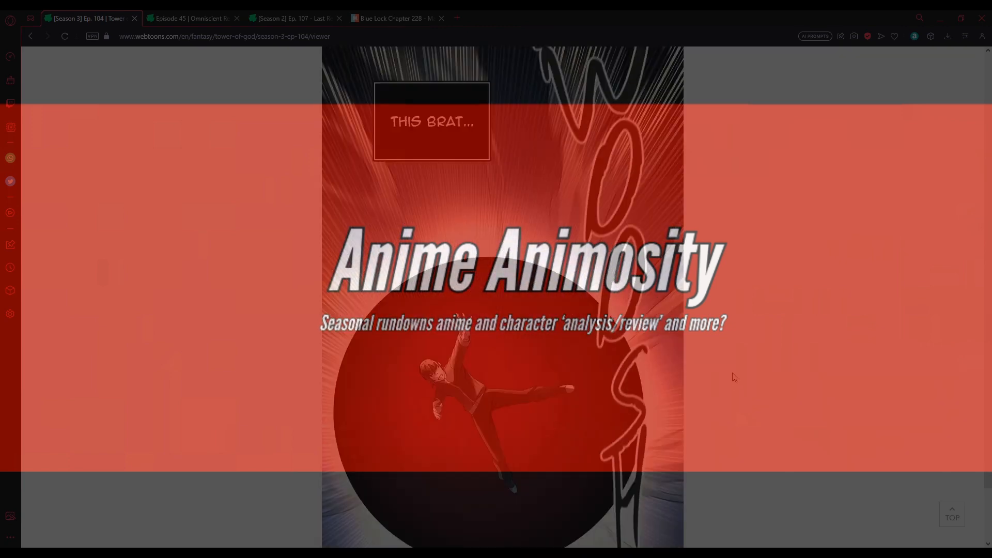
pyautogui.scroll(-3)
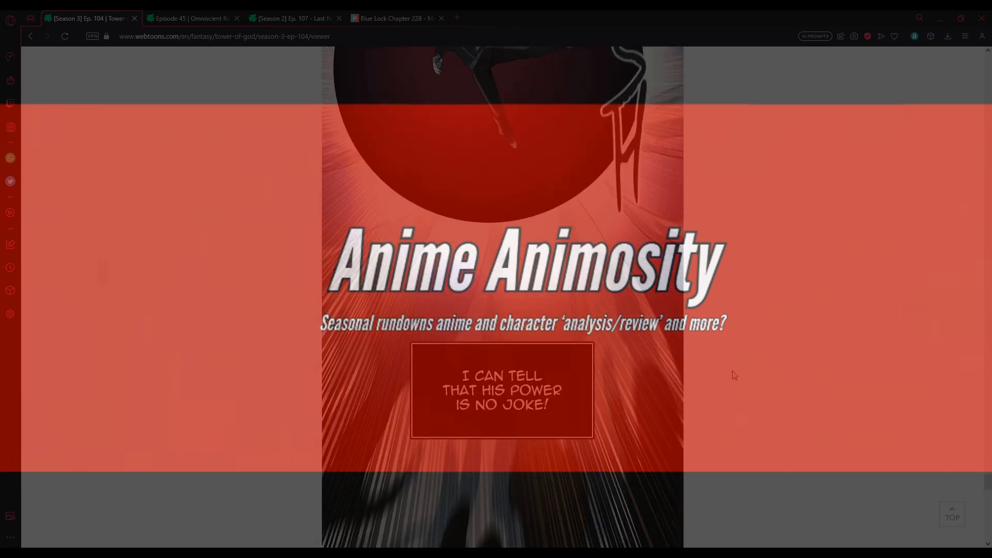
pyautogui.scroll(-3)
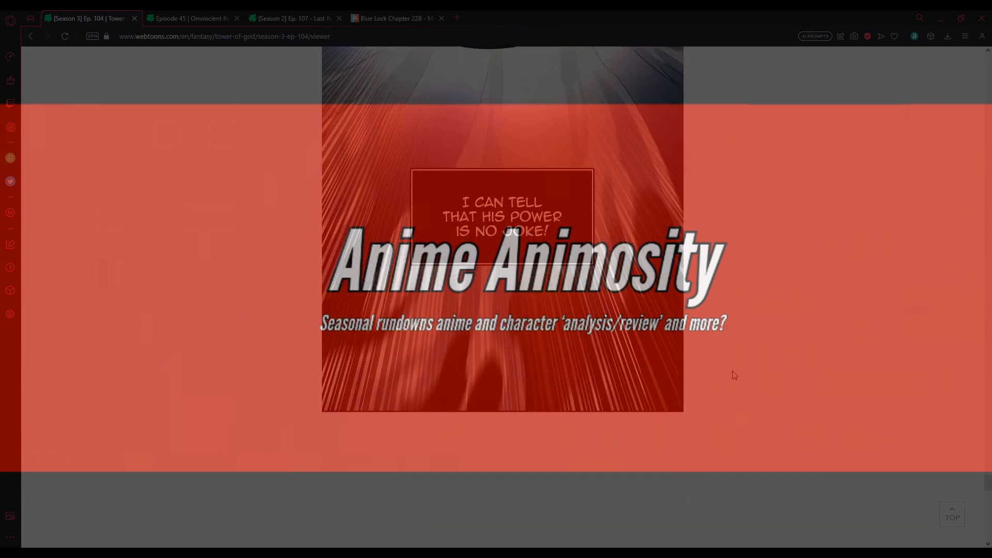
pyautogui.scroll(-3)
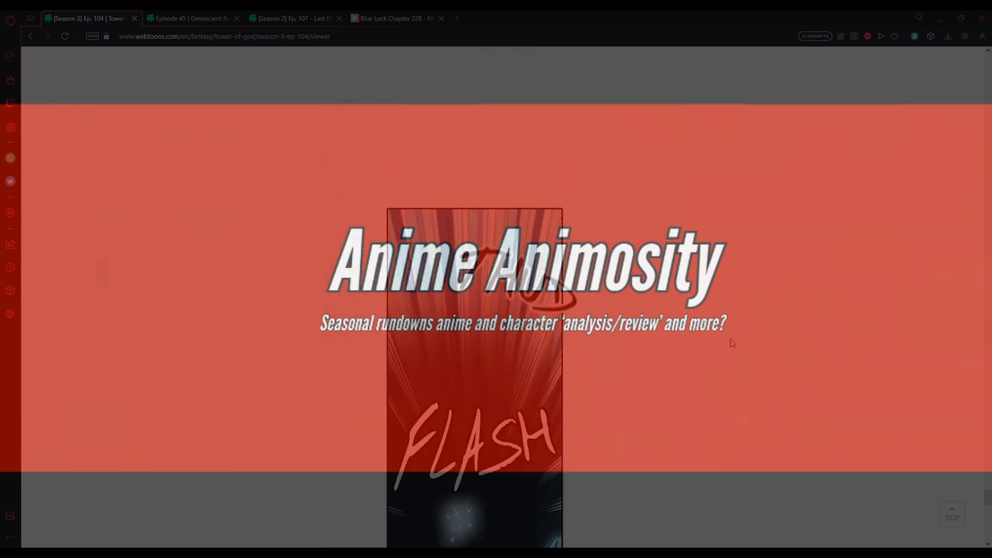
pyautogui.scroll(-3)
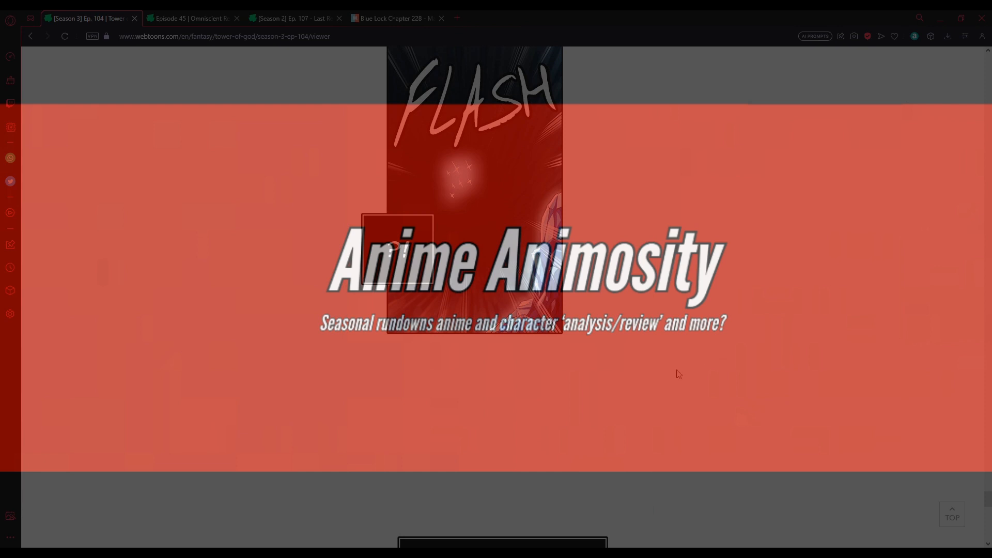
pyautogui.scroll(-3)
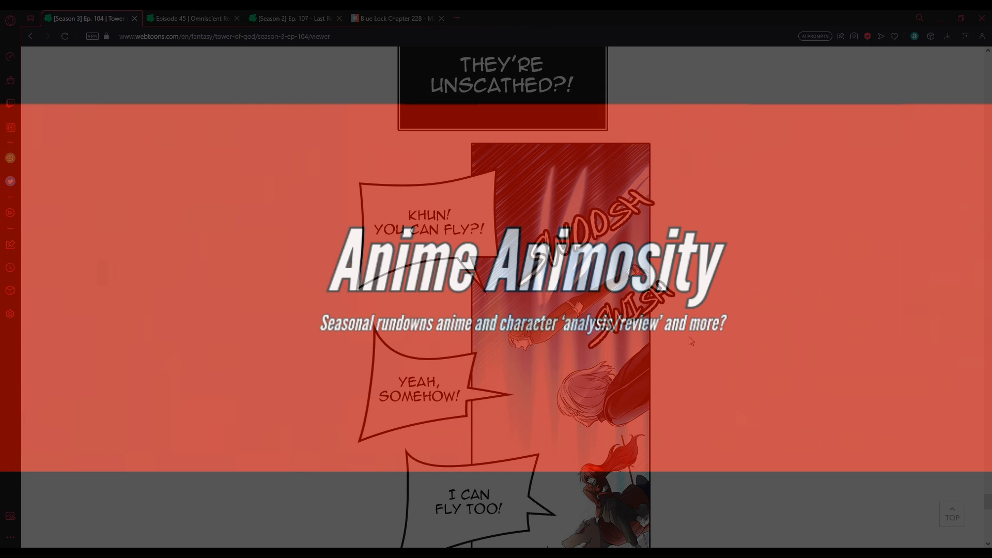
pyautogui.scroll(-3)
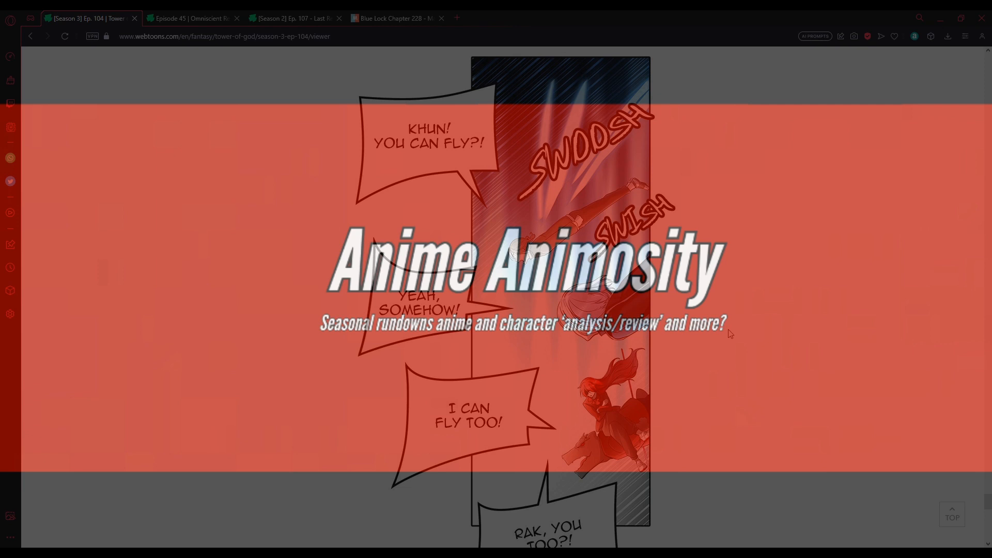
pyautogui.scroll(-3)
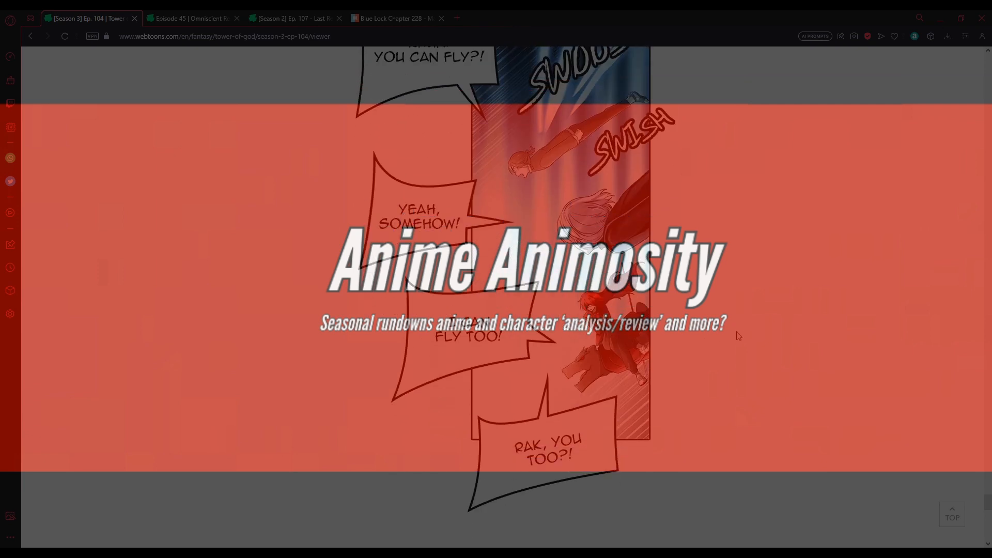
pyautogui.moveTo(720, 340)
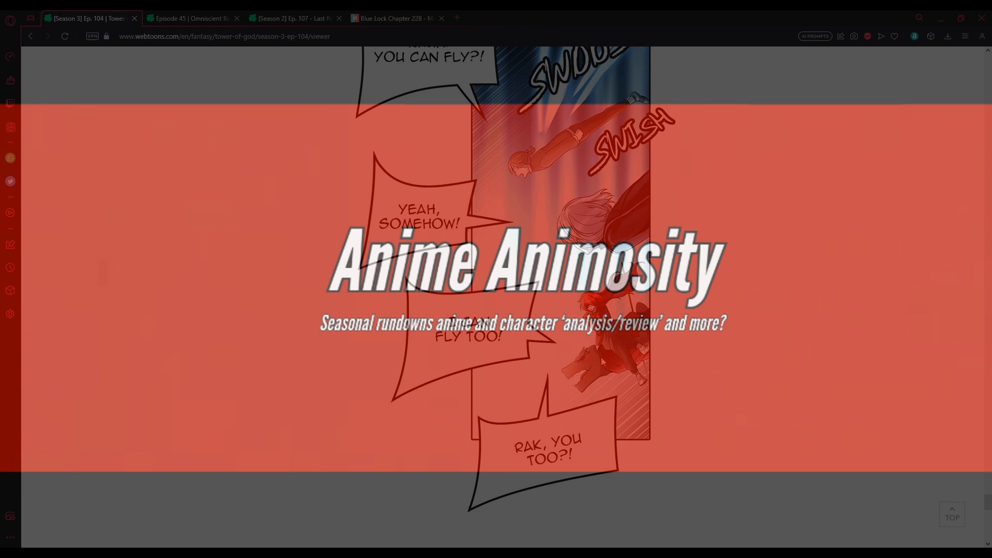
pyautogui.scroll(-3)
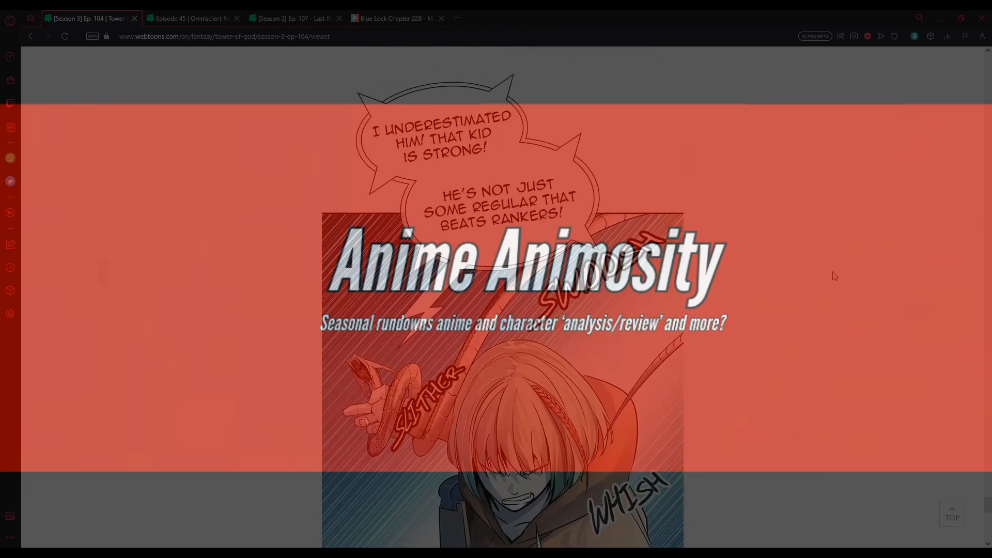
pyautogui.moveTo(835, 275)
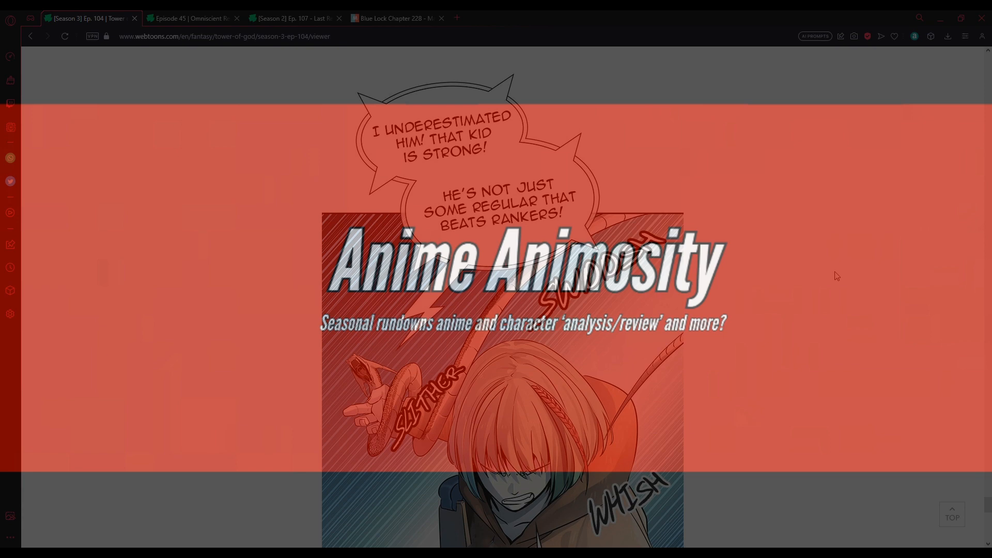
pyautogui.scroll(-3)
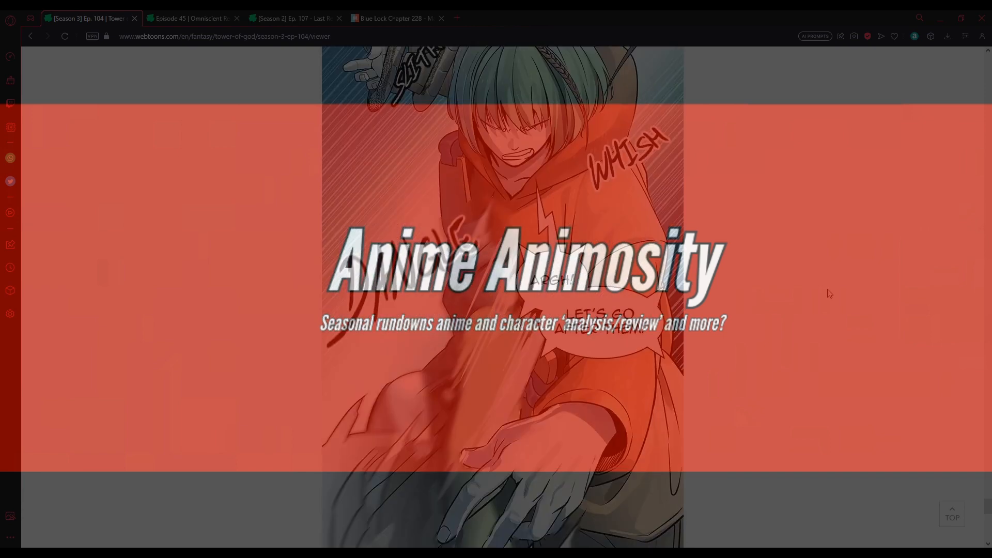
pyautogui.scroll(-3)
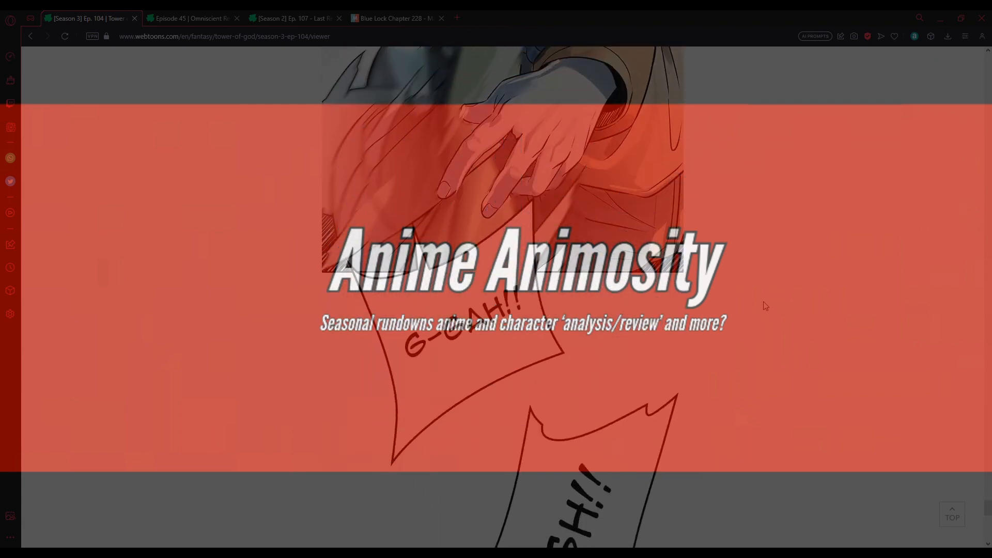
pyautogui.scroll(-3)
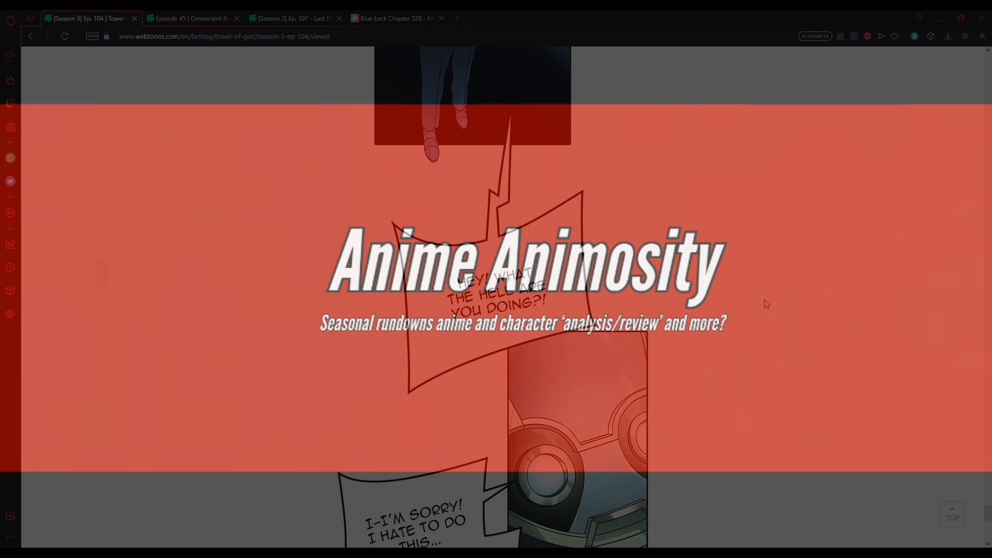
pyautogui.scroll(-3)
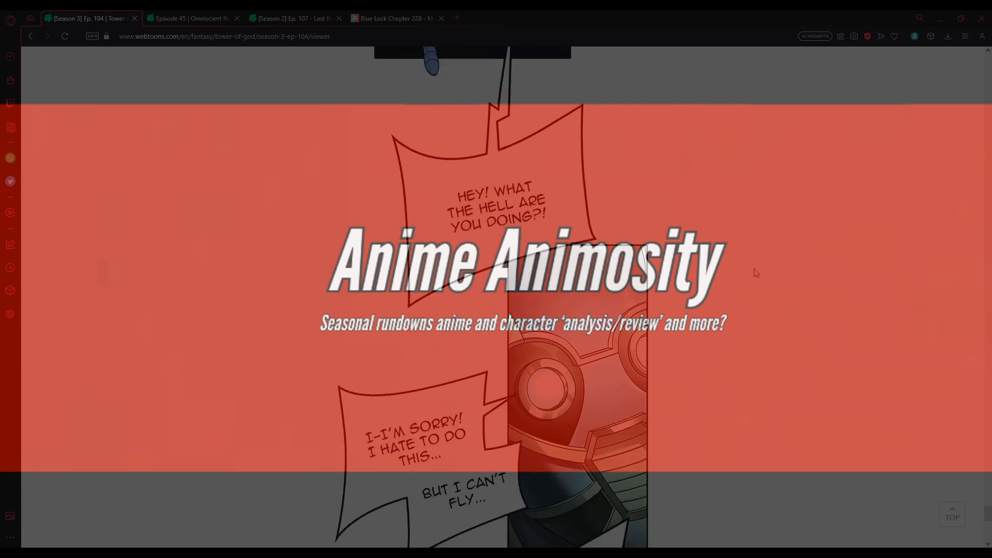
pyautogui.scroll(-3)
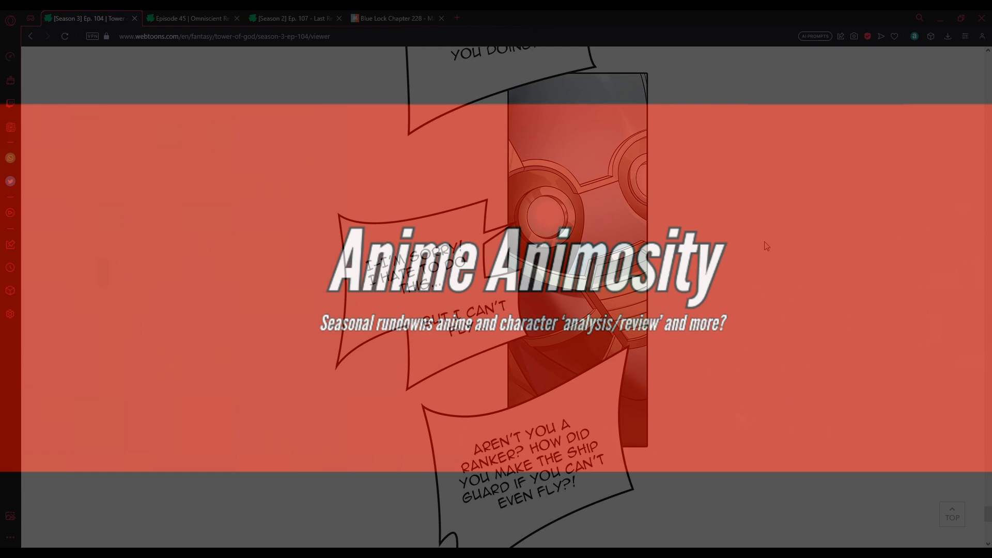
pyautogui.scroll(-3)
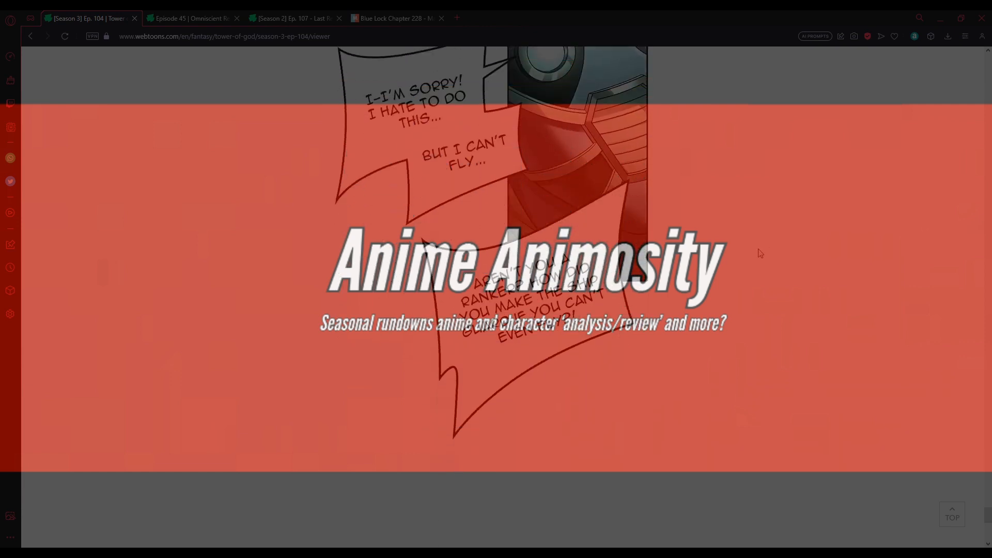
pyautogui.scroll(-3)
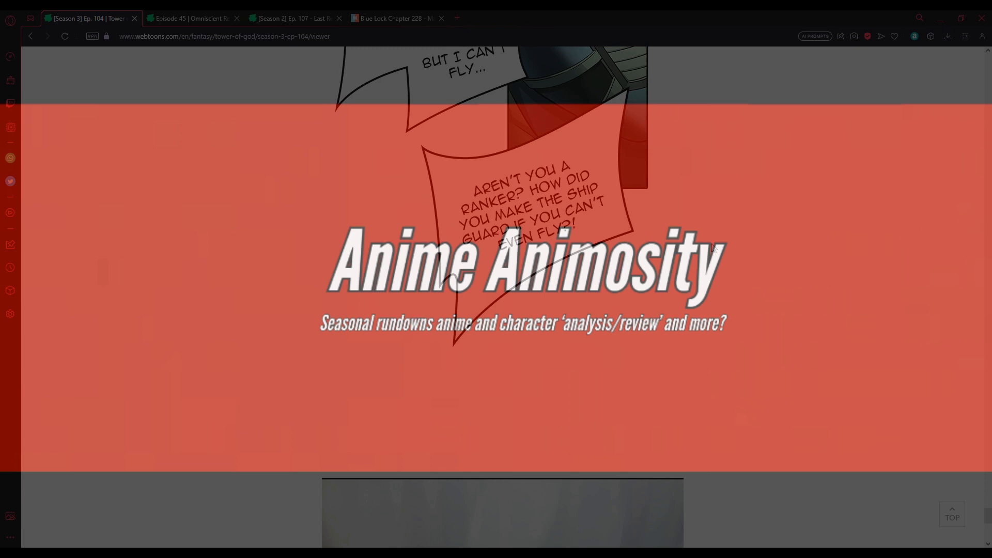
pyautogui.scroll(-3)
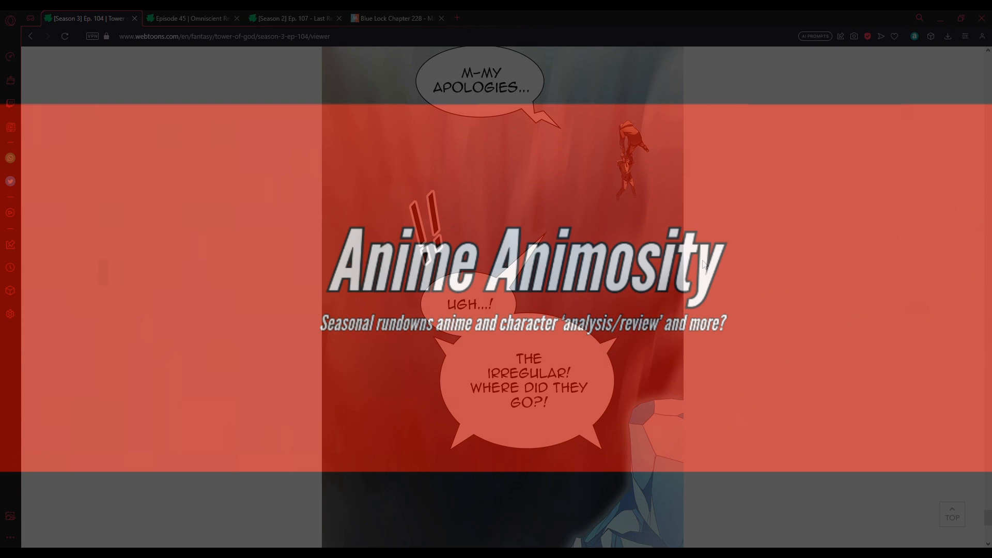
pyautogui.scroll(-3)
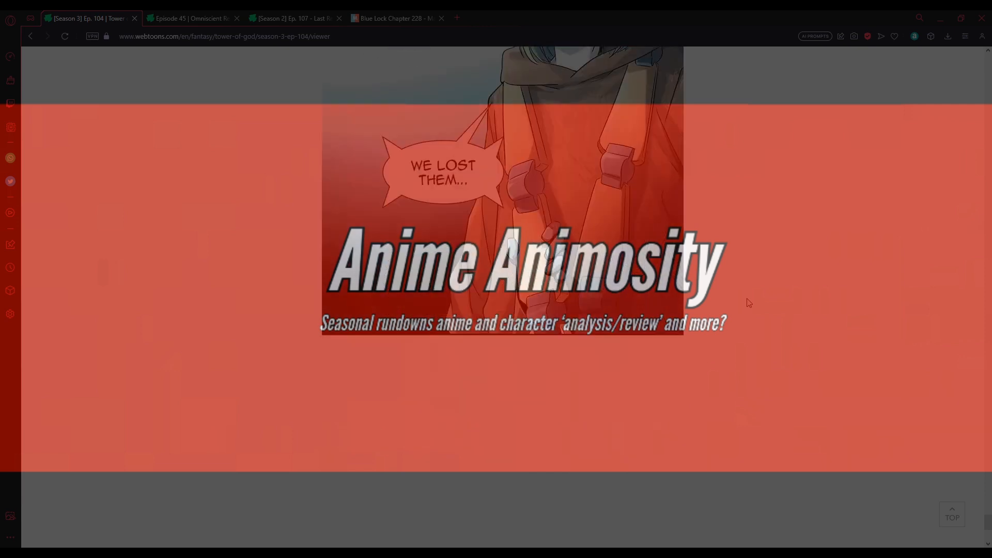
pyautogui.scroll(-3)
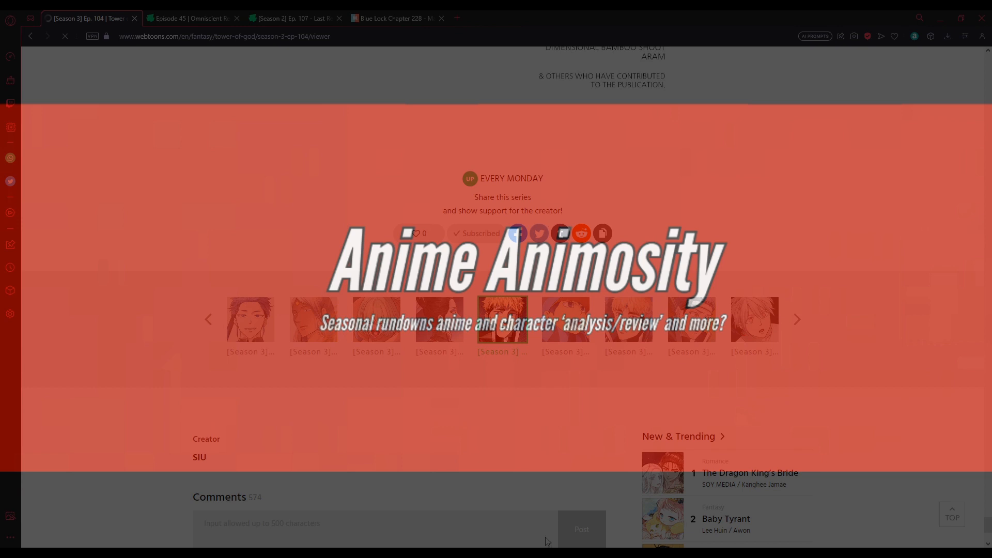
pyautogui.moveTo(531, 172)
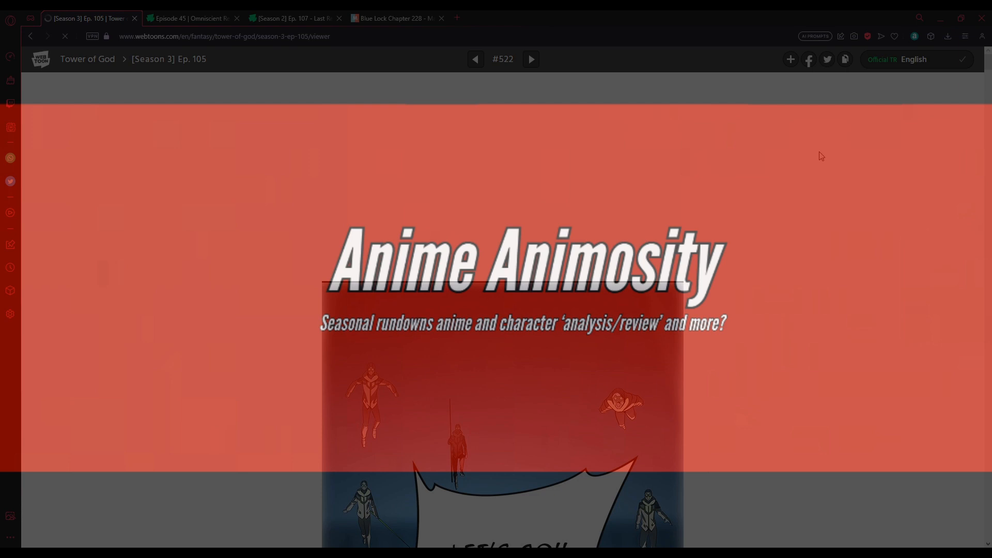
pyautogui.moveTo(947, 260)
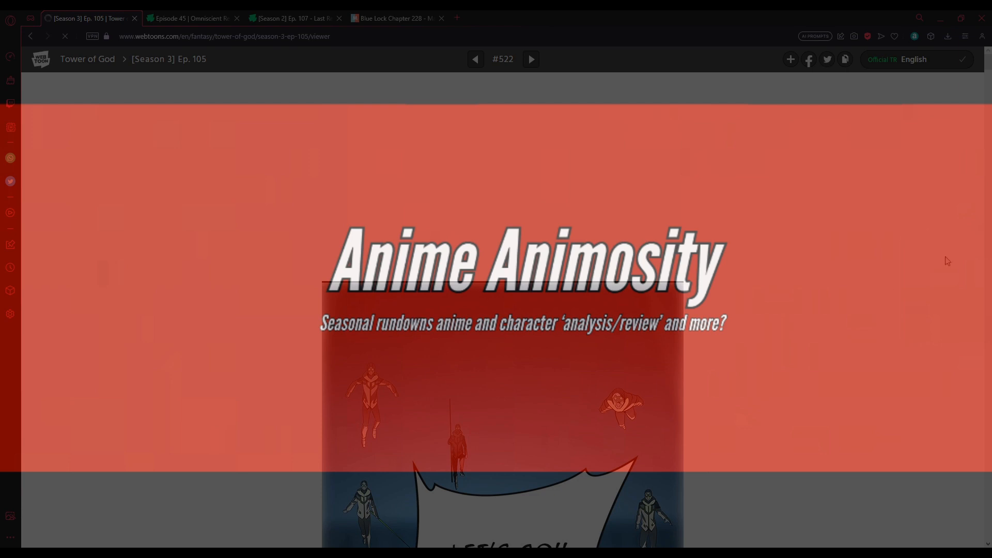
pyautogui.moveTo(588, 381)
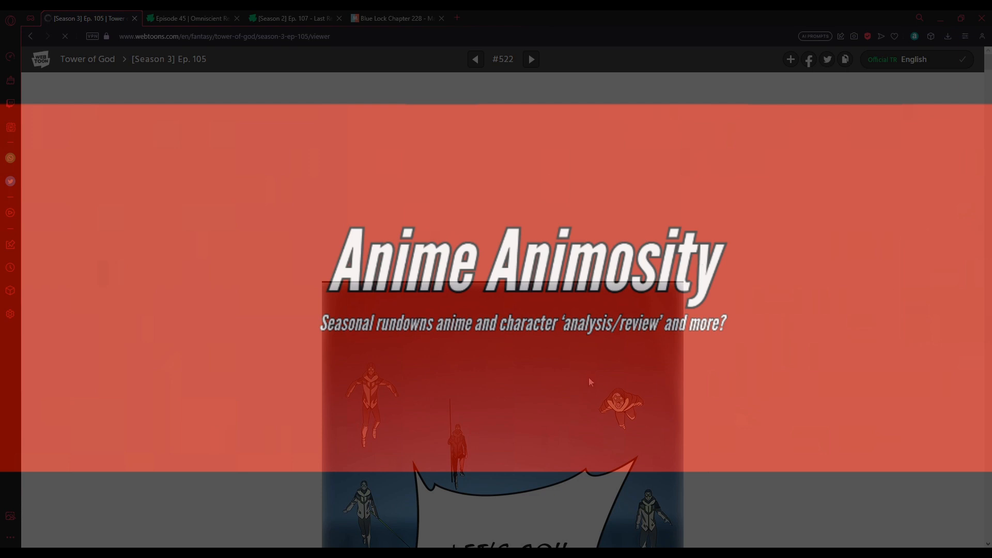
pyautogui.moveTo(718, 345)
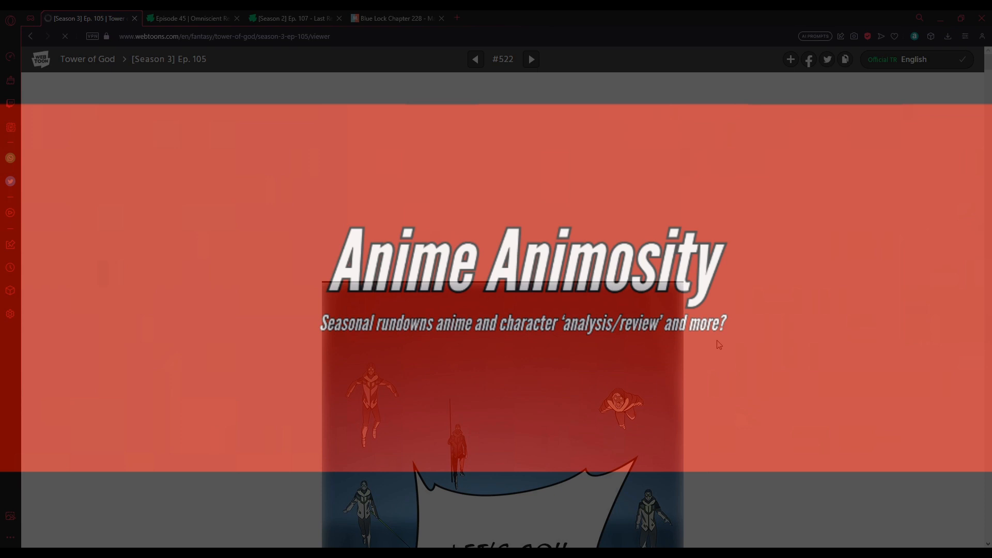
pyautogui.moveTo(459, 294)
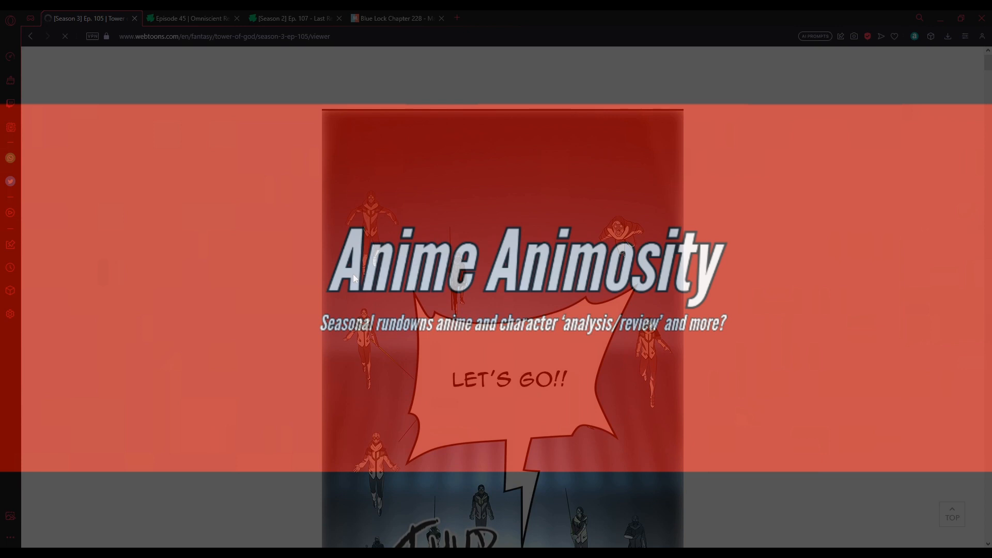
pyautogui.scroll(-3)
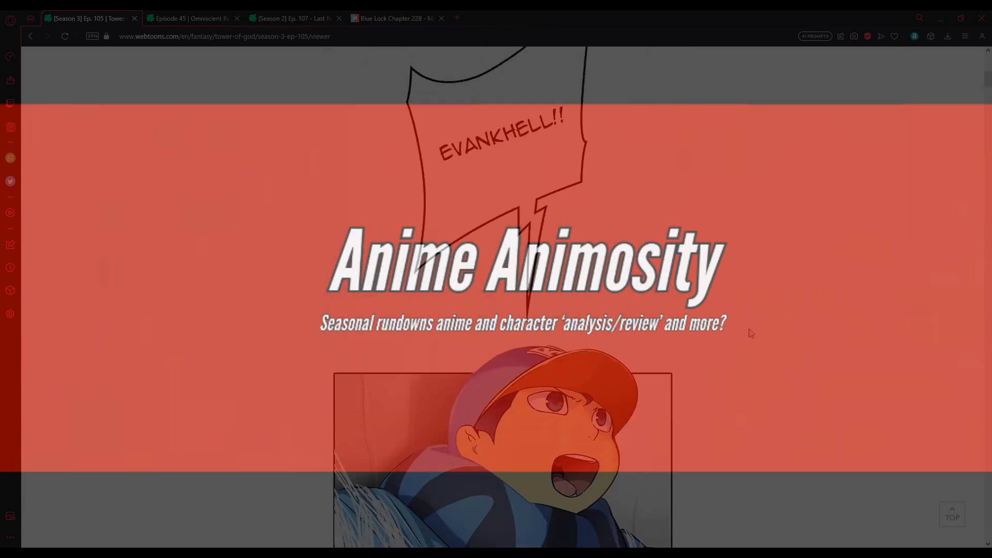
pyautogui.scroll(-3)
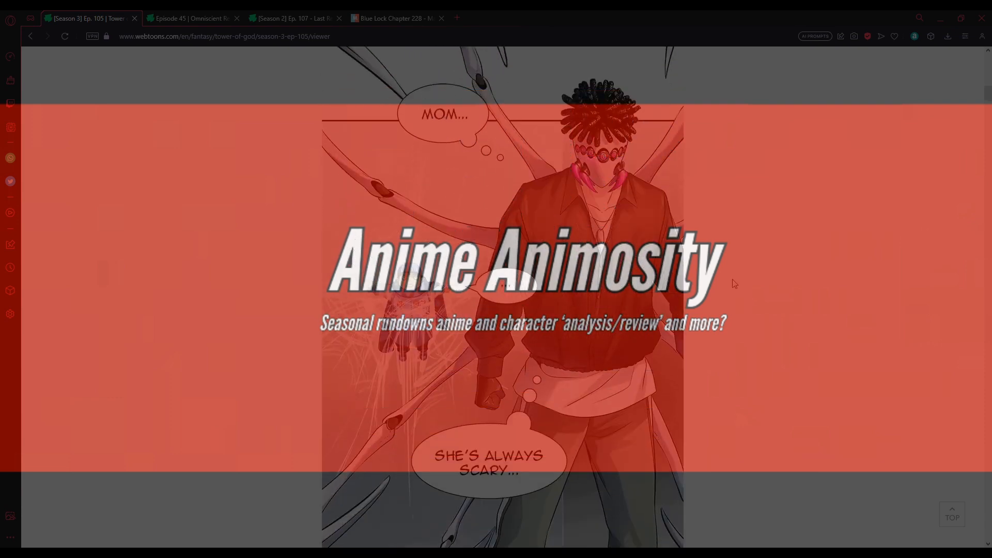
pyautogui.scroll(-3)
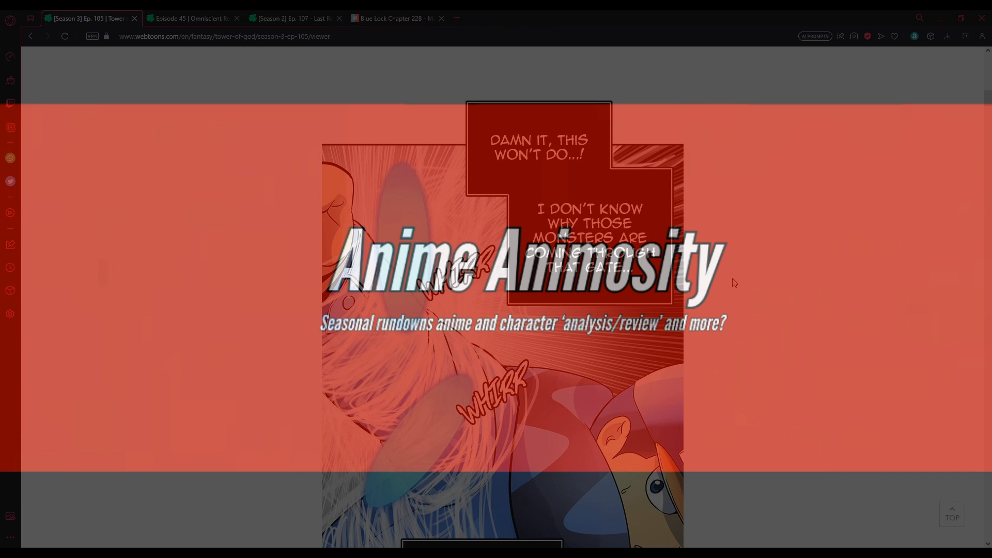
pyautogui.moveTo(732, 282)
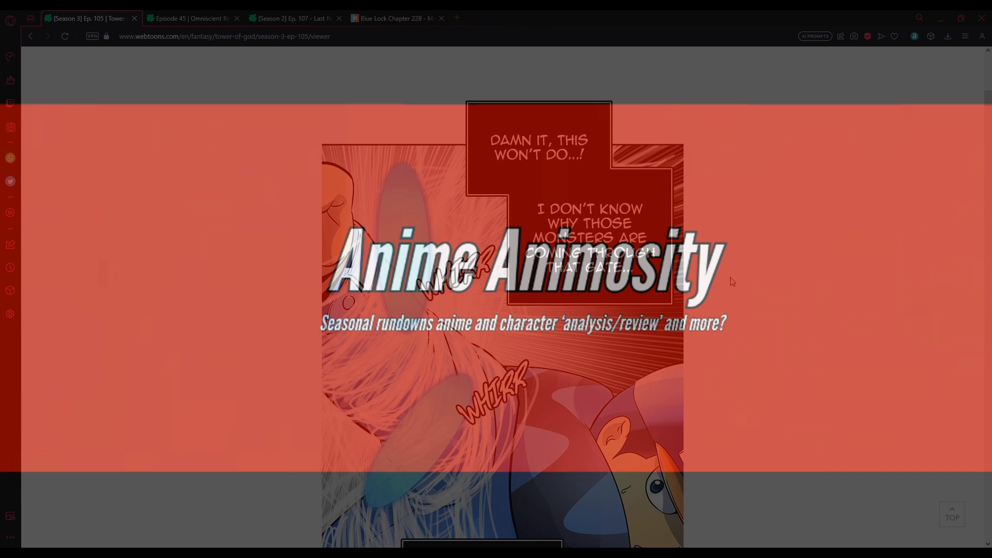
pyautogui.scroll(-3)
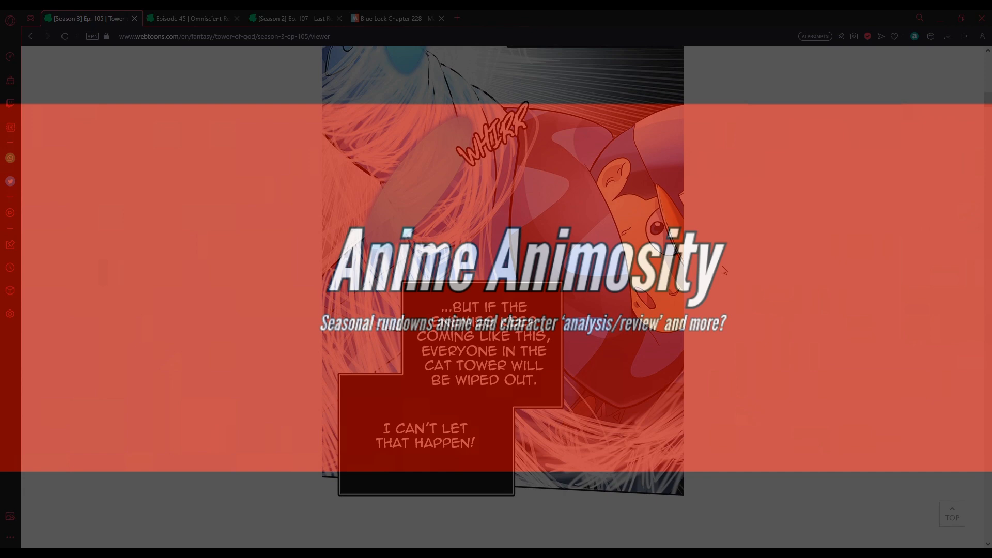
pyautogui.moveTo(739, 312)
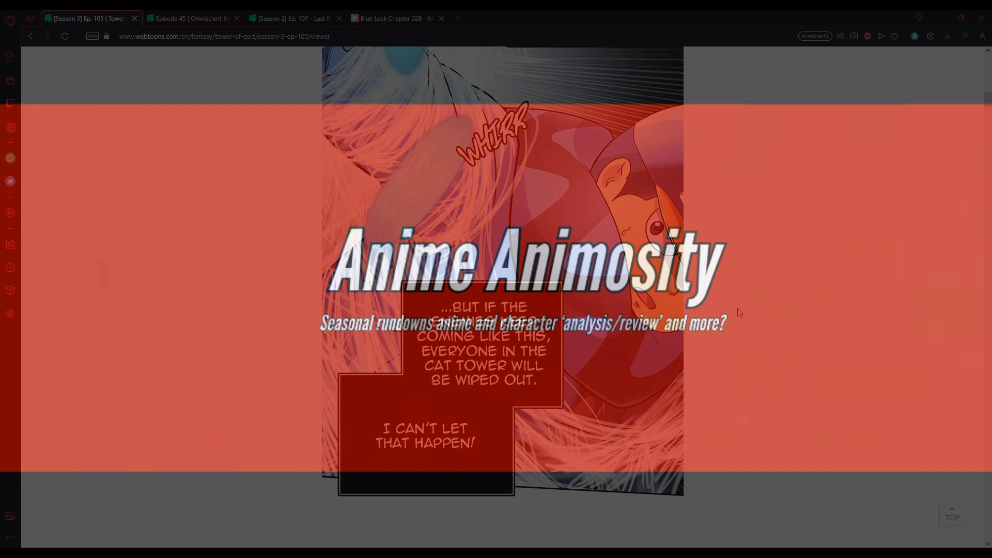
pyautogui.scroll(-3)
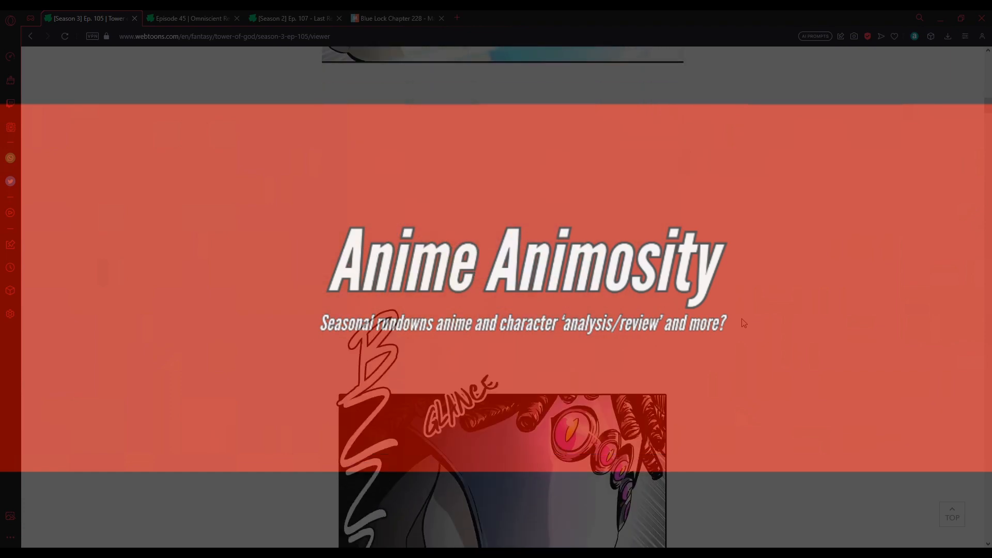
pyautogui.scroll(-3)
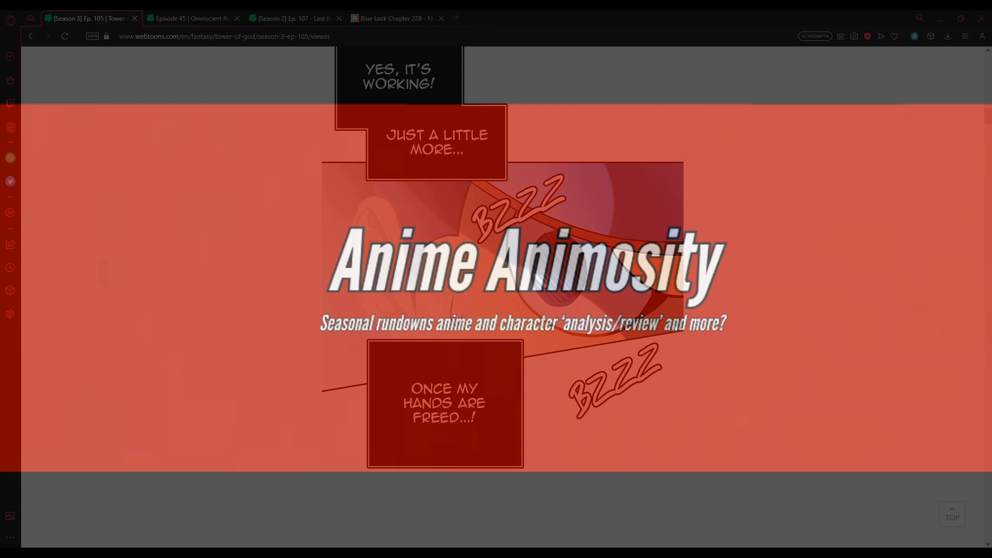
pyautogui.scroll(-3)
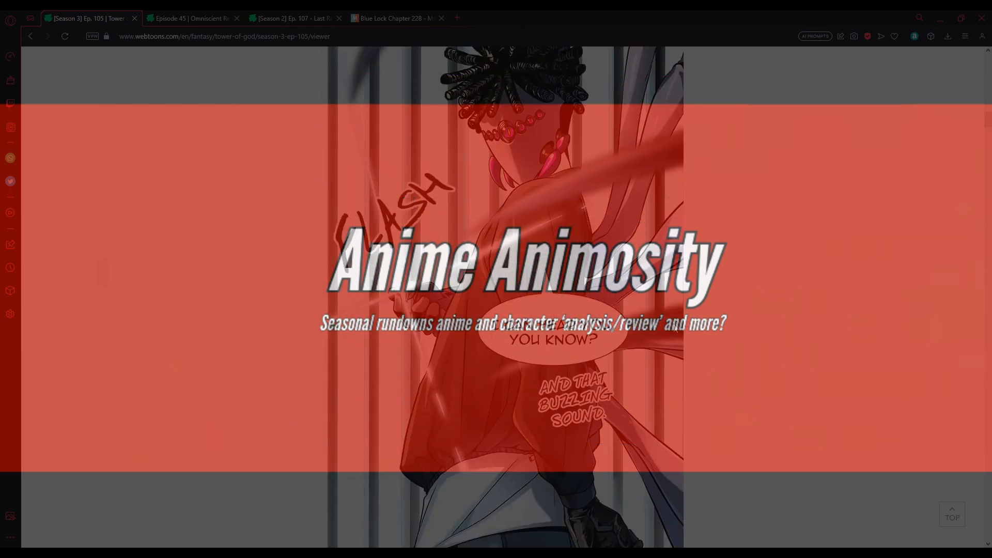
pyautogui.moveTo(765, 335)
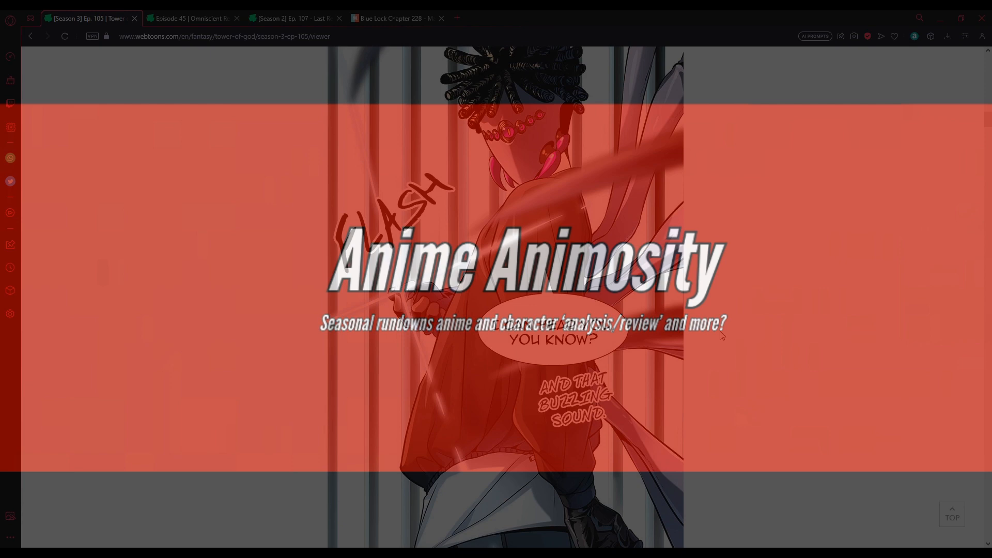
pyautogui.scroll(-3)
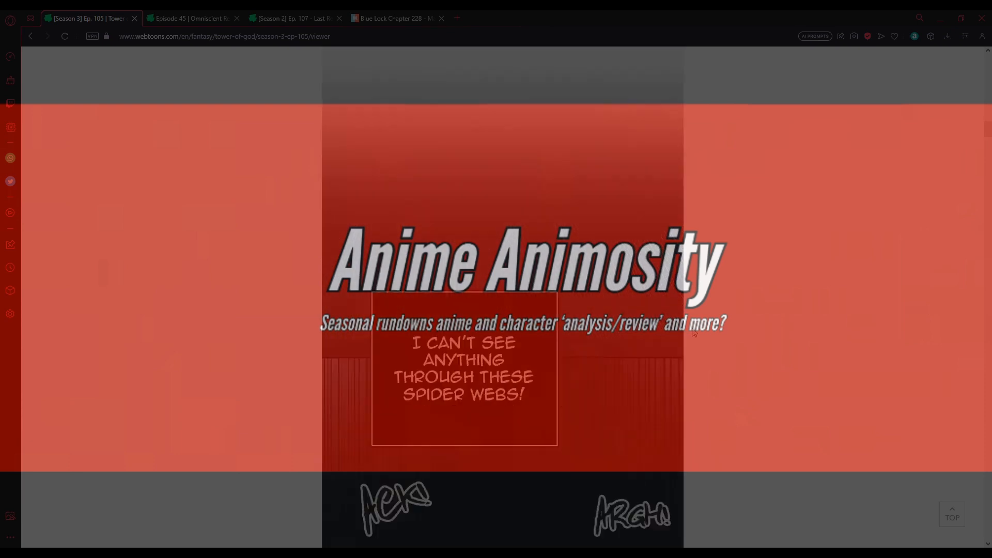
pyautogui.scroll(-3)
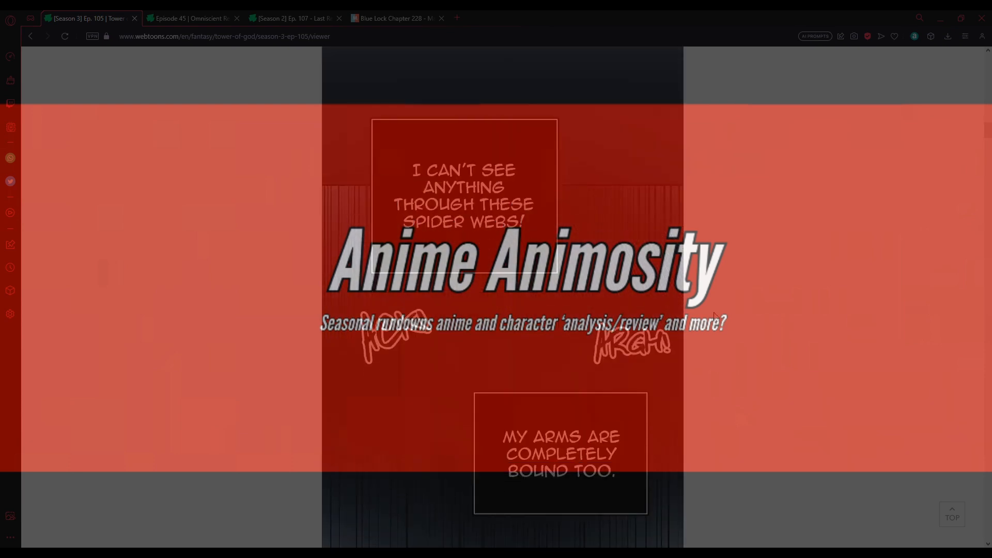
pyautogui.scroll(-3)
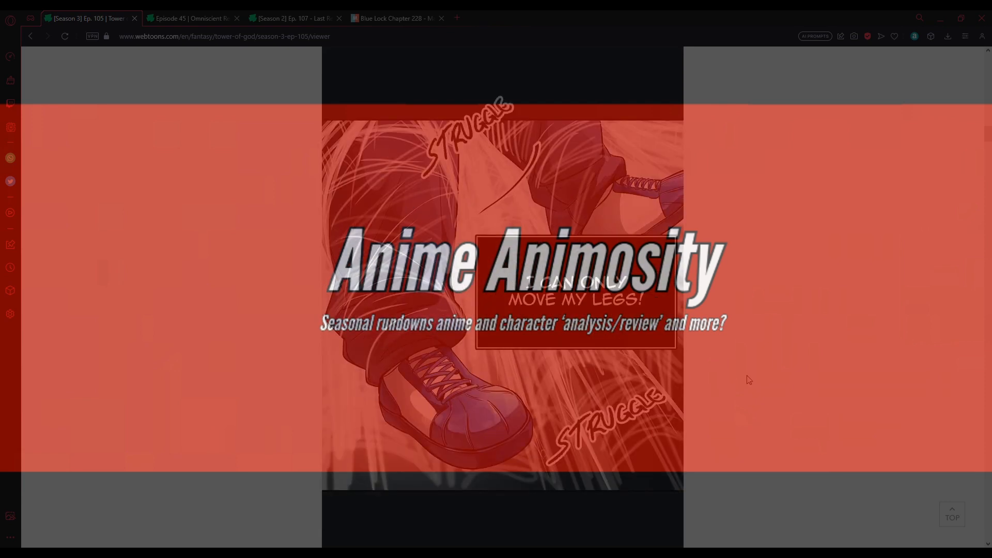
pyautogui.scroll(-3)
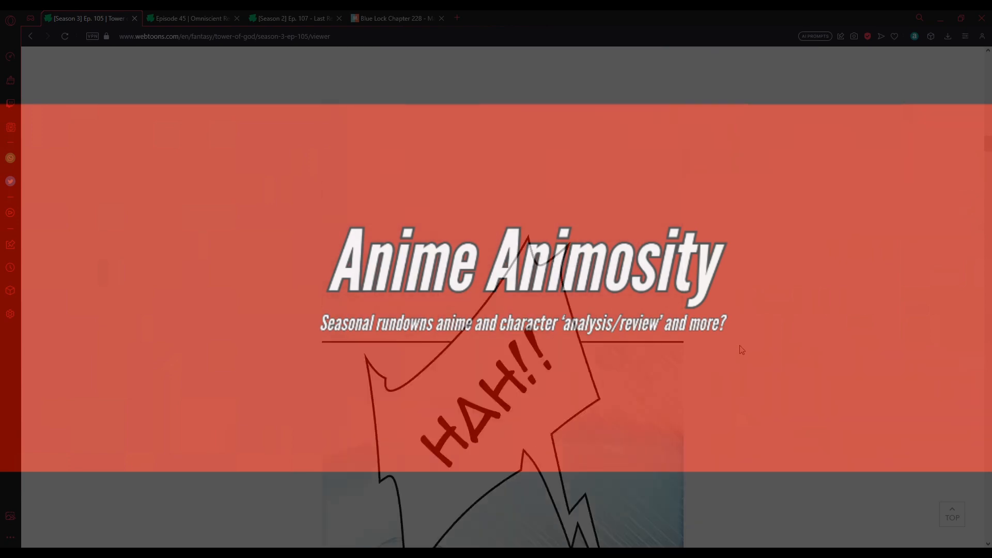
pyautogui.scroll(-3)
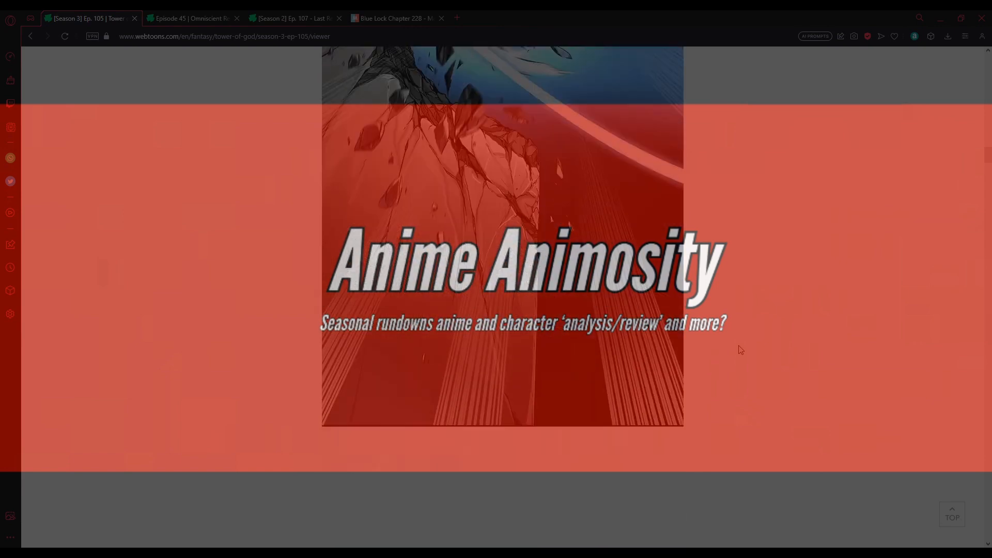
pyautogui.scroll(-3)
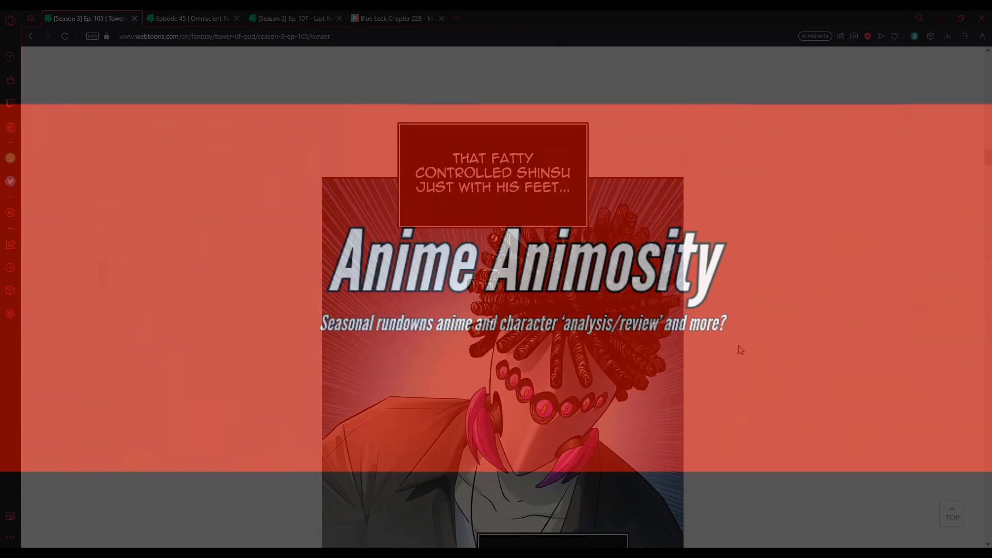
pyautogui.moveTo(746, 333)
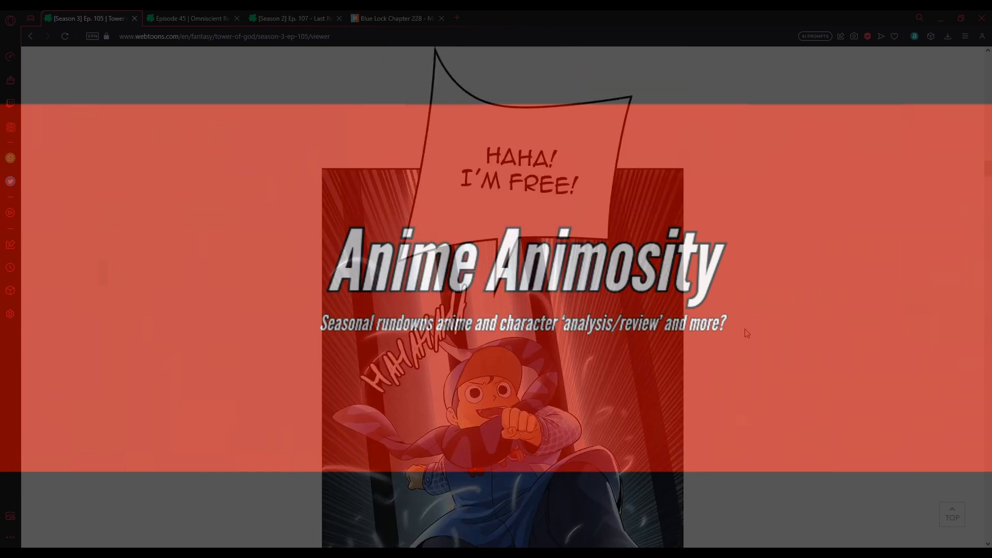
pyautogui.scroll(-3)
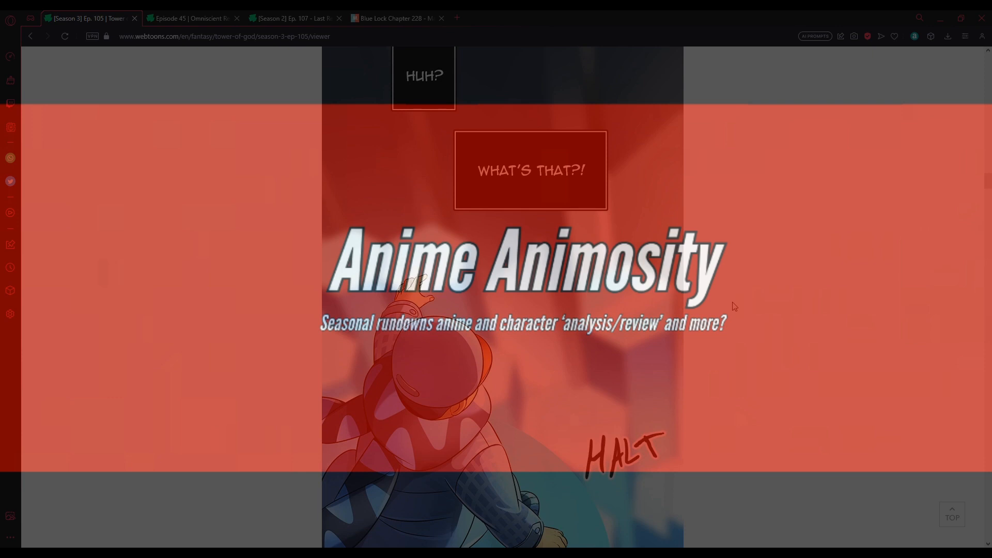
pyautogui.scroll(-3)
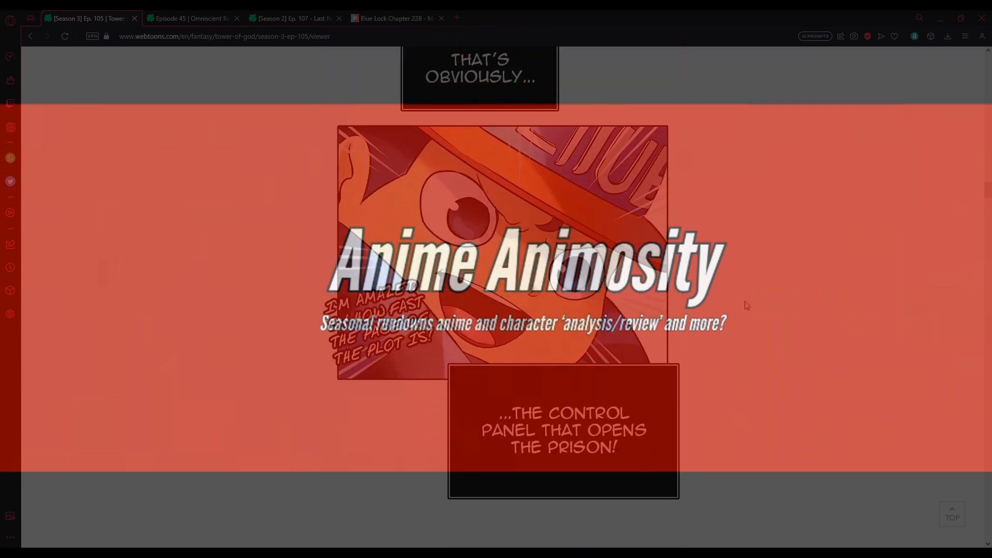
pyautogui.scroll(-3)
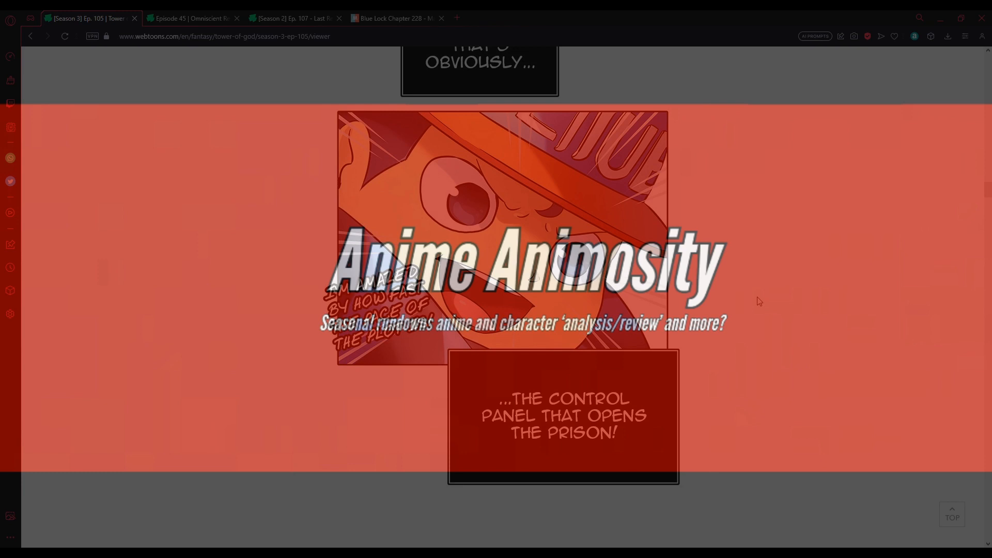
pyautogui.scroll(-3)
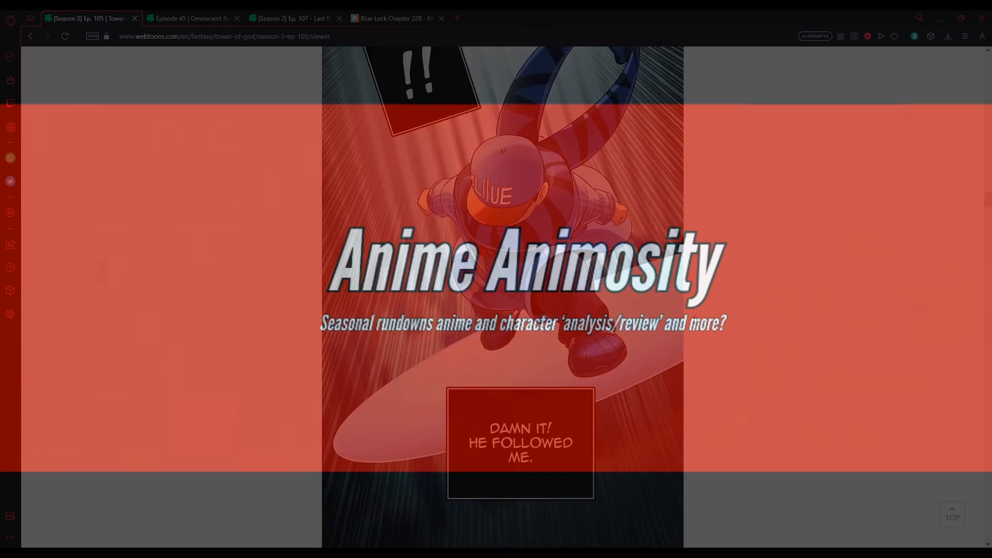
pyautogui.moveTo(732, 307)
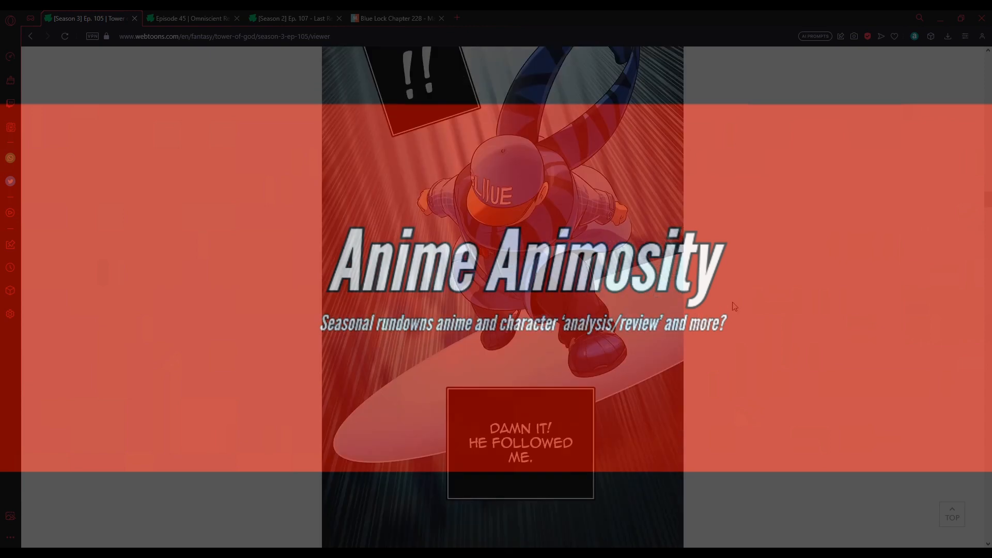
pyautogui.scroll(-3)
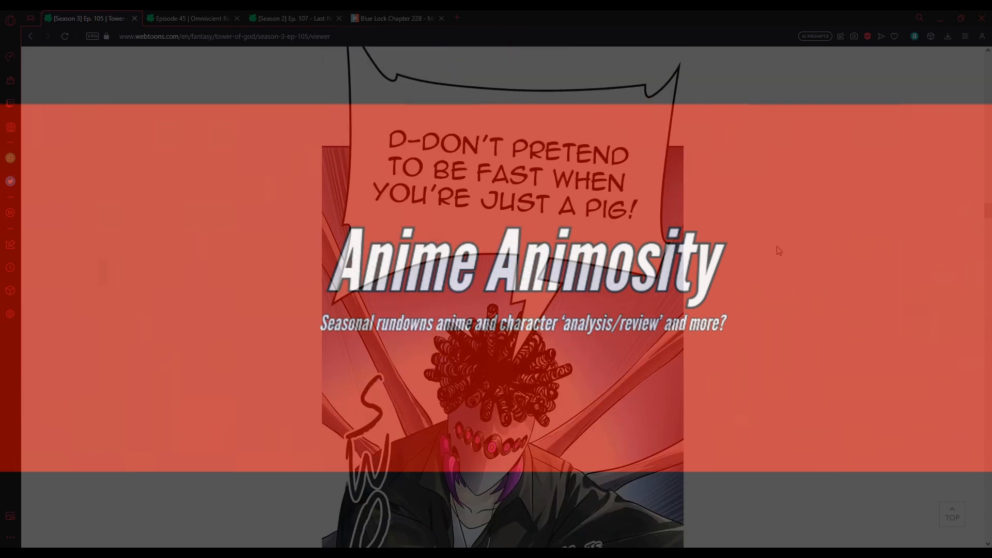
pyautogui.scroll(-3)
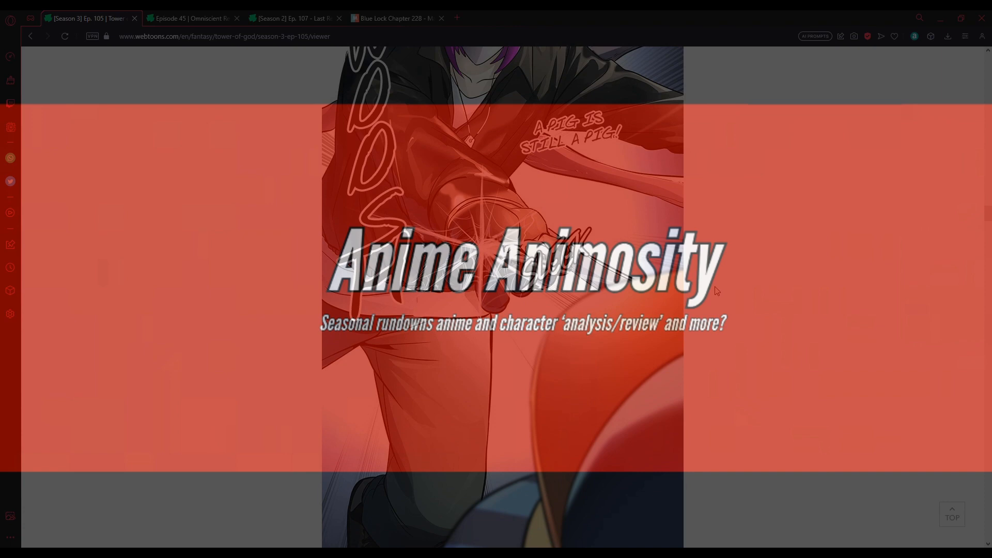
pyautogui.scroll(-3)
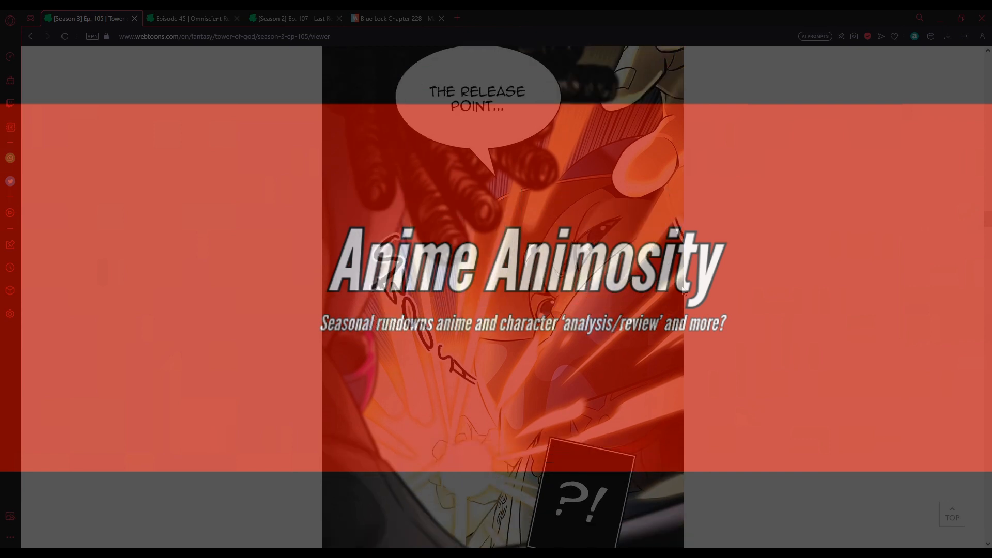
pyautogui.scroll(-3)
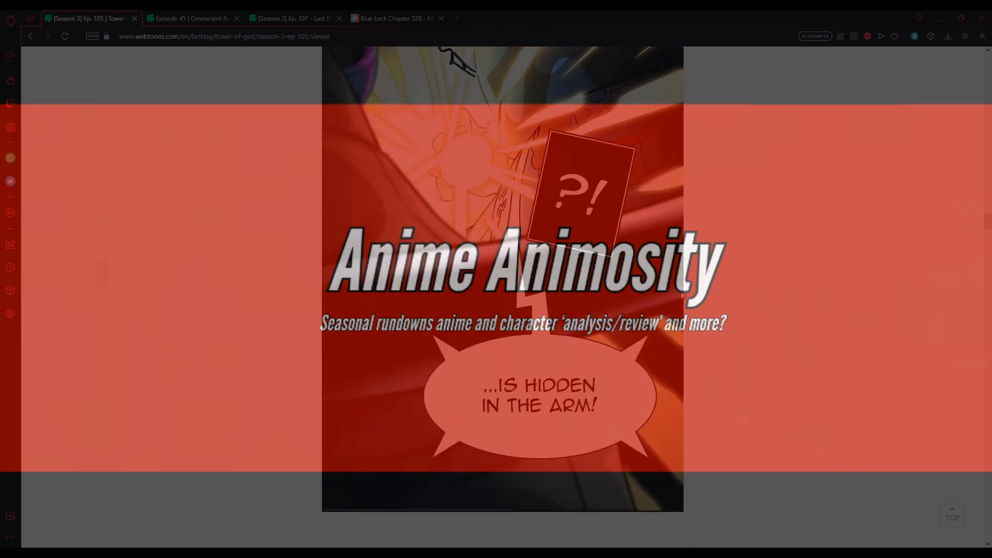
pyautogui.scroll(-3)
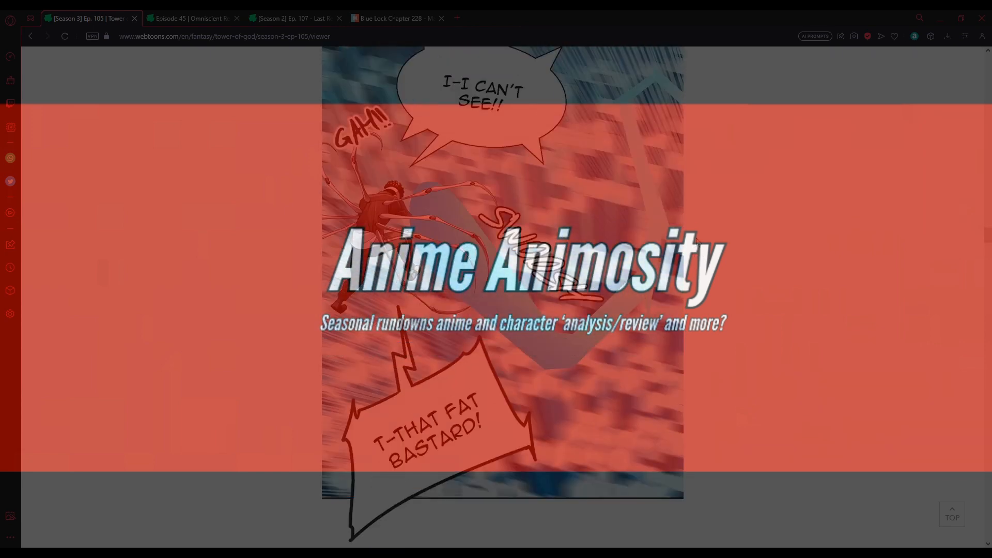
pyautogui.scroll(-3)
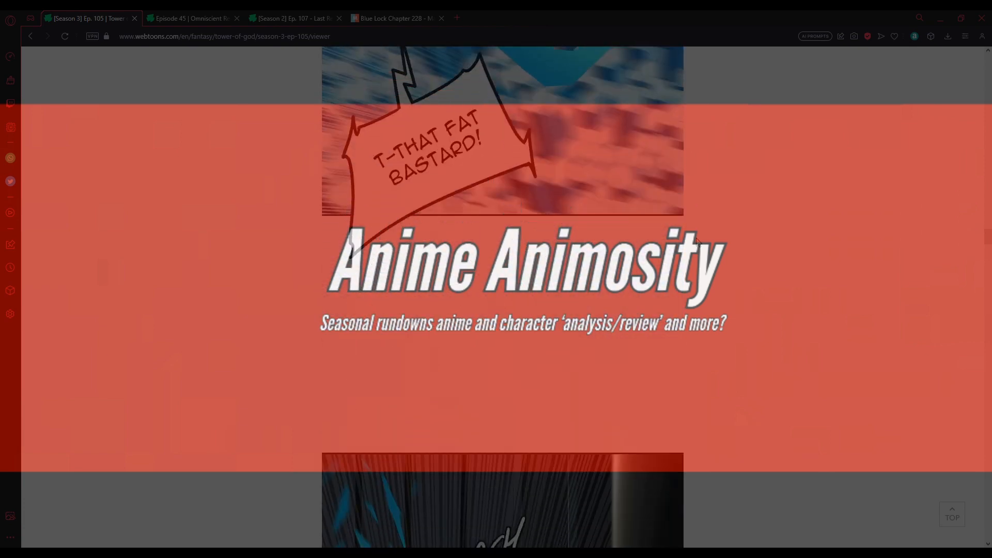
pyautogui.scroll(-3)
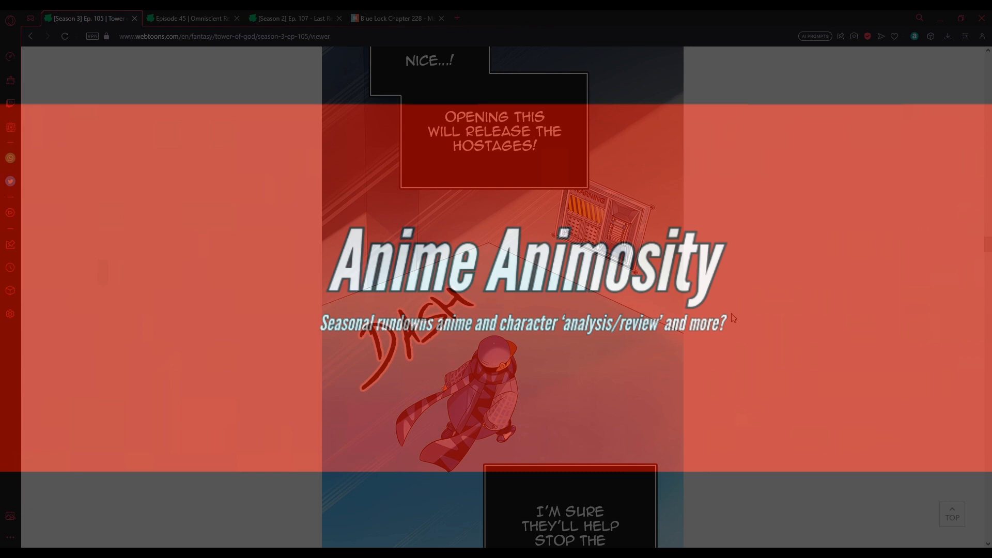
pyautogui.scroll(-3)
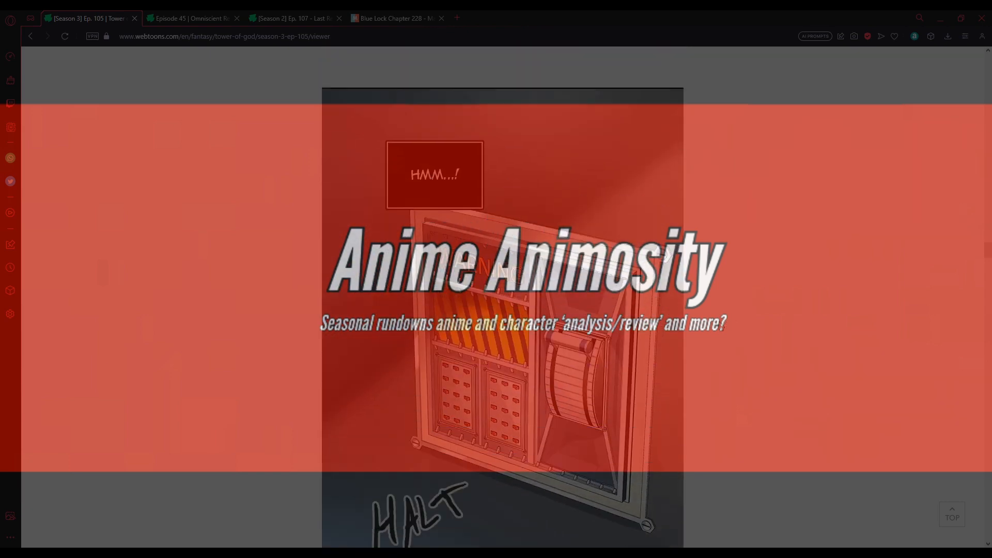
pyautogui.scroll(-3)
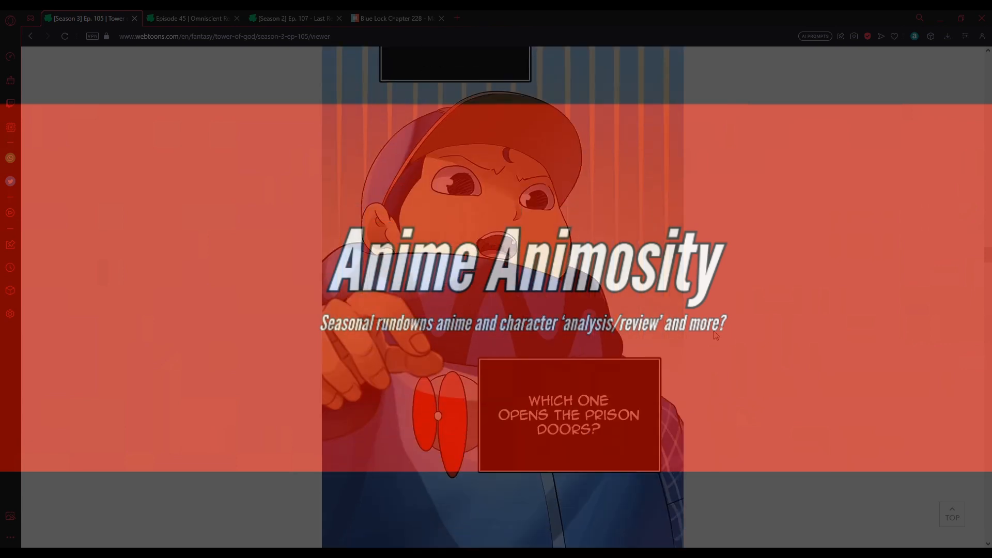
pyautogui.moveTo(752, 369)
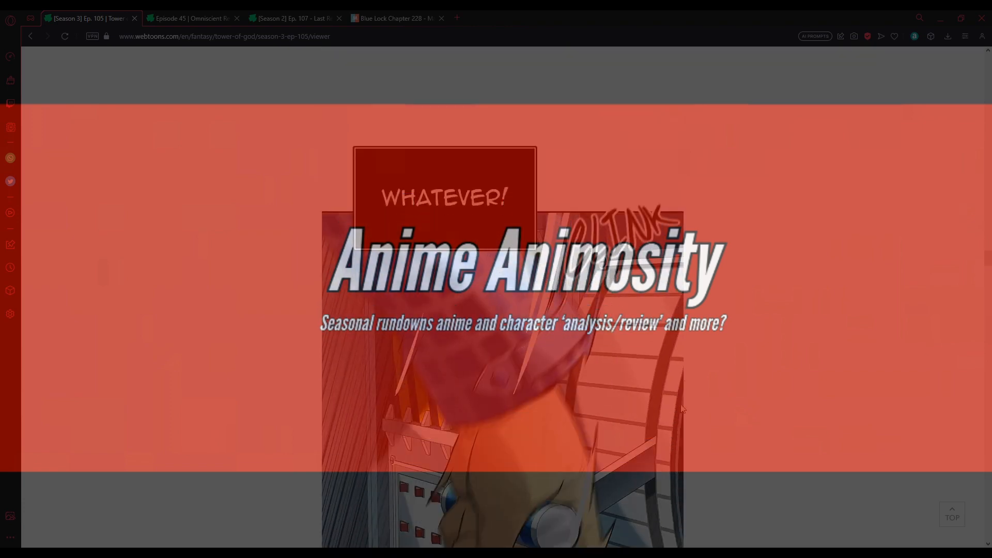
pyautogui.scroll(-3)
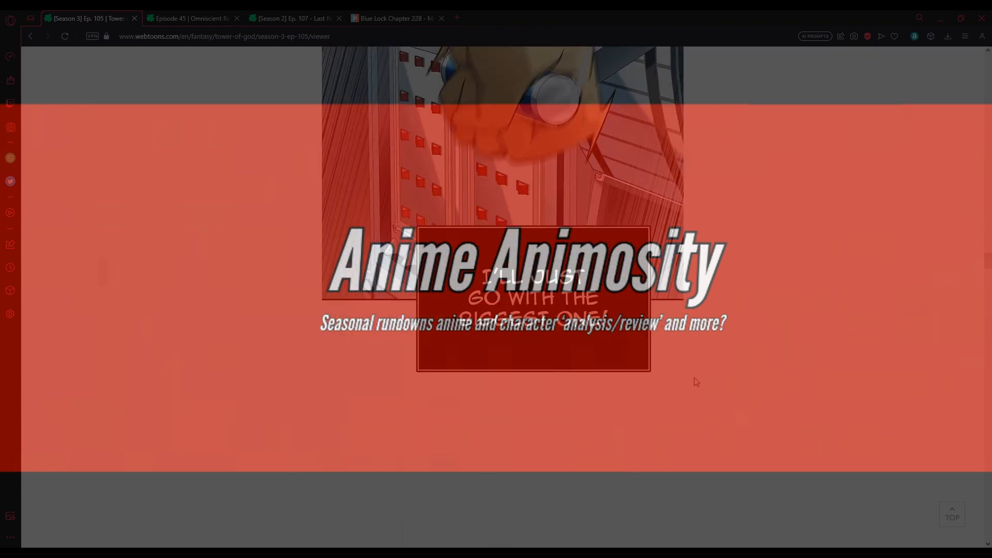
pyautogui.scroll(-3)
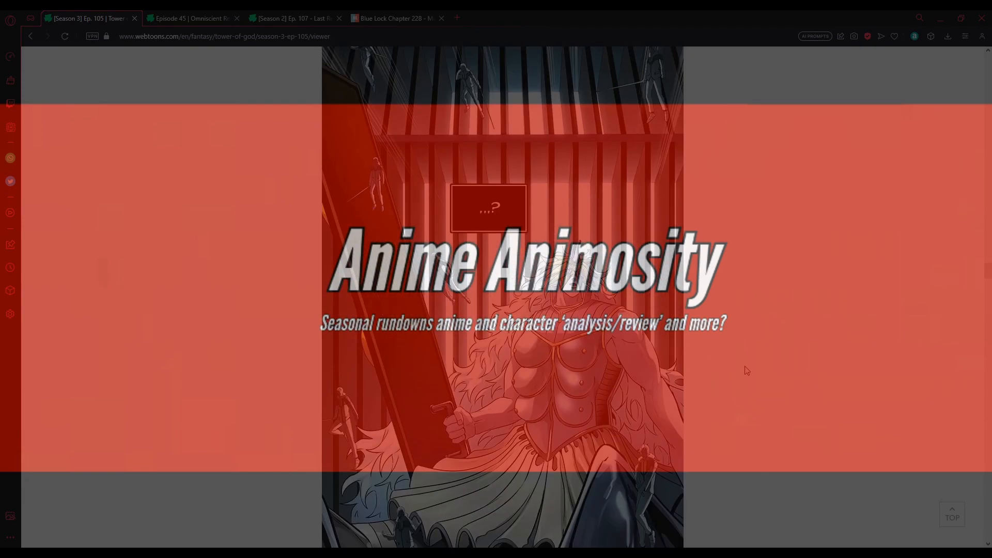
pyautogui.scroll(-3)
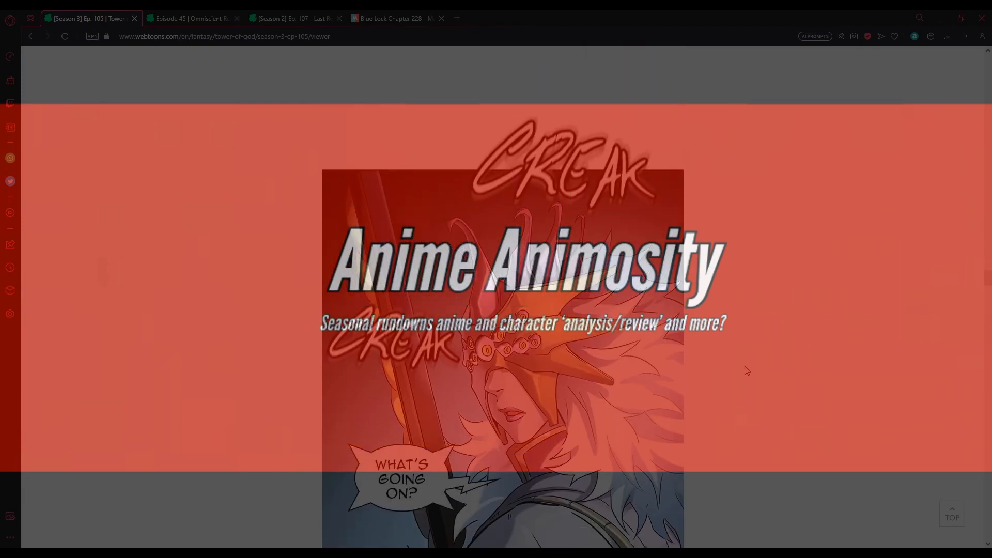
pyautogui.scroll(-3)
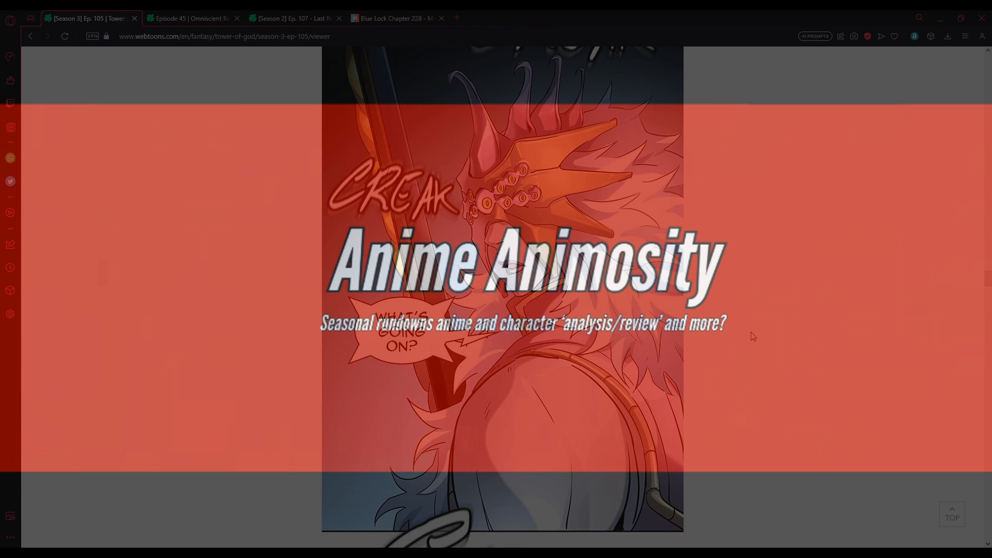
pyautogui.moveTo(759, 329)
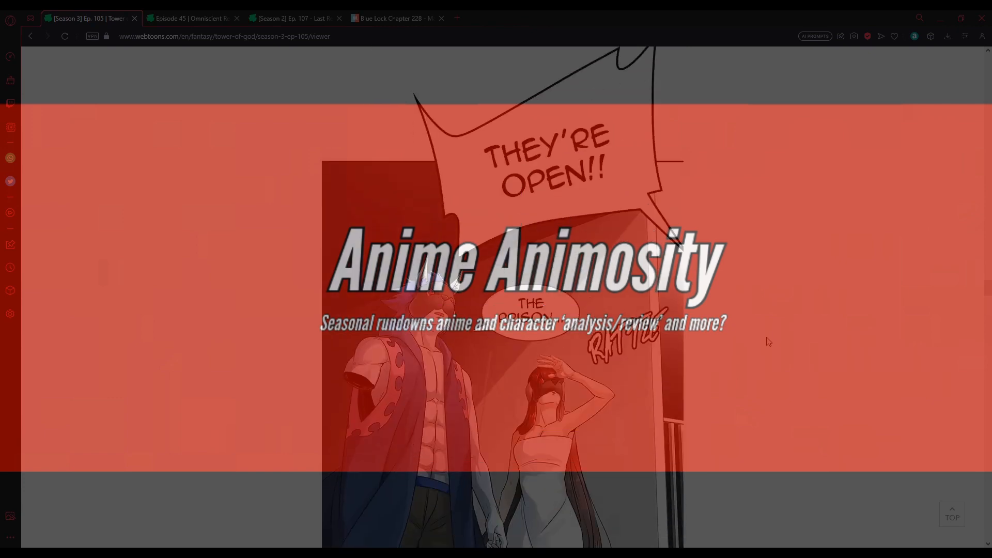
pyautogui.scroll(-3)
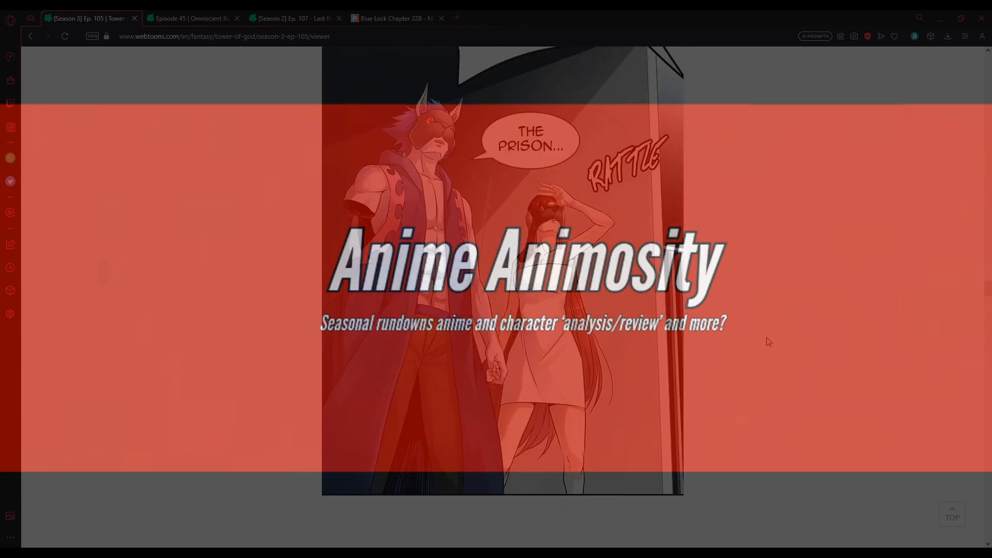
pyautogui.scroll(-3)
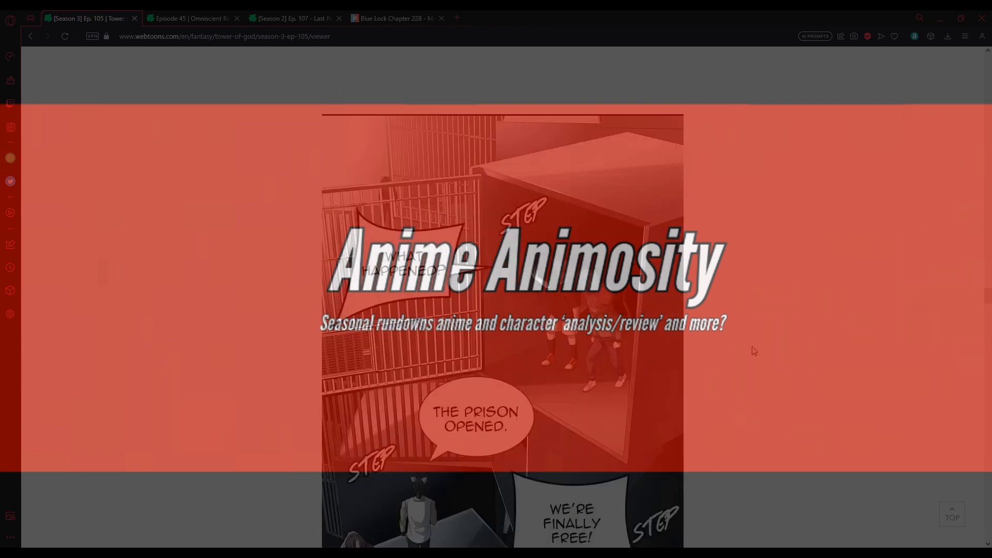
pyautogui.scroll(-3)
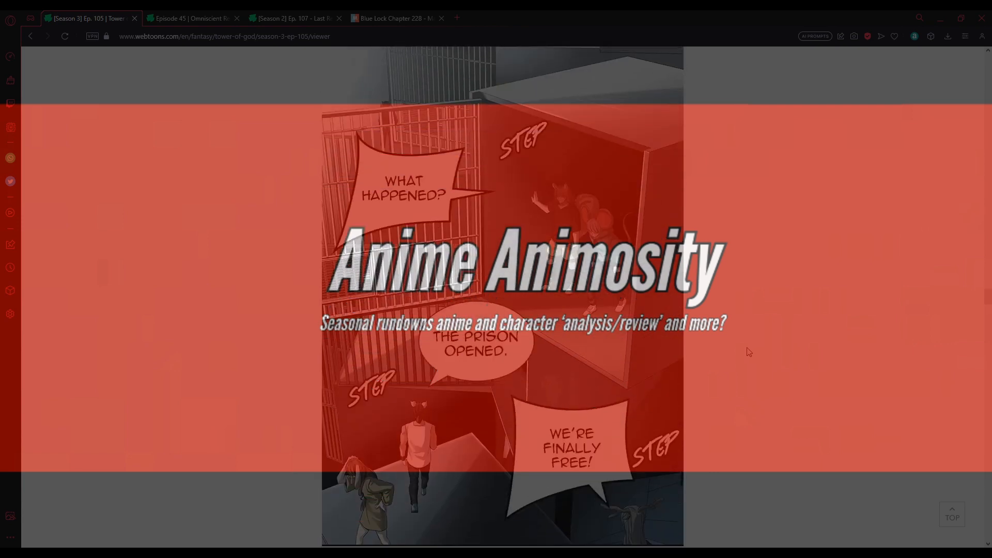
pyautogui.moveTo(739, 348)
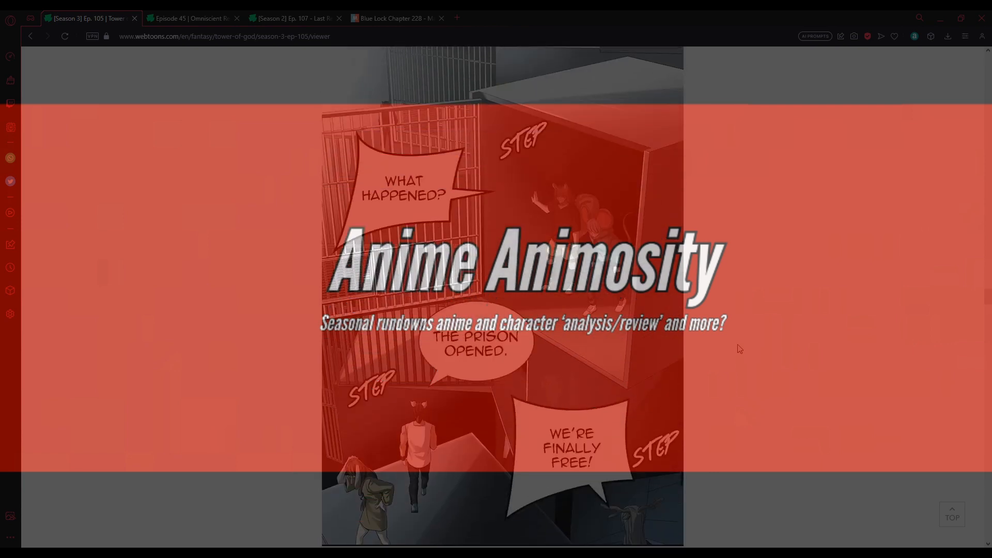
pyautogui.scroll(-3)
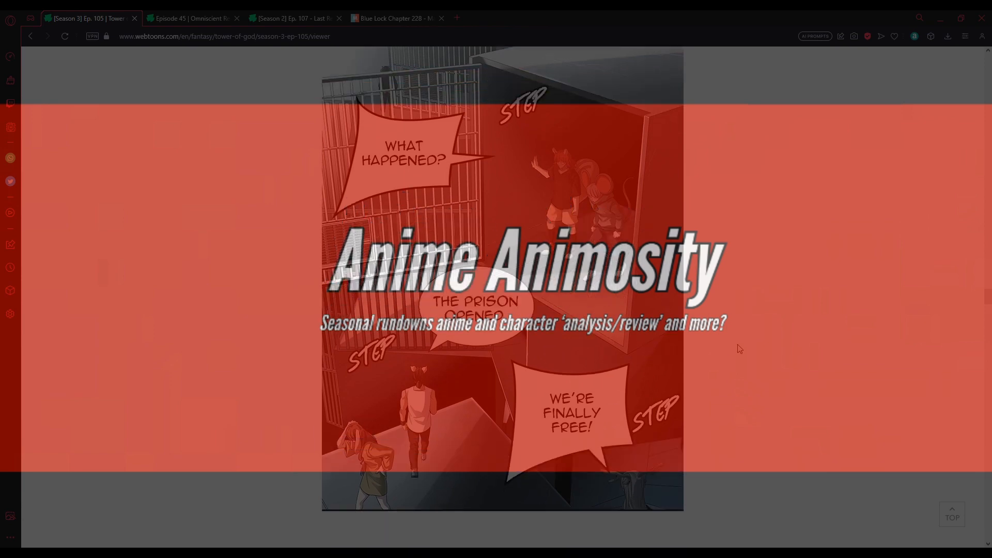
pyautogui.scroll(-3)
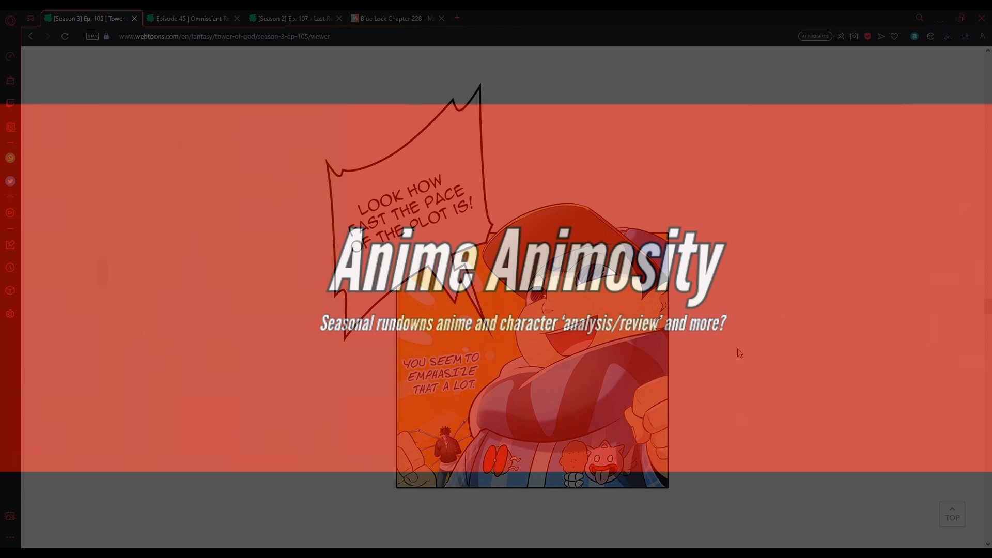
pyautogui.moveTo(826, 449)
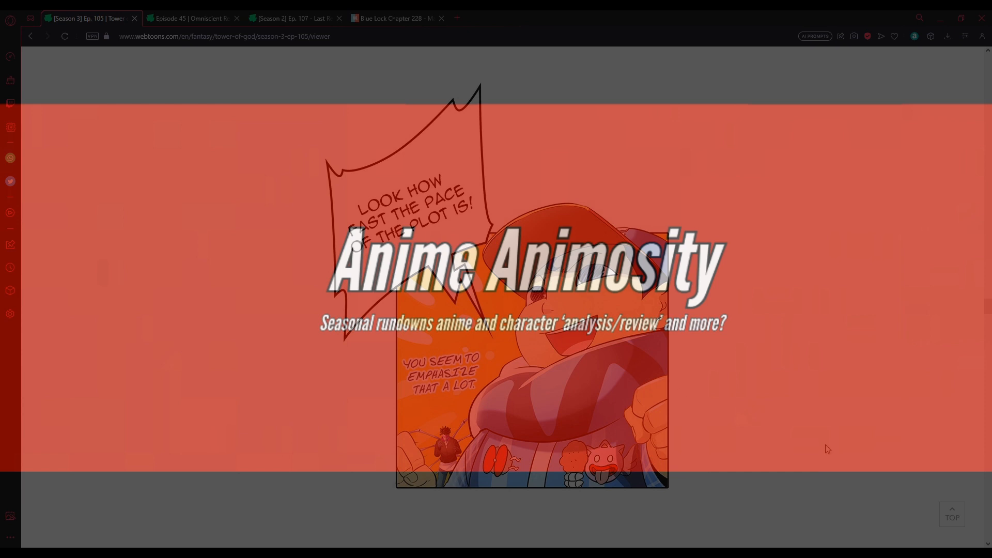
pyautogui.moveTo(872, 311)
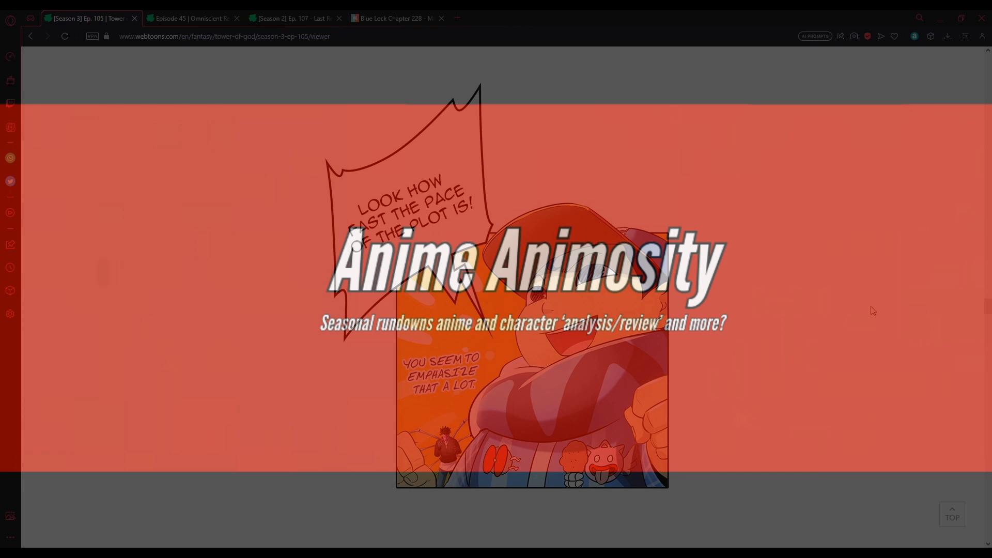
pyautogui.moveTo(856, 312)
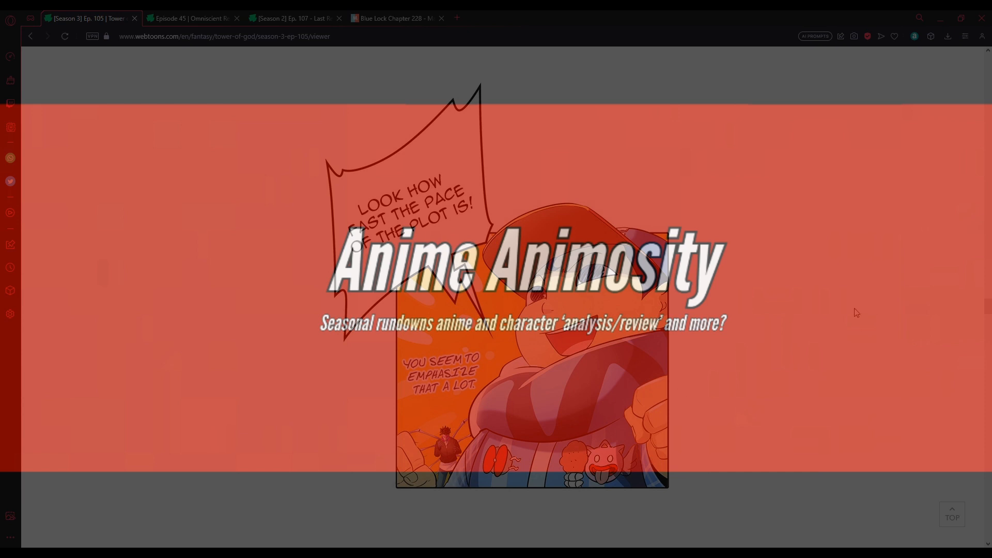
pyautogui.moveTo(838, 286)
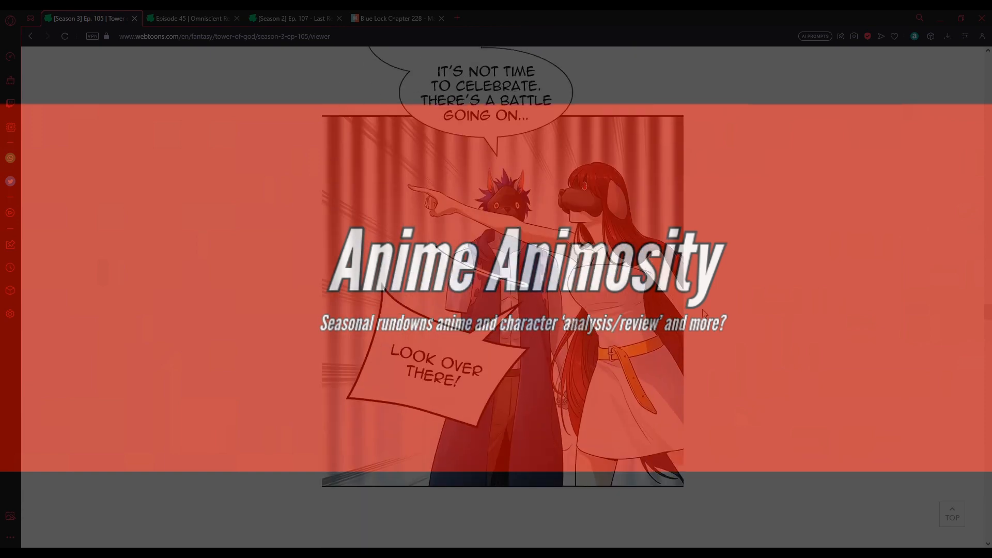
pyautogui.scroll(-3)
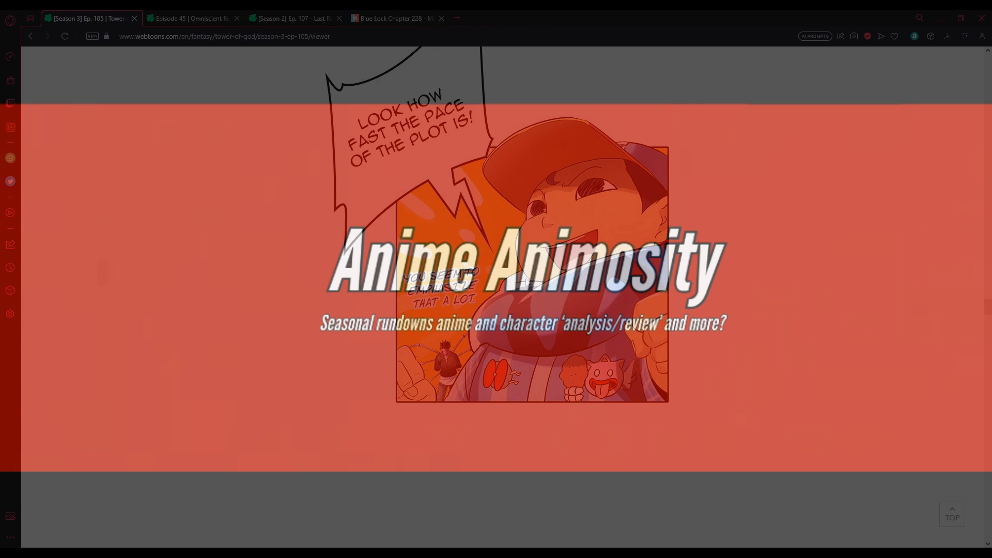
pyautogui.scroll(-3)
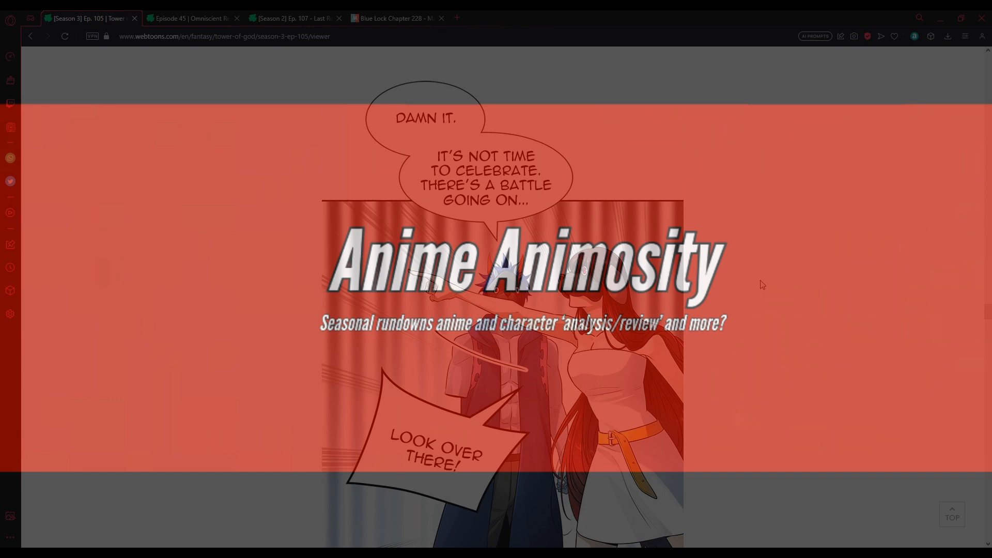
pyautogui.scroll(-3)
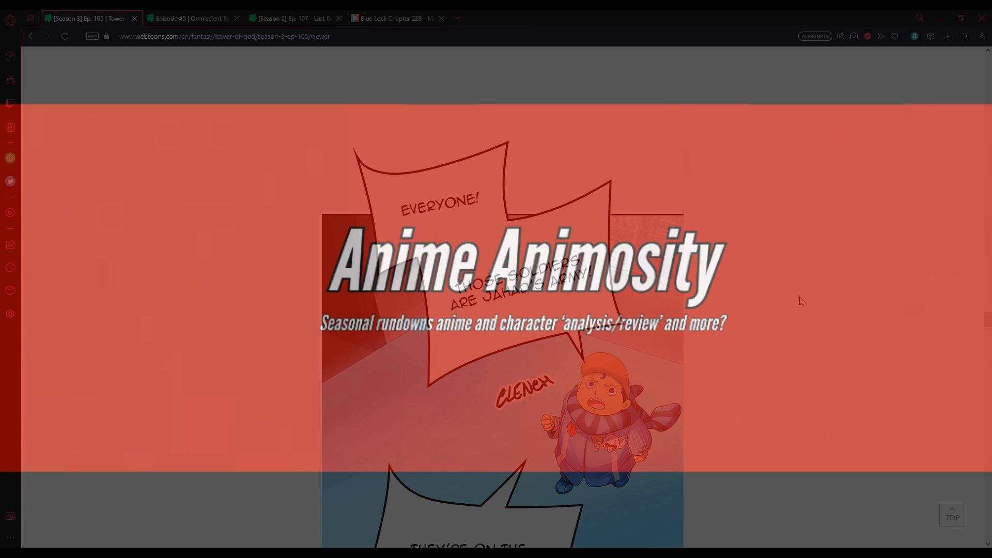
pyautogui.scroll(-3)
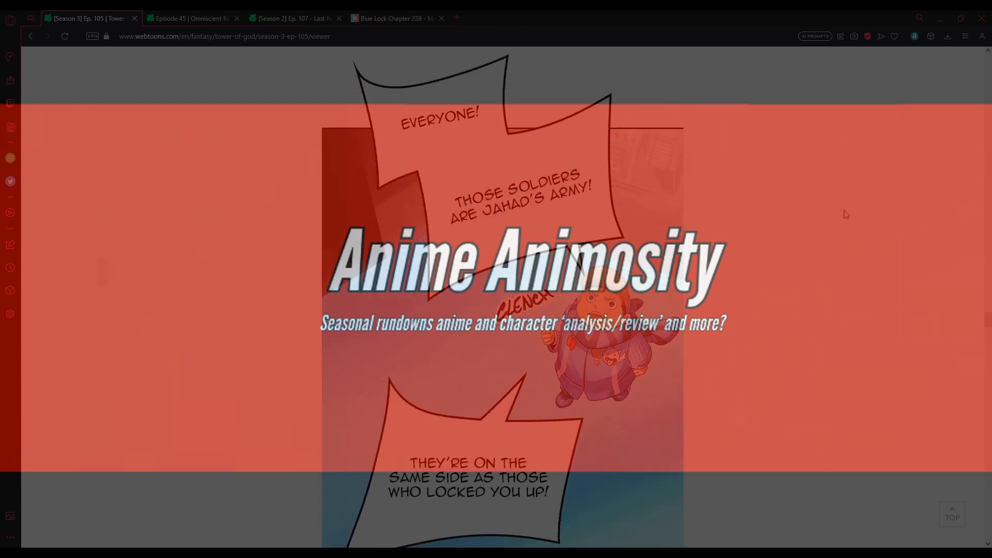
pyautogui.scroll(-3)
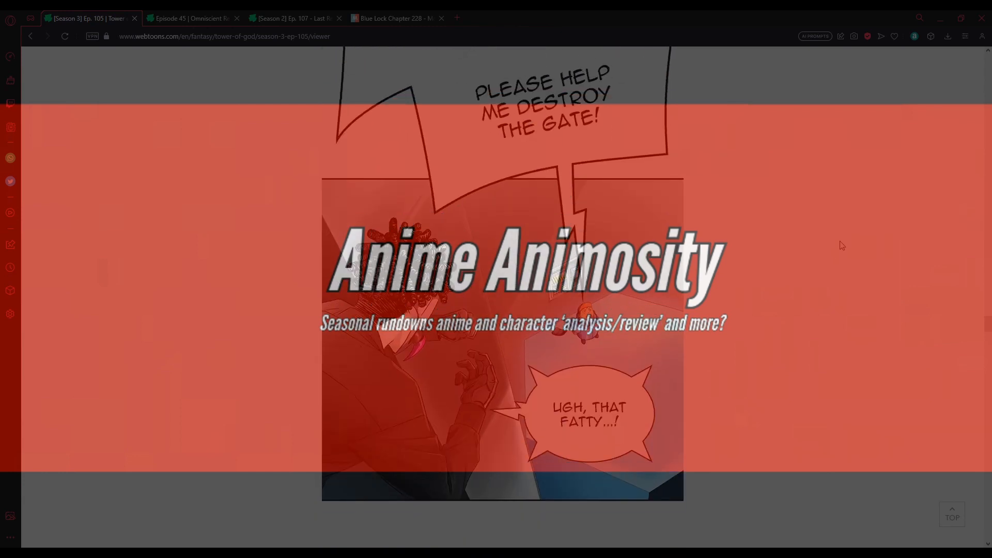
pyautogui.scroll(-3)
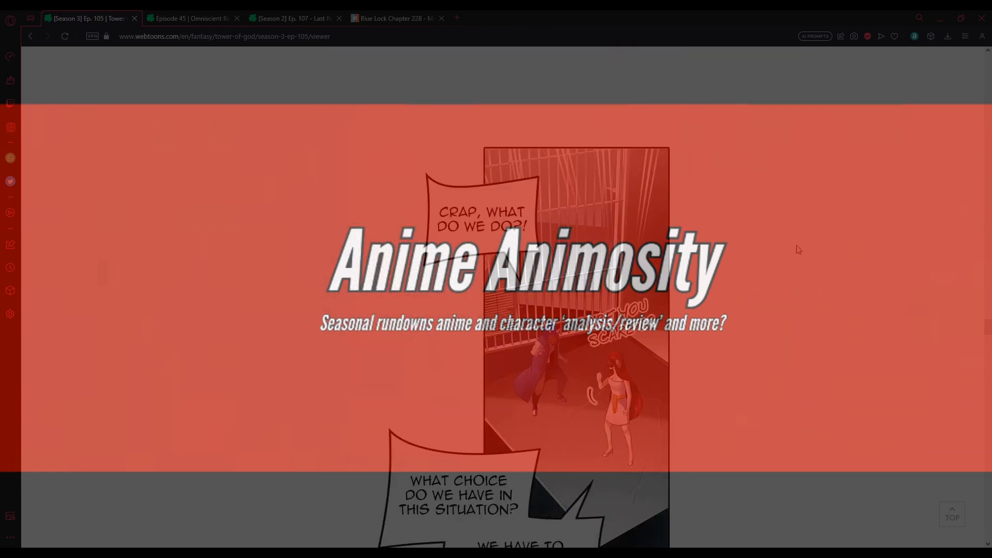
pyautogui.scroll(-3)
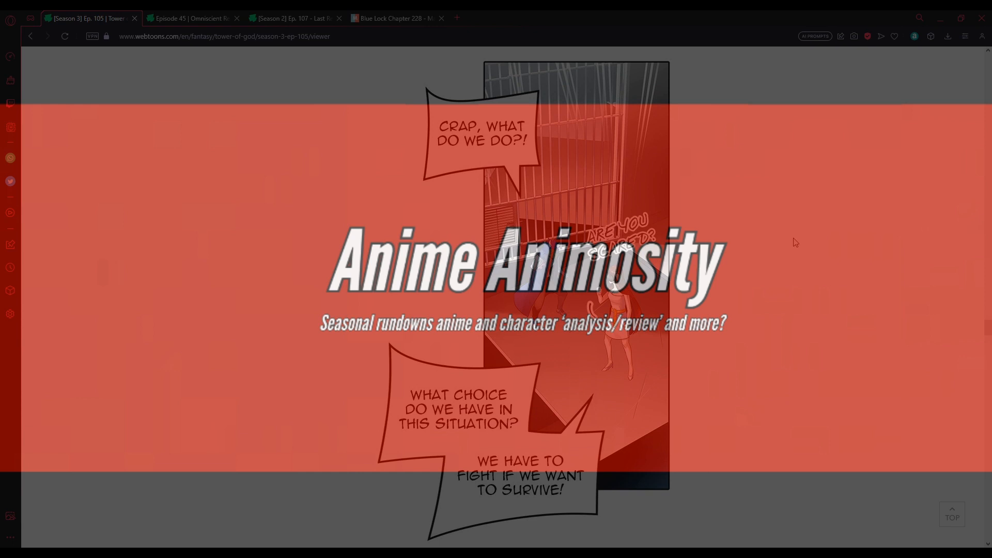
pyautogui.scroll(-3)
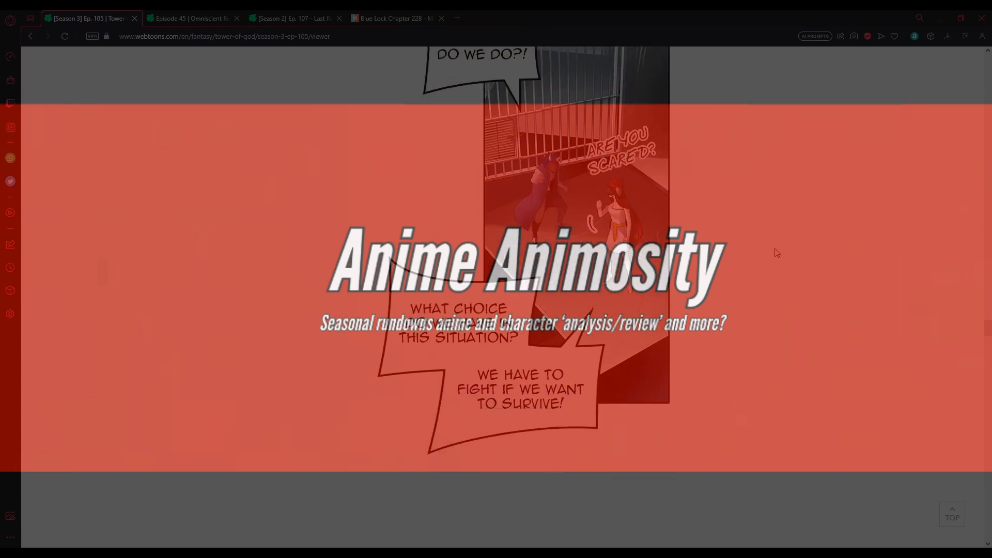
pyautogui.moveTo(815, 281)
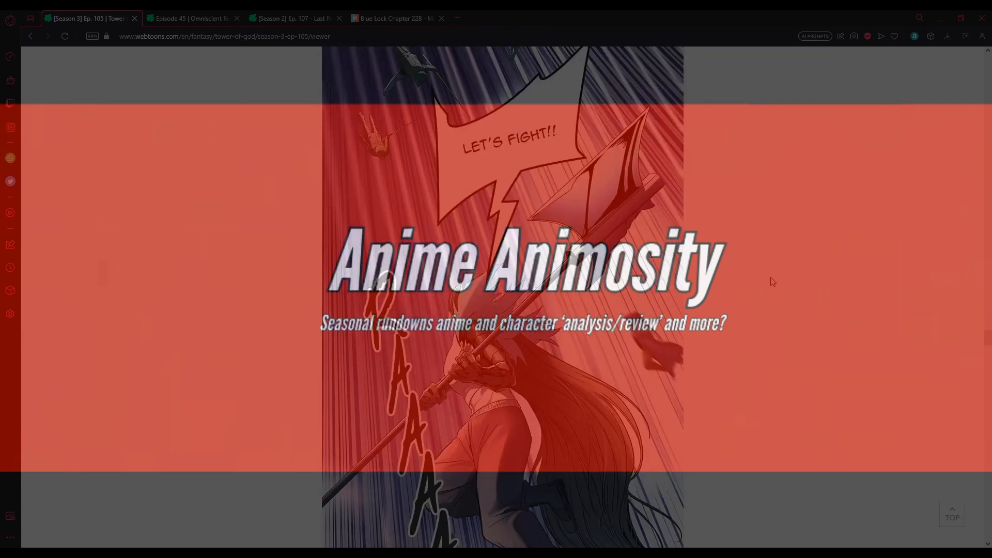
pyautogui.scroll(-3)
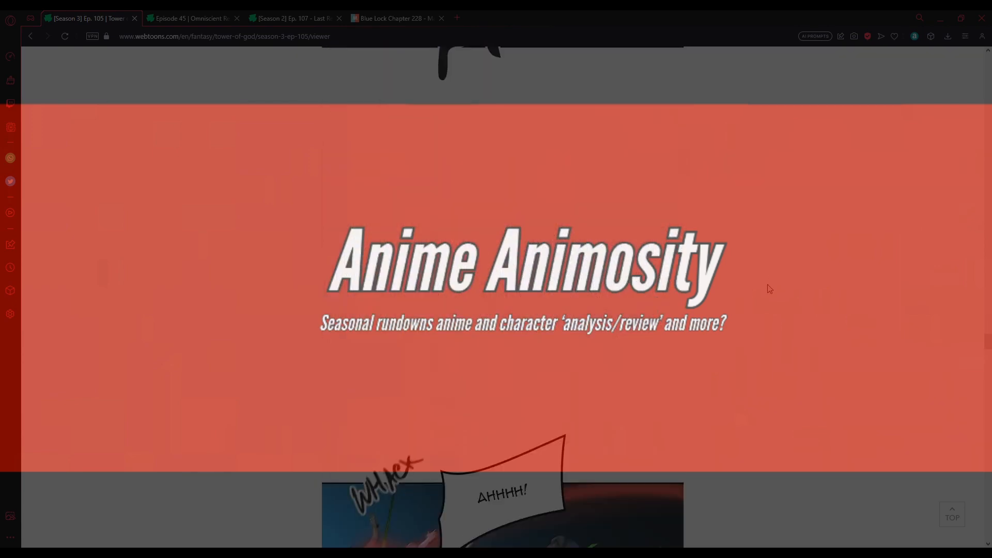
pyautogui.scroll(-3)
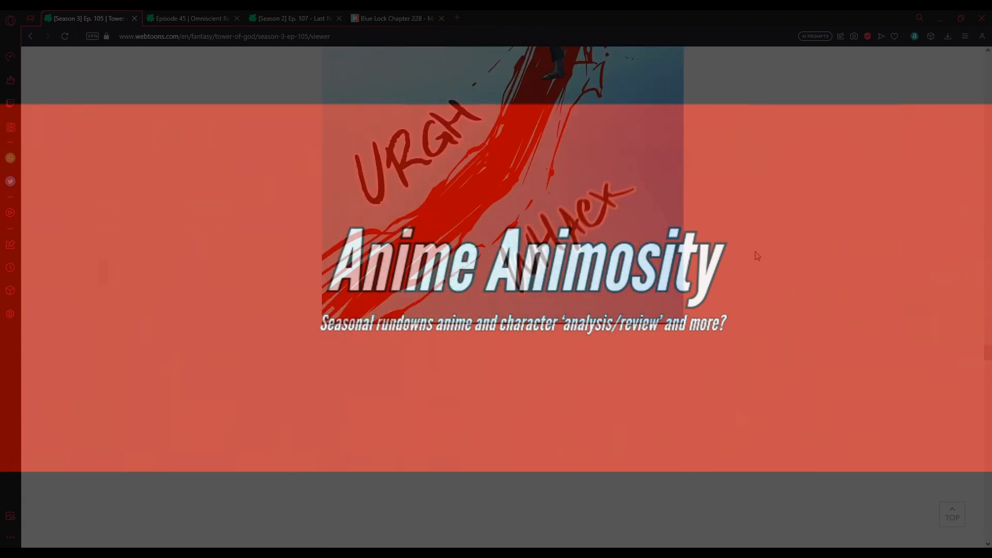
pyautogui.scroll(-3)
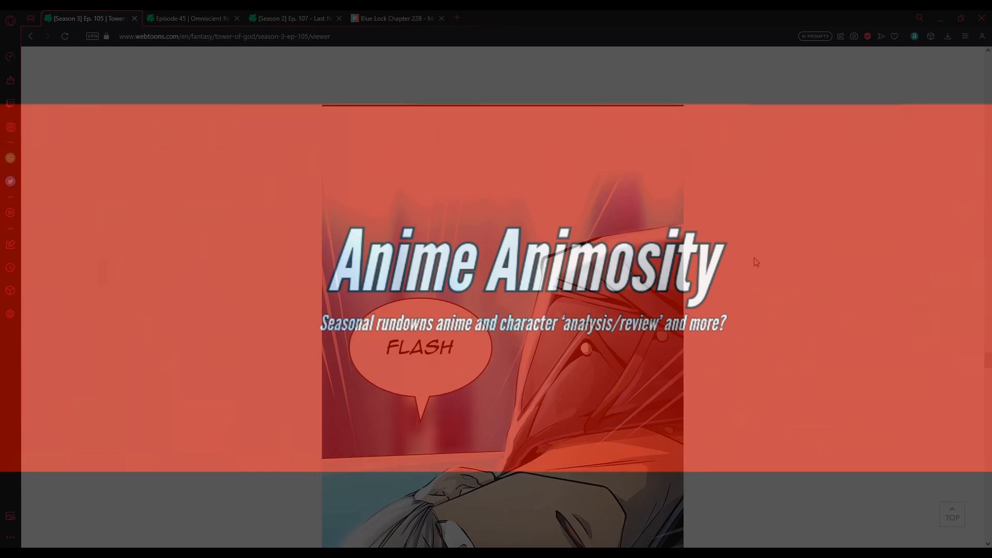
pyautogui.scroll(-3)
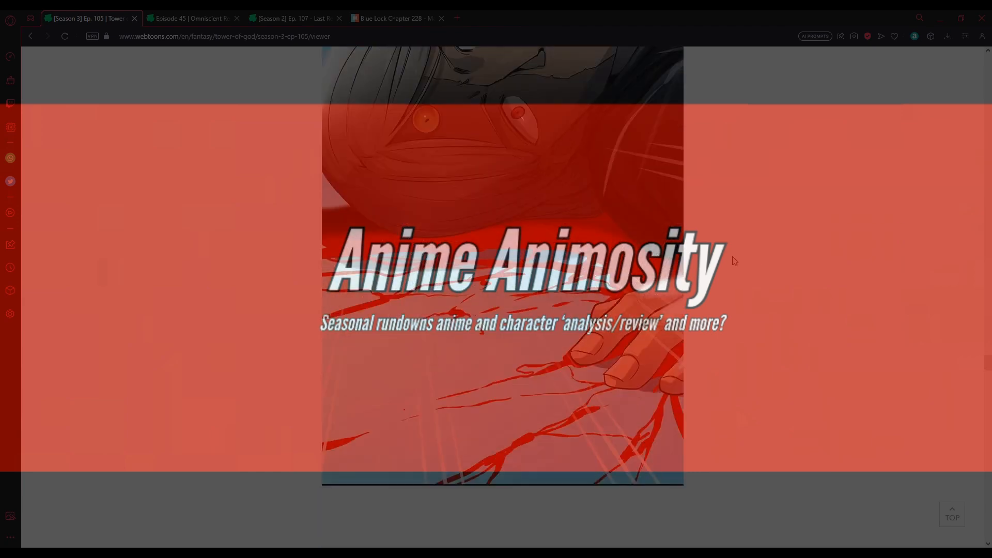
pyautogui.scroll(-3)
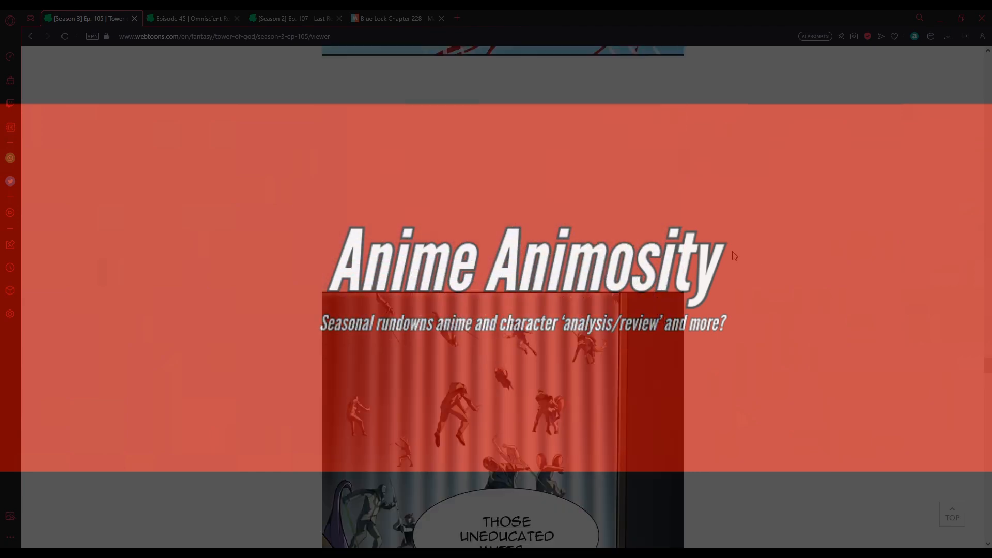
pyautogui.scroll(-3)
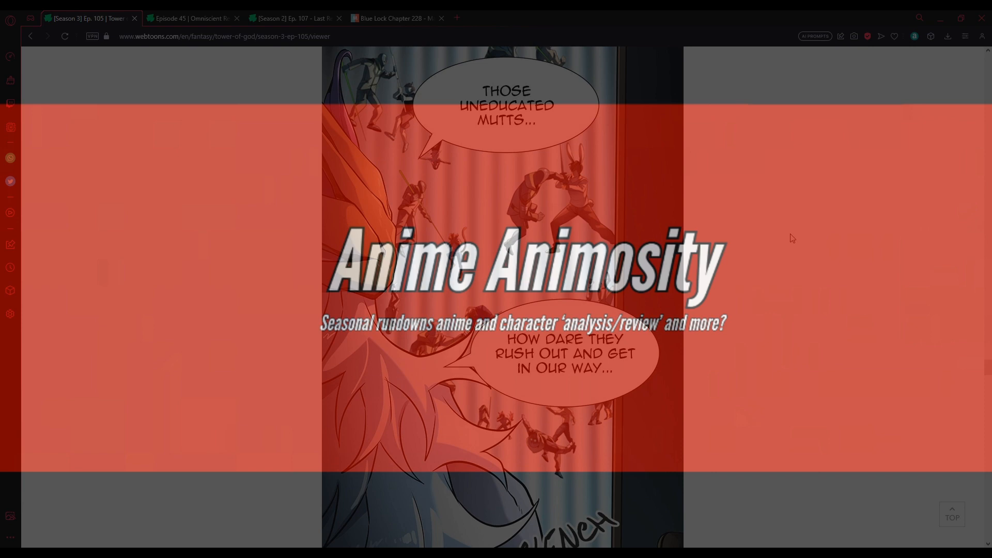
pyautogui.scroll(-3)
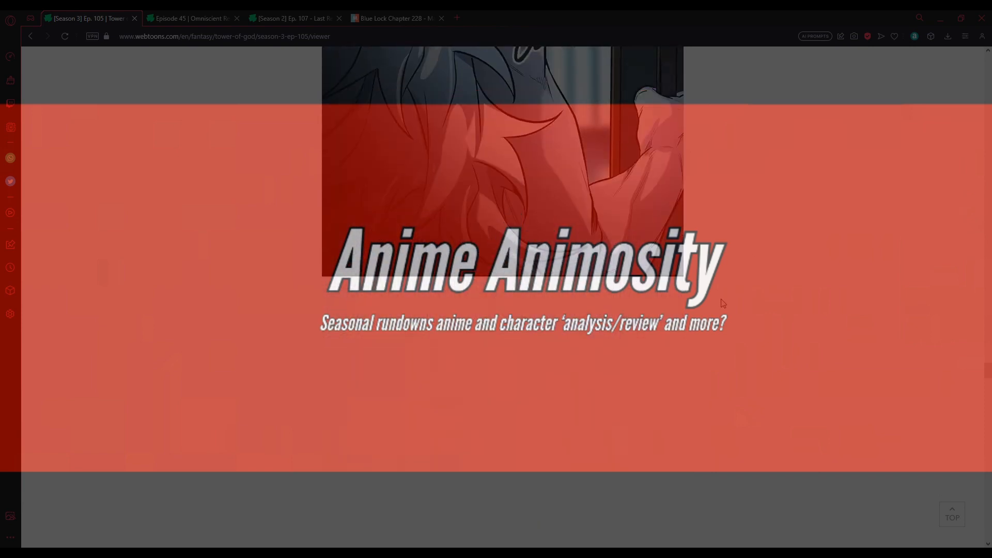
pyautogui.scroll(-3)
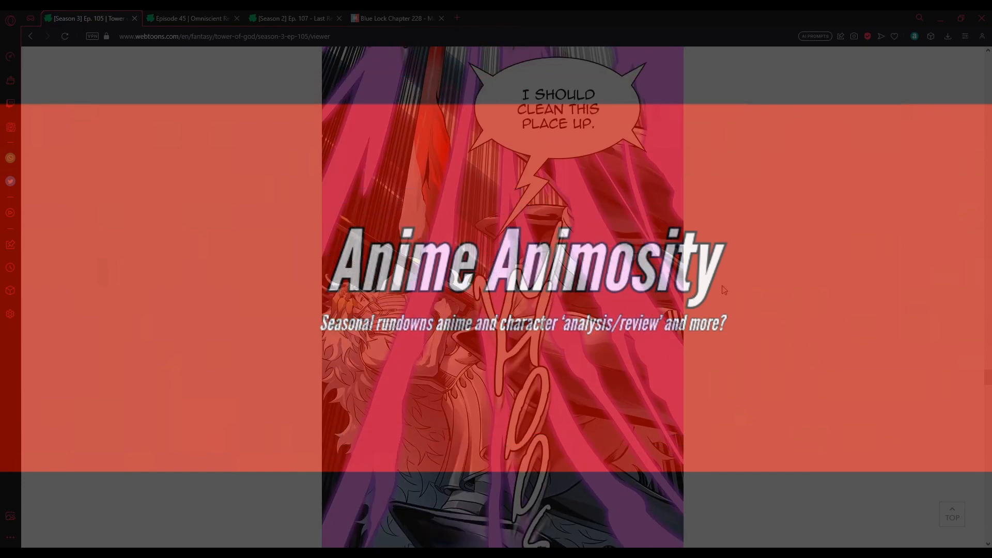
pyautogui.scroll(-3)
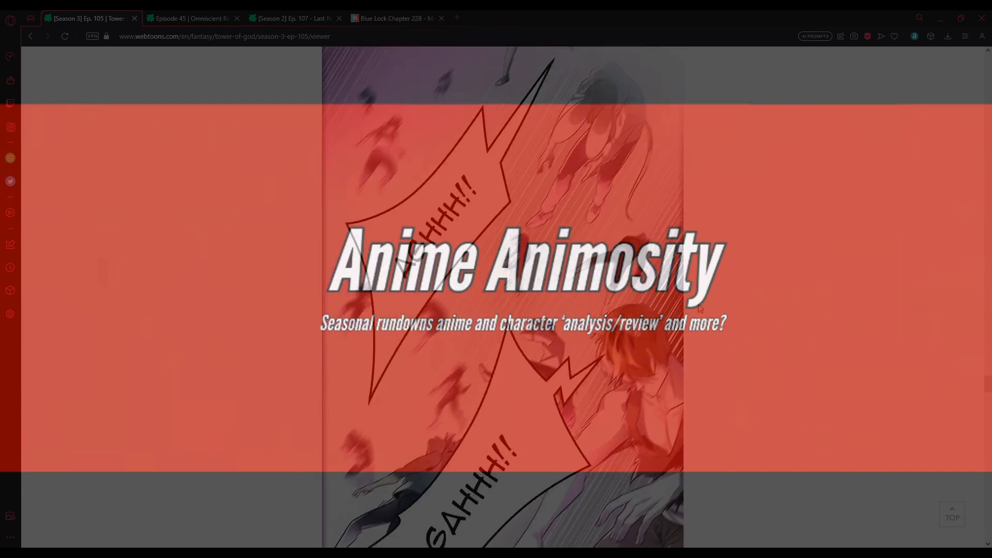
pyautogui.scroll(-3)
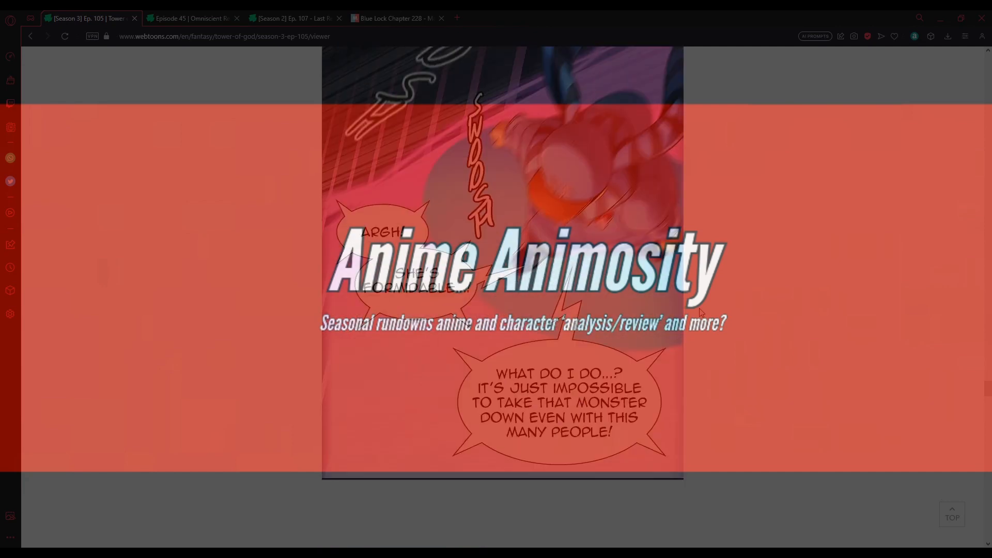
pyautogui.moveTo(733, 294)
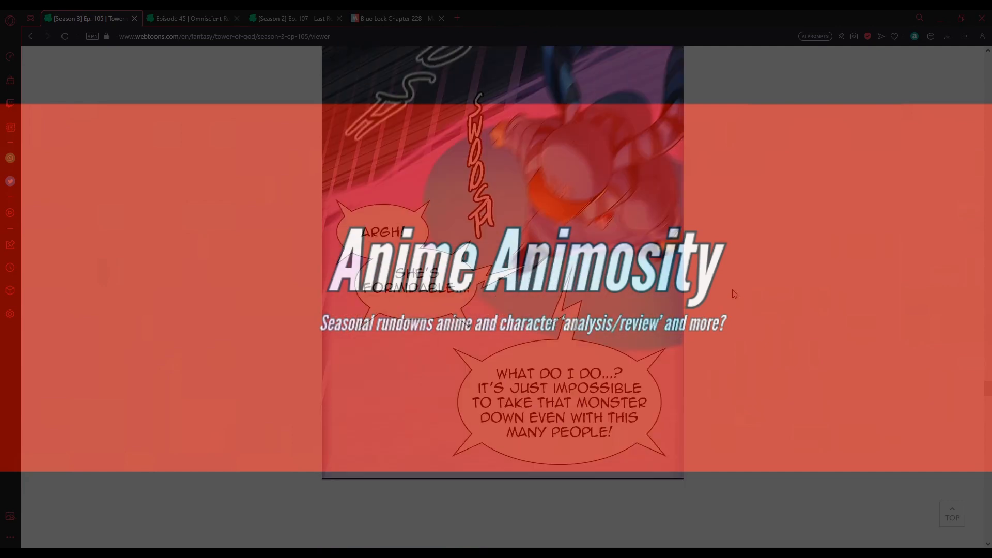
pyautogui.moveTo(812, 391)
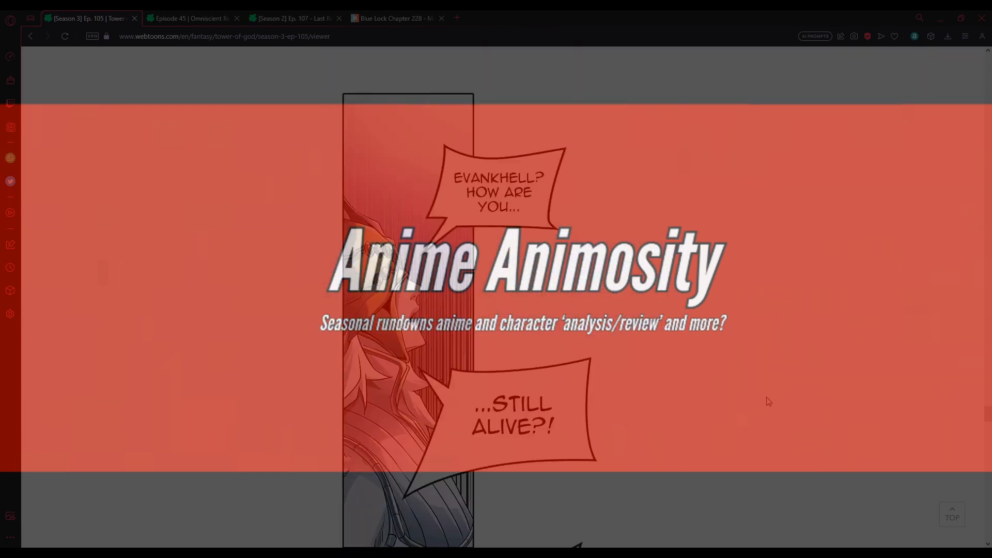
pyautogui.scroll(-3)
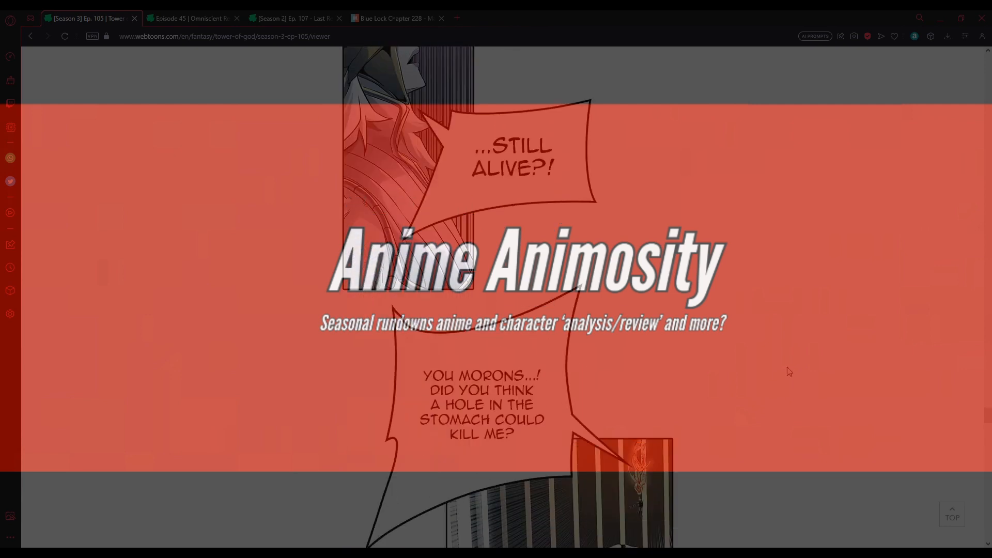
pyautogui.scroll(-3)
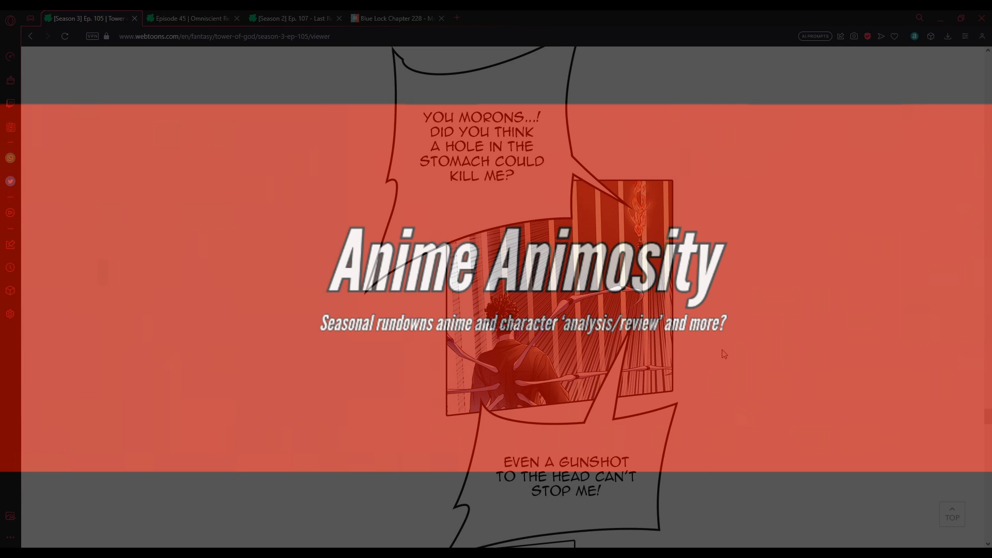
pyautogui.scroll(-3)
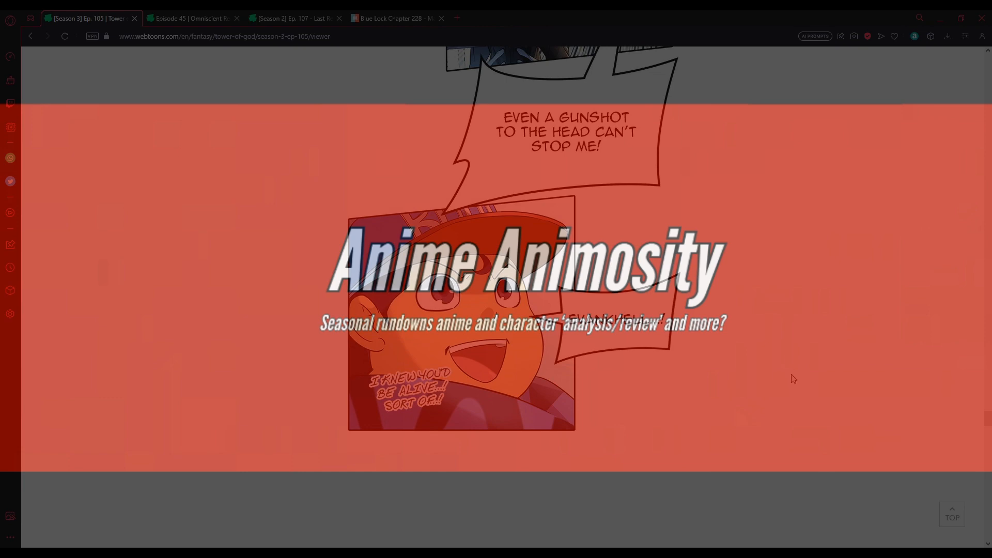
pyautogui.scroll(-3)
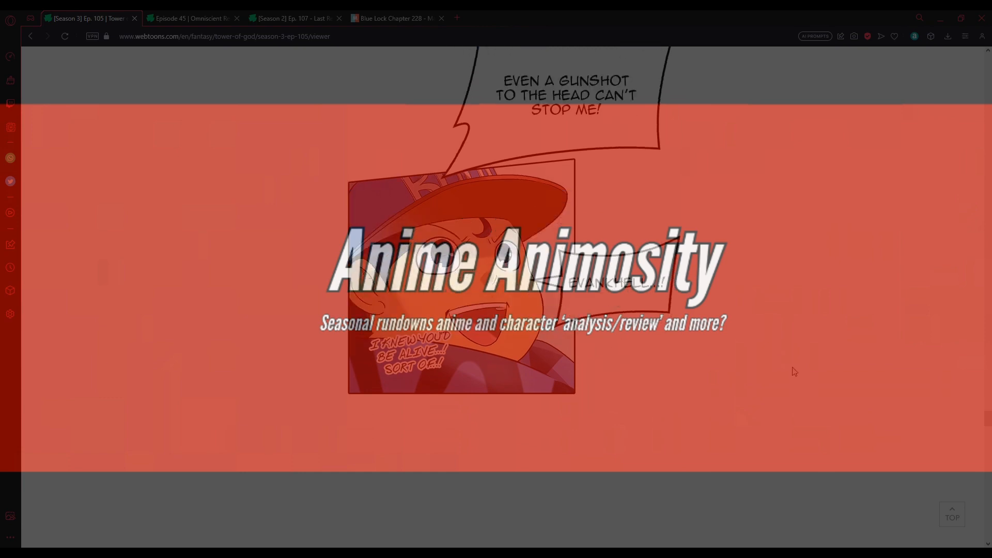
pyautogui.scroll(-3)
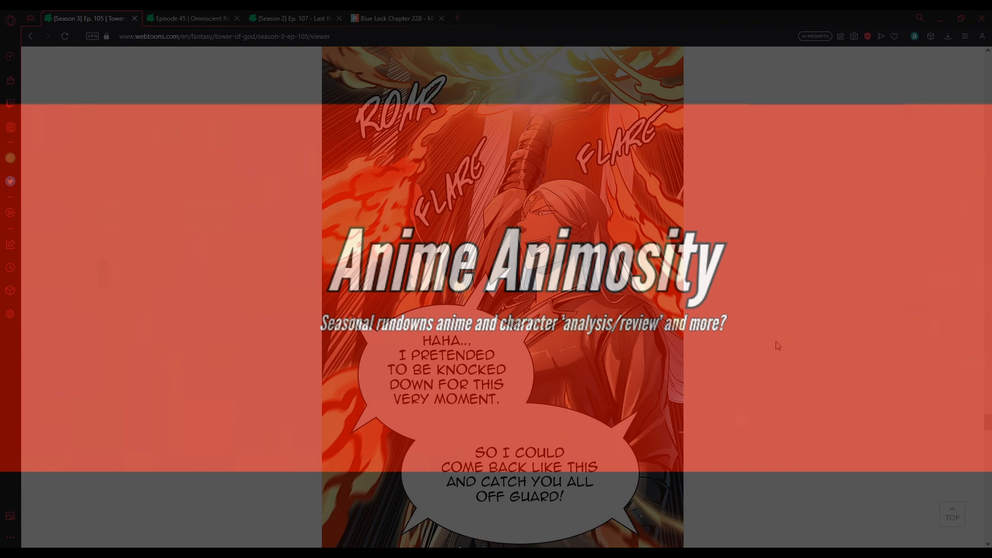
pyautogui.scroll(-3)
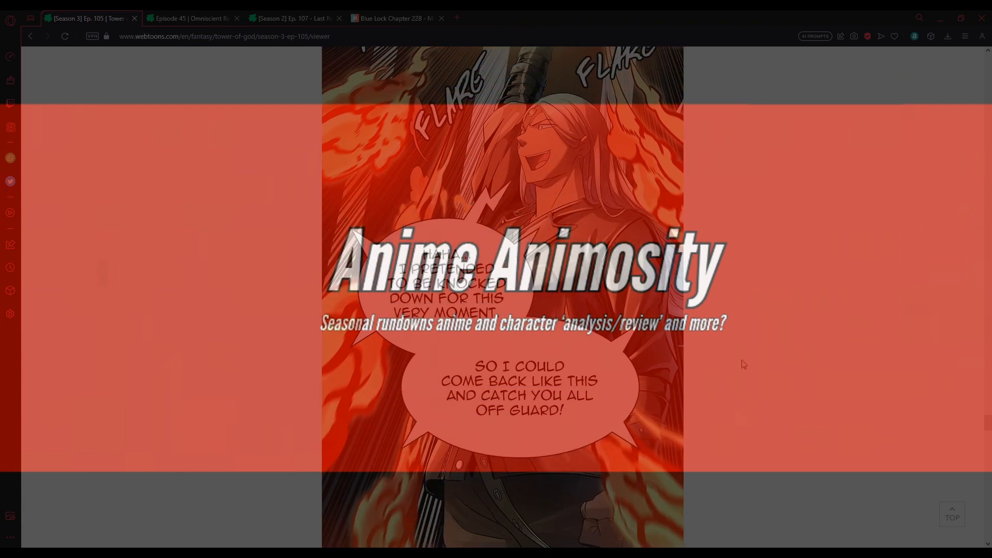
pyautogui.scroll(-3)
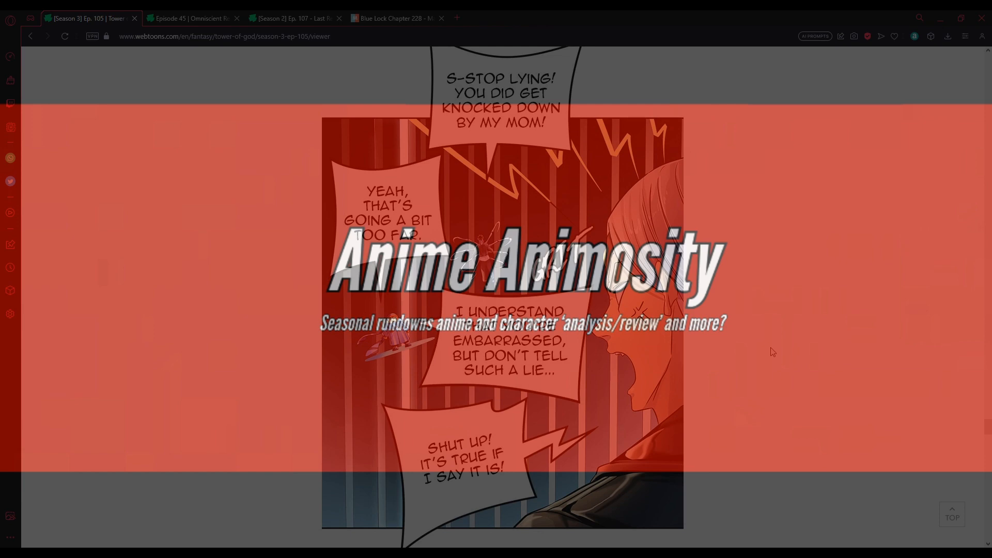
pyautogui.scroll(-3)
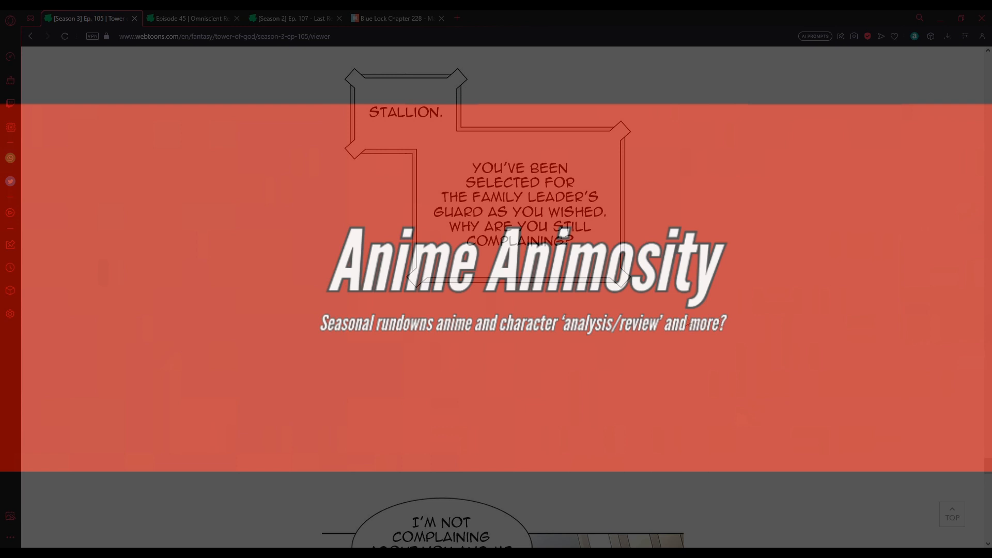
pyautogui.scroll(-3)
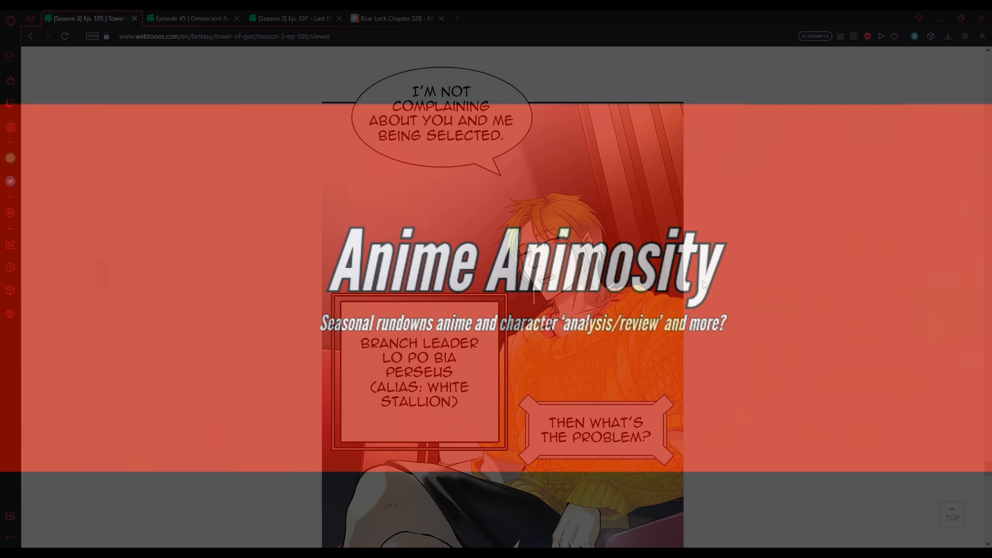
pyautogui.moveTo(732, 330)
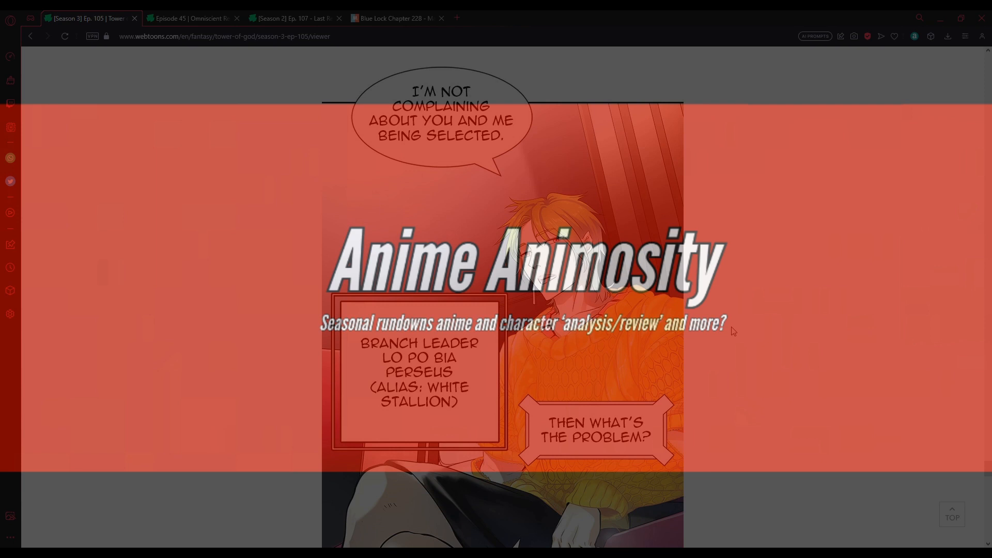
pyautogui.scroll(-3)
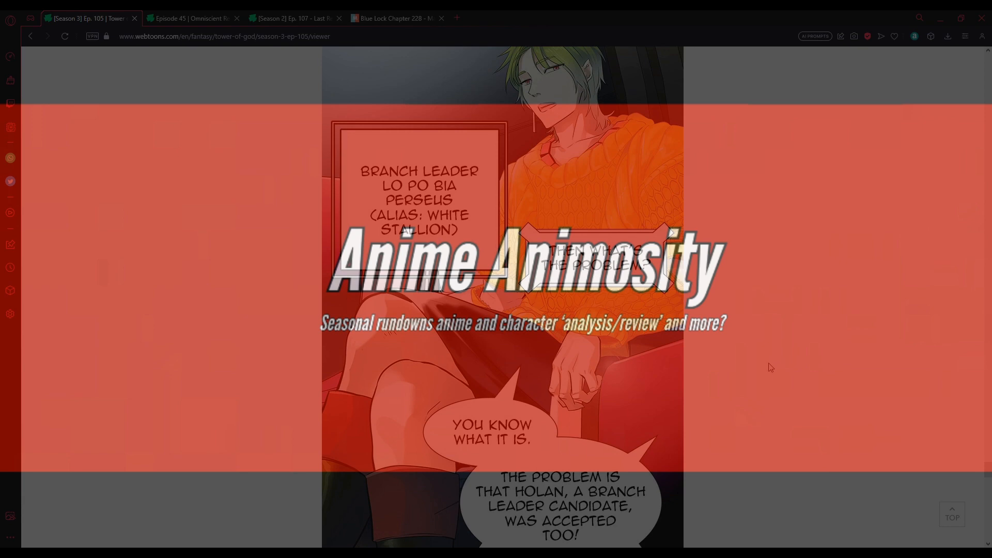
pyautogui.moveTo(817, 360)
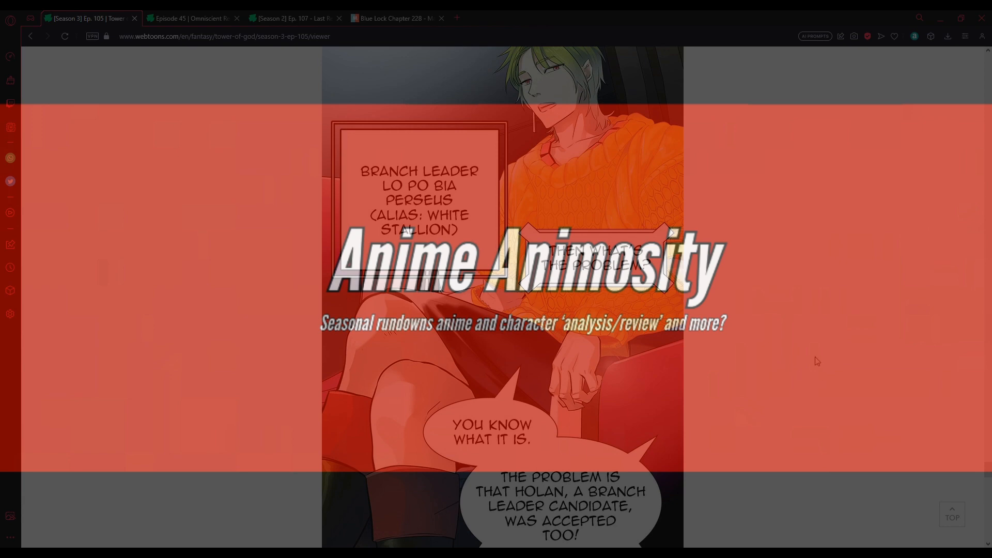
pyautogui.scroll(-3)
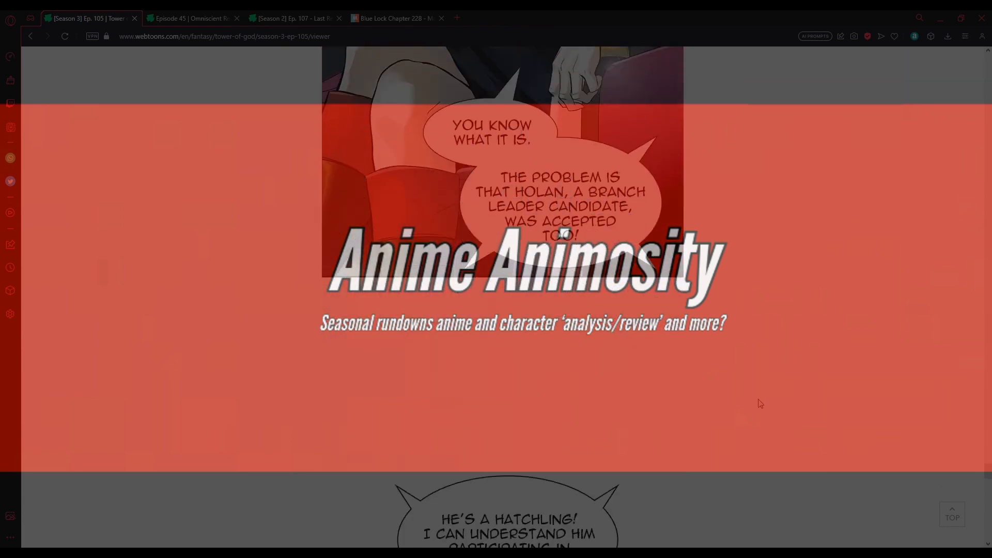
pyautogui.scroll(-3)
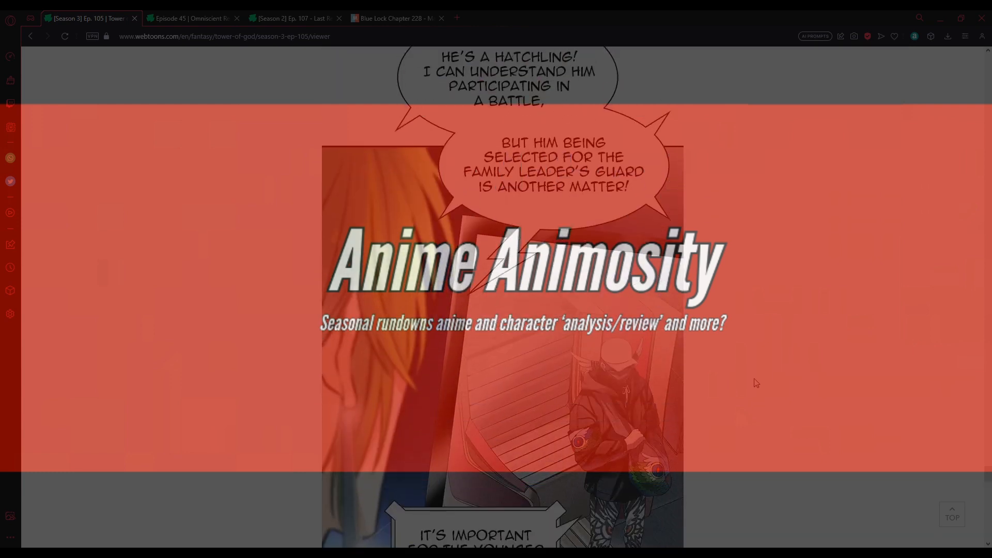
pyautogui.scroll(-3)
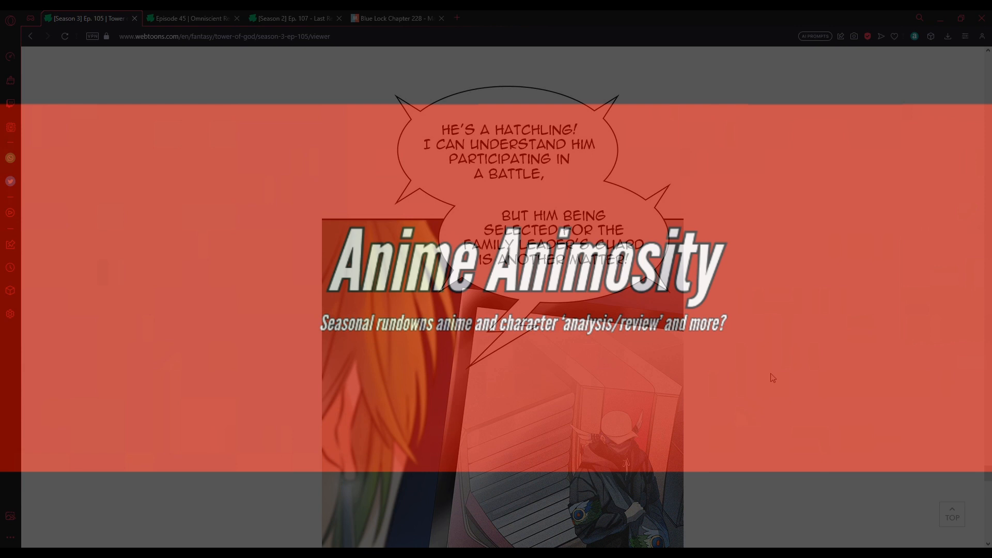
pyautogui.moveTo(752, 361)
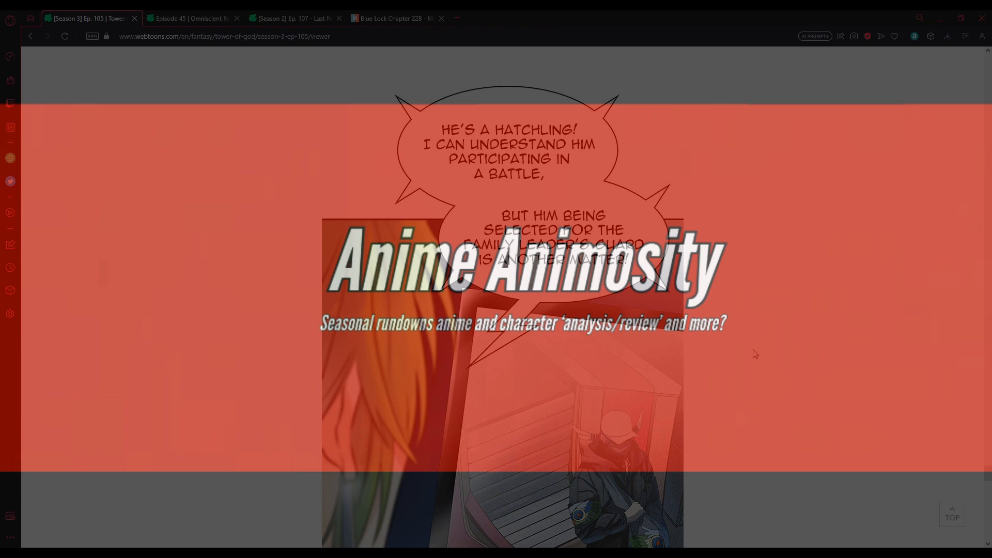
pyautogui.scroll(-3)
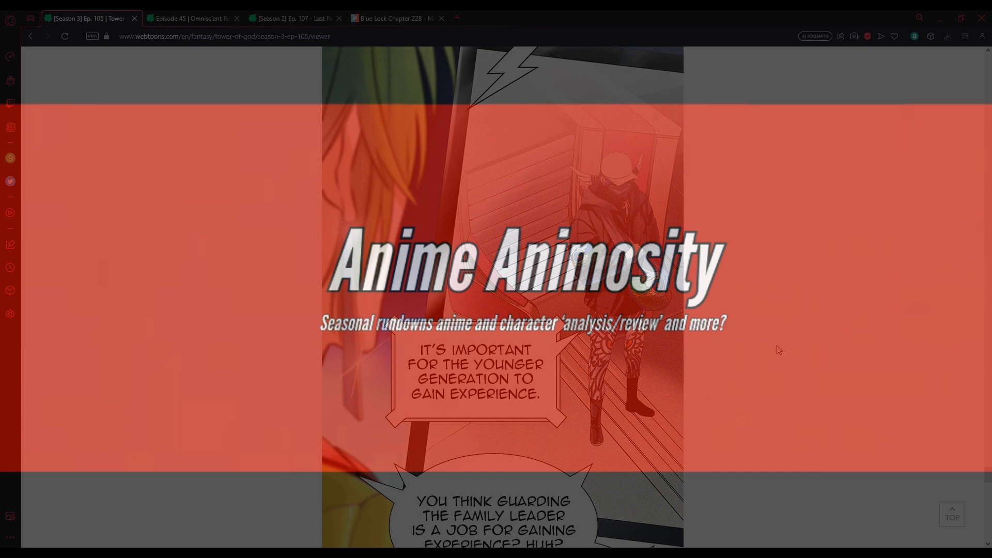
pyautogui.scroll(-3)
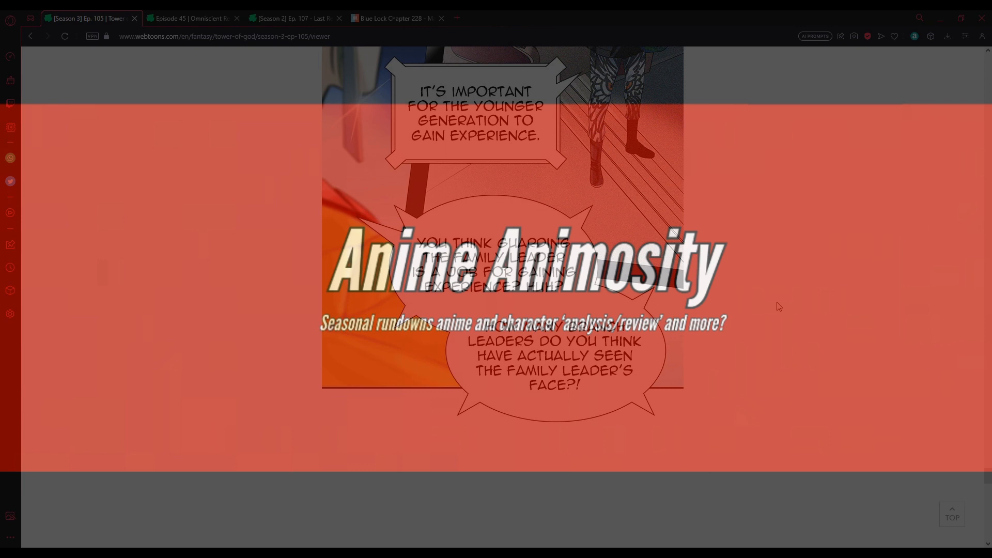
pyautogui.scroll(-3)
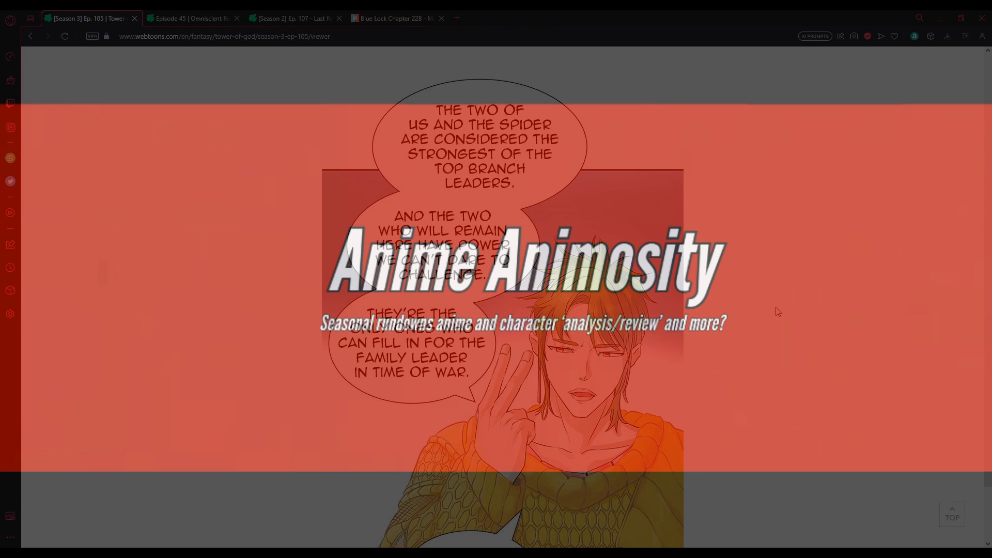
pyautogui.scroll(-3)
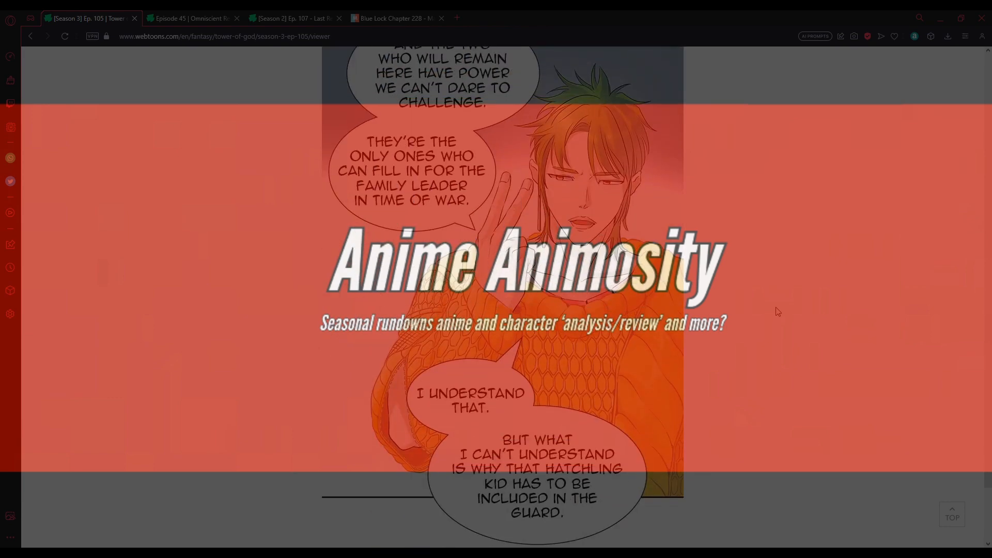
pyautogui.moveTo(864, 327)
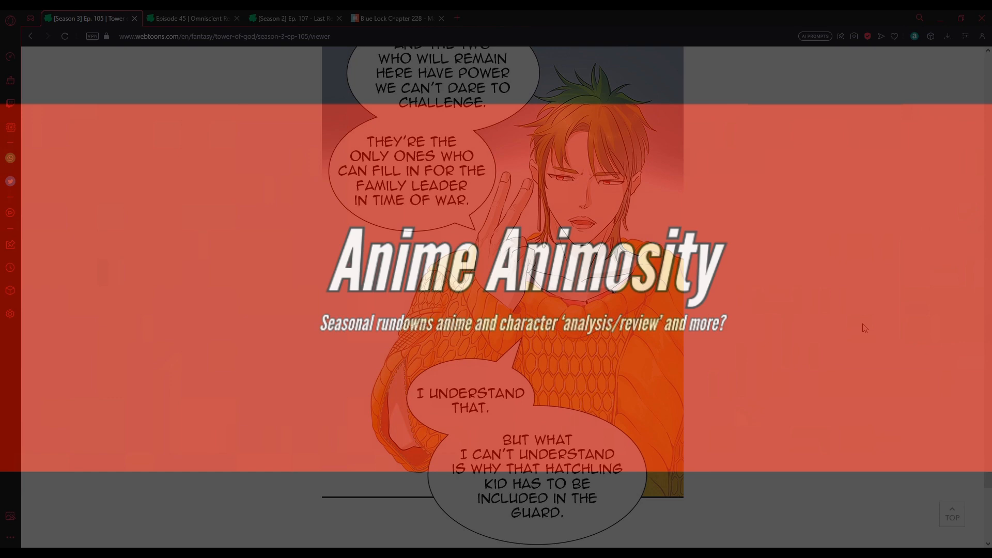
pyautogui.moveTo(850, 364)
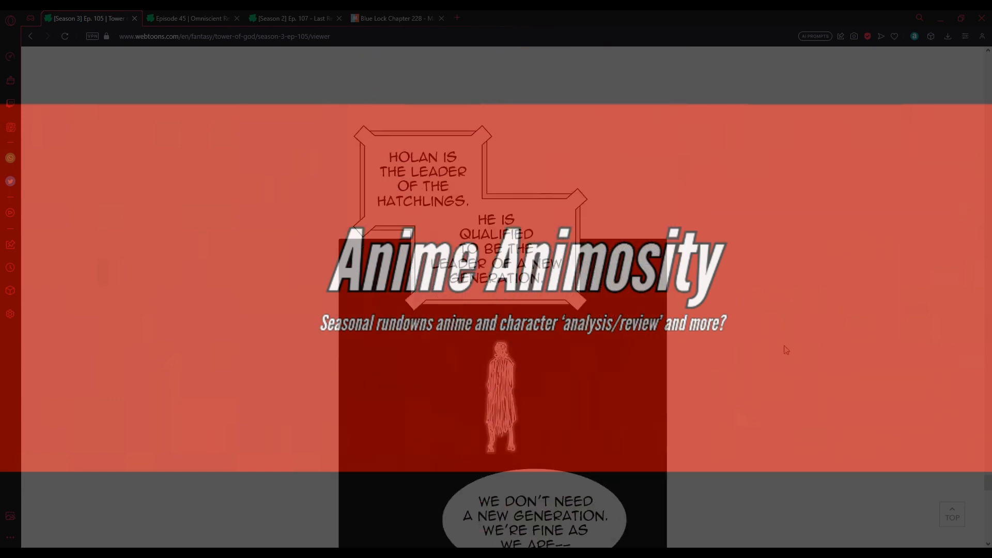
pyautogui.moveTo(729, 341)
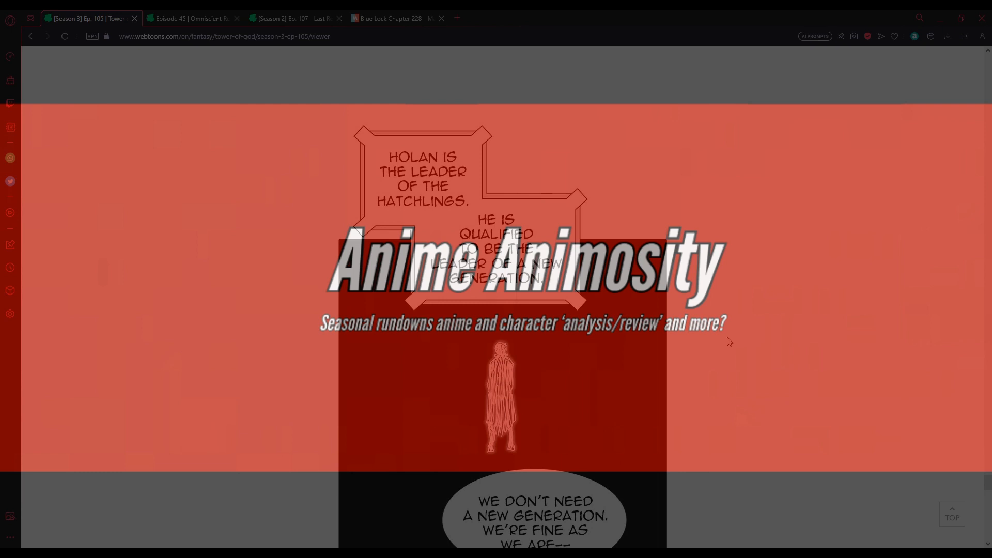
pyautogui.moveTo(714, 391)
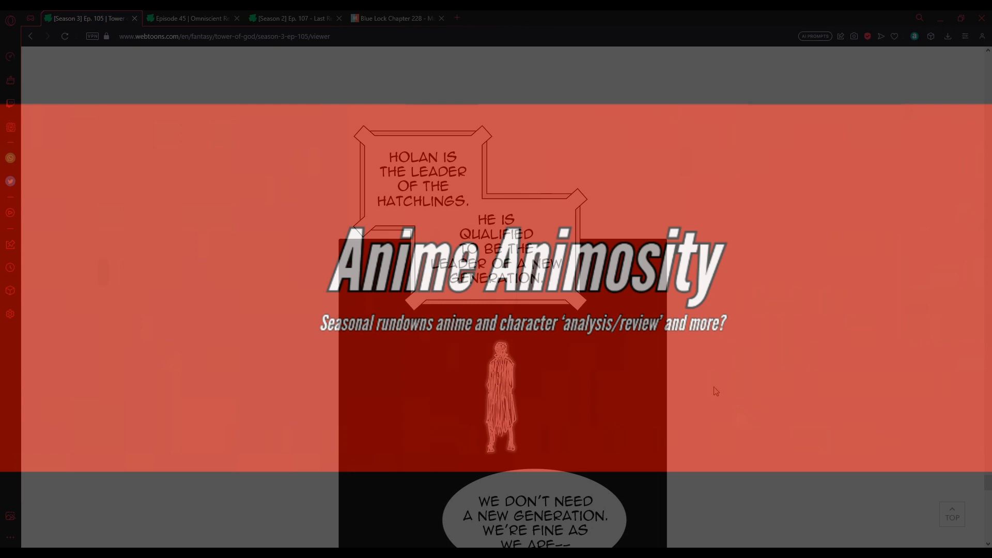
pyautogui.scroll(-3)
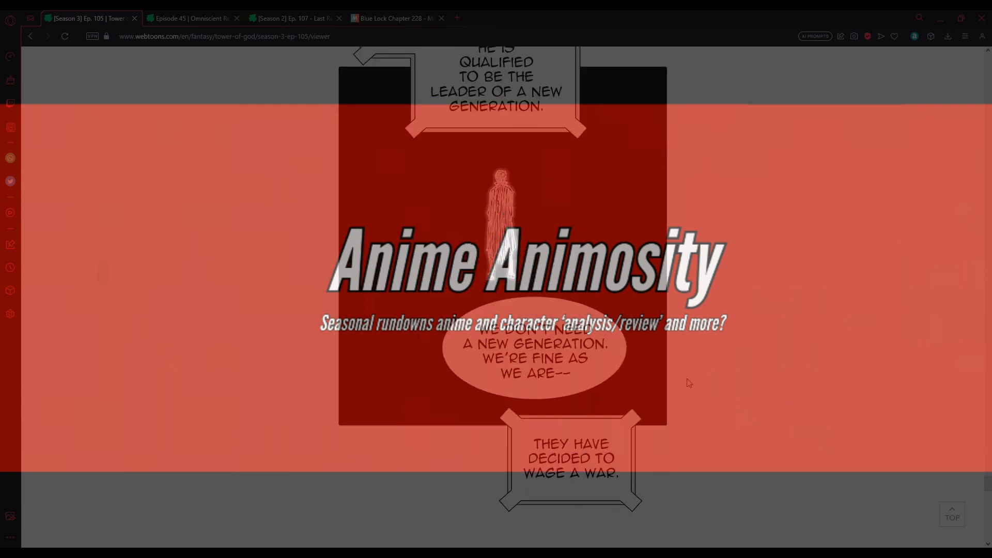
pyautogui.moveTo(716, 379)
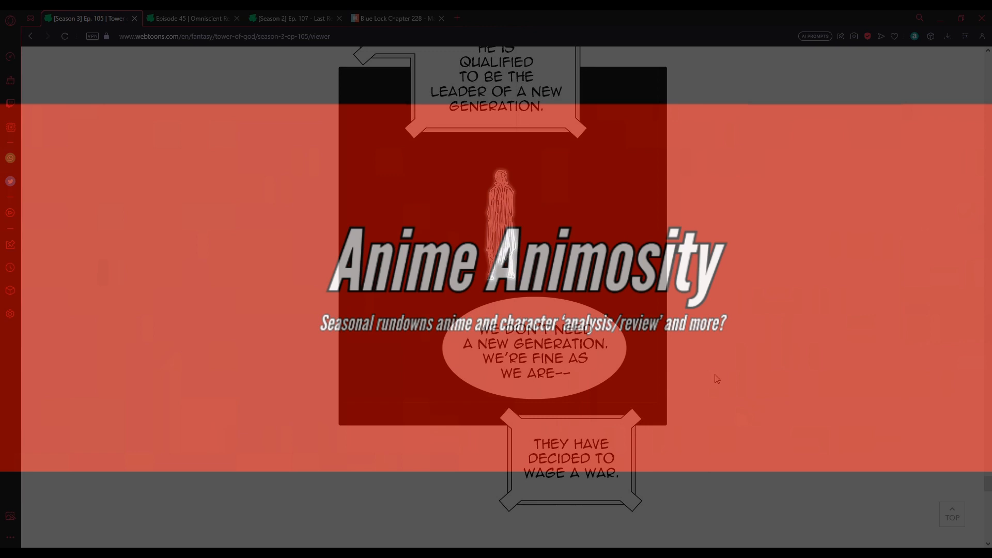
pyautogui.scroll(-3)
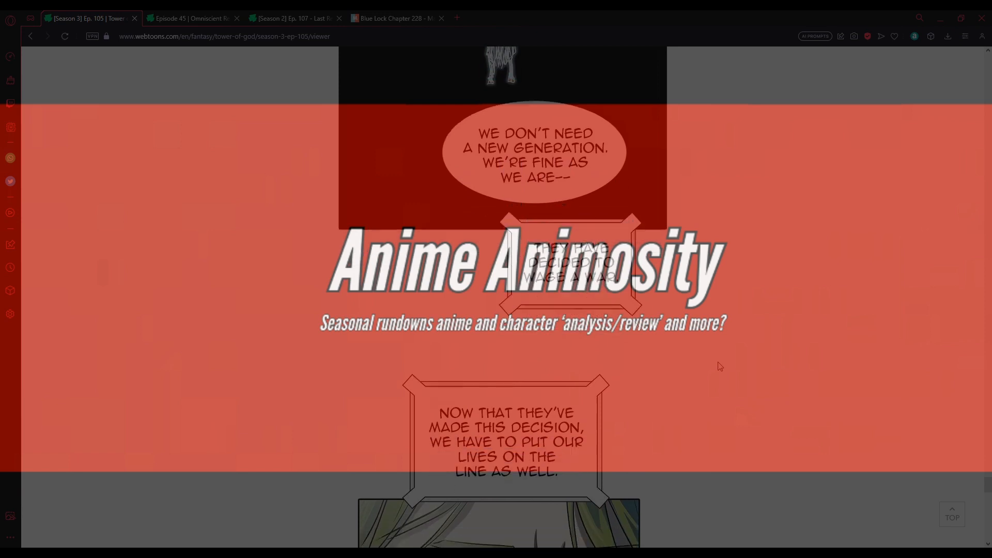
pyautogui.scroll(-3)
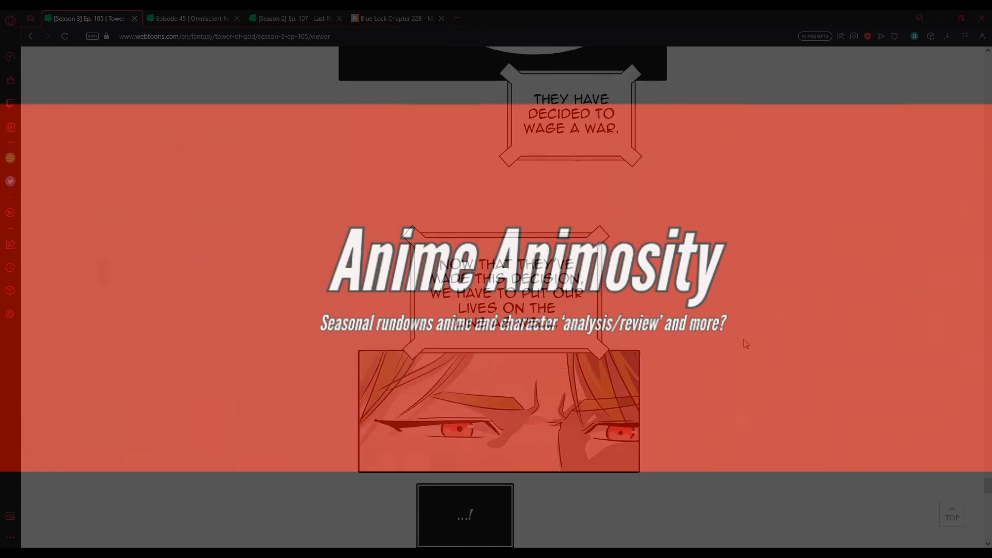
pyautogui.moveTo(729, 350)
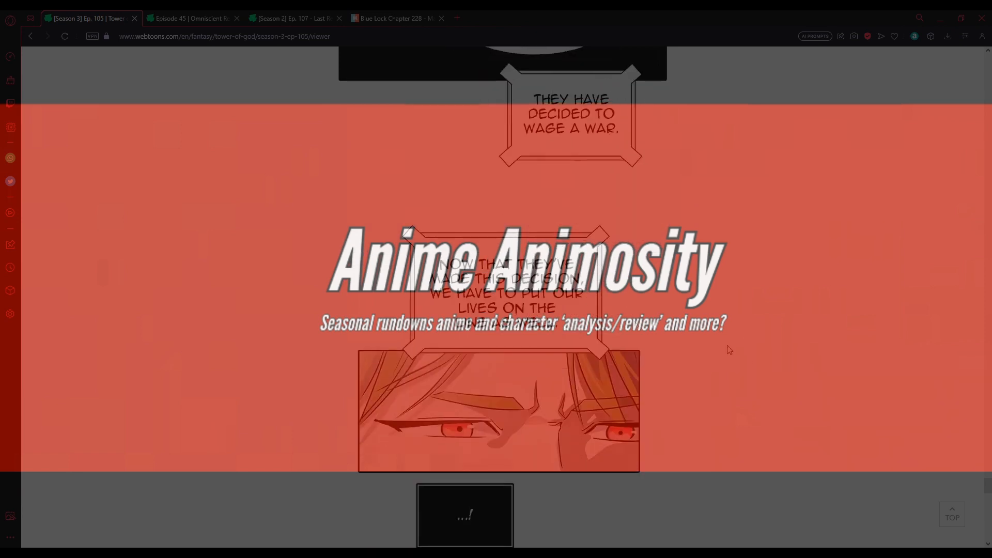
pyautogui.scroll(-3)
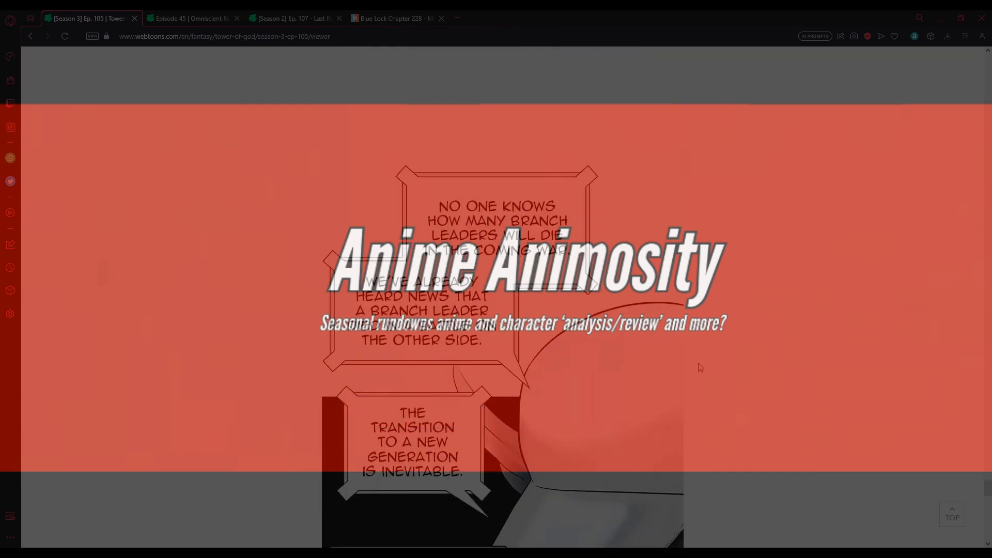
pyautogui.scroll(-3)
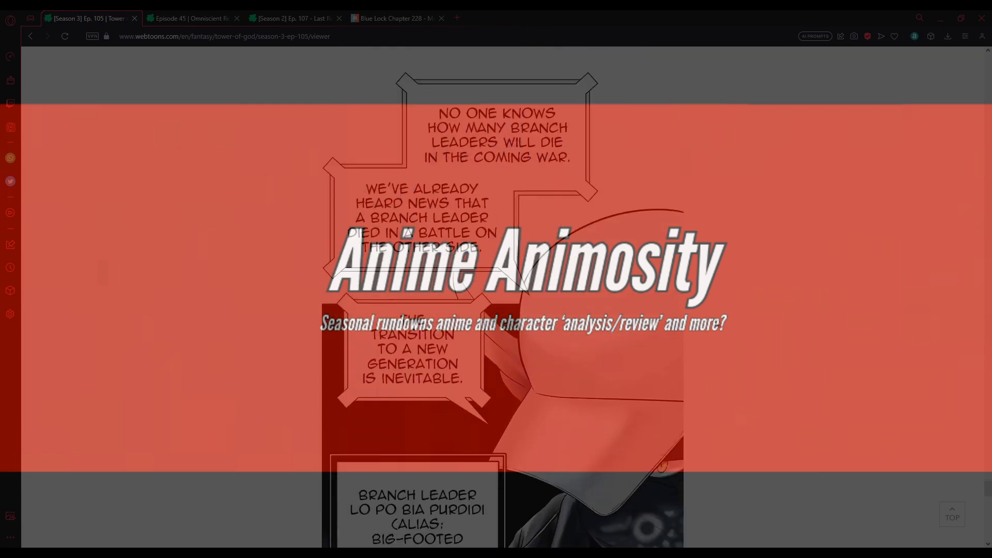
pyautogui.moveTo(801, 324)
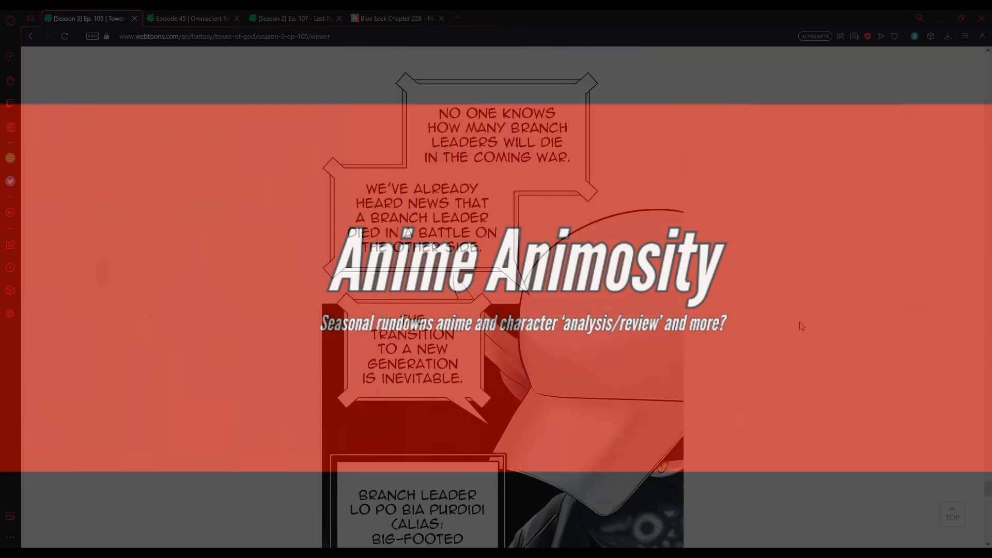
pyautogui.moveTo(759, 307)
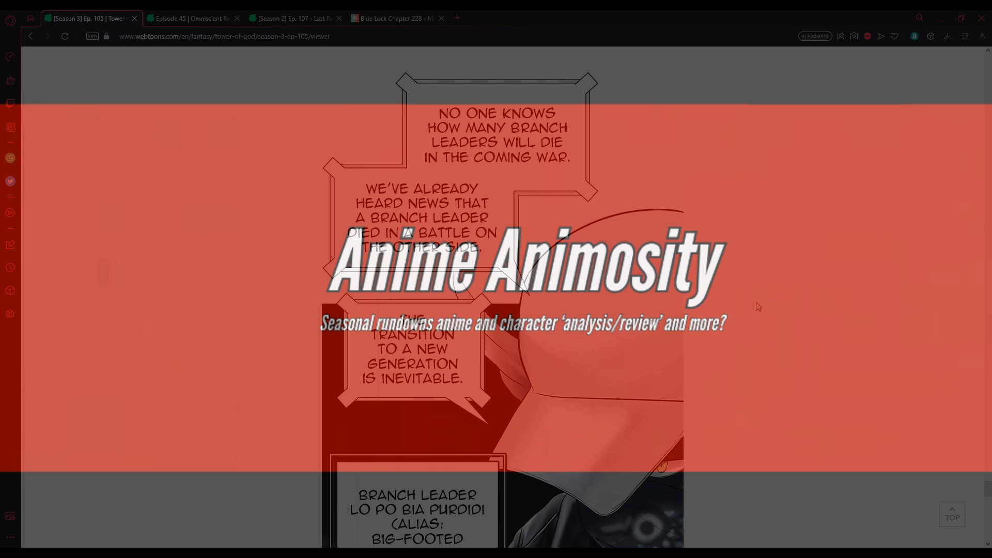
pyautogui.scroll(-3)
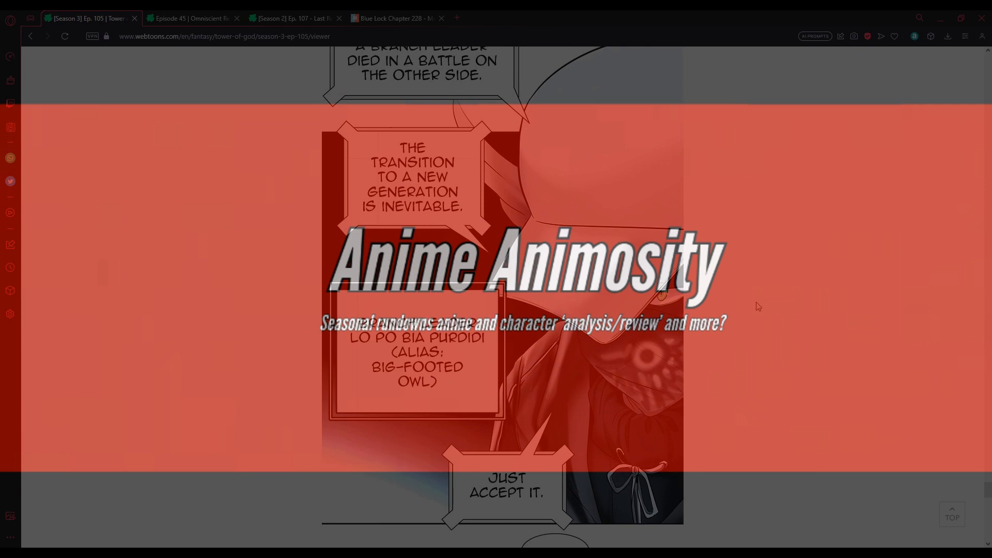
pyautogui.moveTo(741, 289)
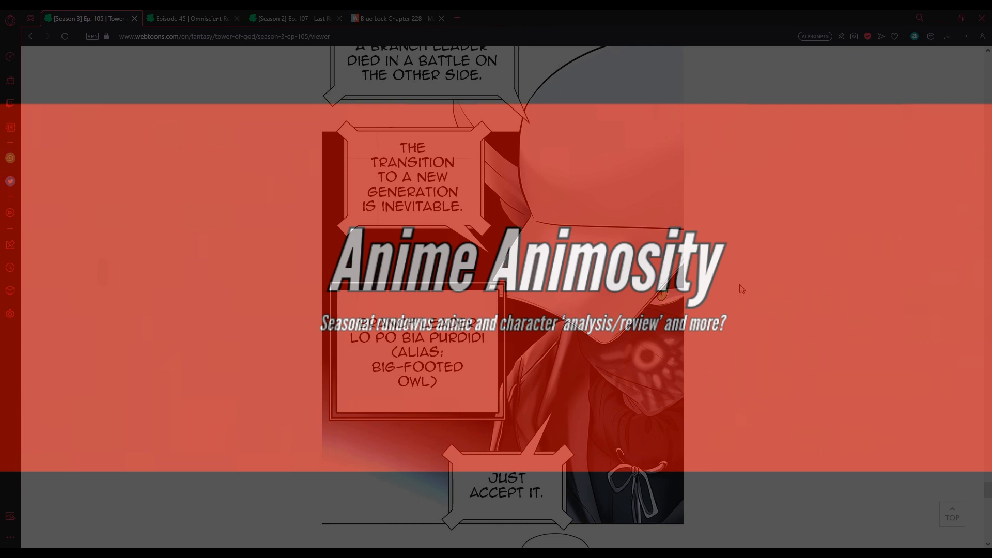
pyautogui.moveTo(735, 282)
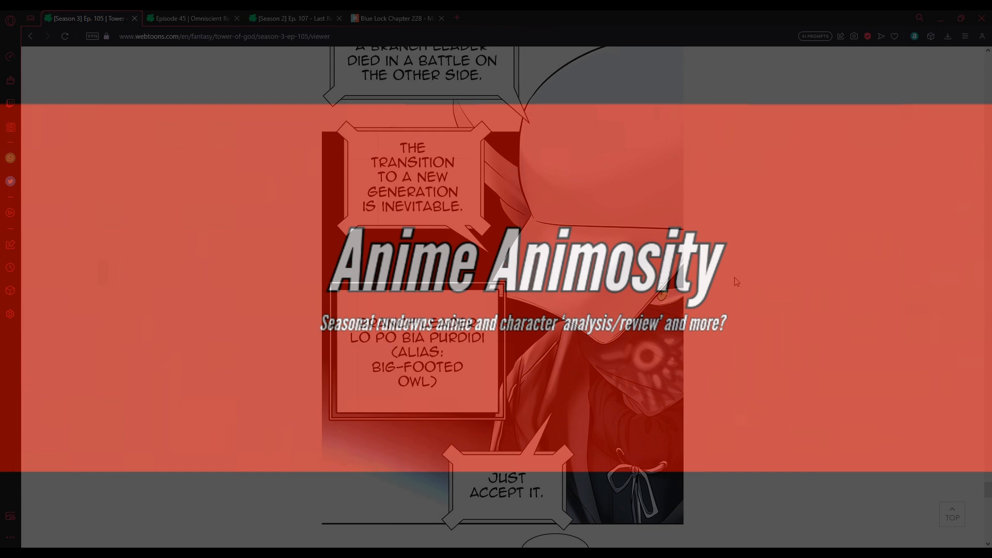
pyautogui.scroll(-3)
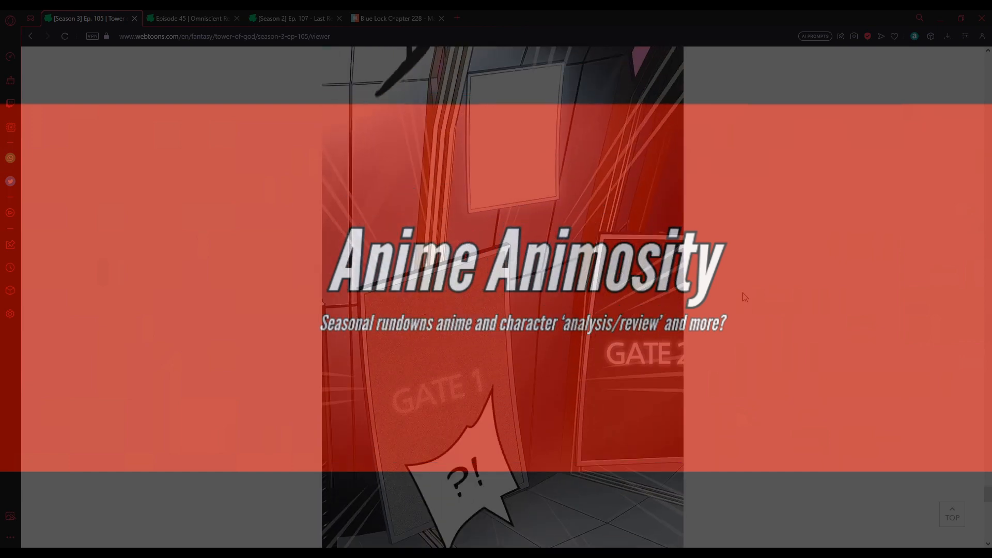
pyautogui.scroll(-3)
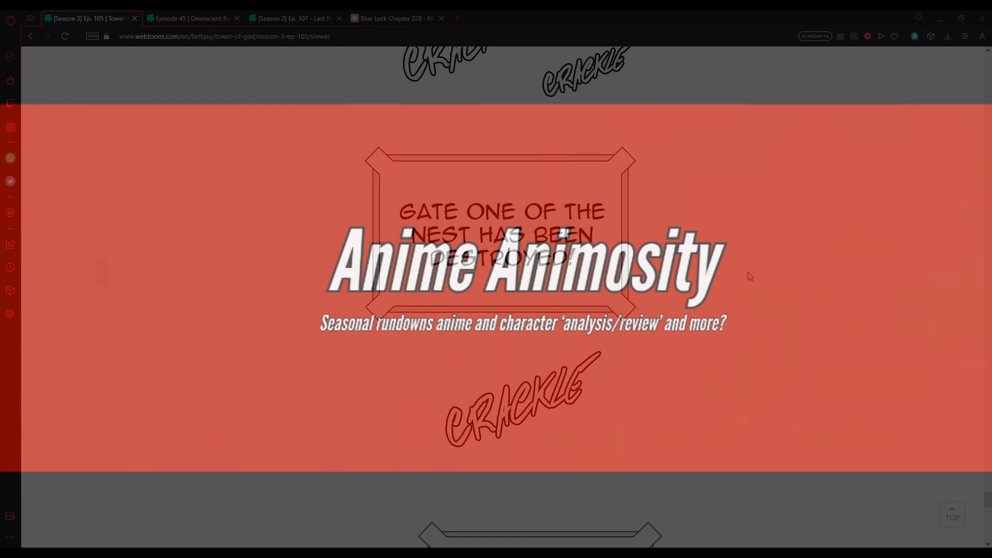
pyautogui.scroll(-3)
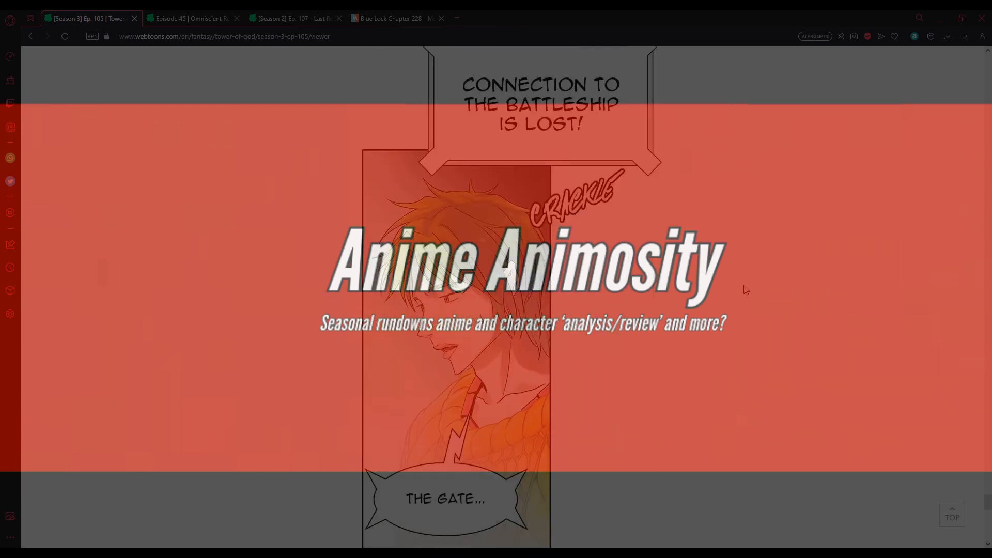
pyautogui.scroll(-3)
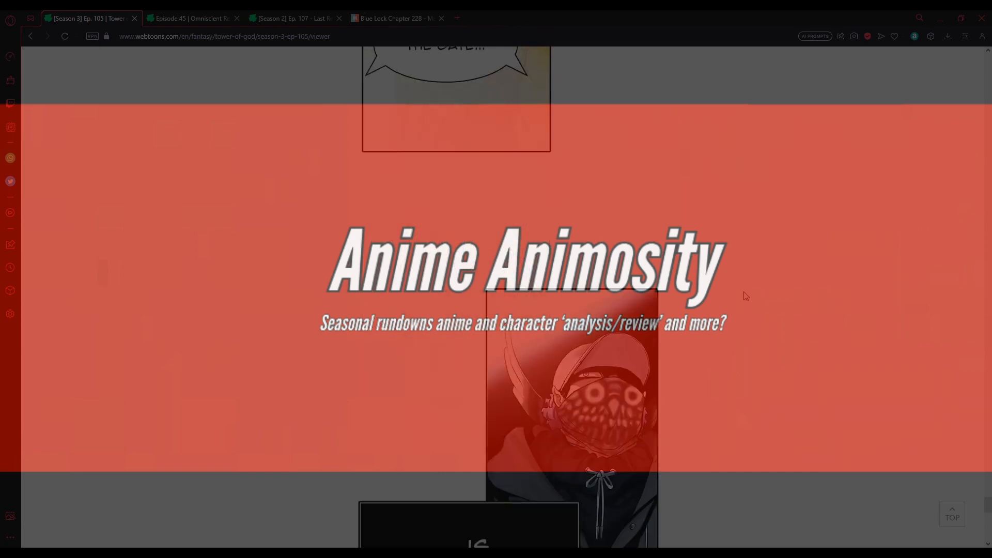
pyautogui.scroll(-3)
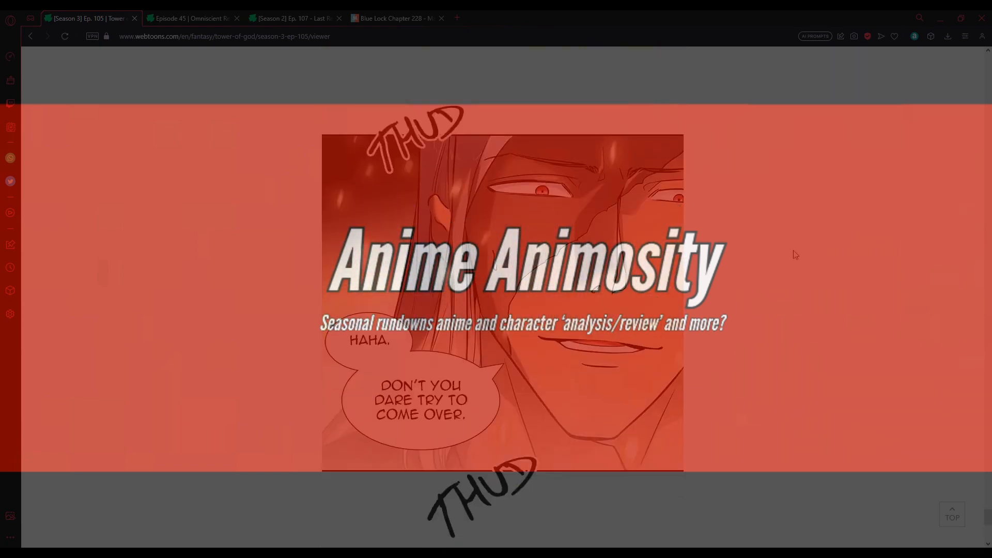
pyautogui.moveTo(769, 251)
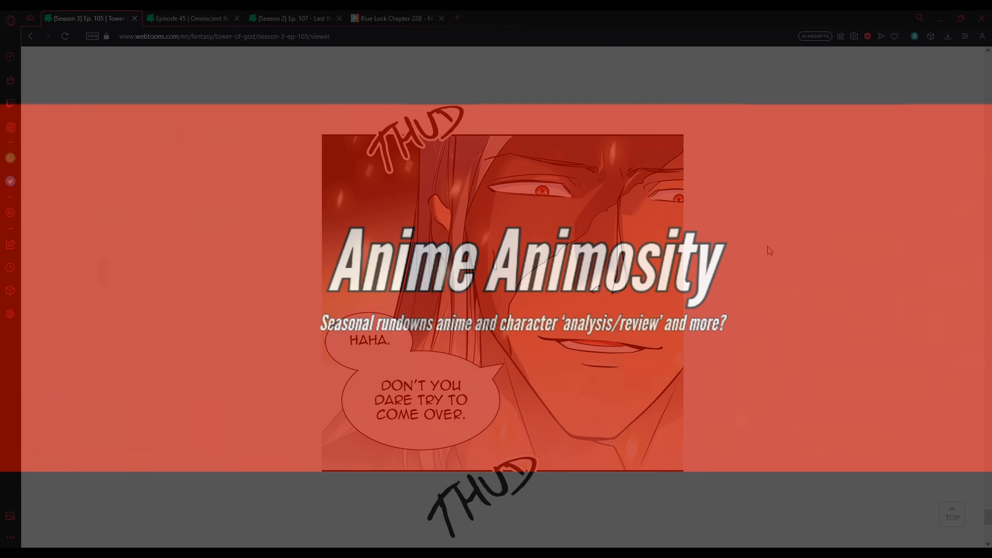
pyautogui.scroll(-3)
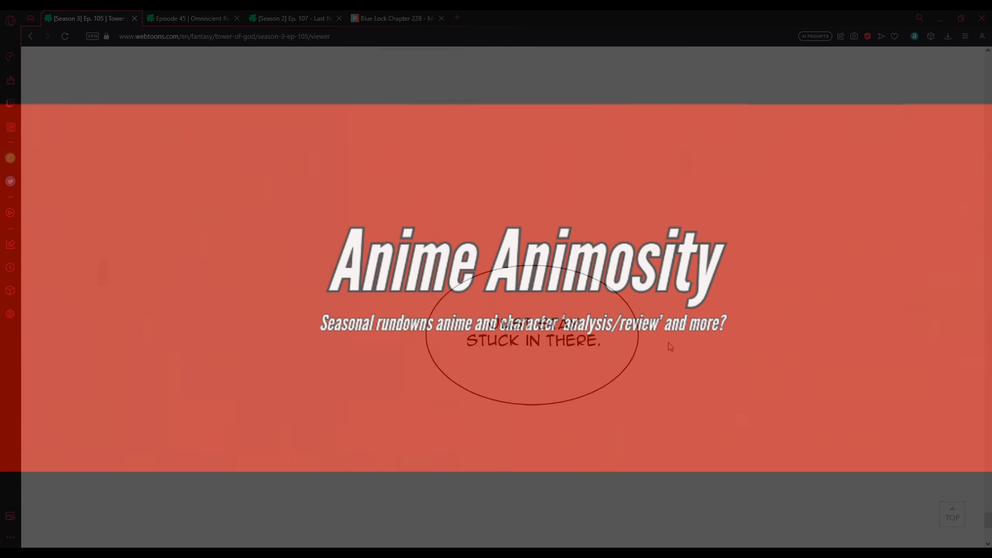
pyautogui.scroll(-3)
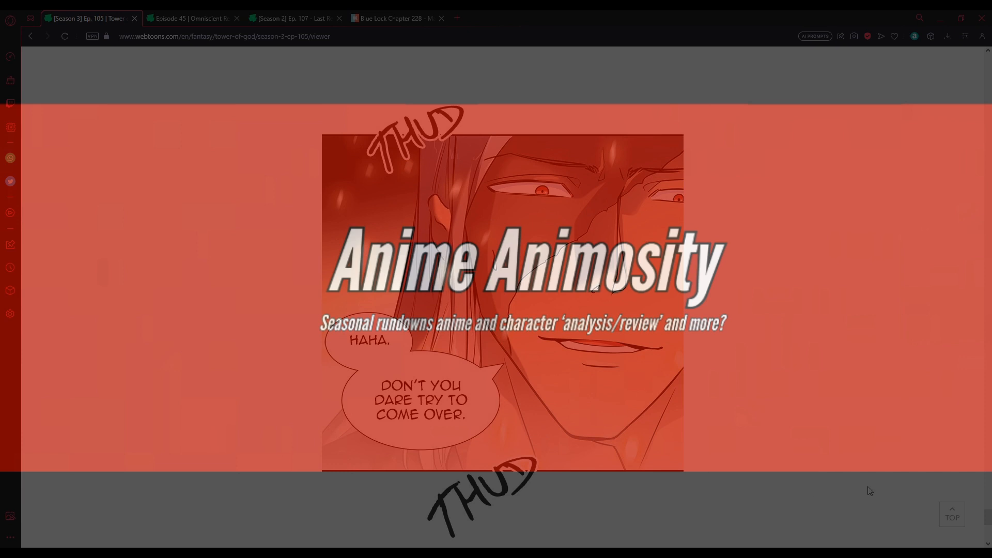
pyautogui.moveTo(678, 487)
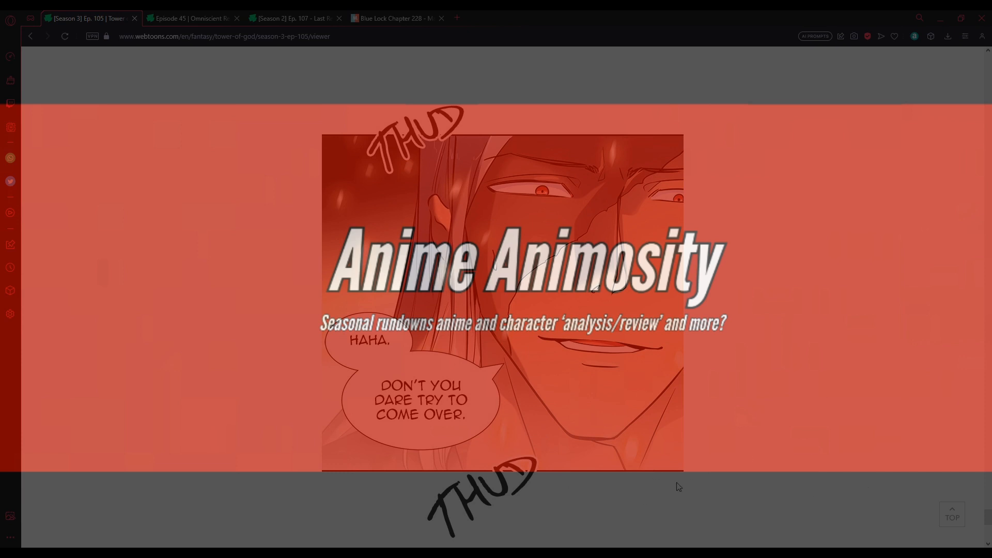
pyautogui.moveTo(357, 478)
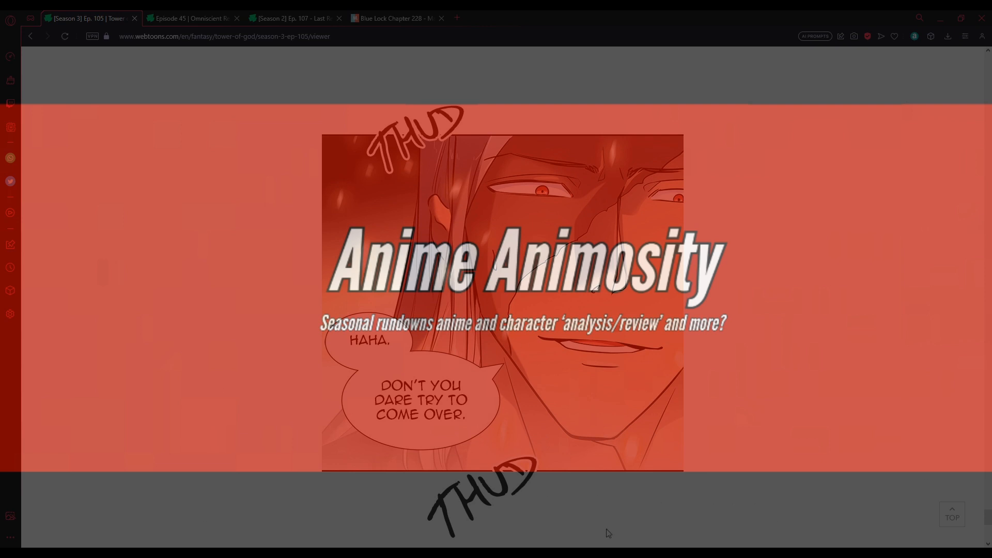
pyautogui.moveTo(324, 423)
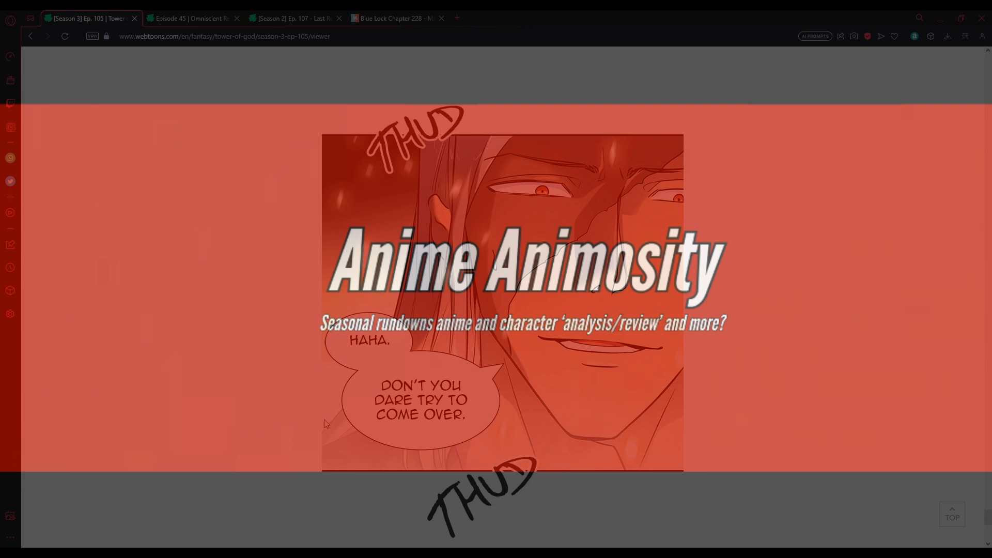
pyautogui.moveTo(846, 422)
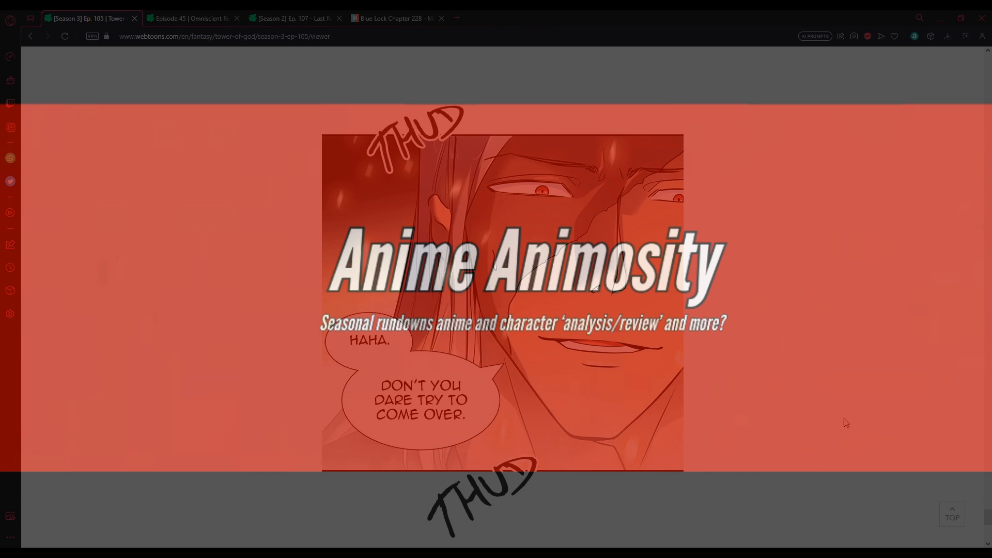